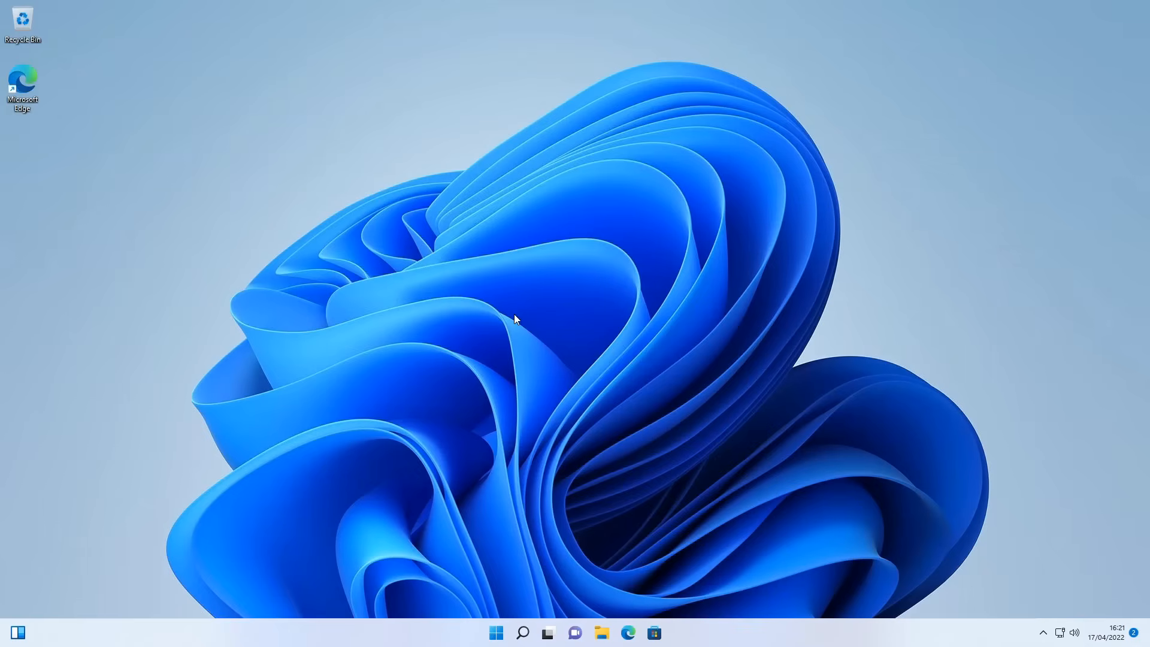
mouse_move(517, 373)
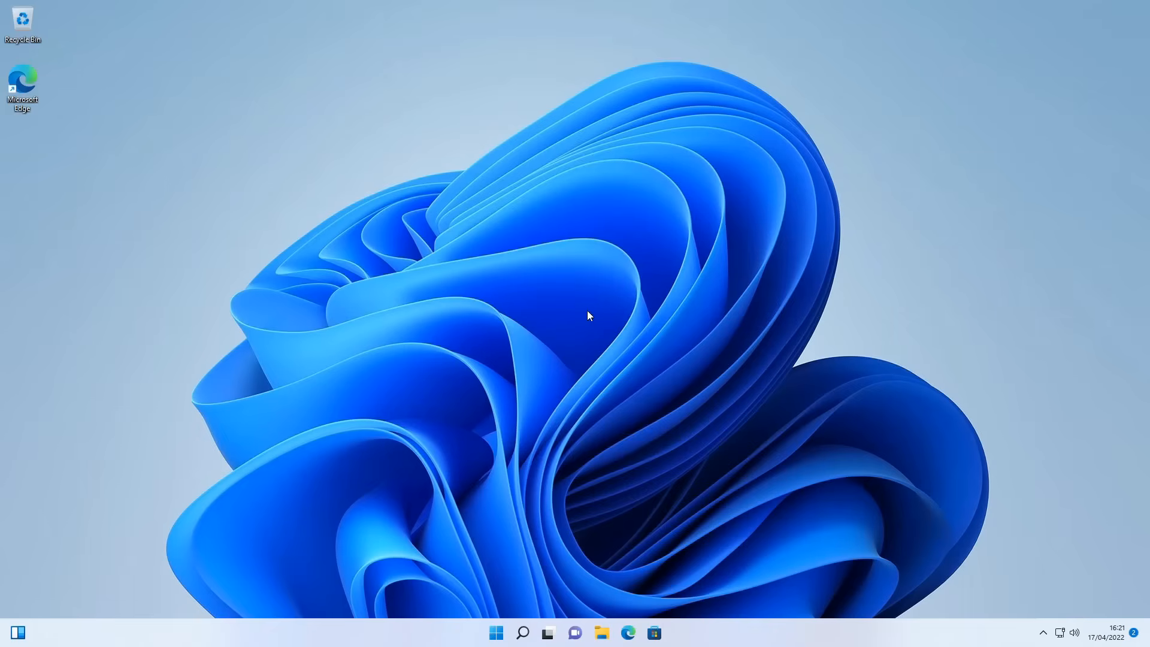
mouse_move(509, 584)
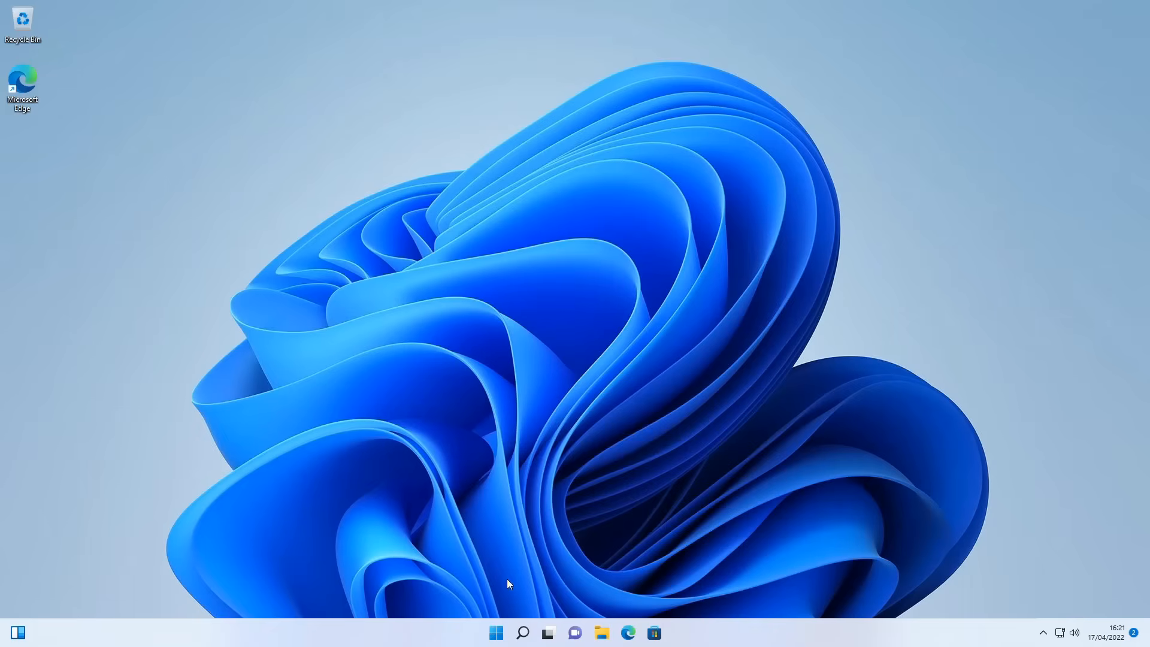
Change the Scale dropdown on the Display page to 150%
left_click(496, 633)
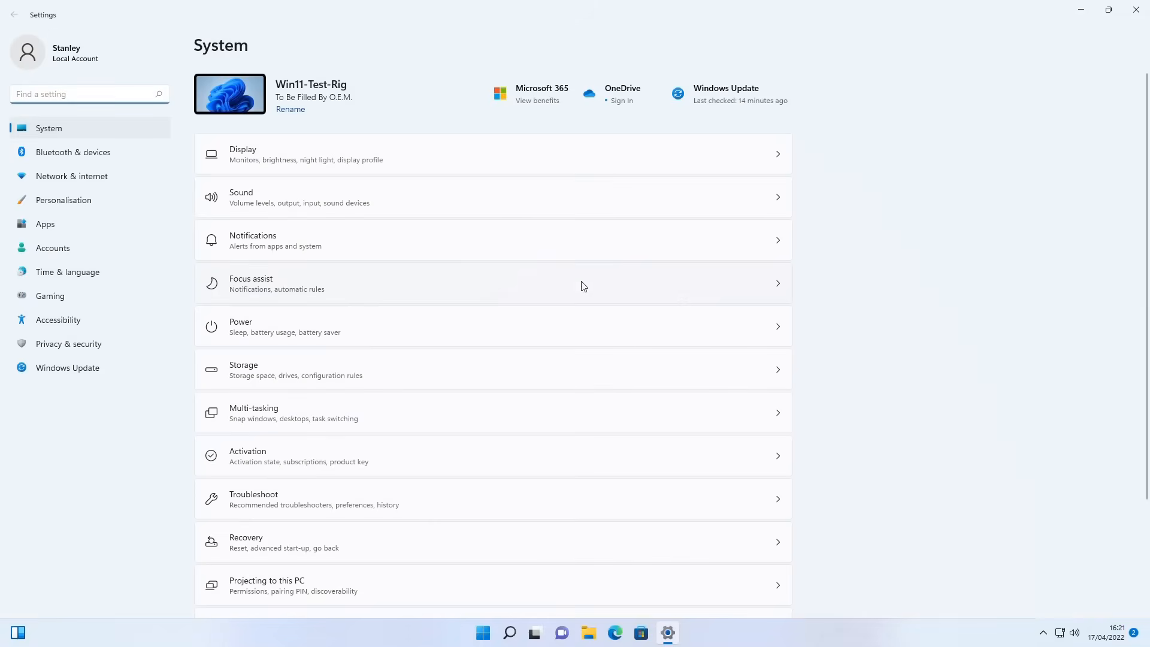
mouse_move(119, 131)
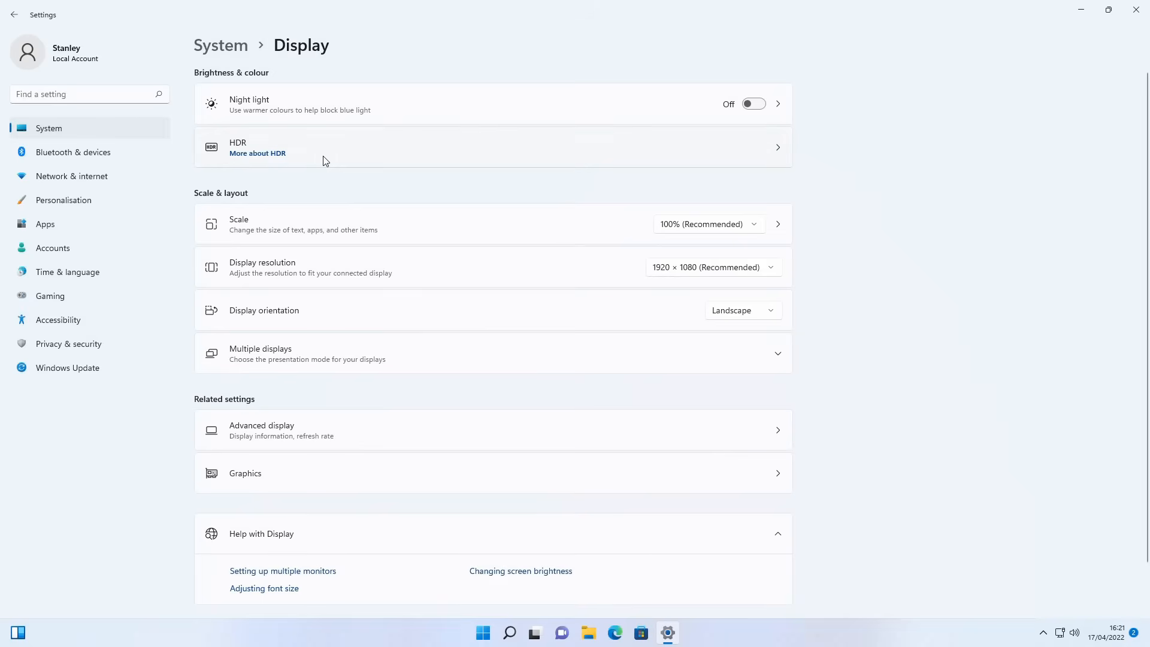
left_click(706, 223)
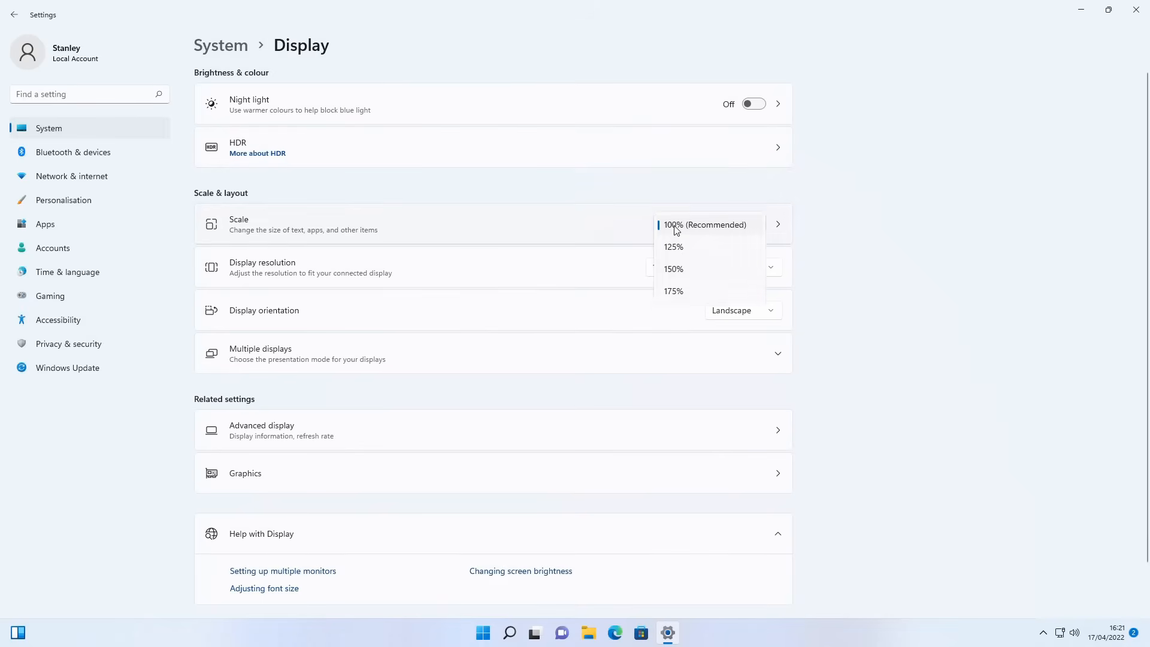
left_click(673, 268)
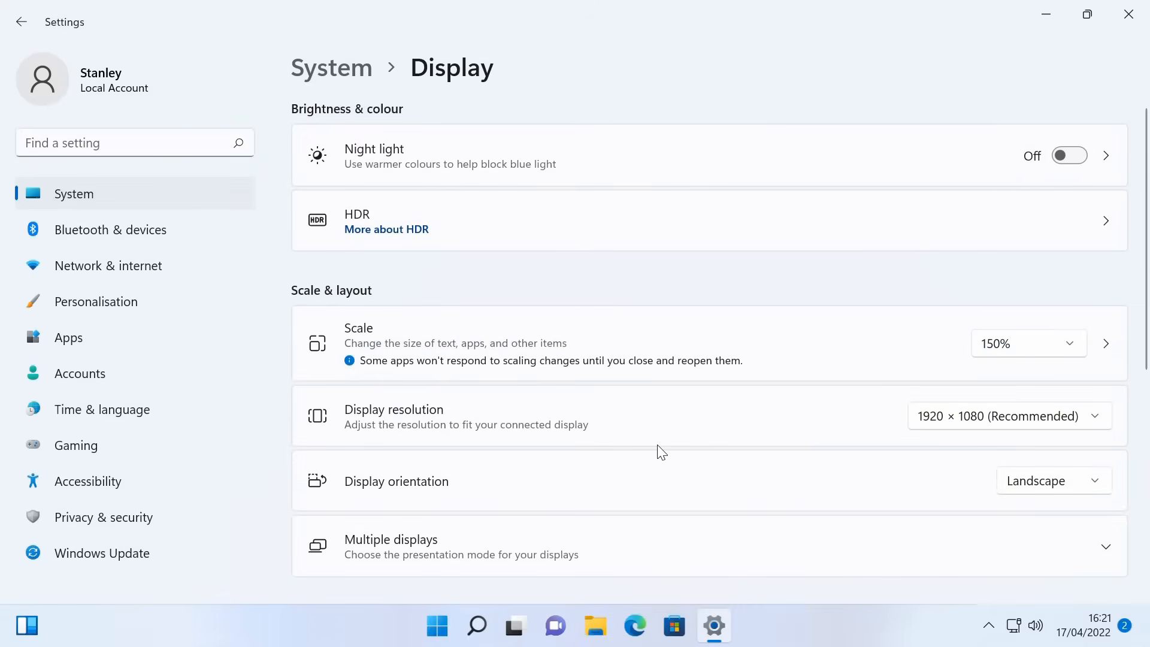
mouse_move(700, 281)
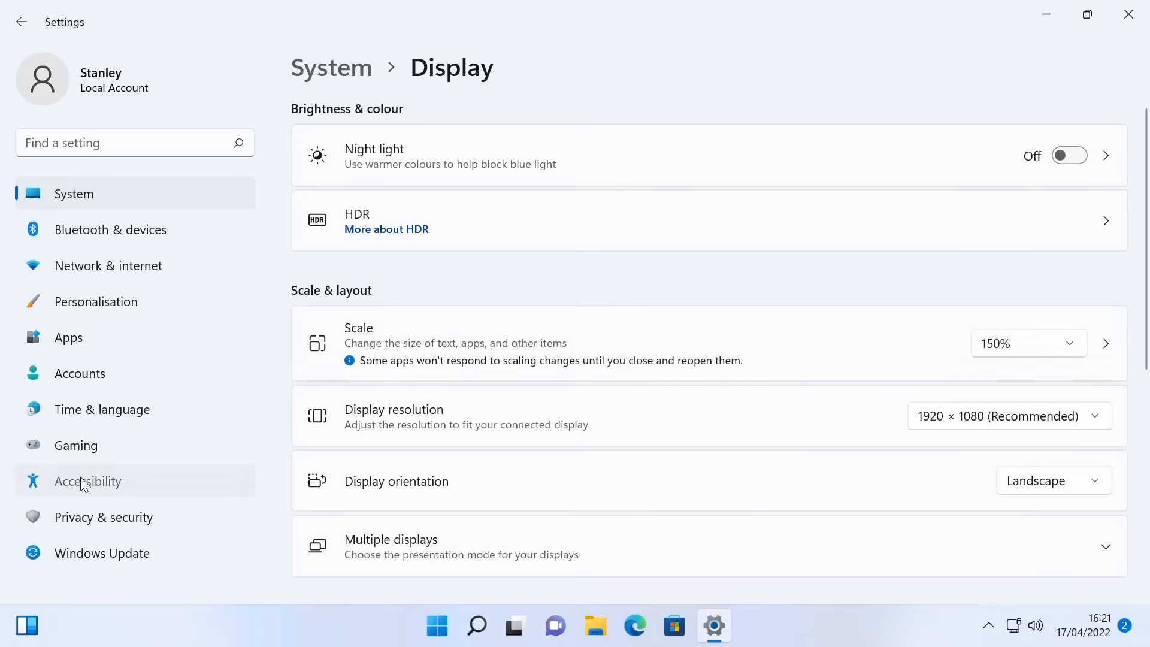
Nudge the Accessibility Text size slider up slightly
left_click(87, 481)
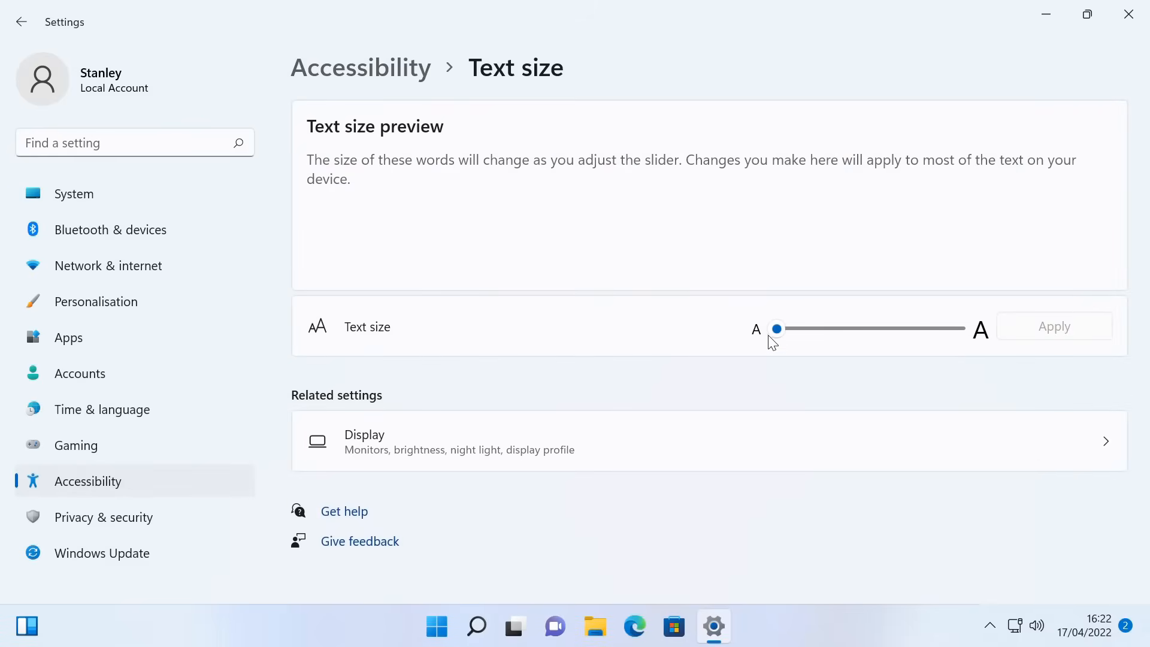
left_click_drag(776, 329, 807, 328)
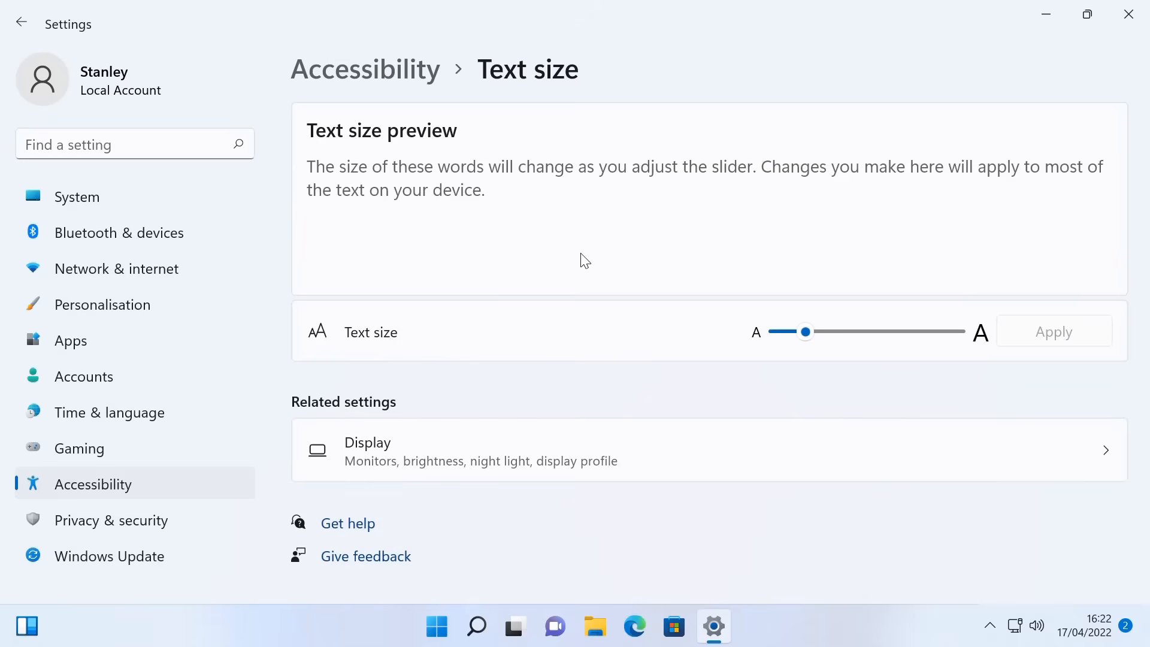
mouse_move(307, 327)
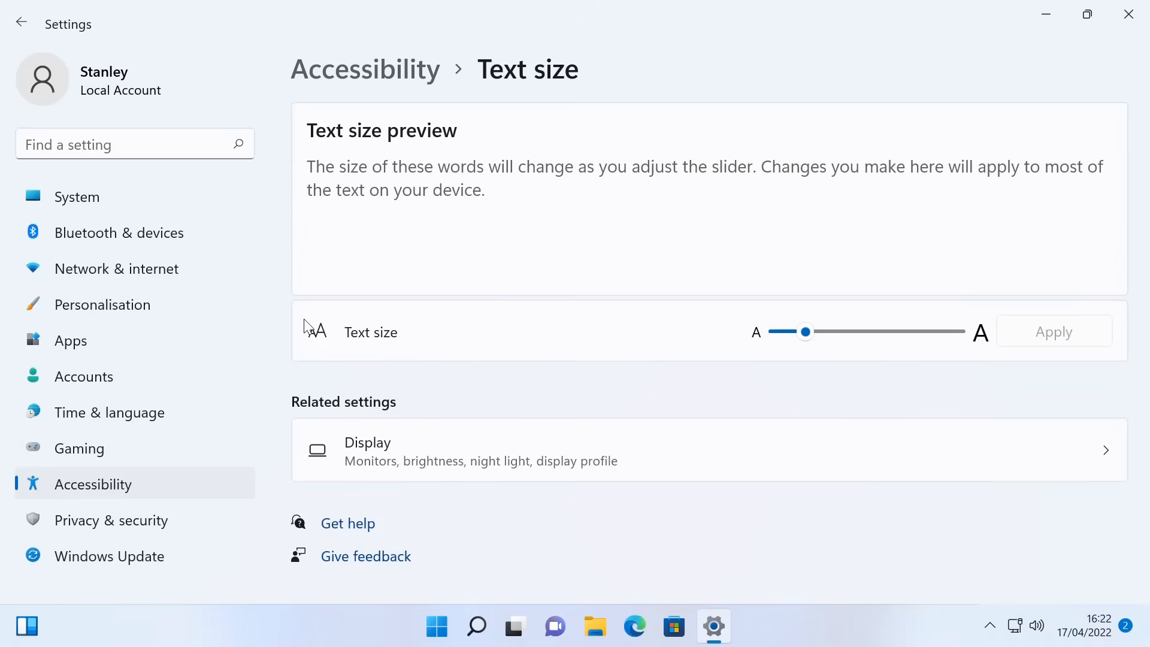
left_click(22, 23)
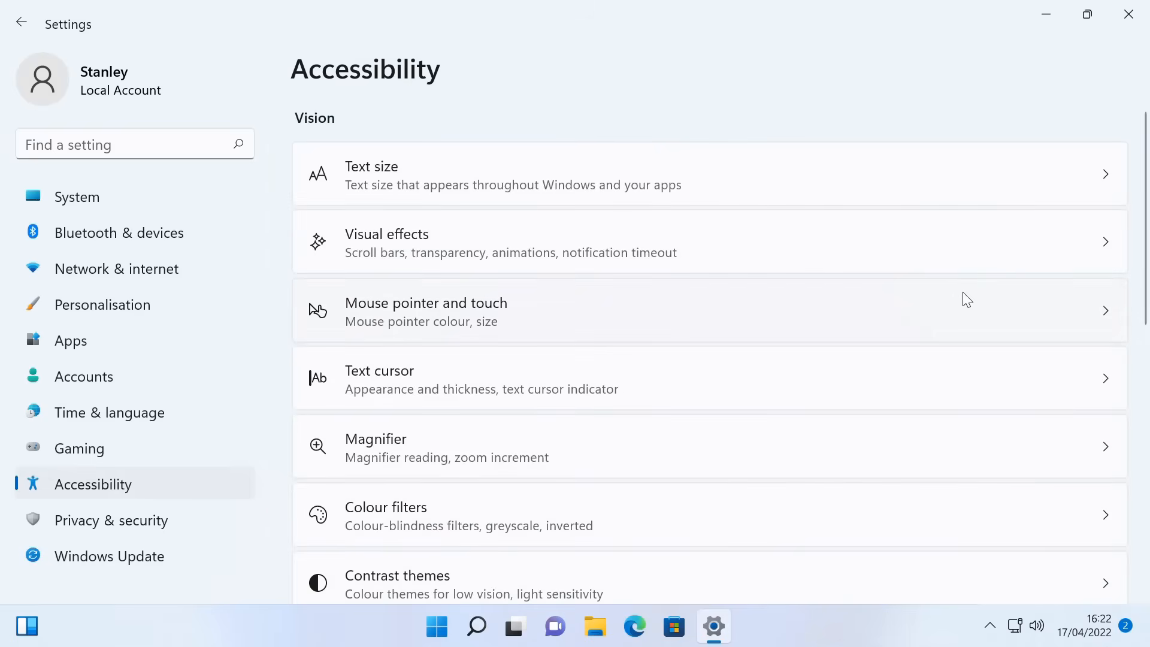
Enlarge the mouse pointer size slightly in Mouse pointer and touch settings
left_click(426, 310)
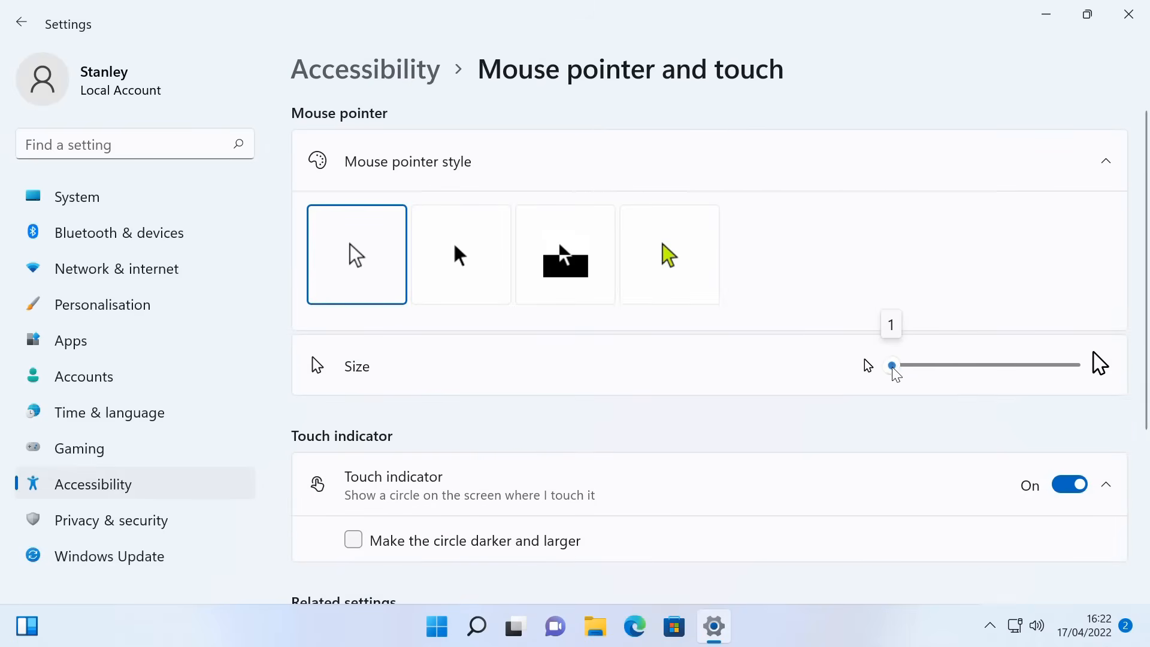
left_click_drag(892, 364, 906, 365)
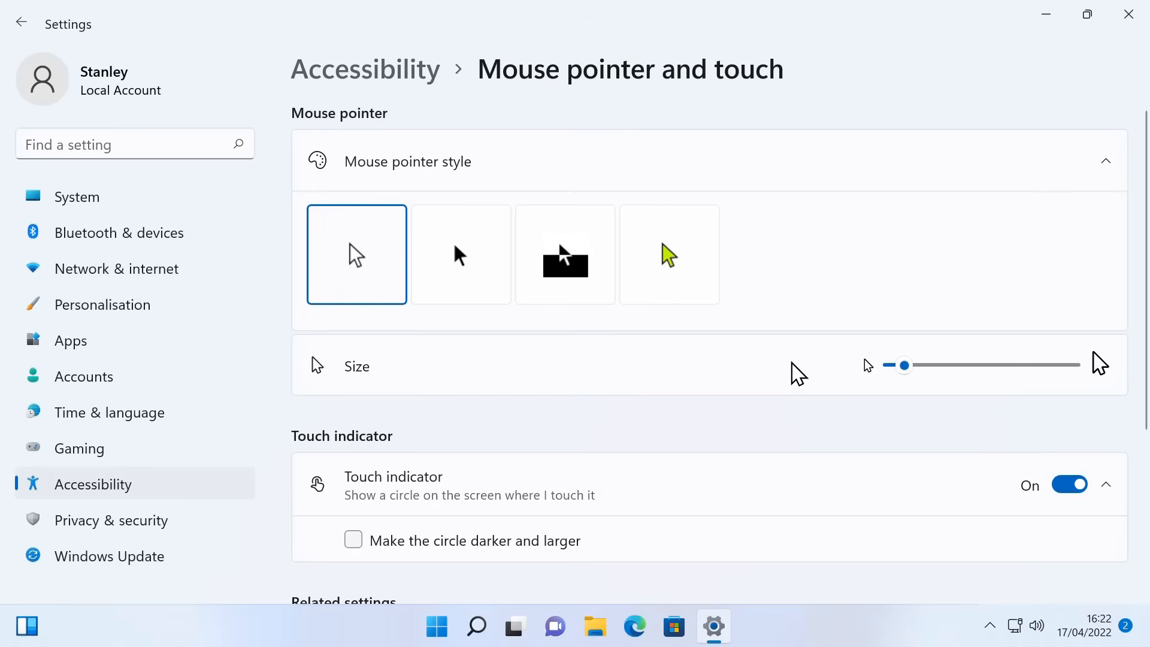
left_click(21, 22)
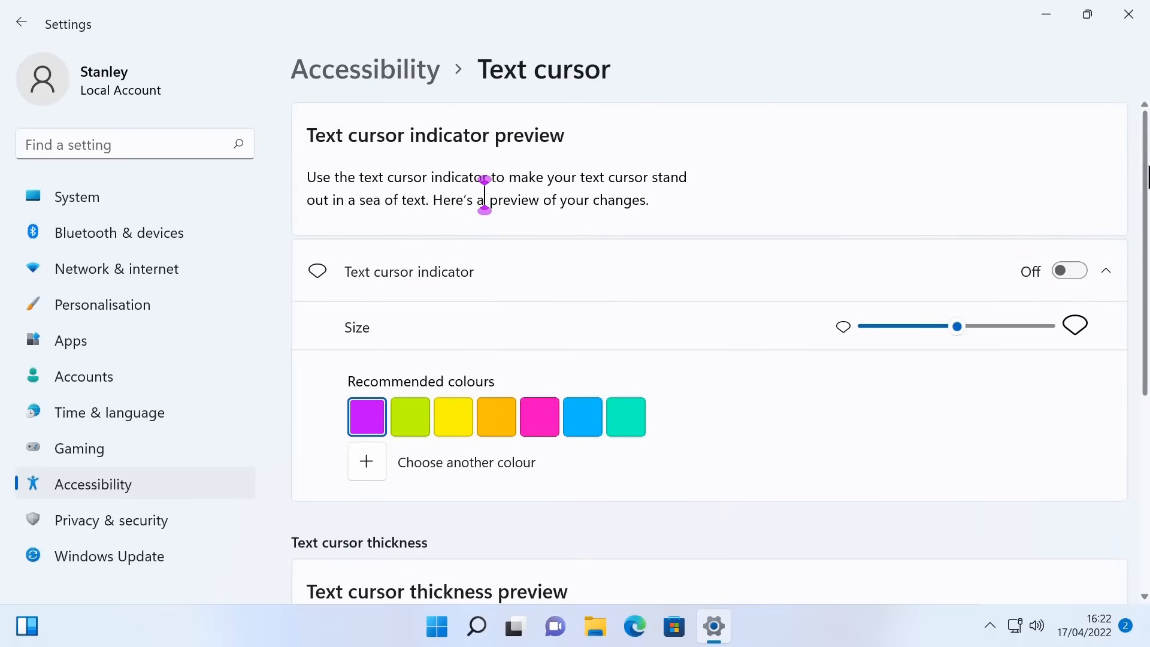
Set the text cursor thickness slider to about 3
scroll("down", 3)
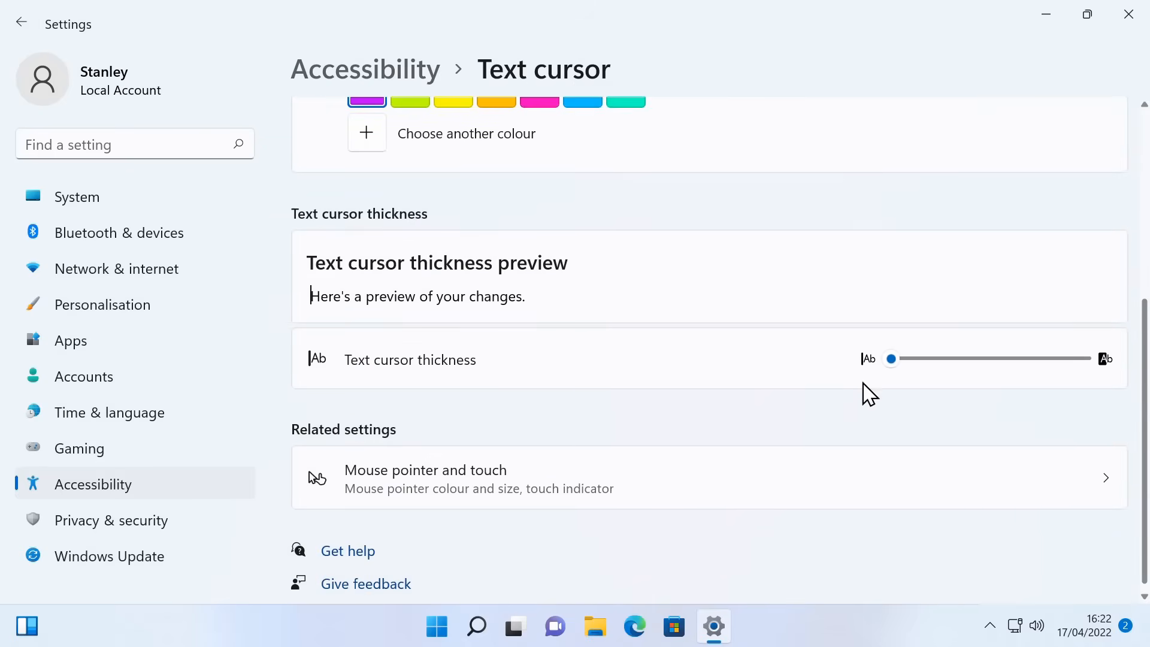
mouse_move(682, 345)
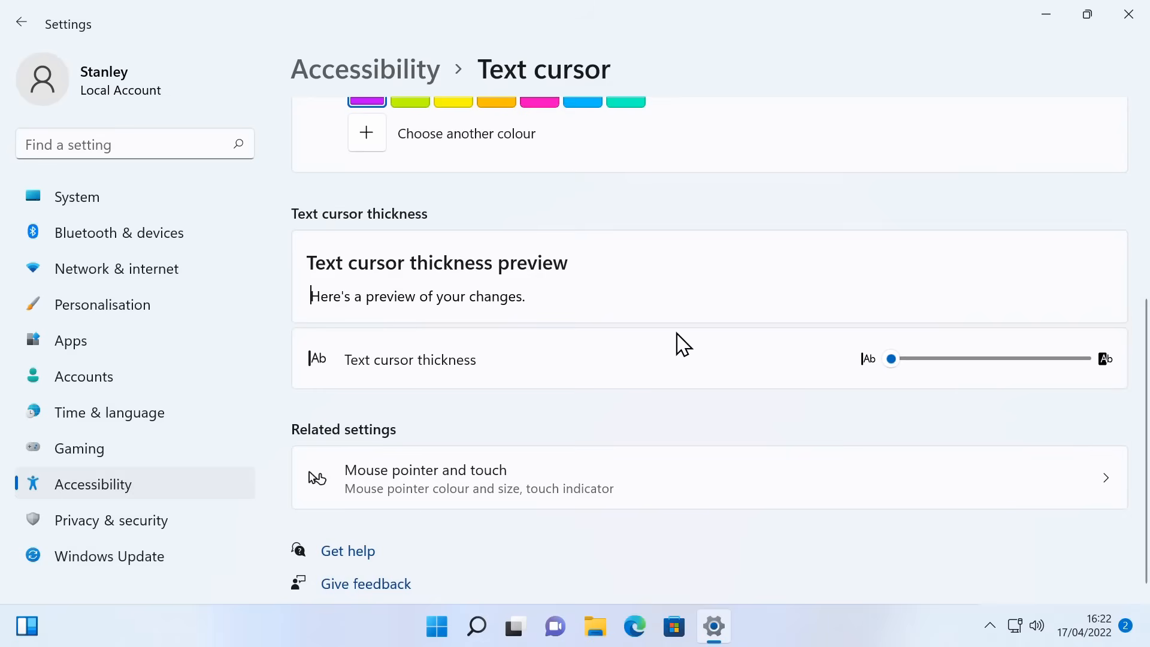
left_click_drag(891, 359, 1084, 358)
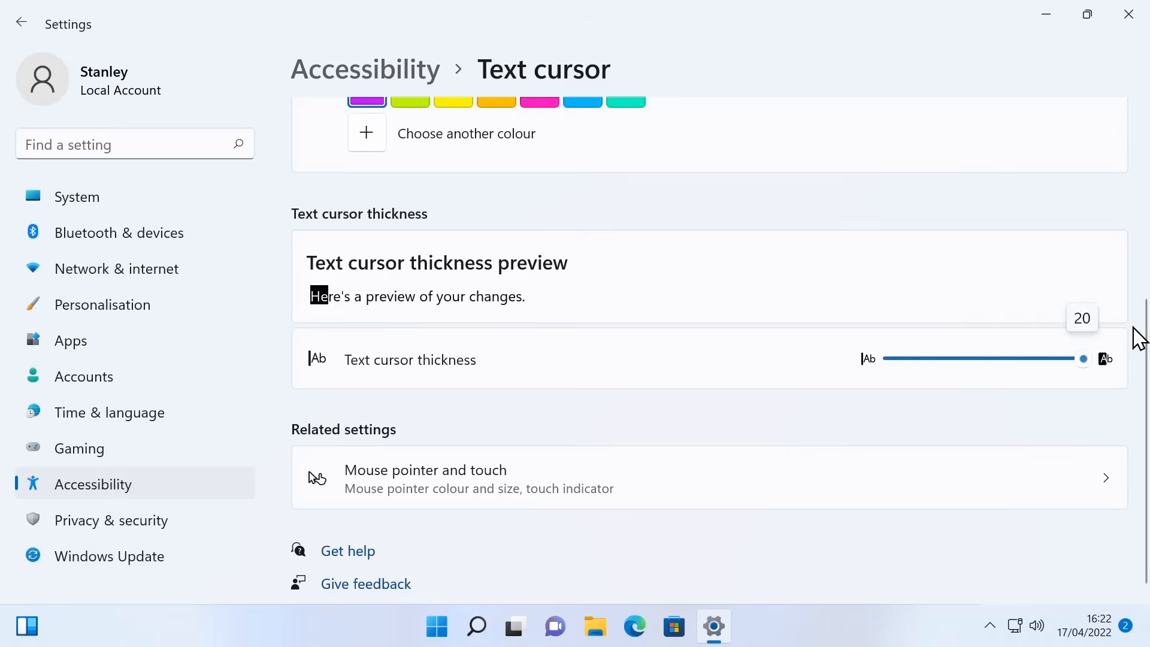
left_click_drag(1082, 358, 913, 359)
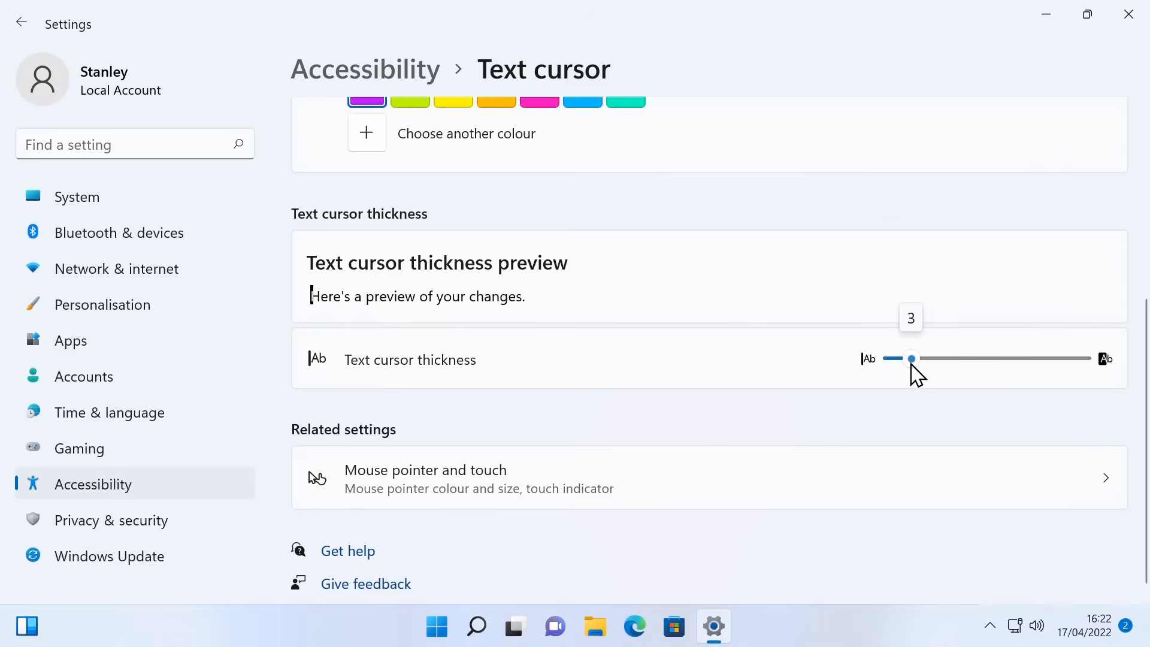
left_click_drag(911, 358, 933, 359)
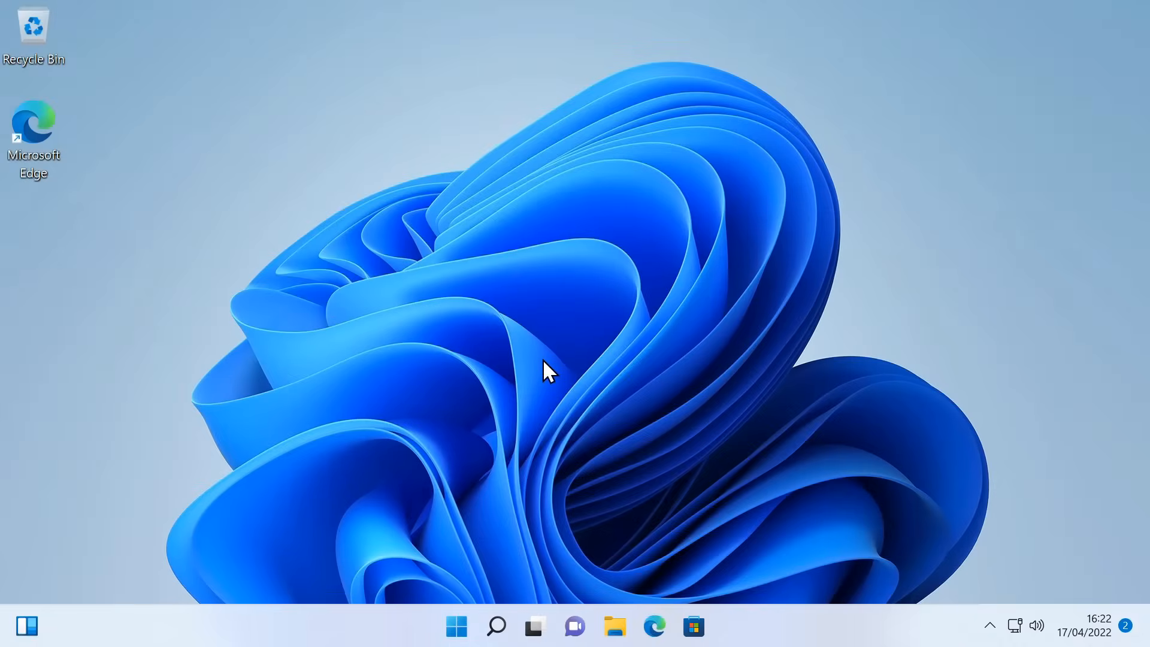
Tick Computer in Themes > Desktop icon settings and apply it
left_click(455, 625)
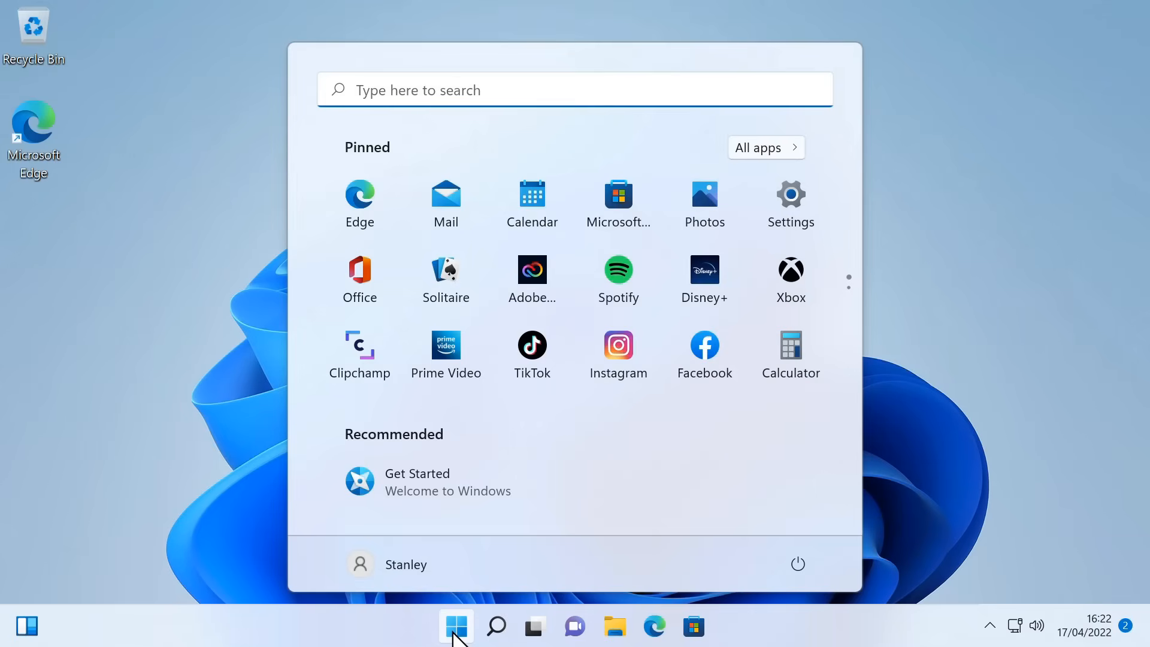
left_click(790, 194)
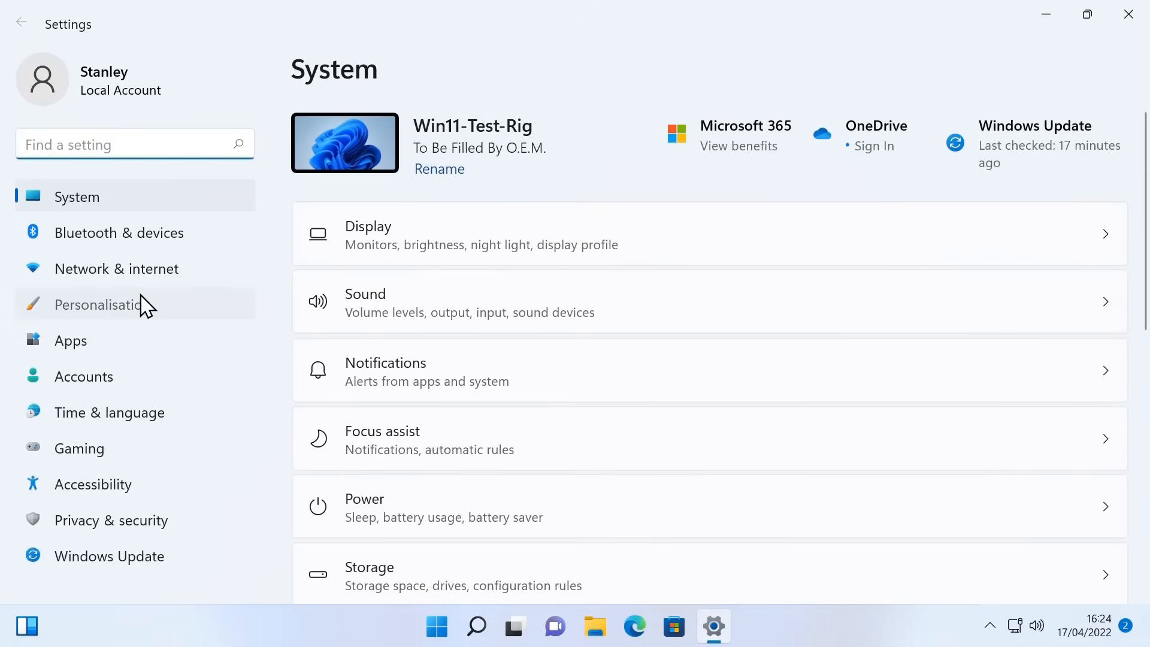
left_click(101, 304)
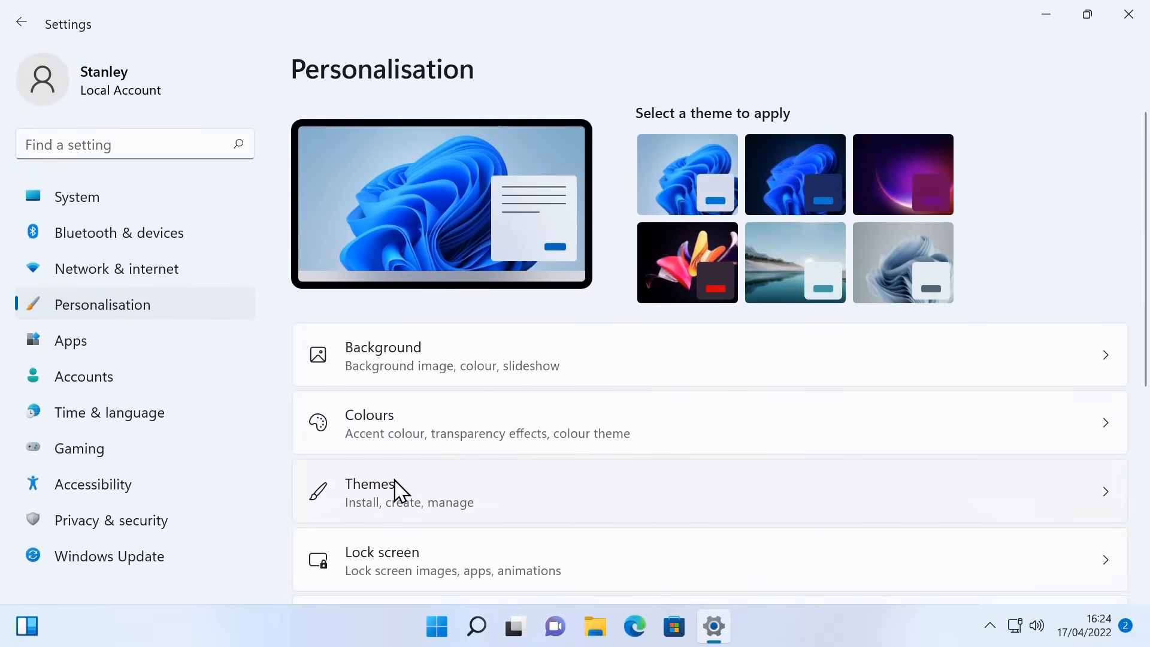
left_click(403, 491)
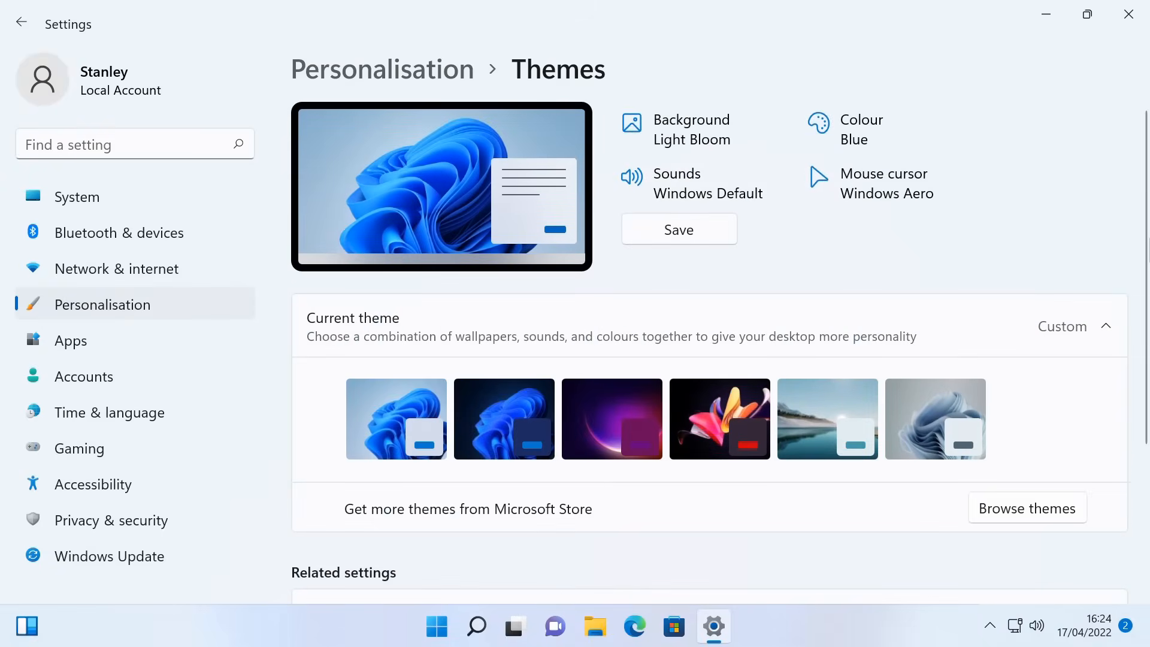
scroll("down", 3)
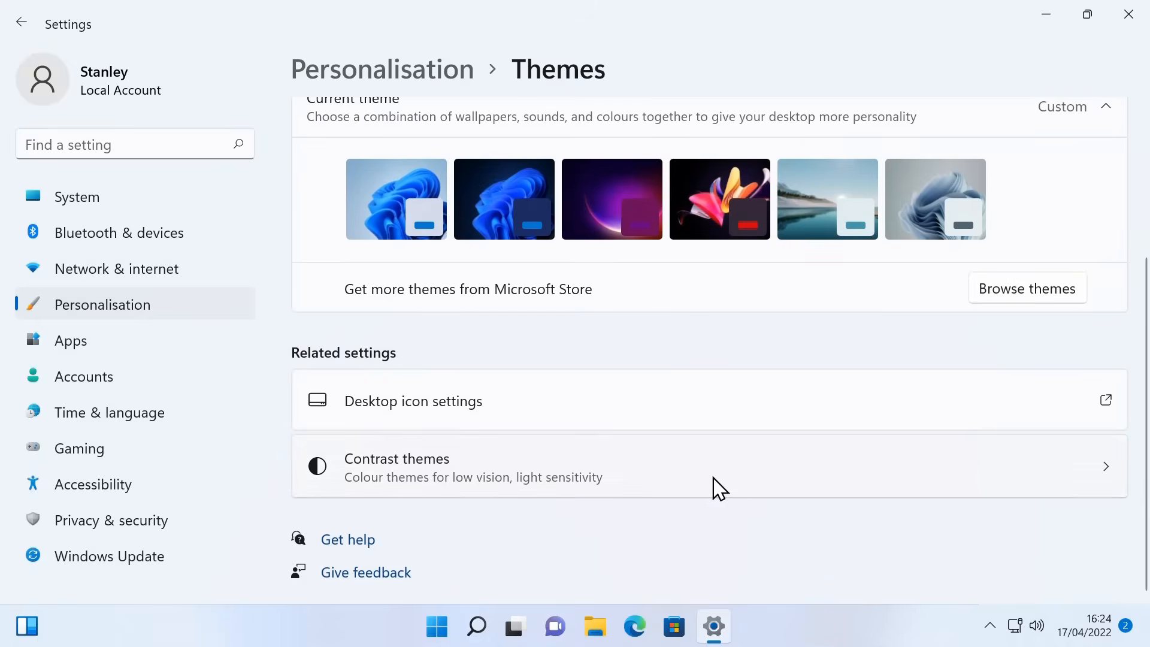
left_click(412, 401)
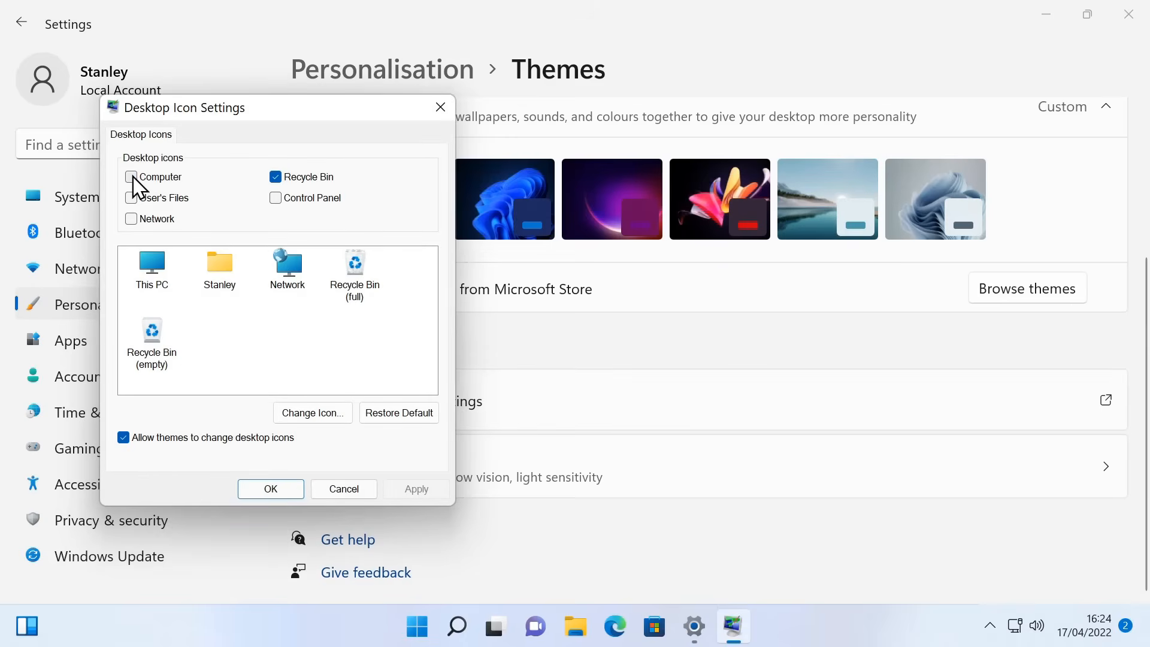
left_click(131, 176)
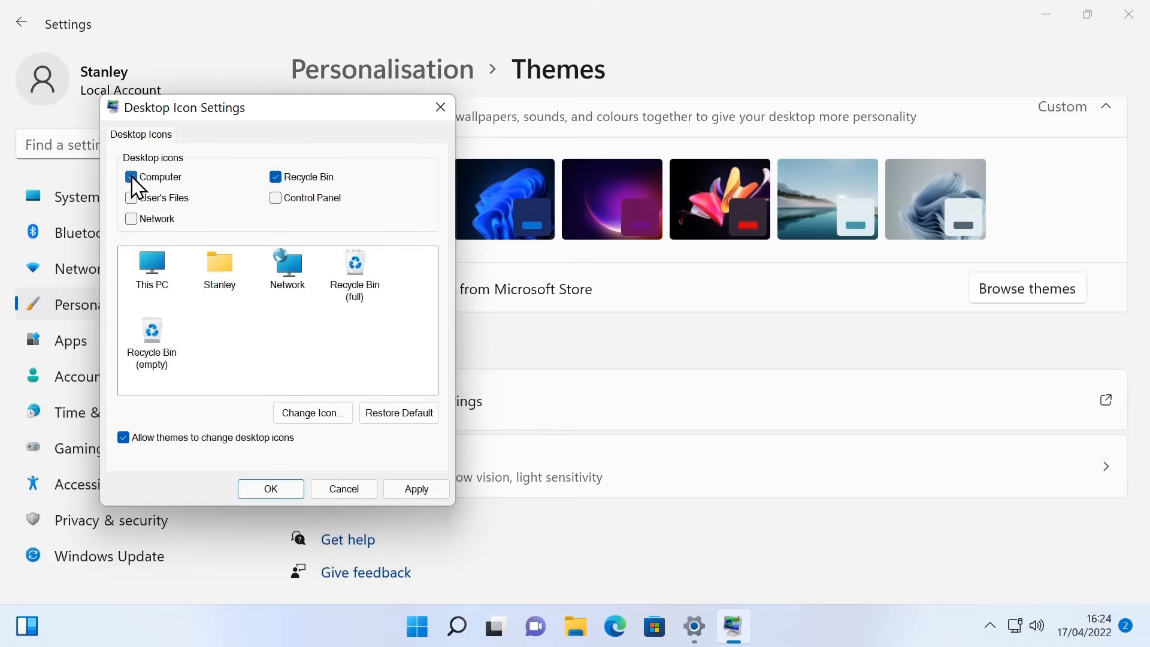
left_click(270, 489)
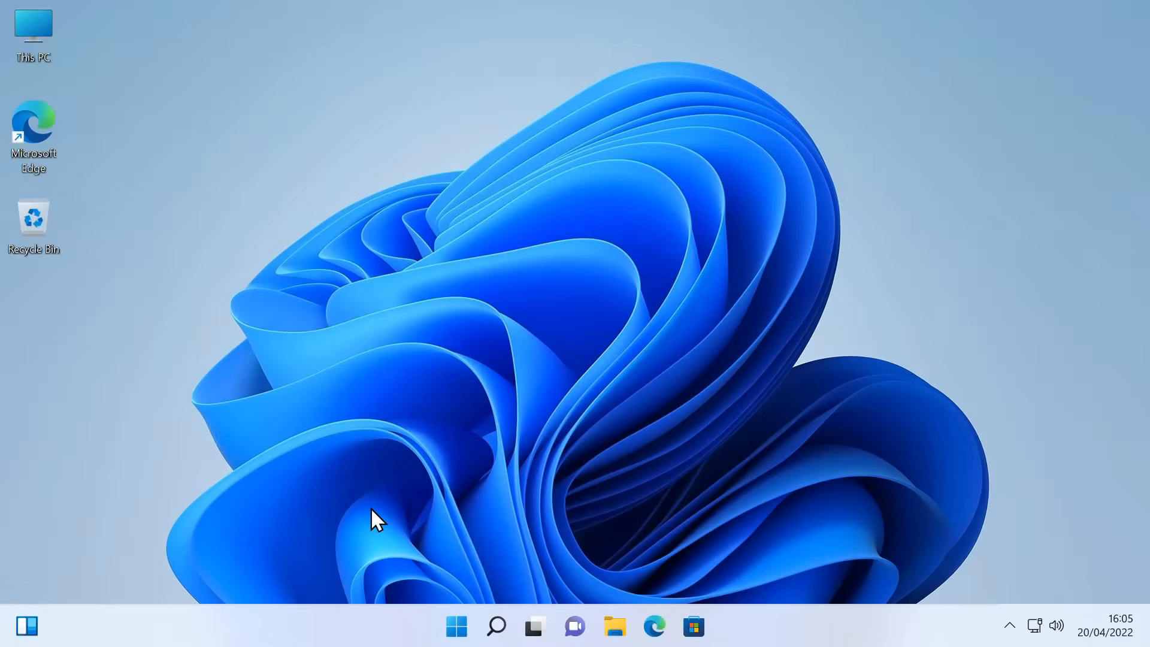
Turn off Widgets and the next taskbar item toggle in Taskbar settings
left_click(455, 625)
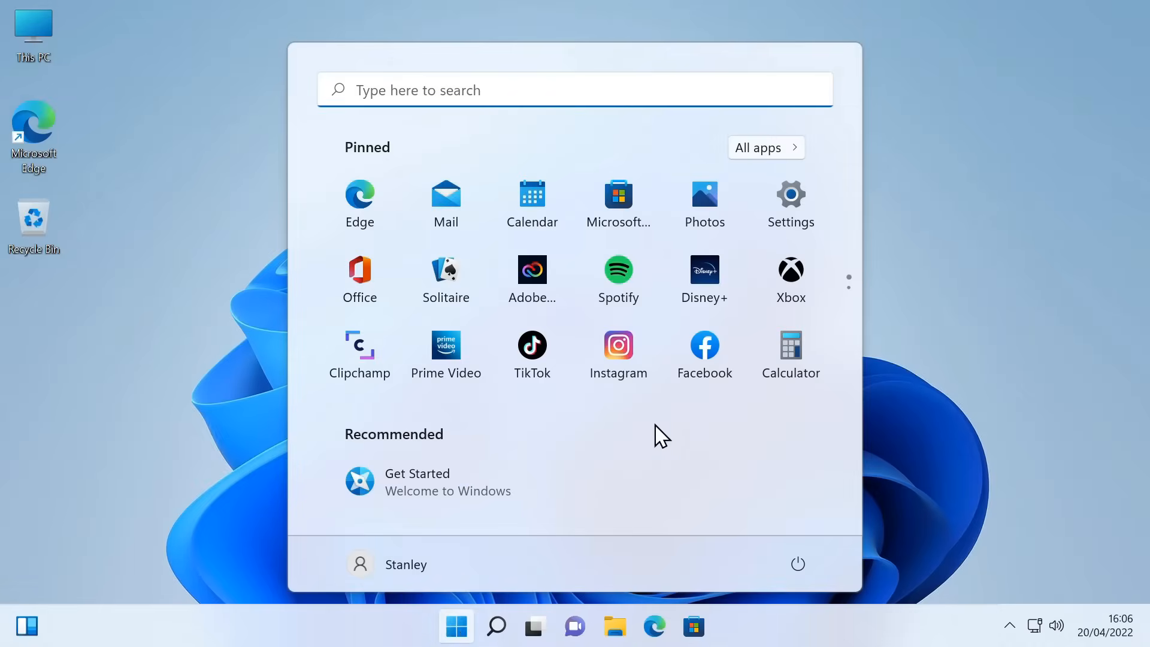
mouse_move(623, 474)
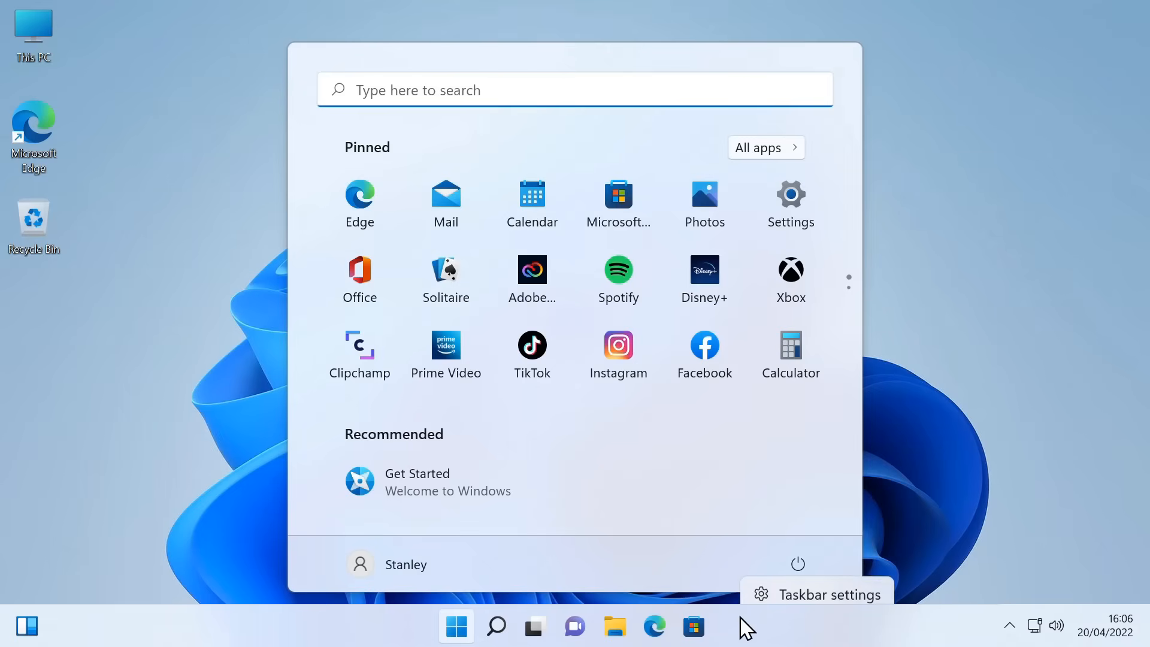
left_click(827, 594)
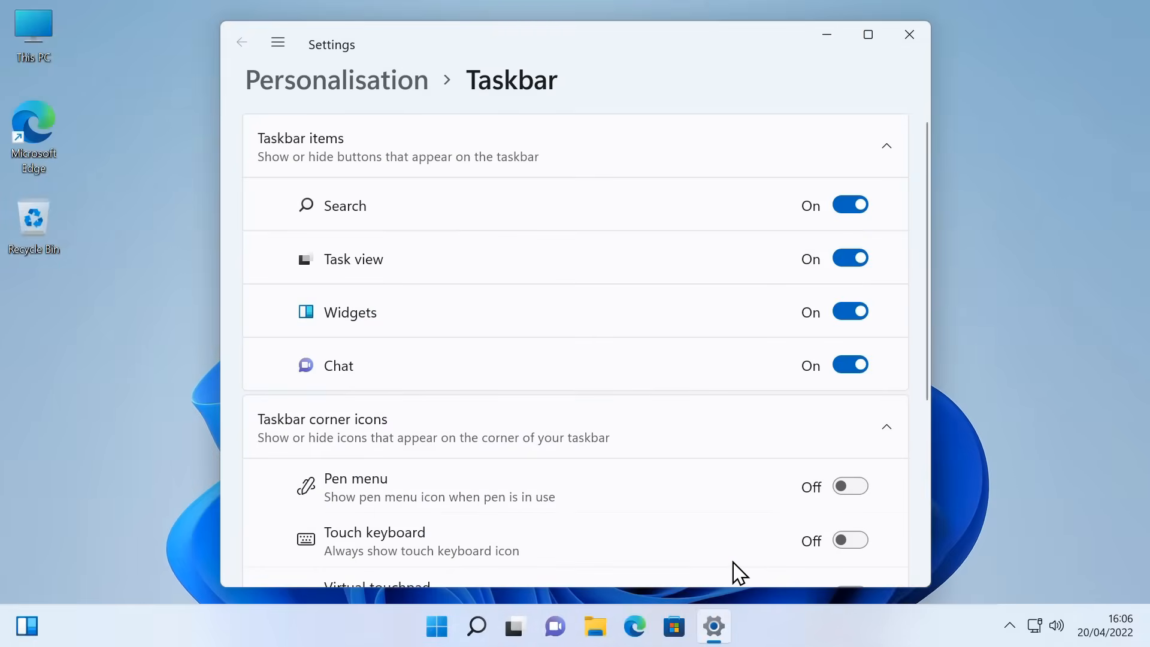
left_click(849, 310)
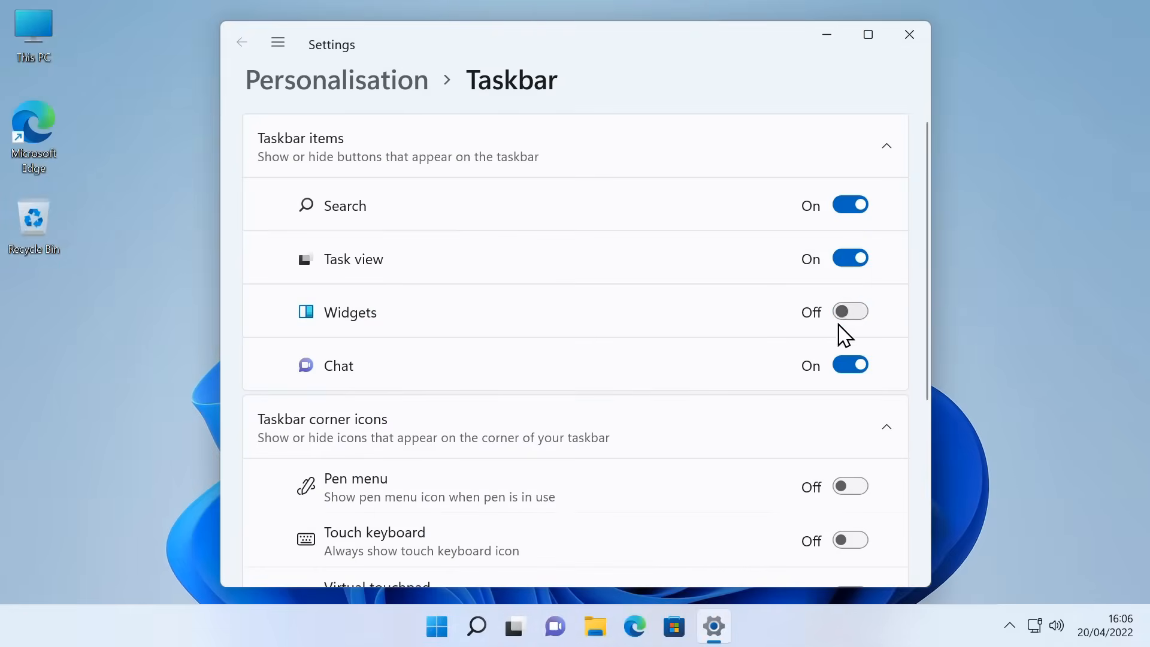
left_click(849, 365)
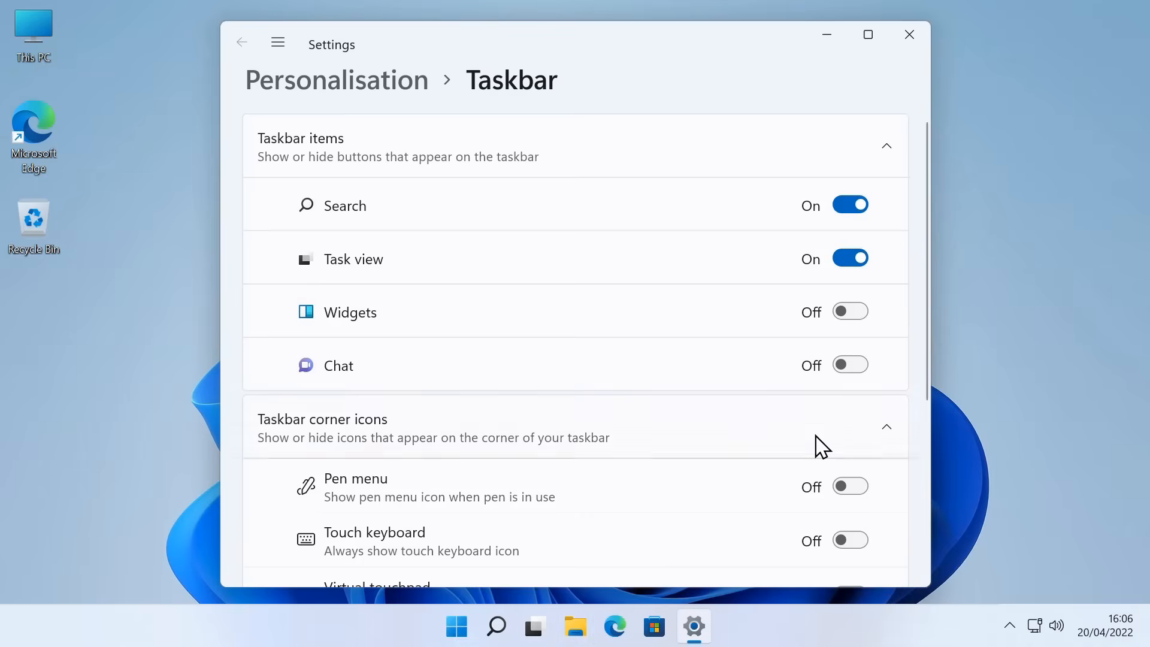
Toggle auto-hide on and off, set taskbar alignment to Left, and close Settings
scroll("down", 3)
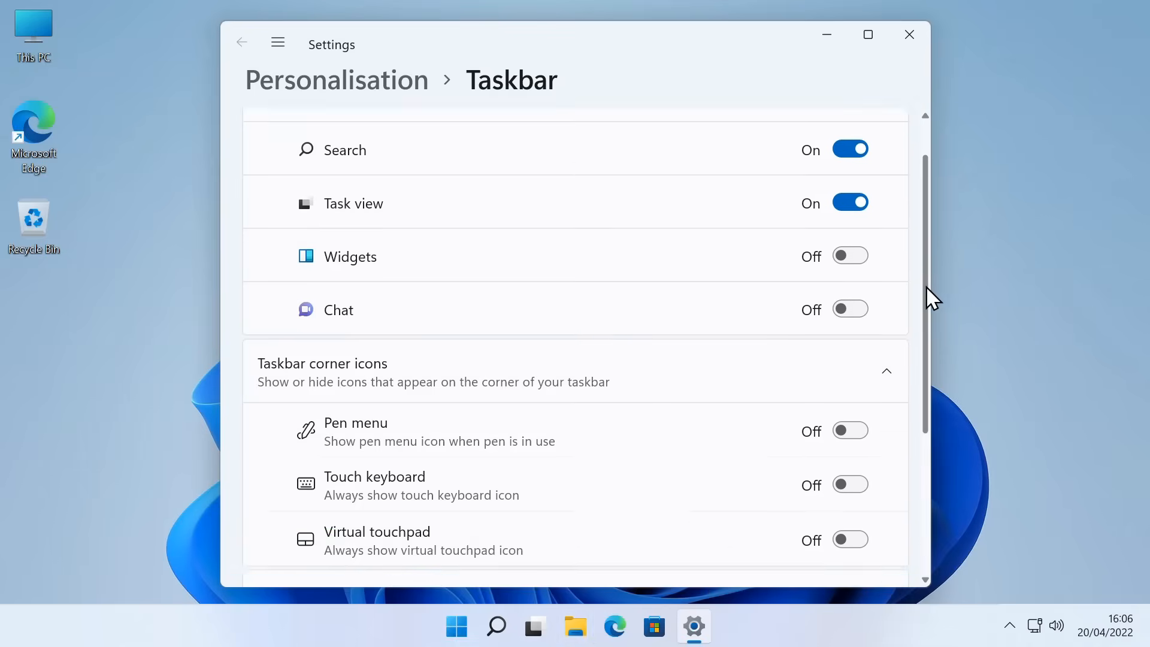
scroll("down", 3)
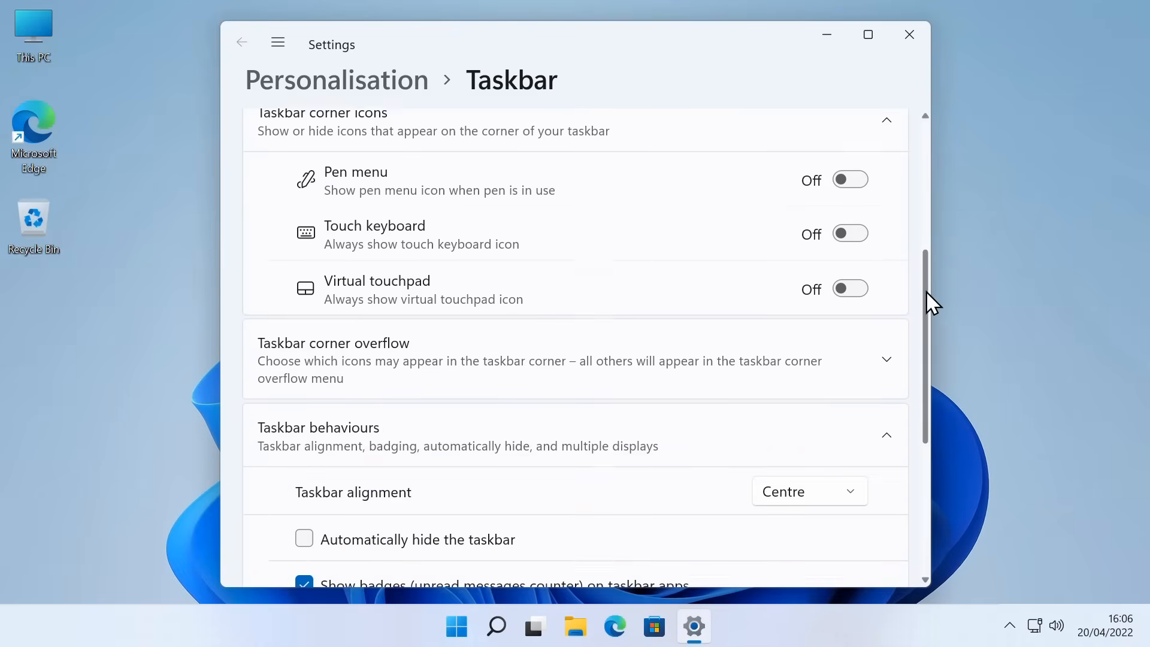
scroll("down", 3)
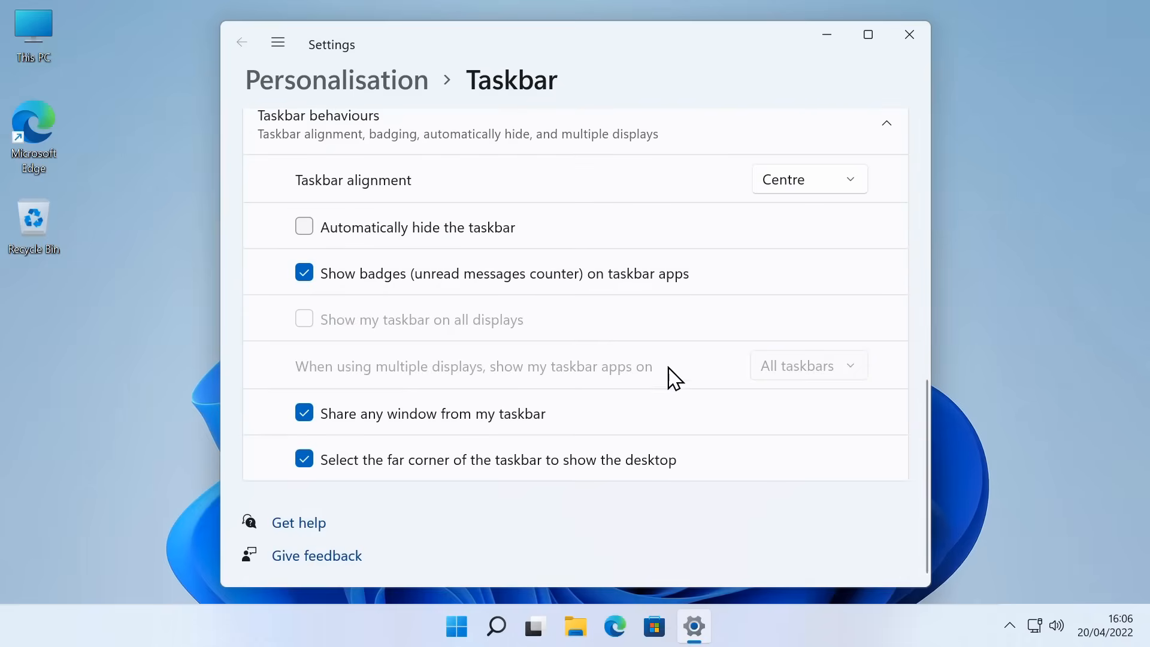
left_click(304, 226)
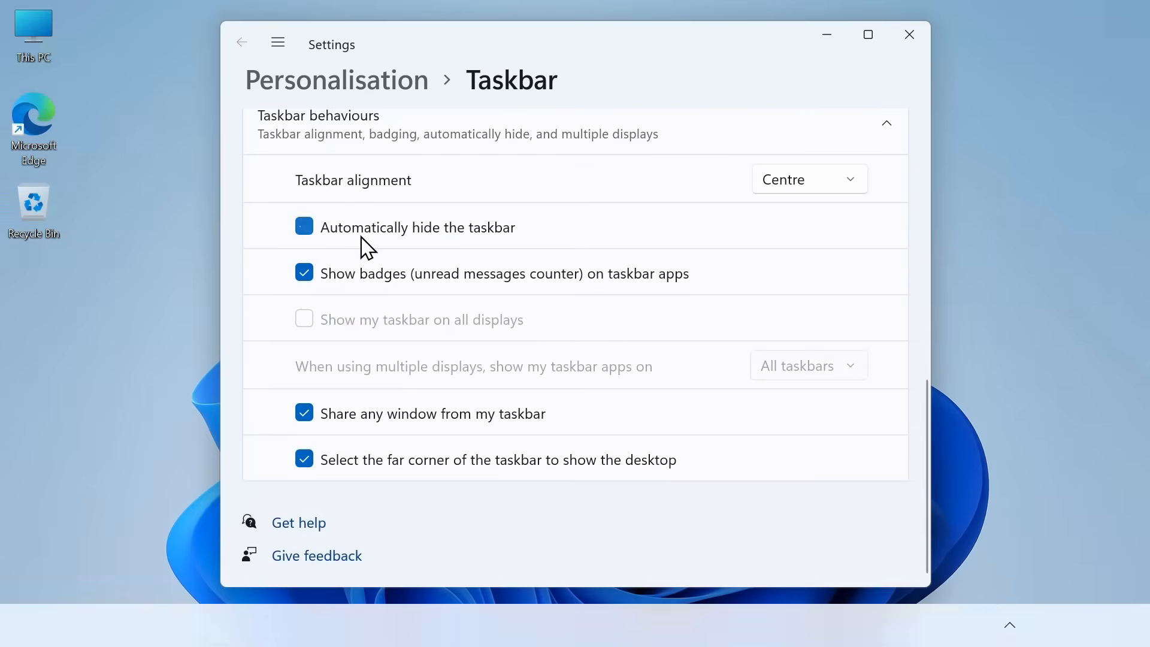
left_click(304, 227)
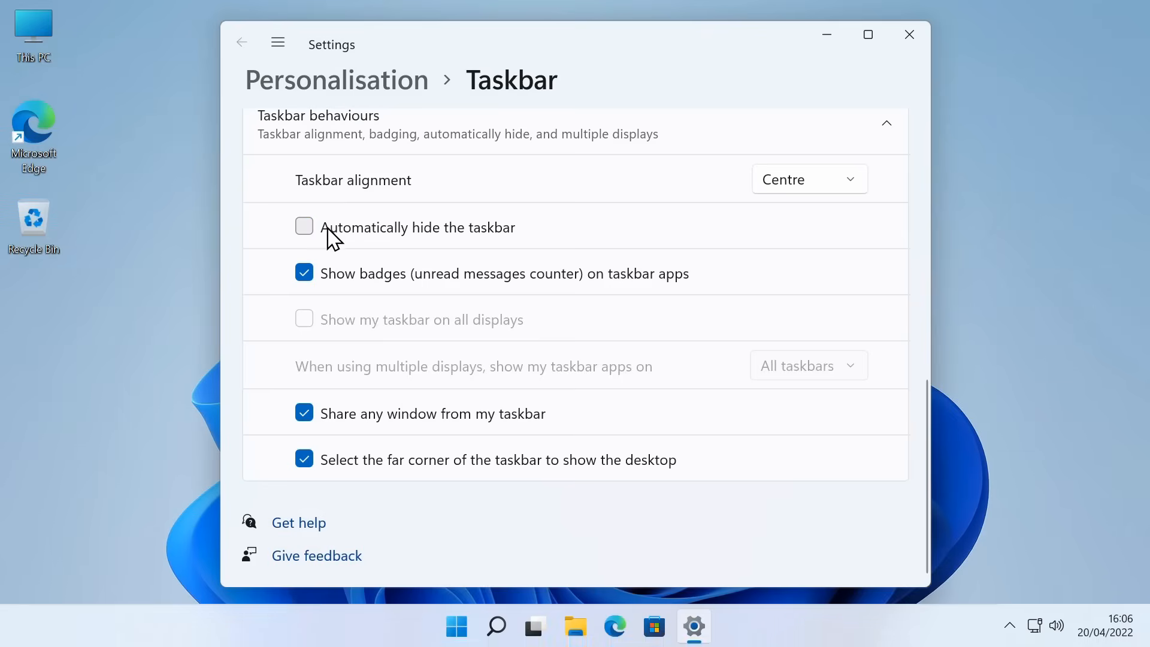
left_click(808, 178)
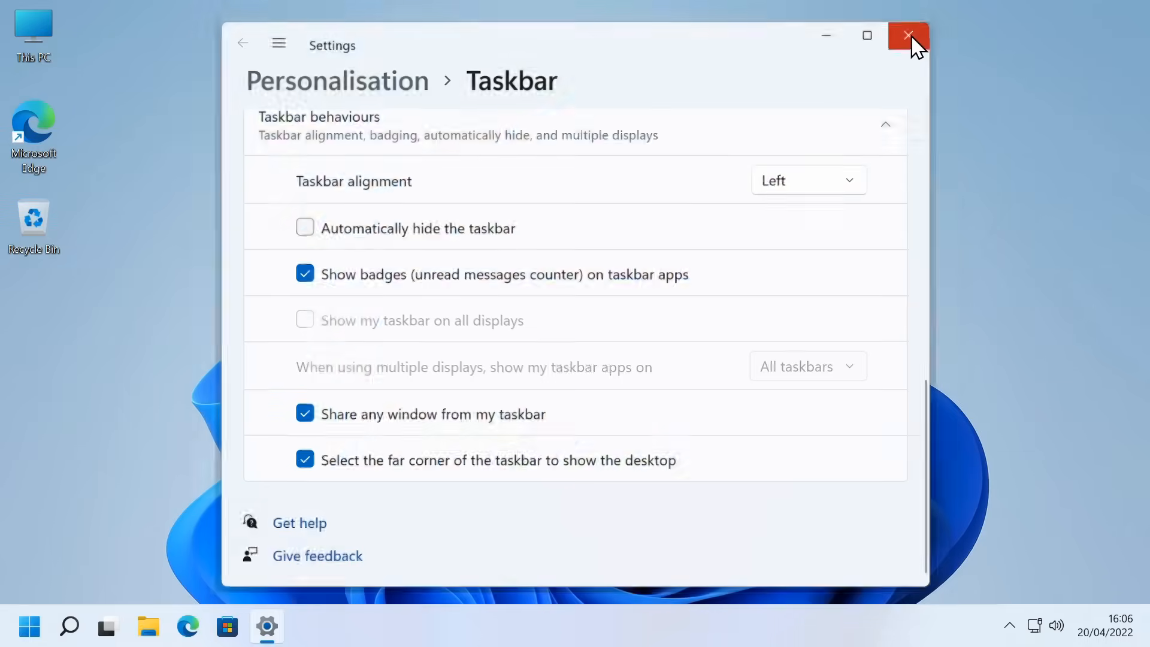
left_click(909, 36)
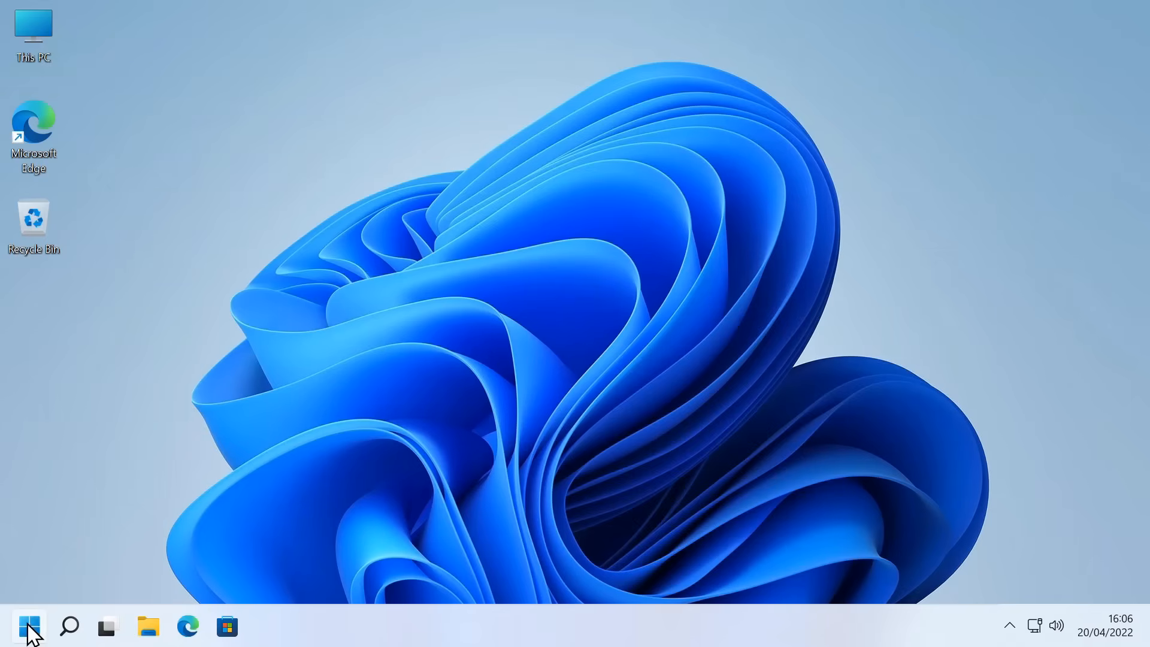
Open the AutoPlay notification for the TRAN_APR19 (F:) drive
left_click(30, 626)
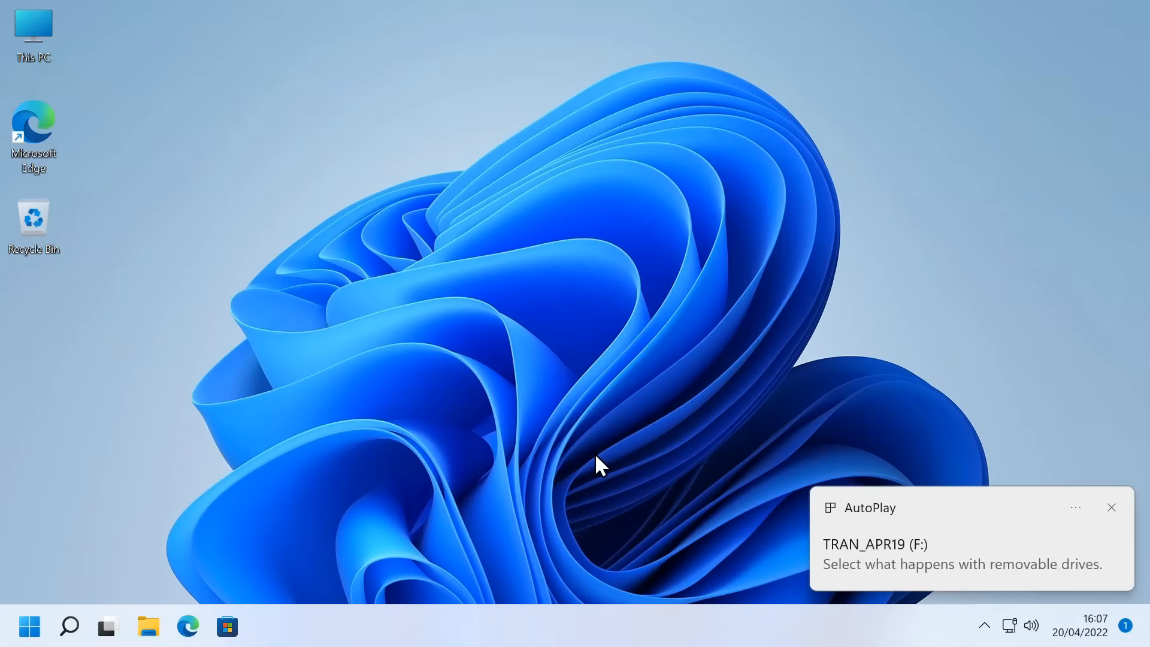
mouse_move(976, 553)
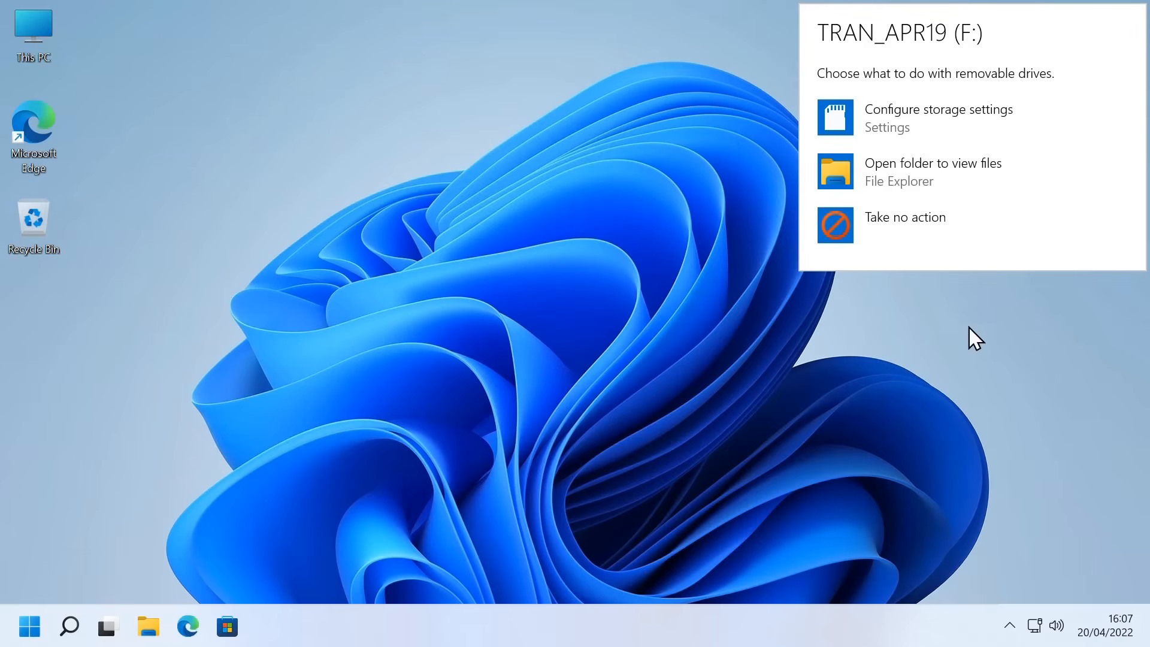
mouse_move(953, 225)
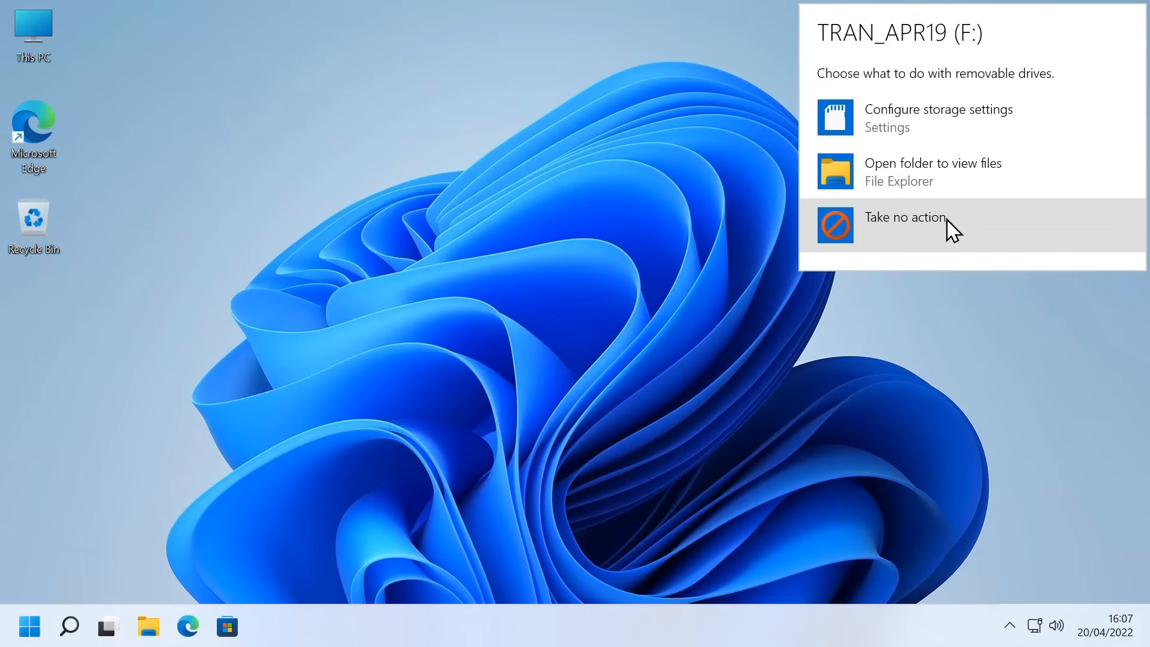
Choose Take no action for the drive and reveal the hidden tray icons
left_click(904, 225)
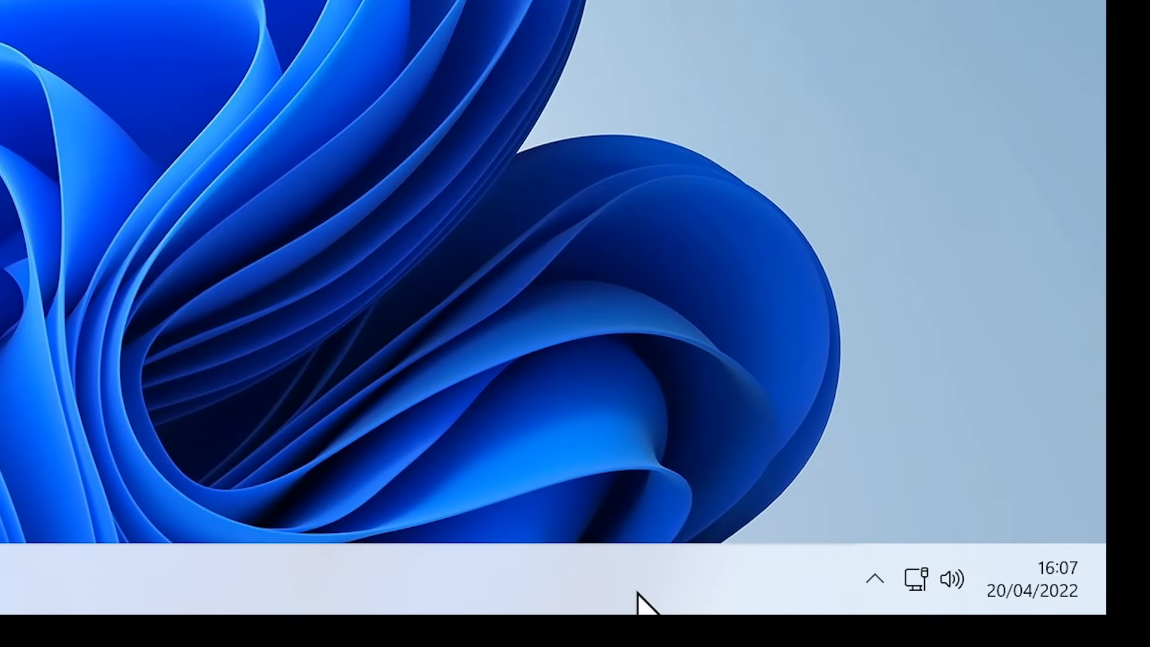
left_click(874, 579)
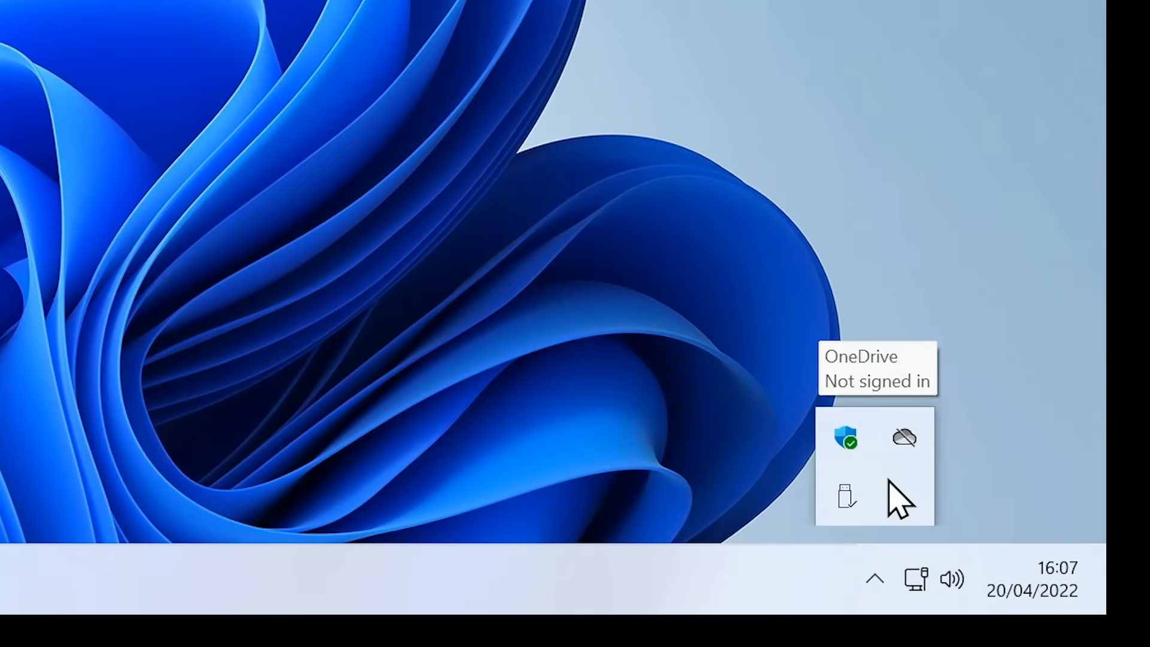
mouse_move(845, 497)
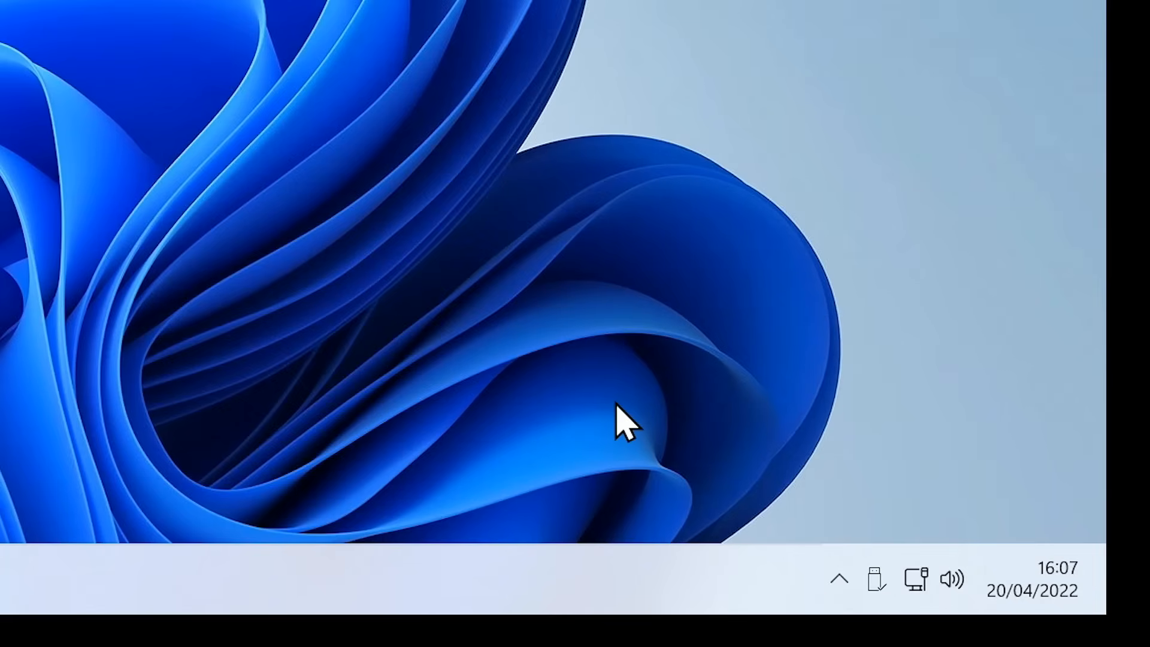
Eject the USB Mass Storage Device from the tray and dismiss the safe-to-remove notice
left_click(875, 579)
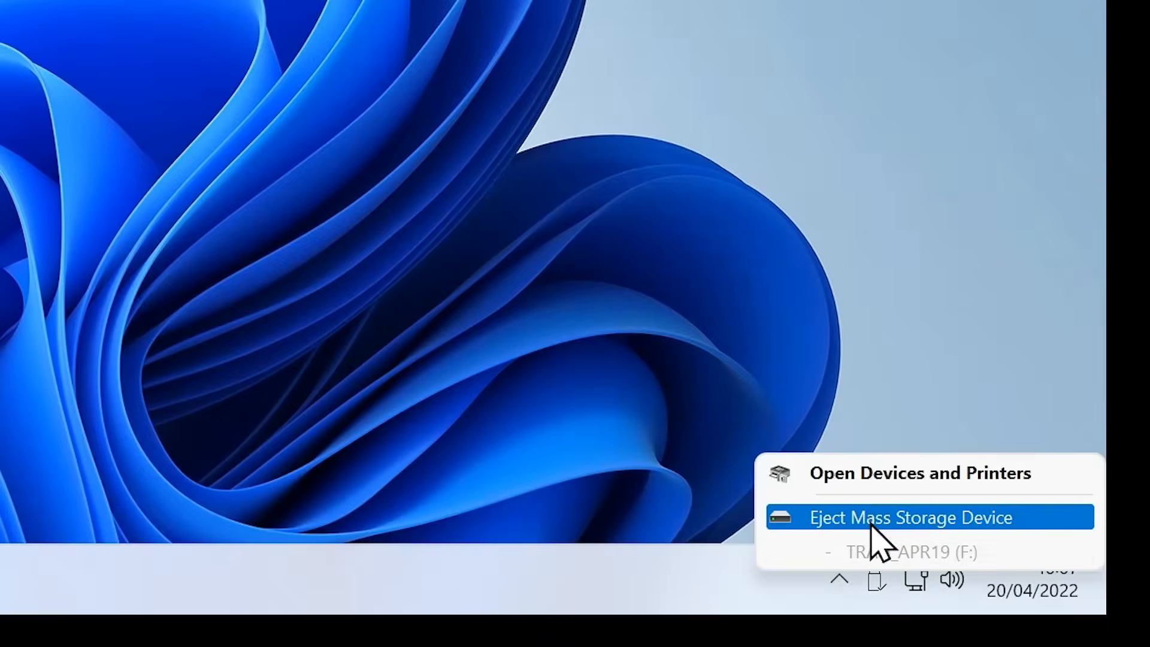
left_click(909, 517)
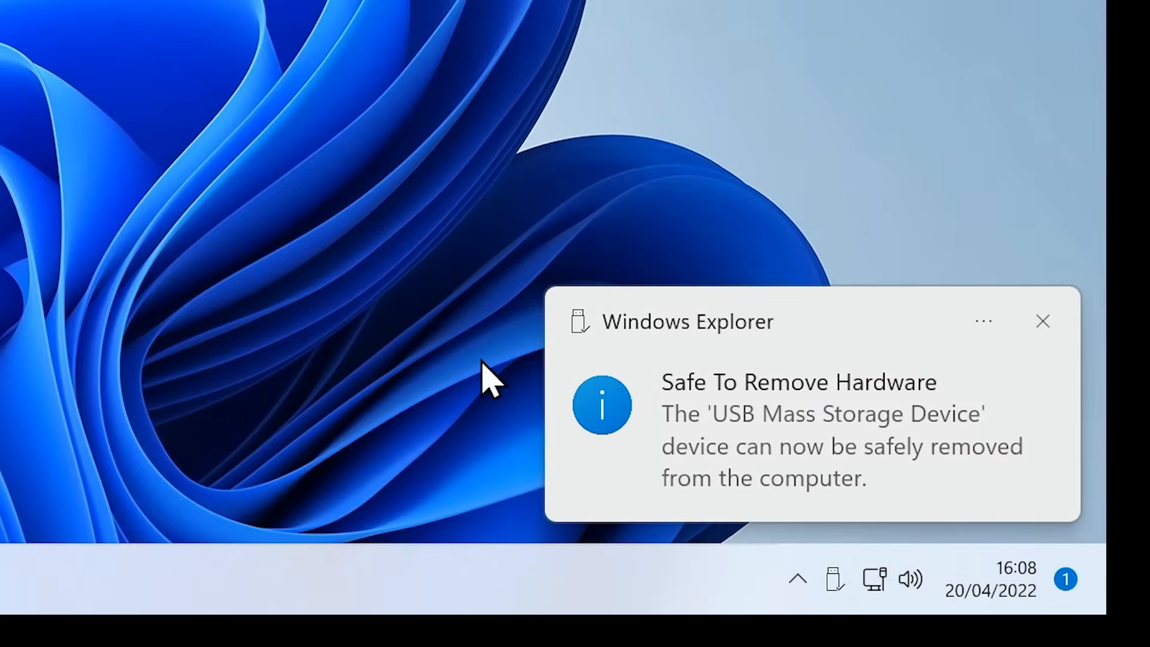
left_click(1042, 321)
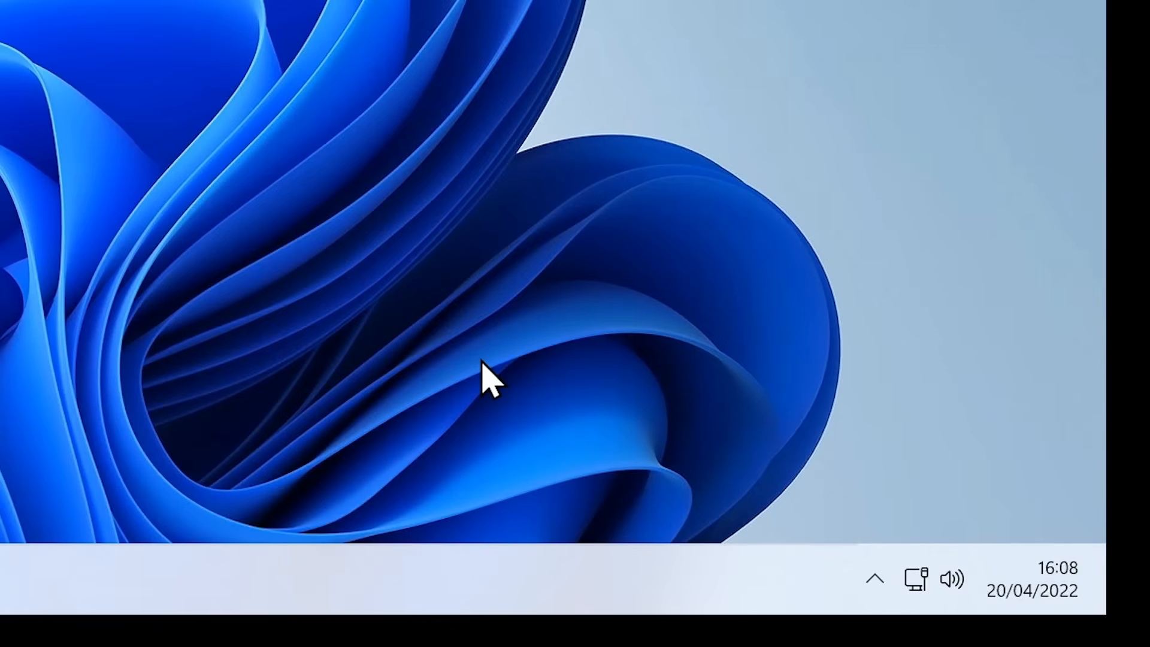
mouse_move(880, 587)
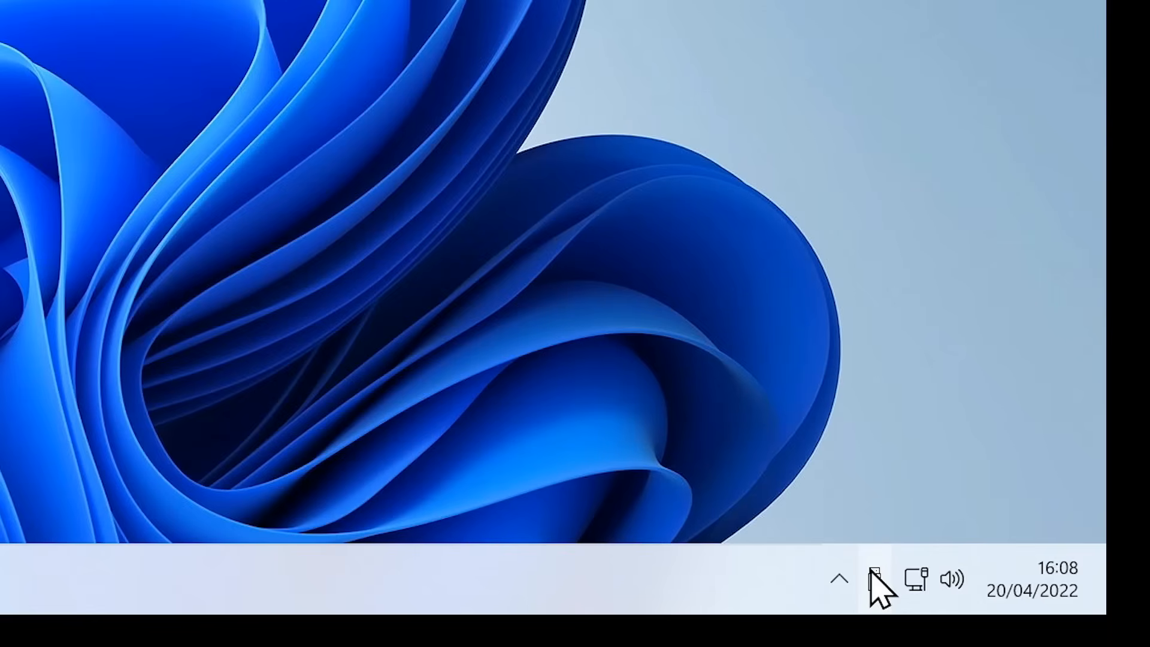
mouse_move(876, 579)
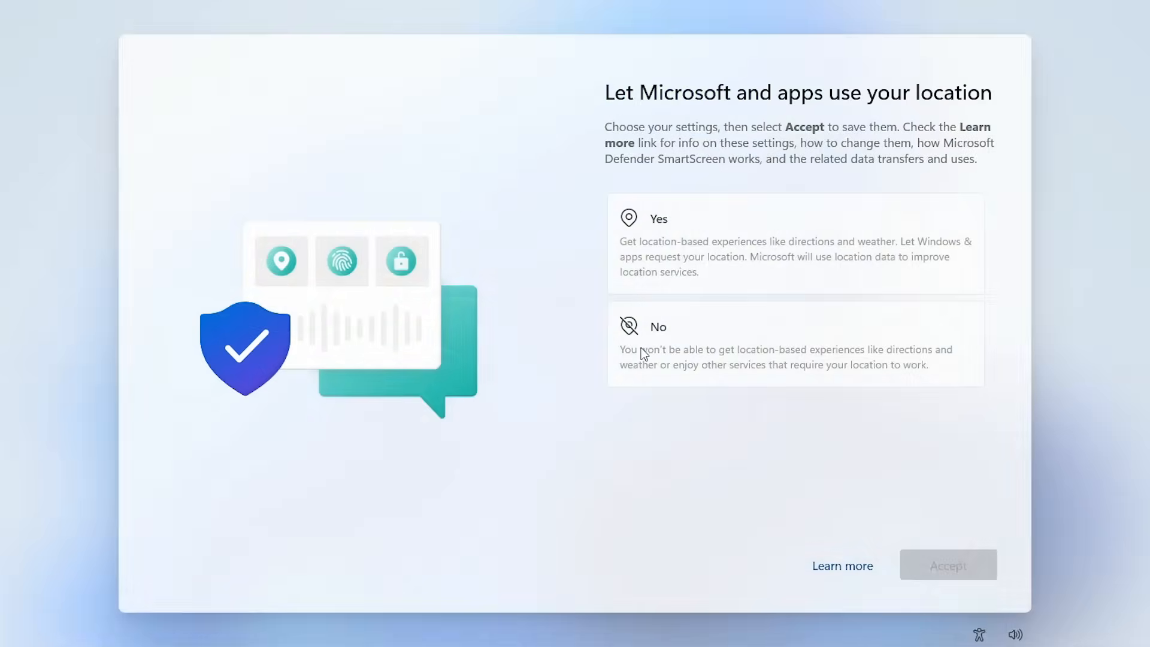
Decline location, accept Find my device and diagnostic data, and decline advertising ID
left_click(947, 565)
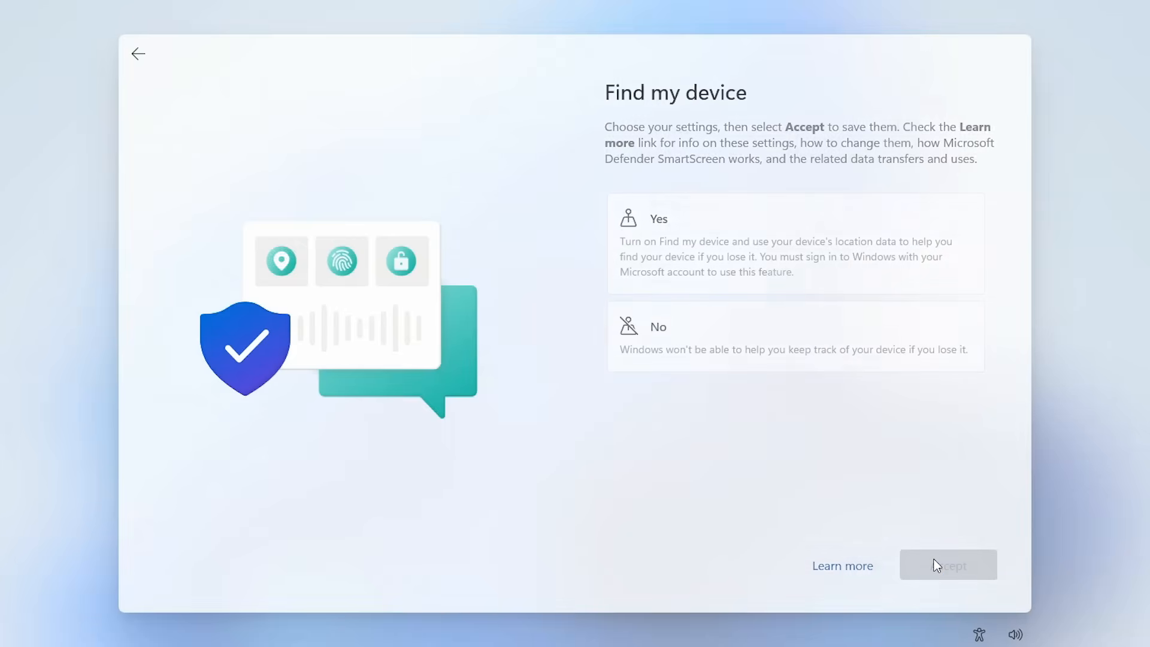
left_click(947, 565)
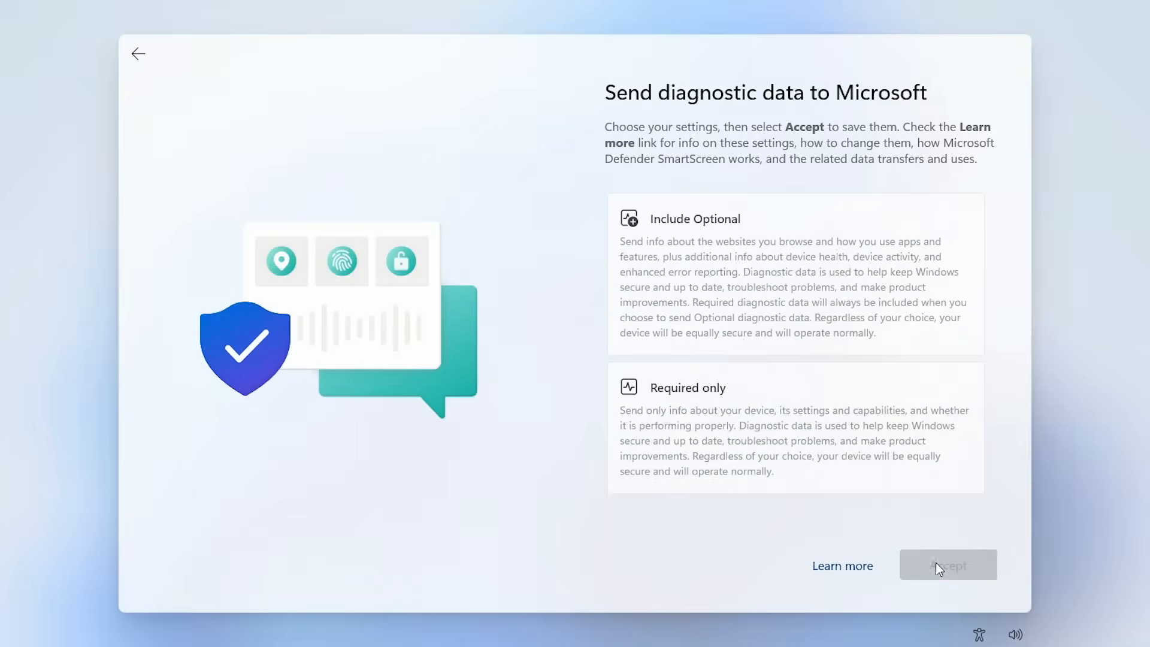
left_click(947, 564)
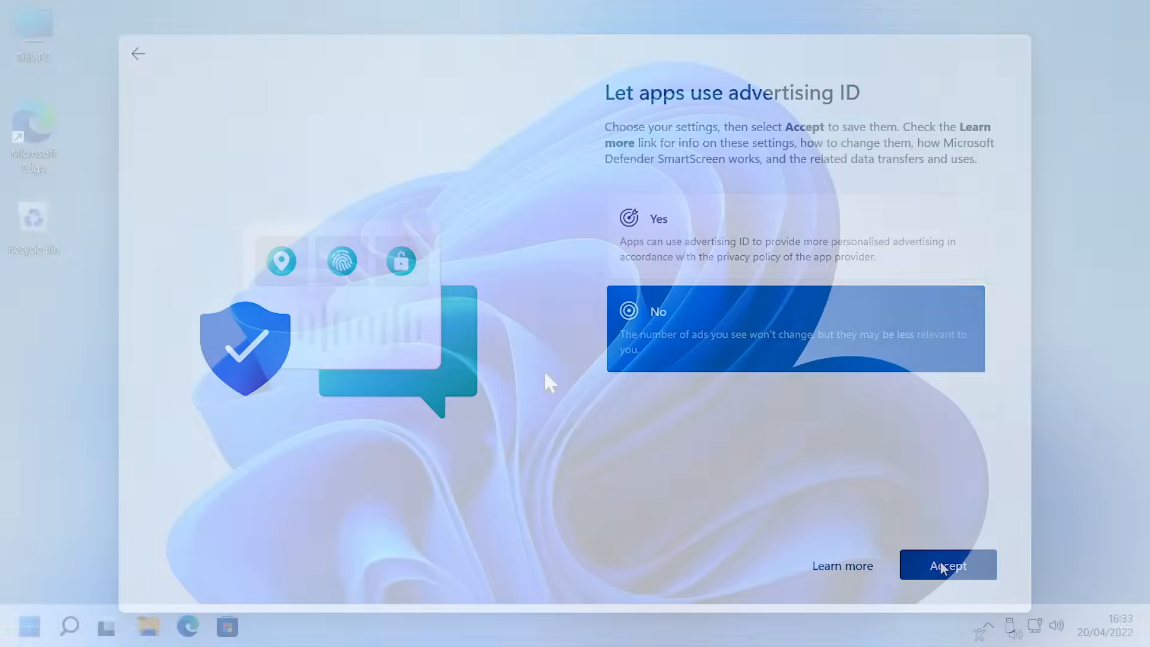
left_click(947, 564)
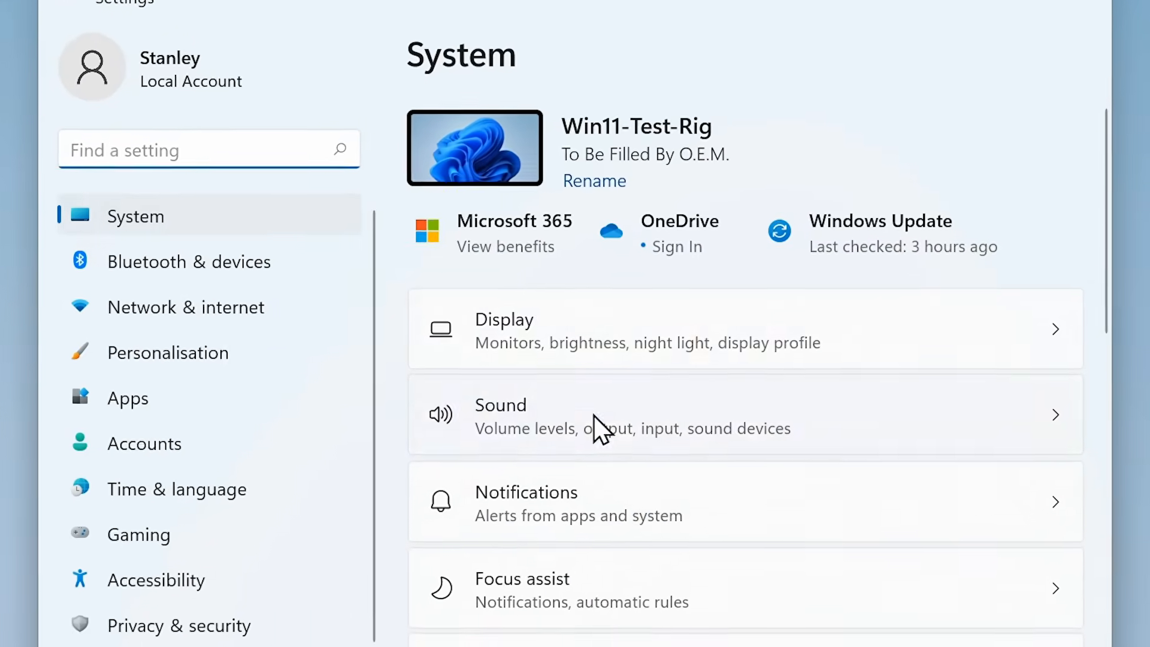
Untick device setup suggestions and tips and suggestions on the Notifications page
left_click(733, 502)
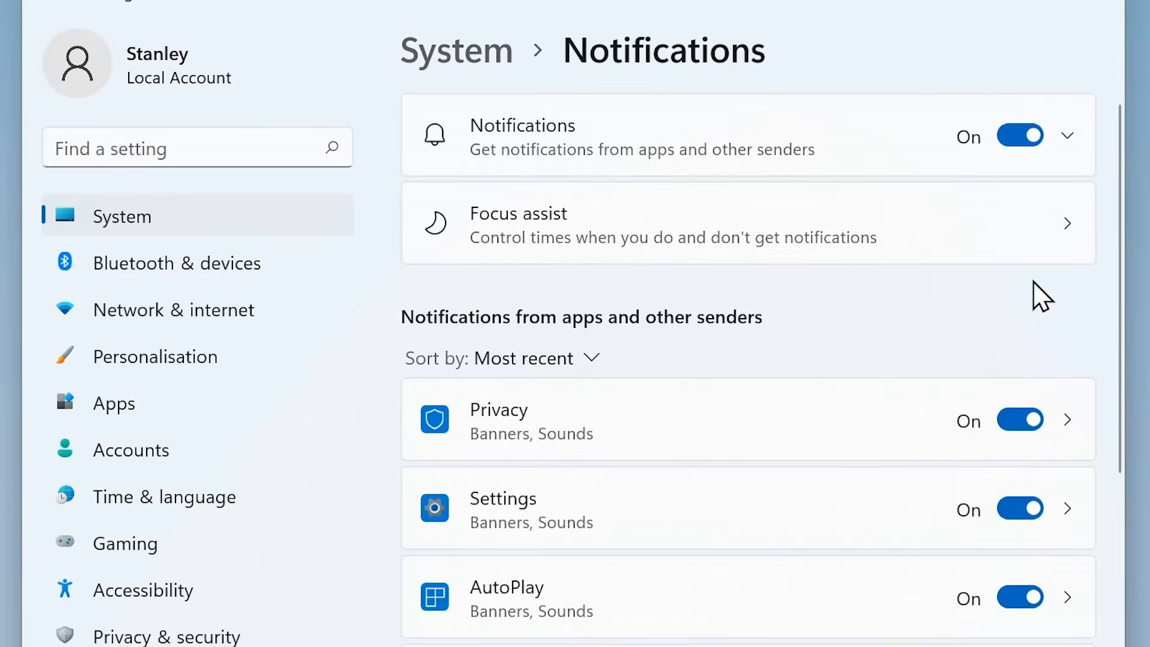
scroll("down", 3)
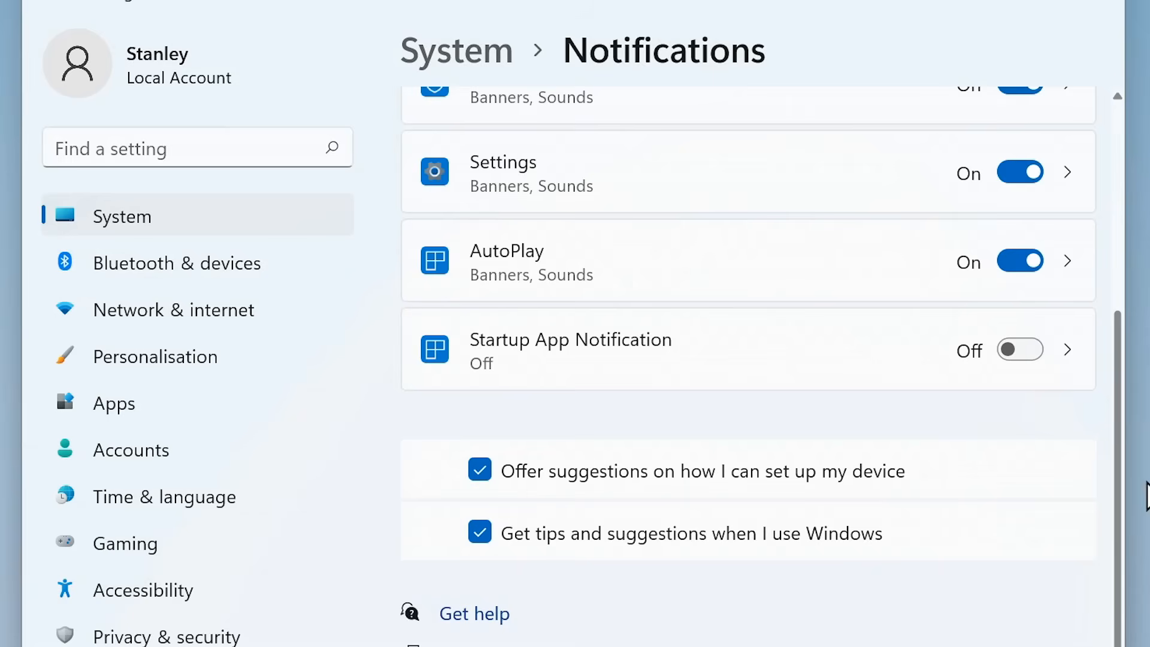
mouse_move(734, 606)
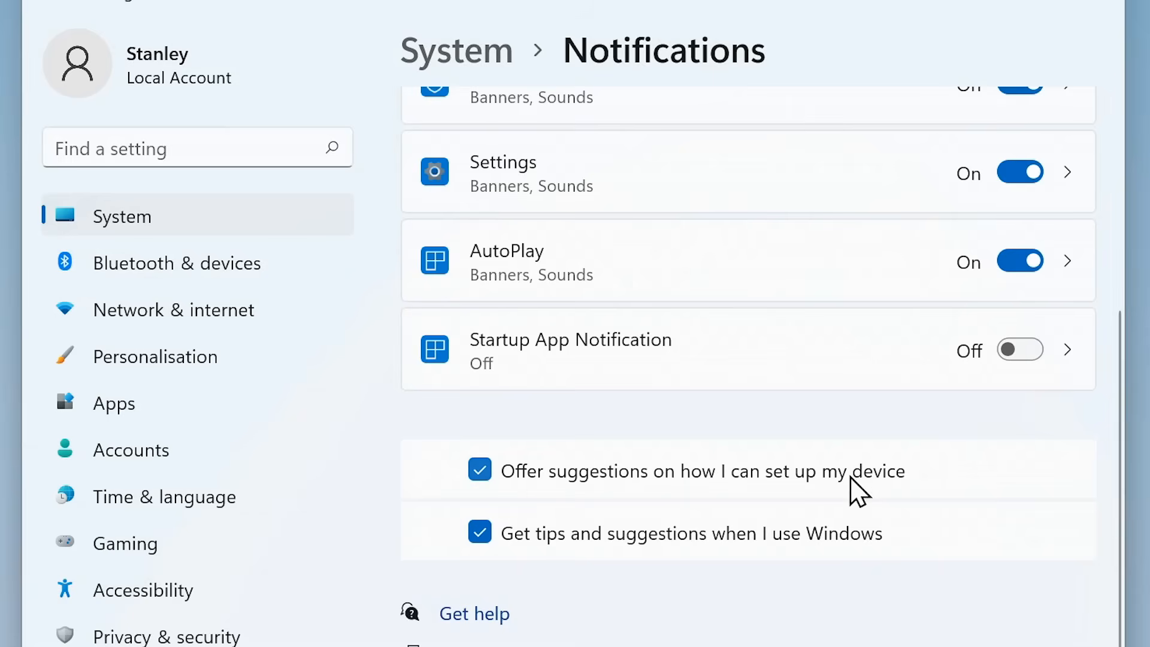
left_click(479, 470)
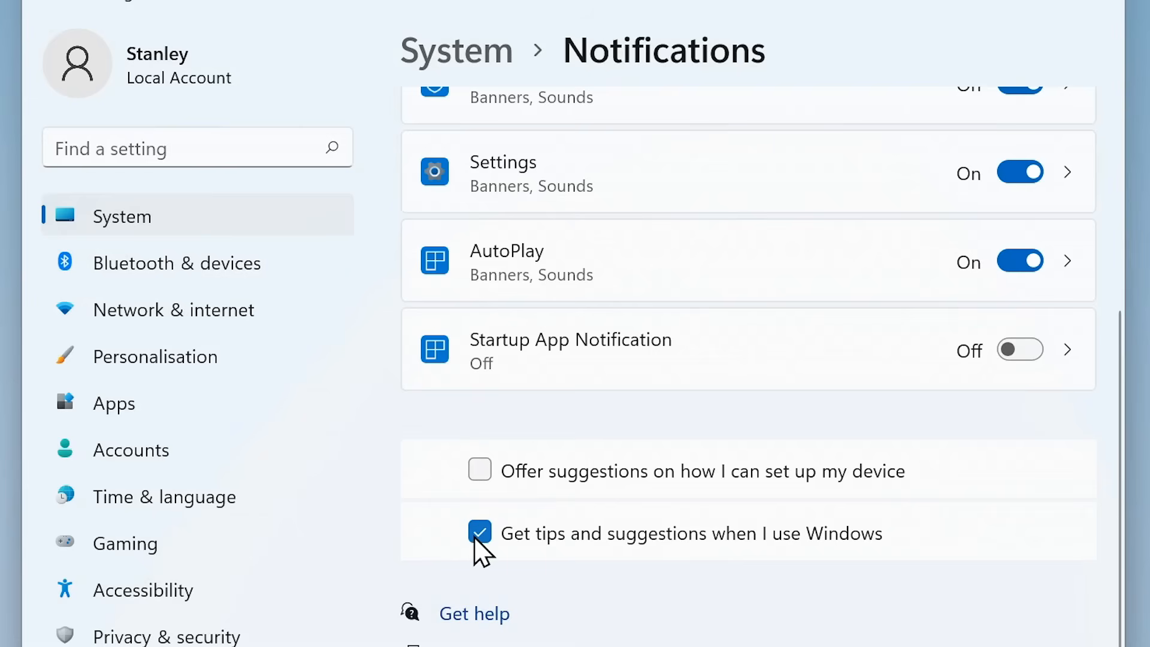
left_click(480, 532)
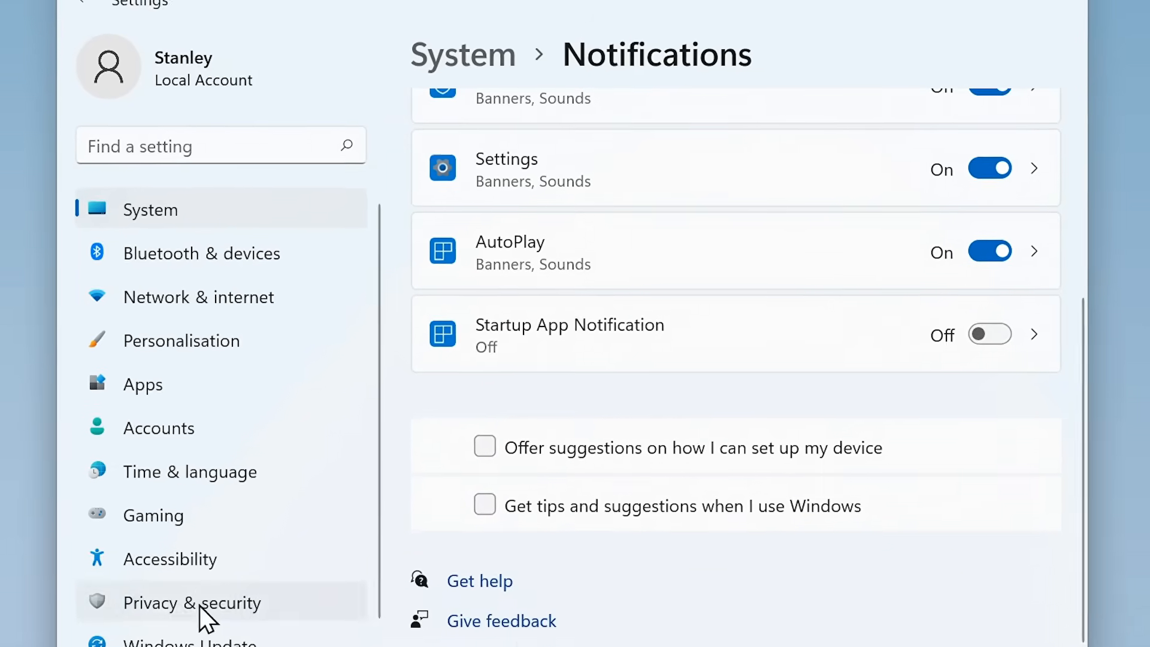
Switch off 'Show me suggested content in the Settings app' under Privacy & security
left_click(192, 601)
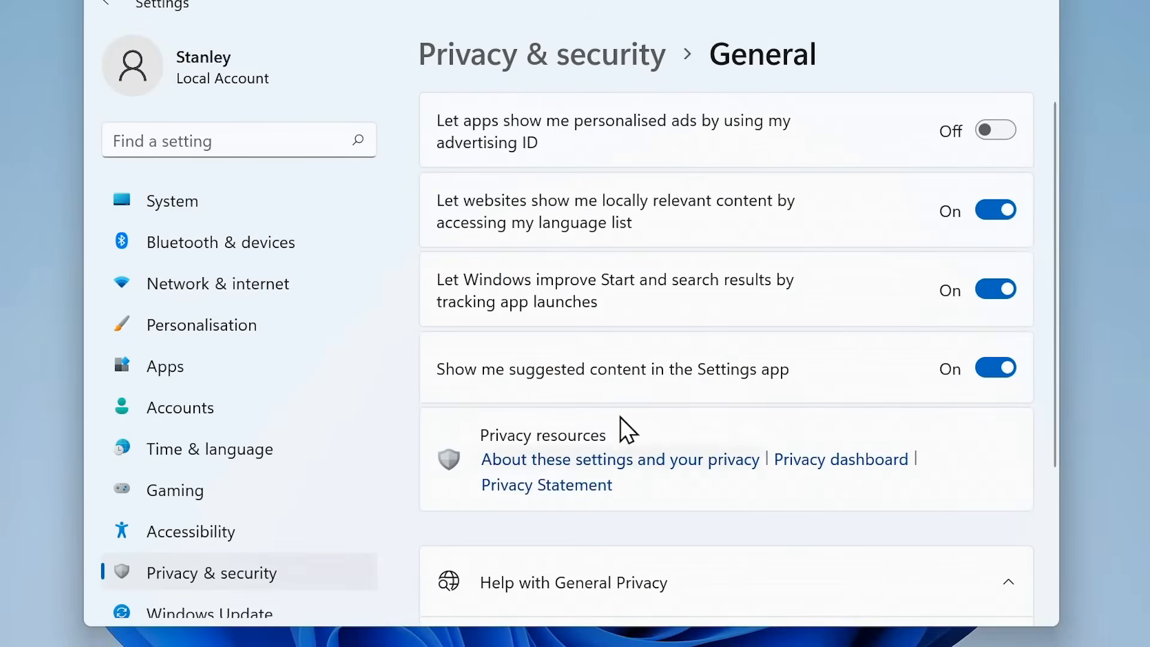
mouse_move(662, 156)
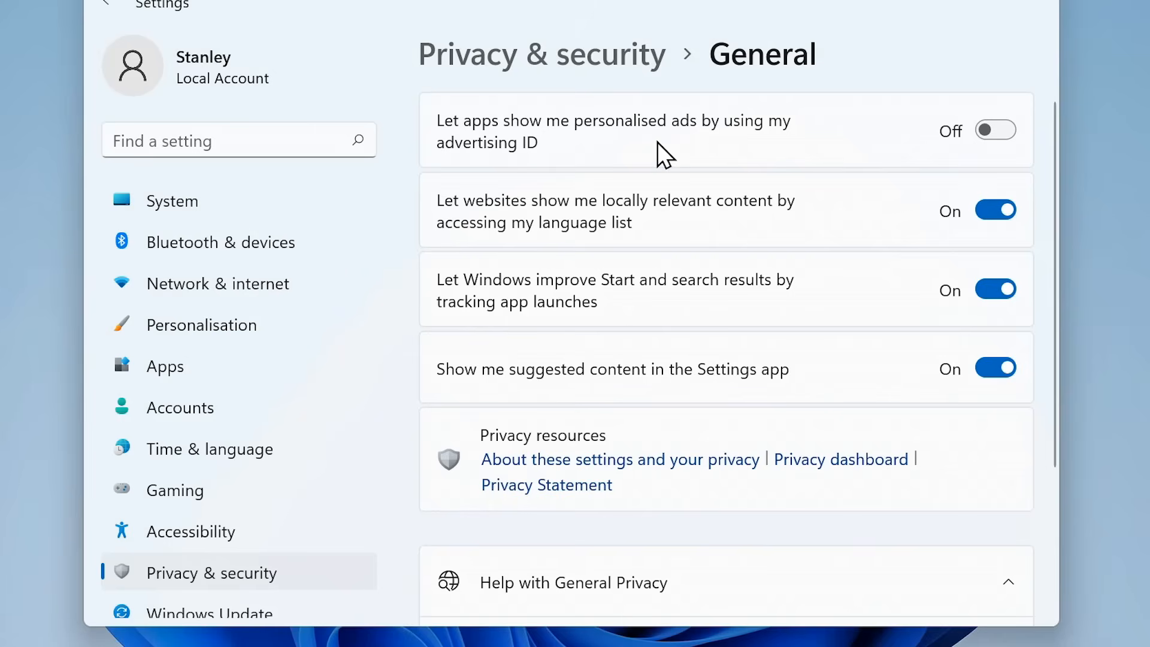
mouse_move(640, 154)
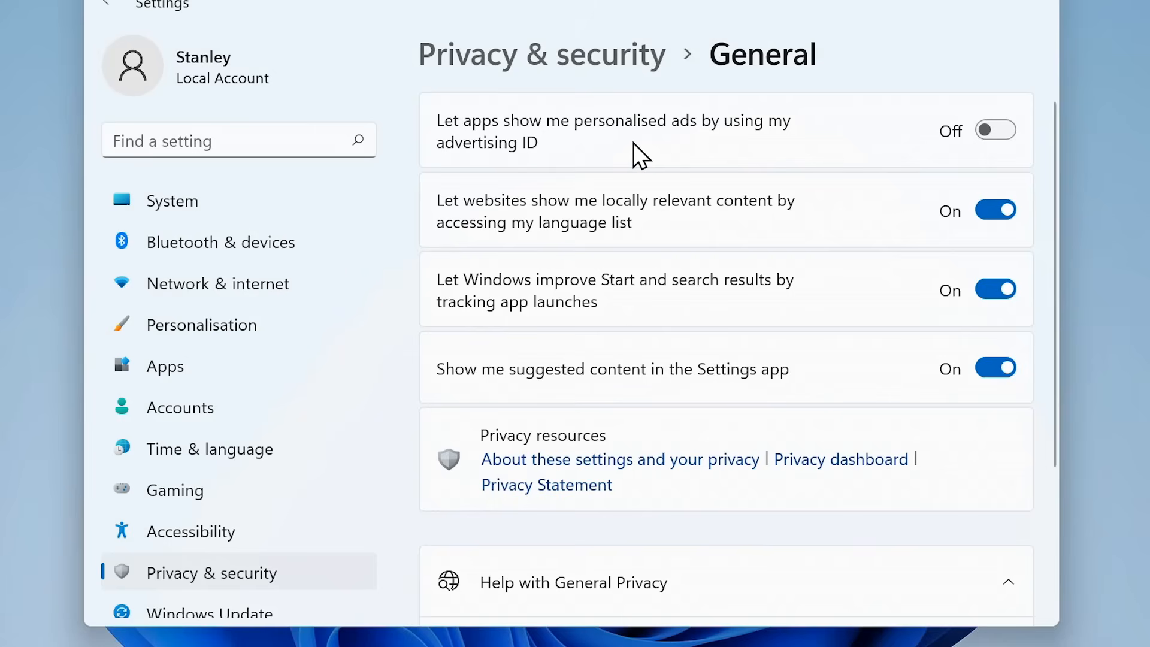
mouse_move(757, 156)
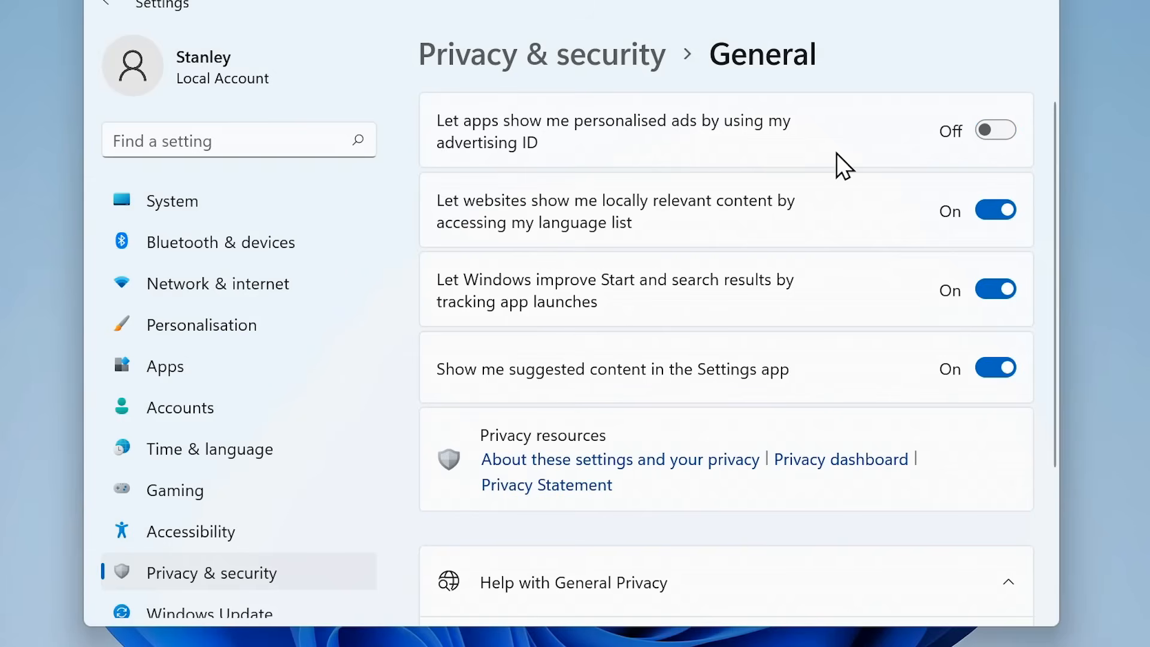
mouse_move(607, 394)
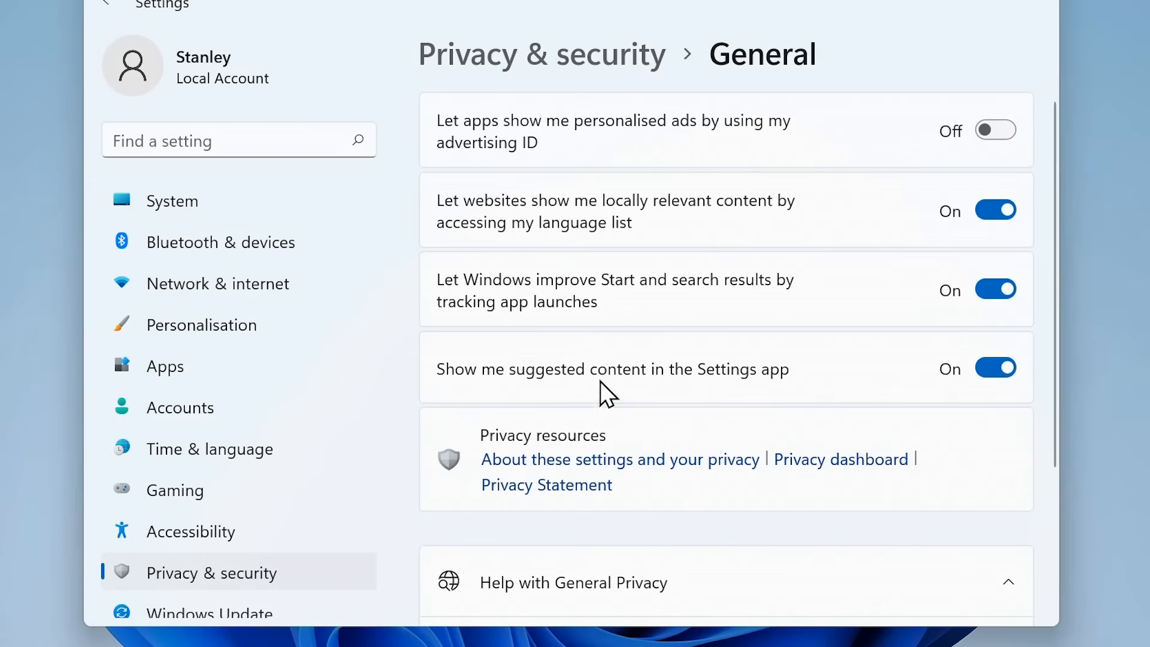
left_click(995, 367)
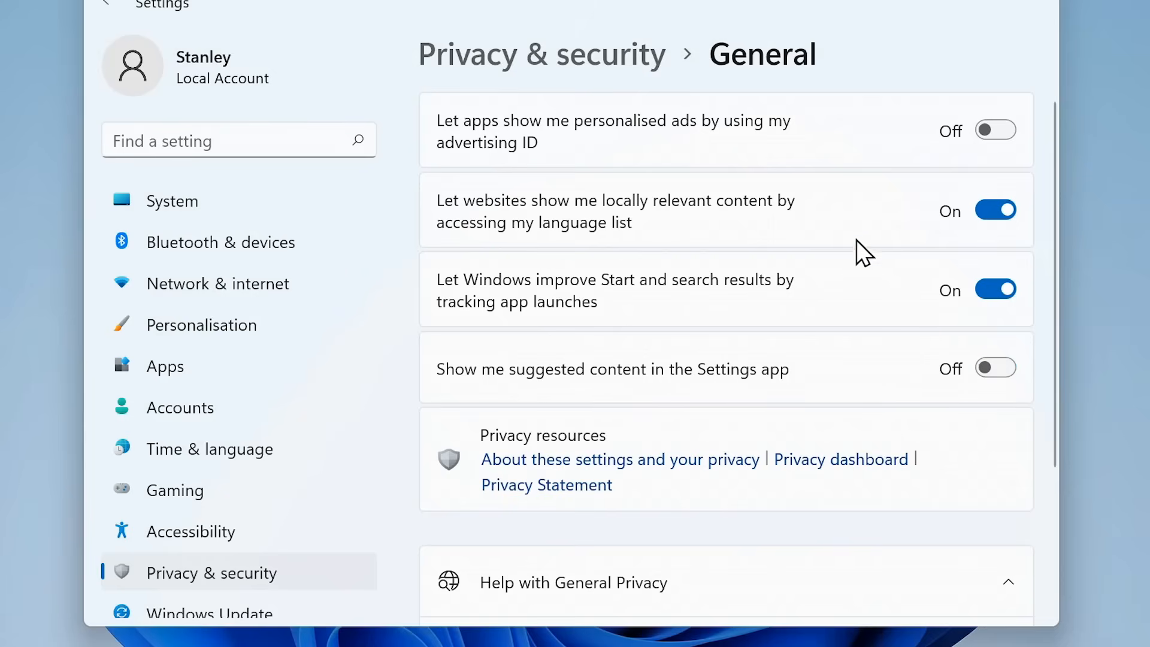
mouse_move(869, 297)
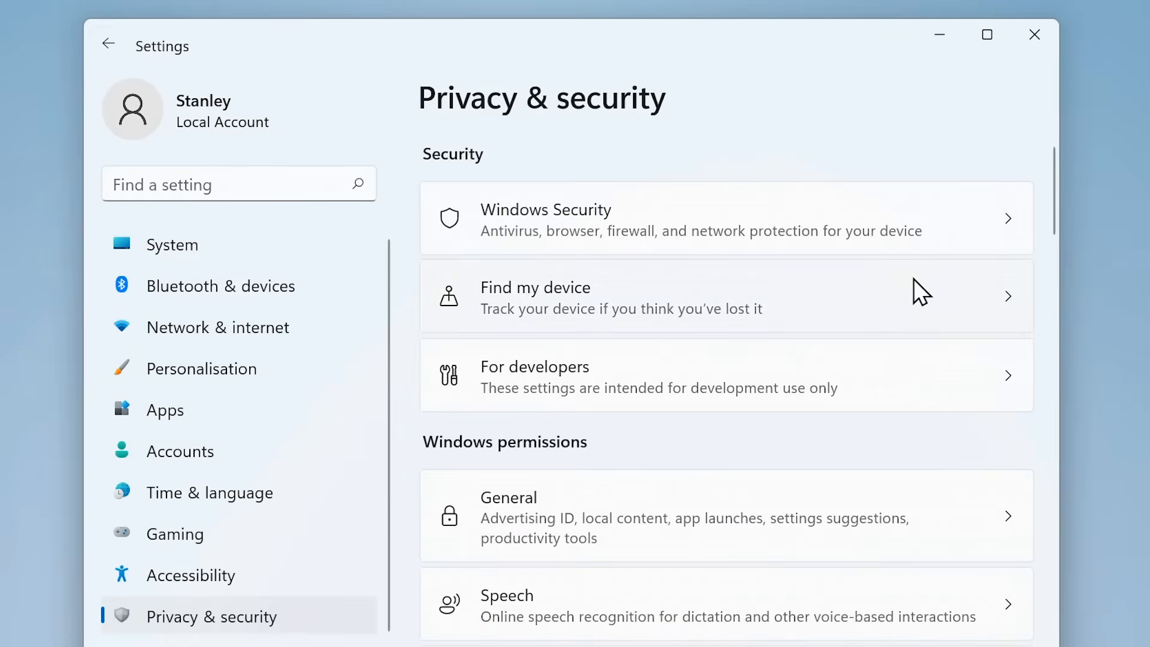
Set Feedback frequency to Never on the Privacy & security > Diagnostics & feedback page
scroll("down", 3)
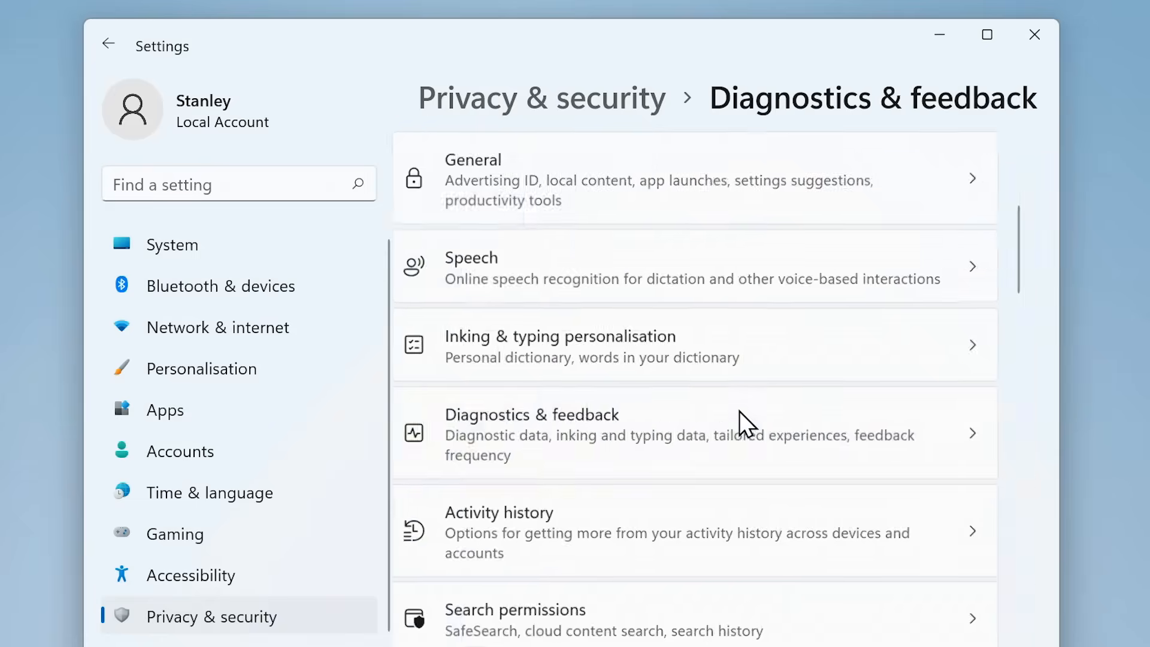
left_click(532, 433)
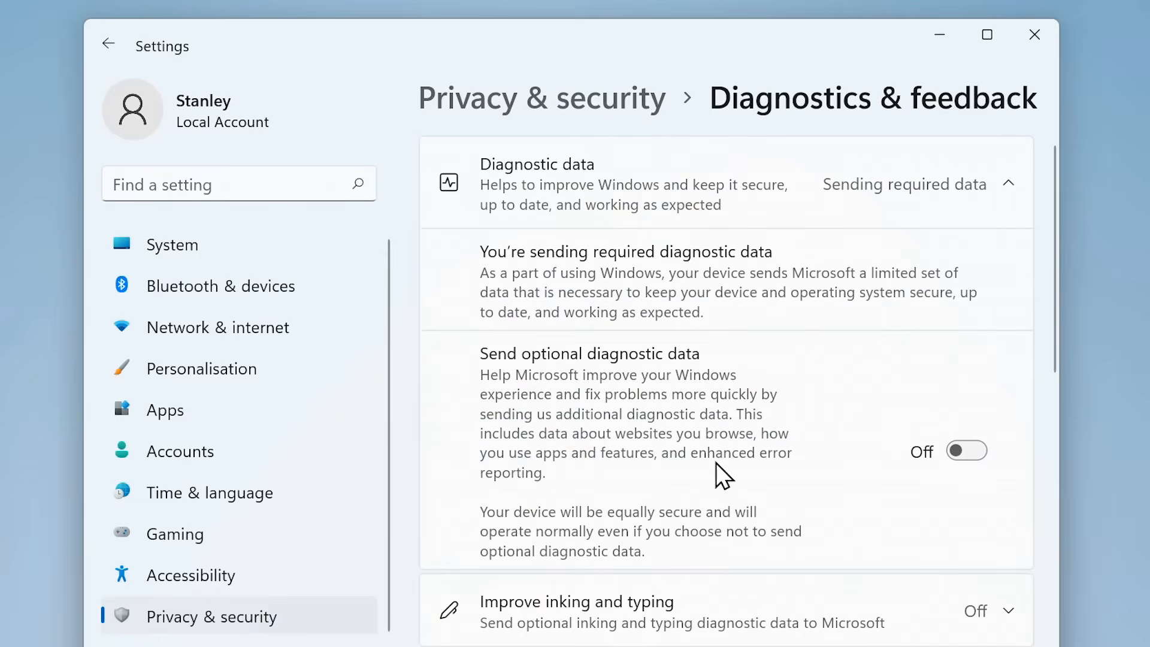
mouse_move(820, 475)
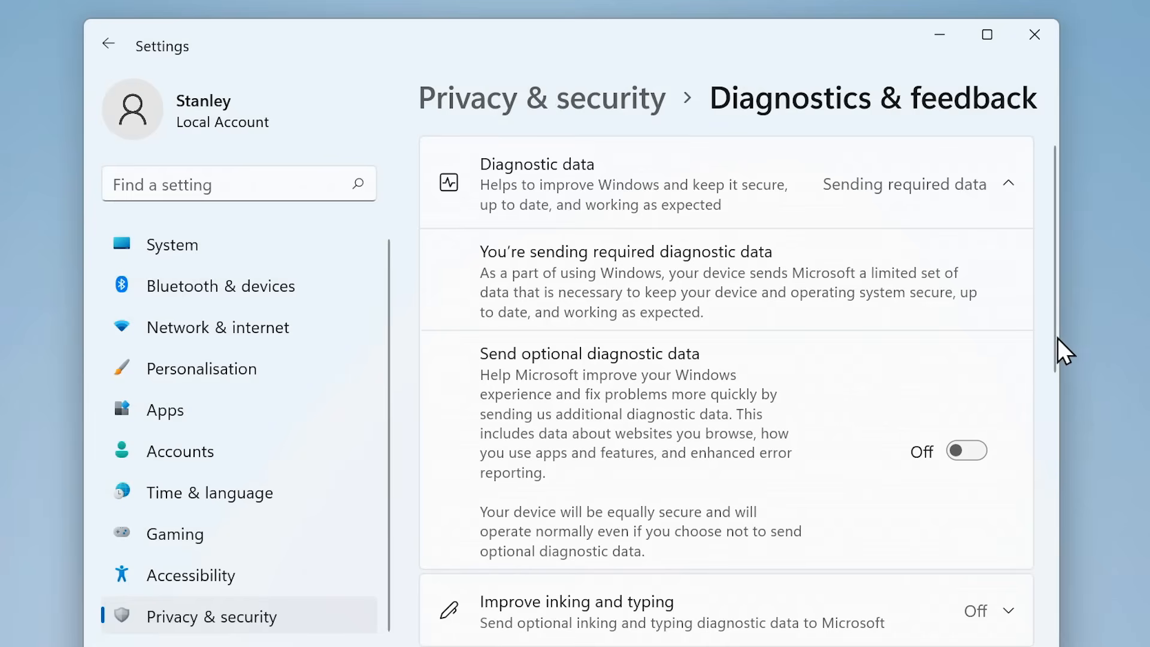
scroll("down", 3)
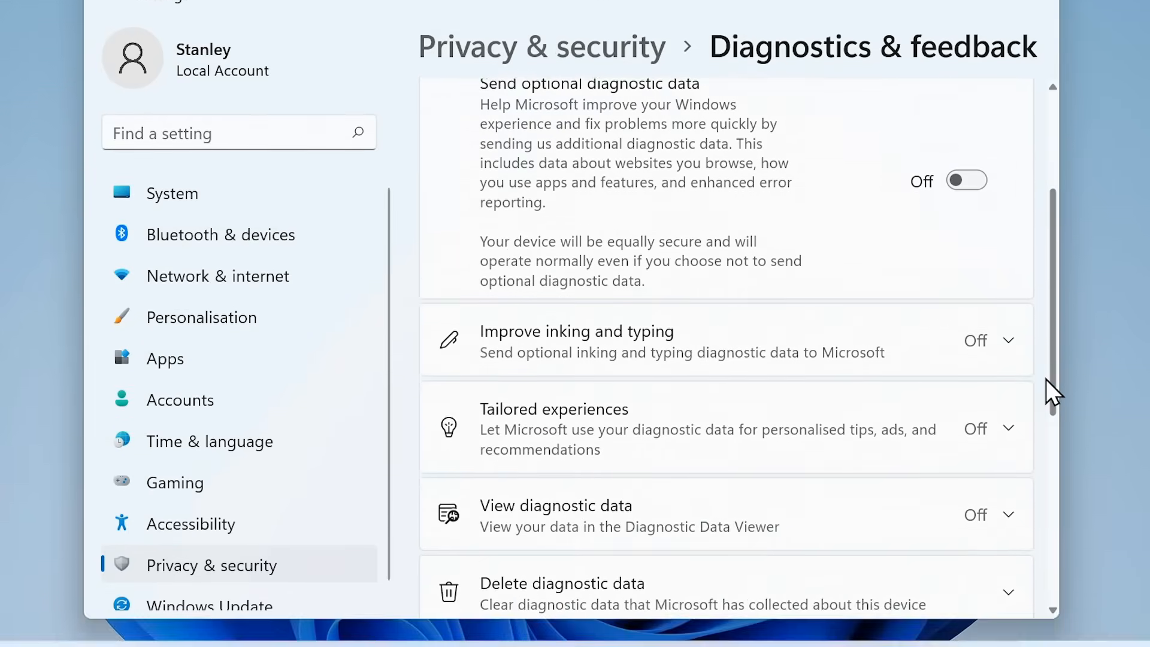
scroll("down", 3)
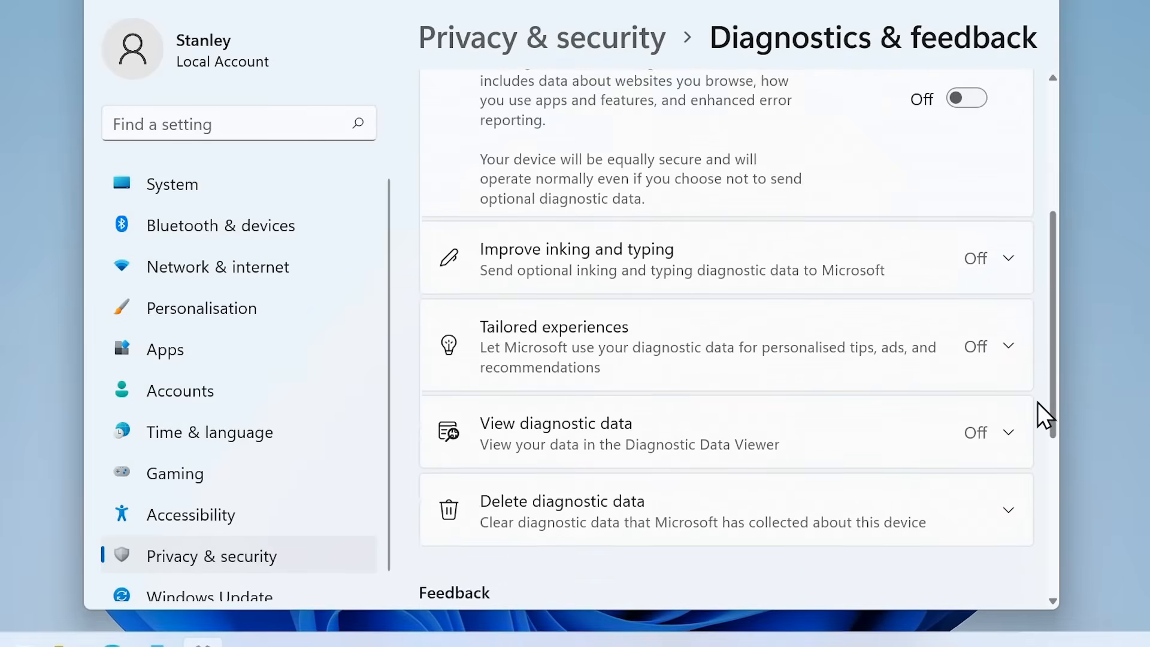
scroll("down", 3)
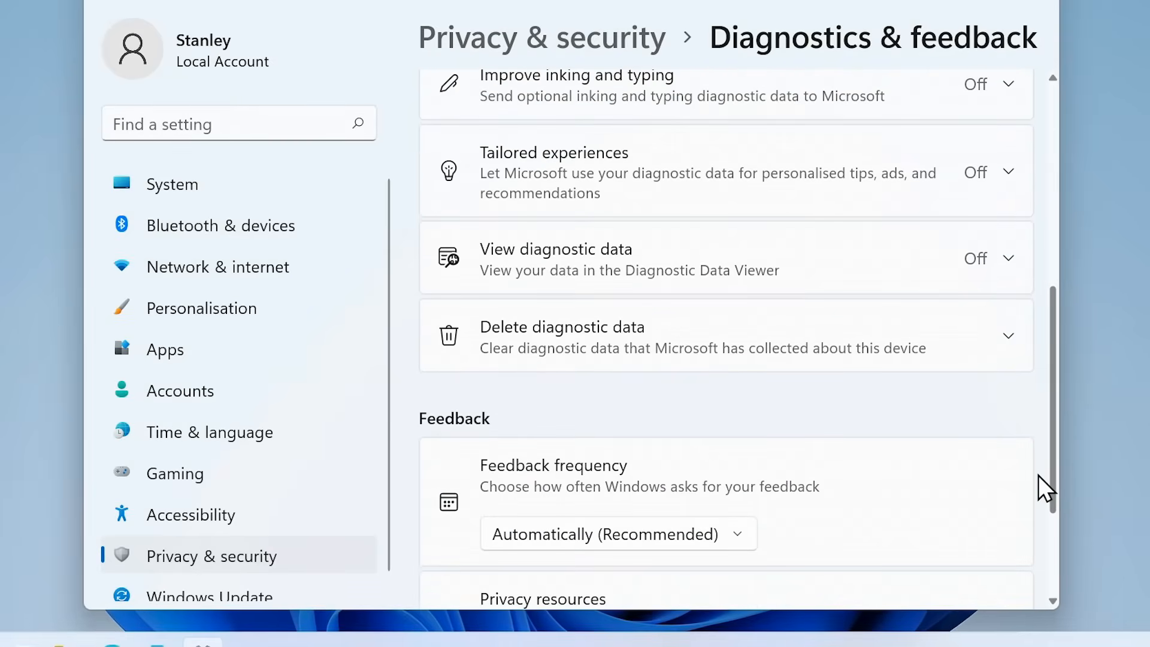
scroll("down", 3)
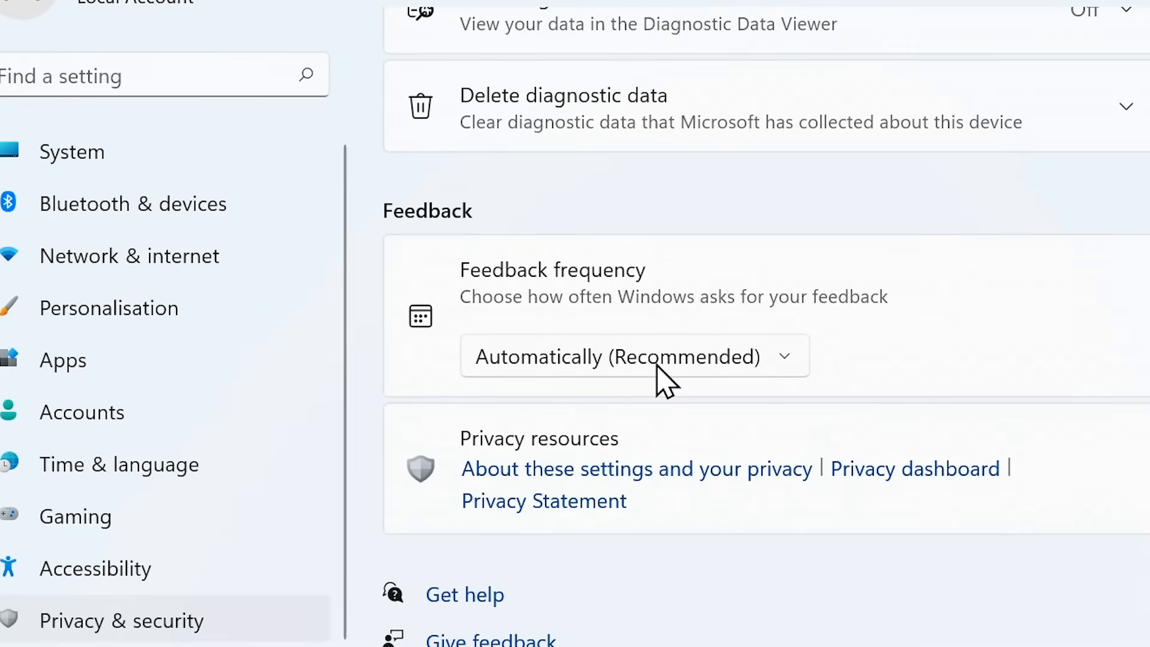
left_click(633, 356)
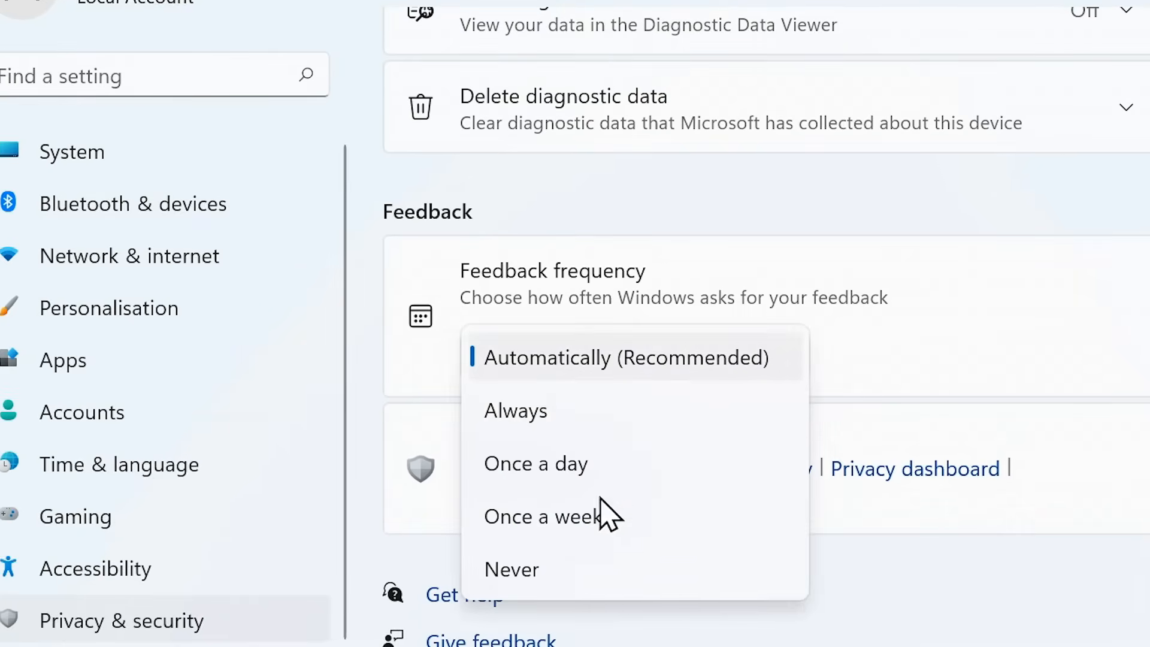
left_click(511, 569)
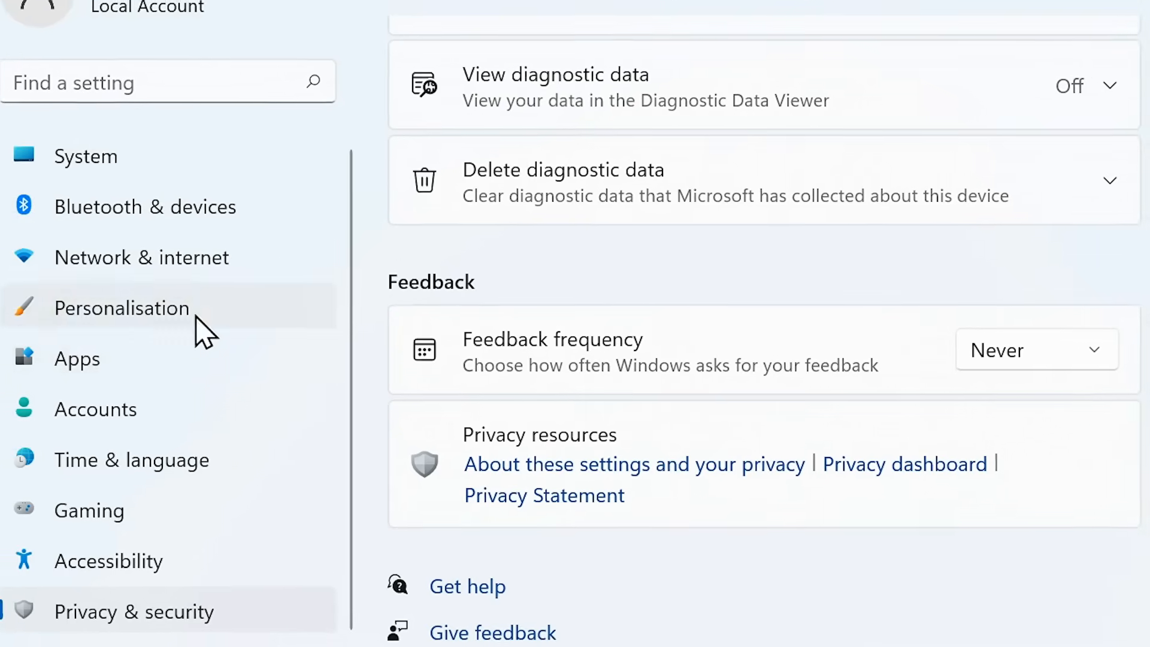
Confirm all Device usage categories are off, then close the Settings window
left_click(121, 308)
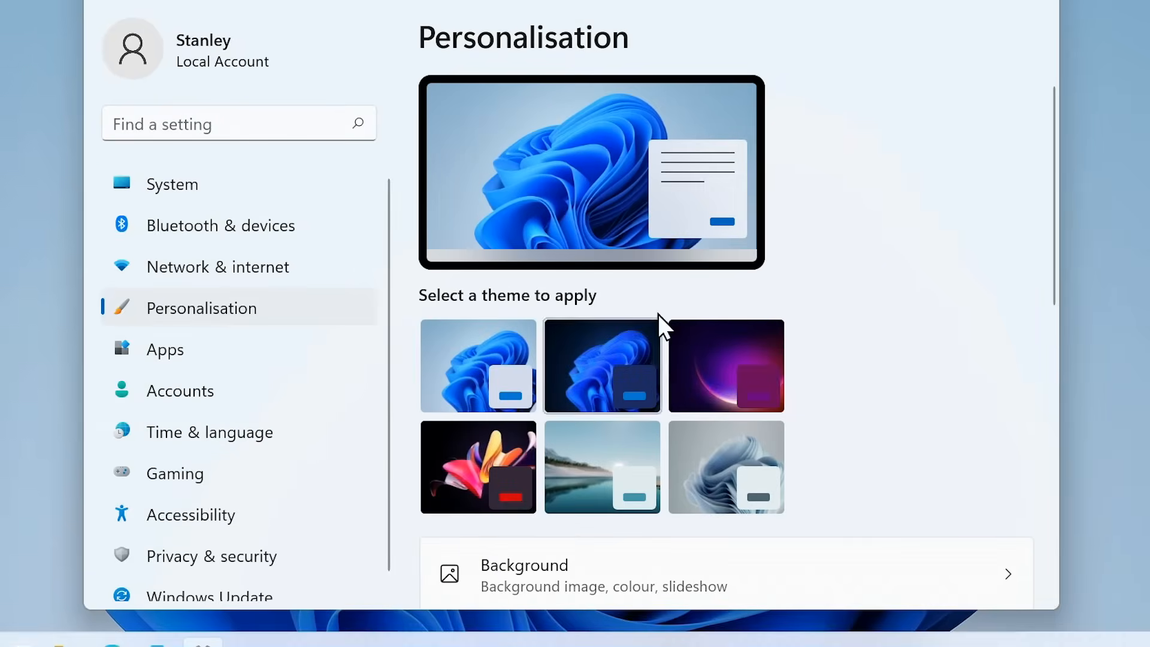
scroll("down", 3)
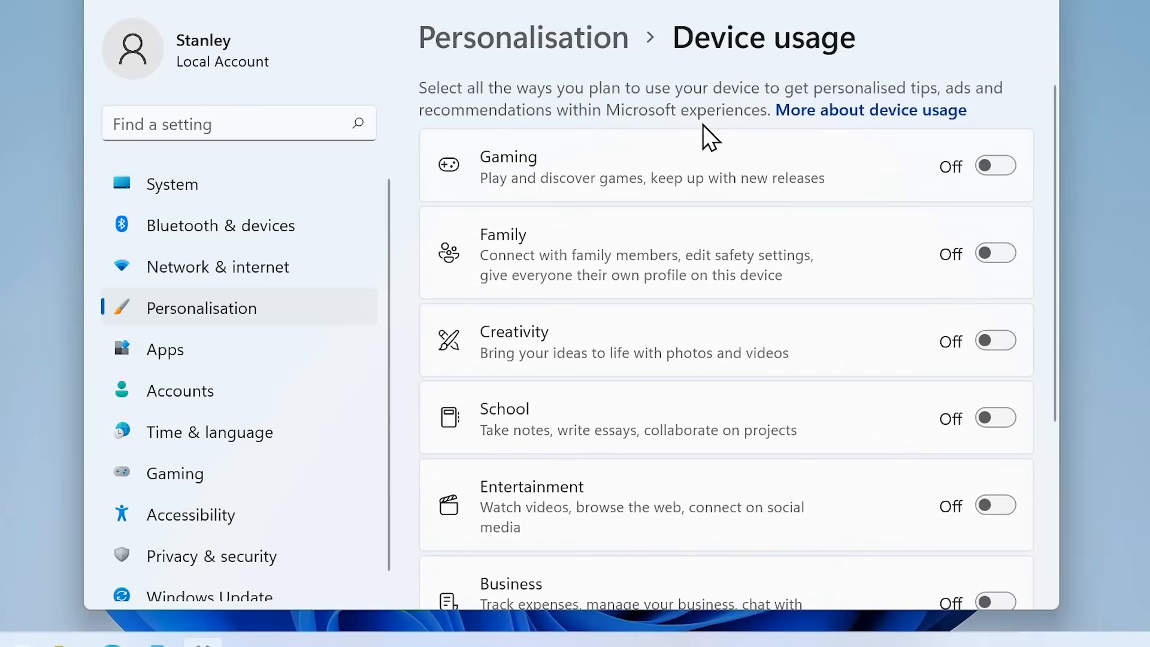
mouse_move(682, 57)
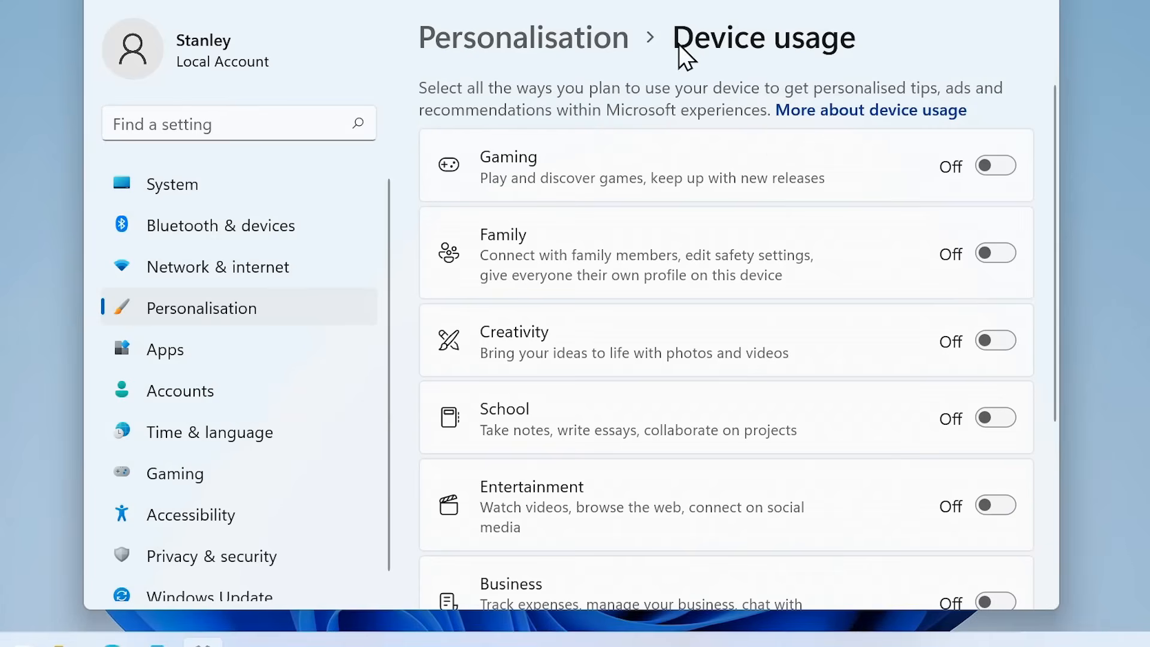
mouse_move(775, 154)
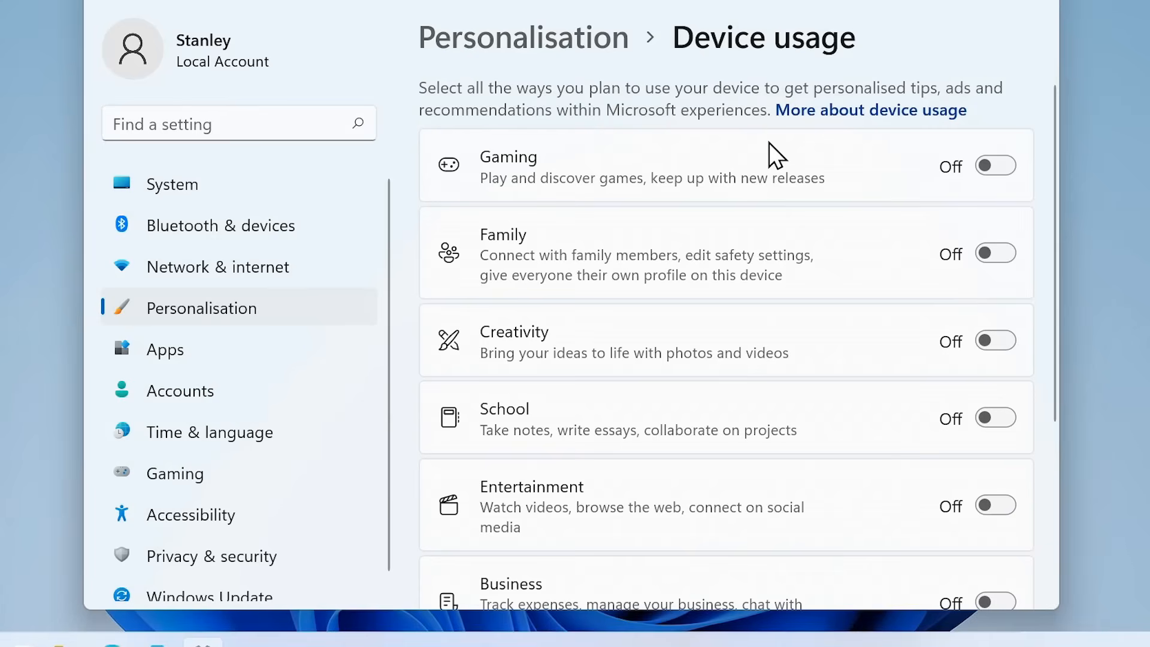
mouse_move(995, 166)
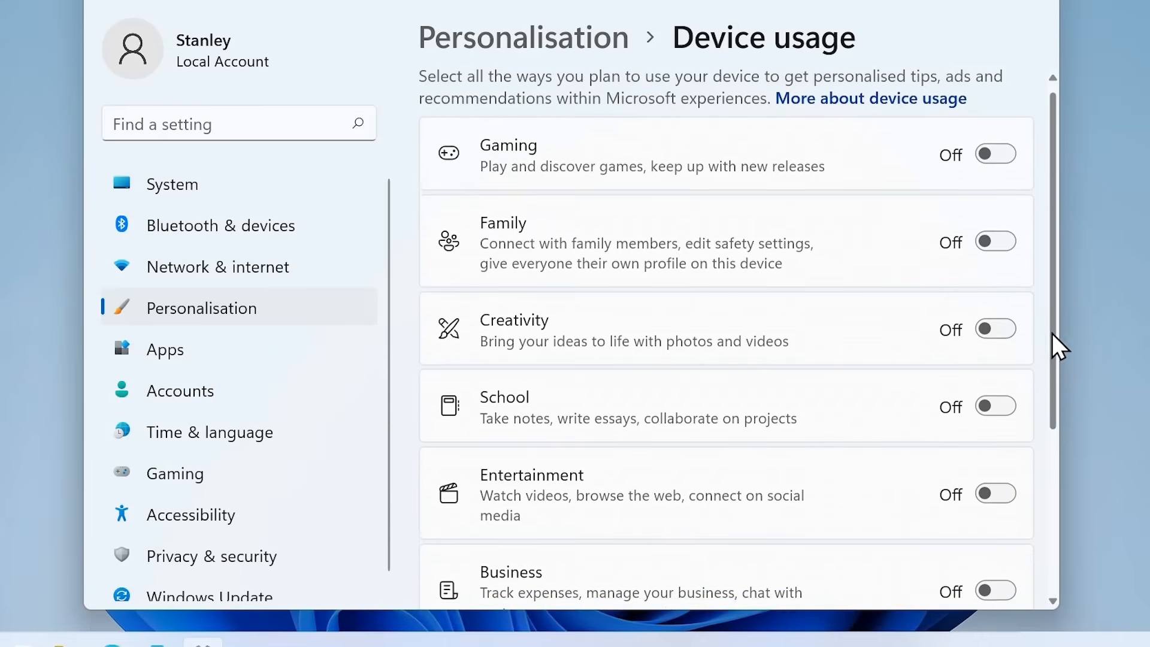
scroll("down", 3)
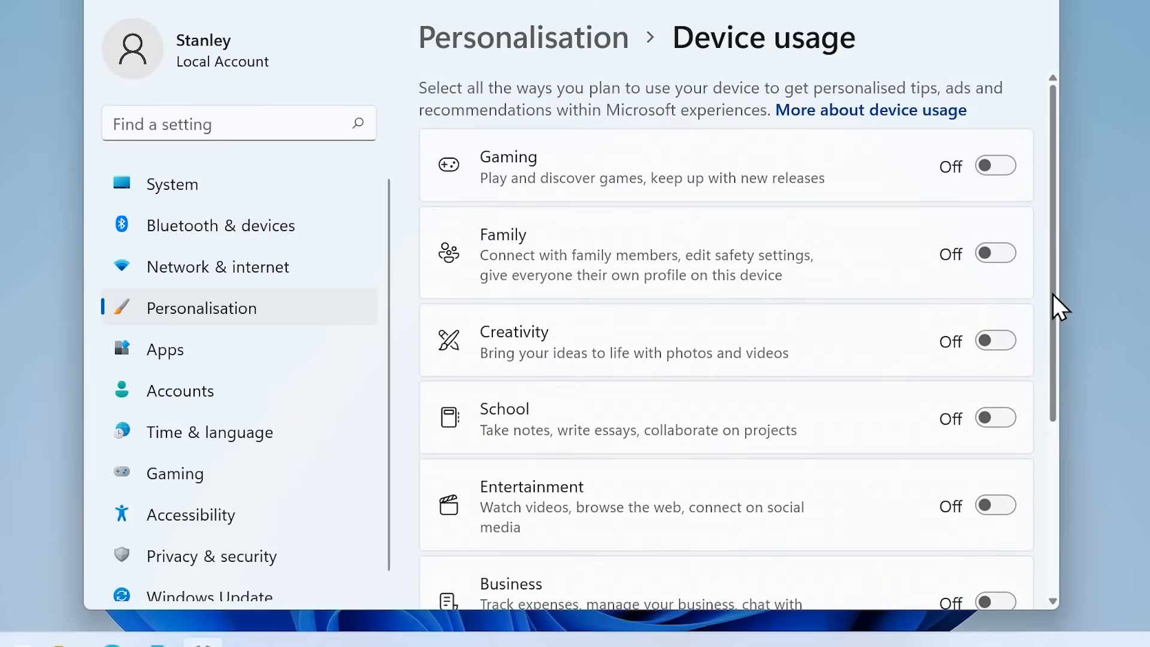
mouse_move(826, 339)
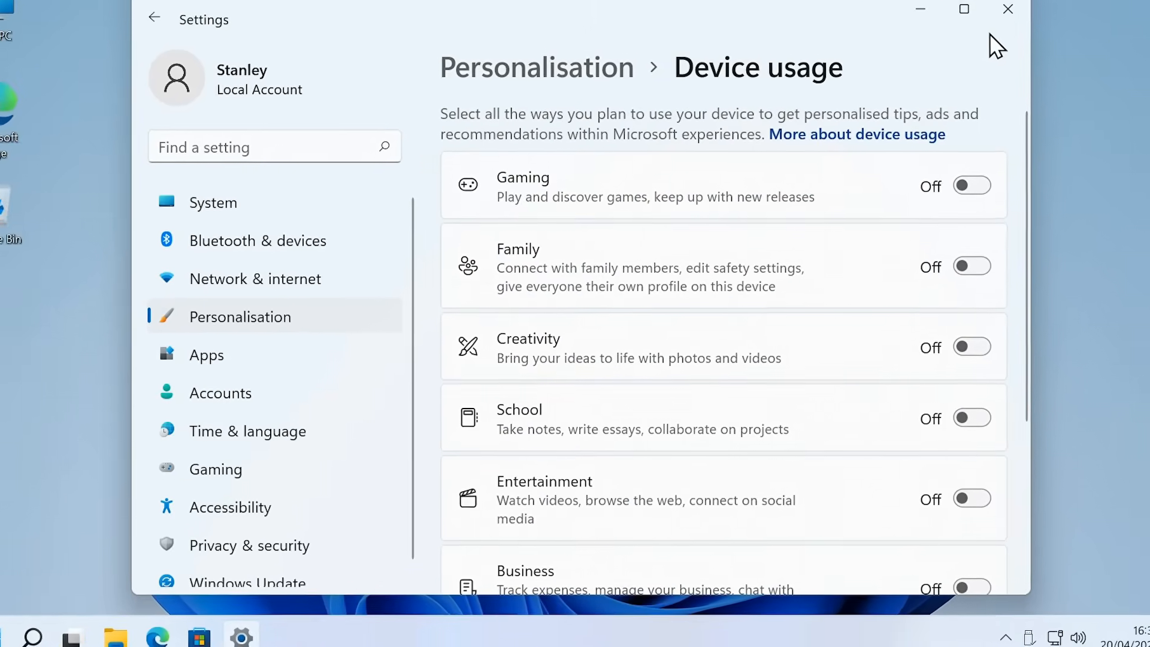
left_click(1007, 9)
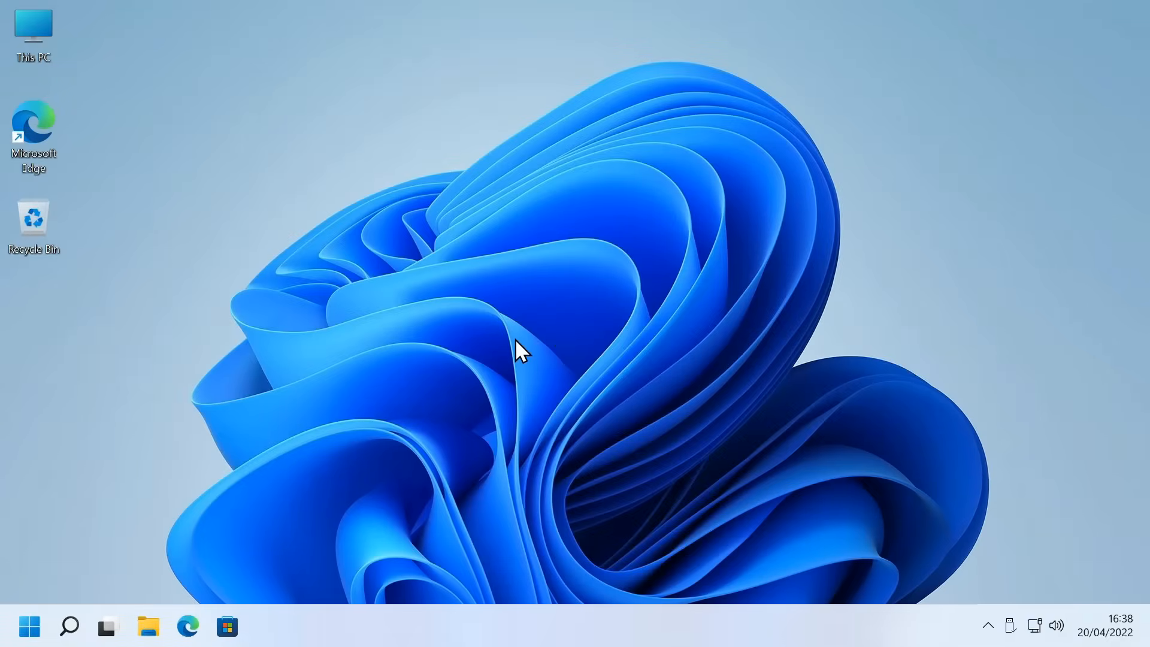
mouse_move(170, 615)
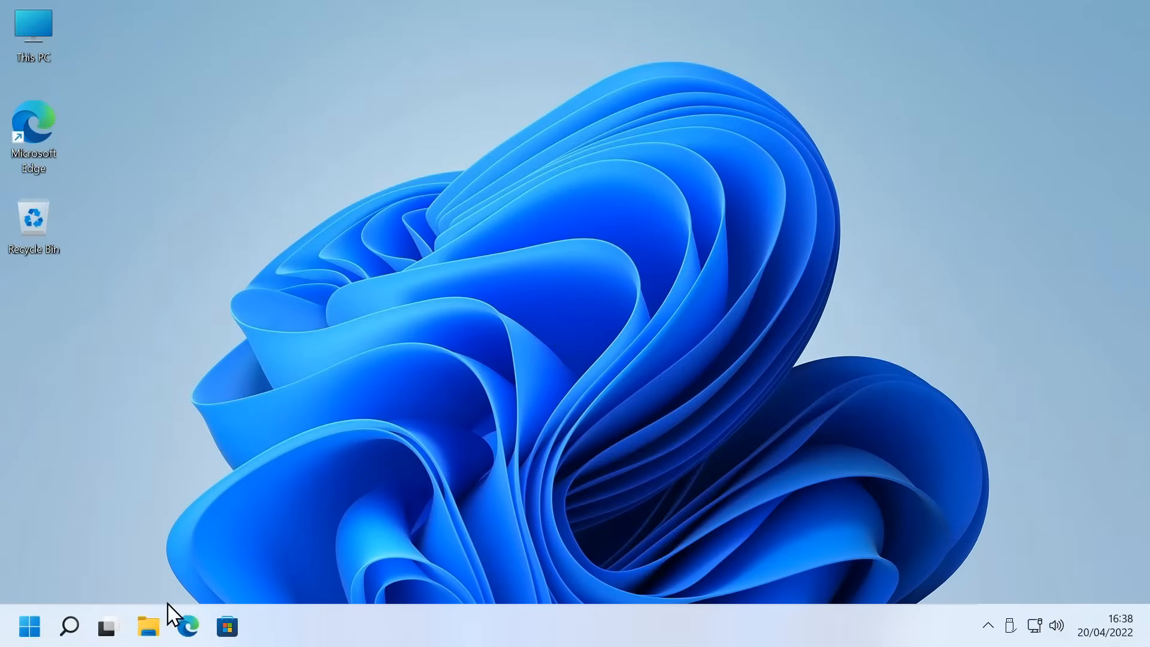
Uncheck 'Show sync provider notifications' on File Explorer's Folder Options View tab
left_click(147, 625)
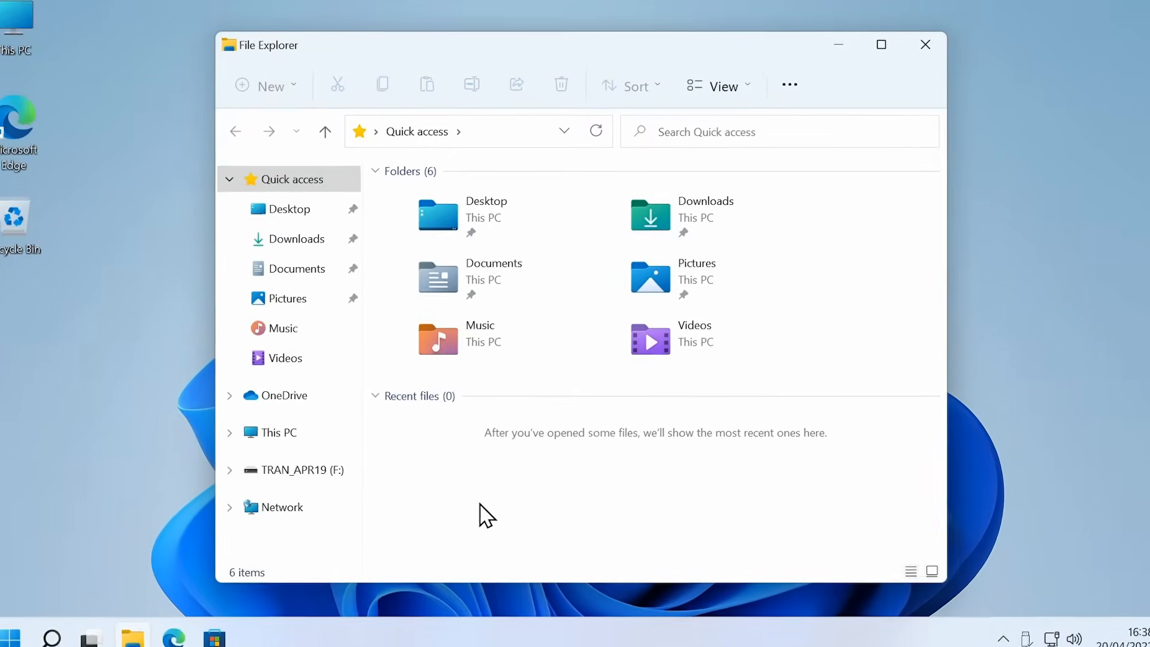
left_click(790, 86)
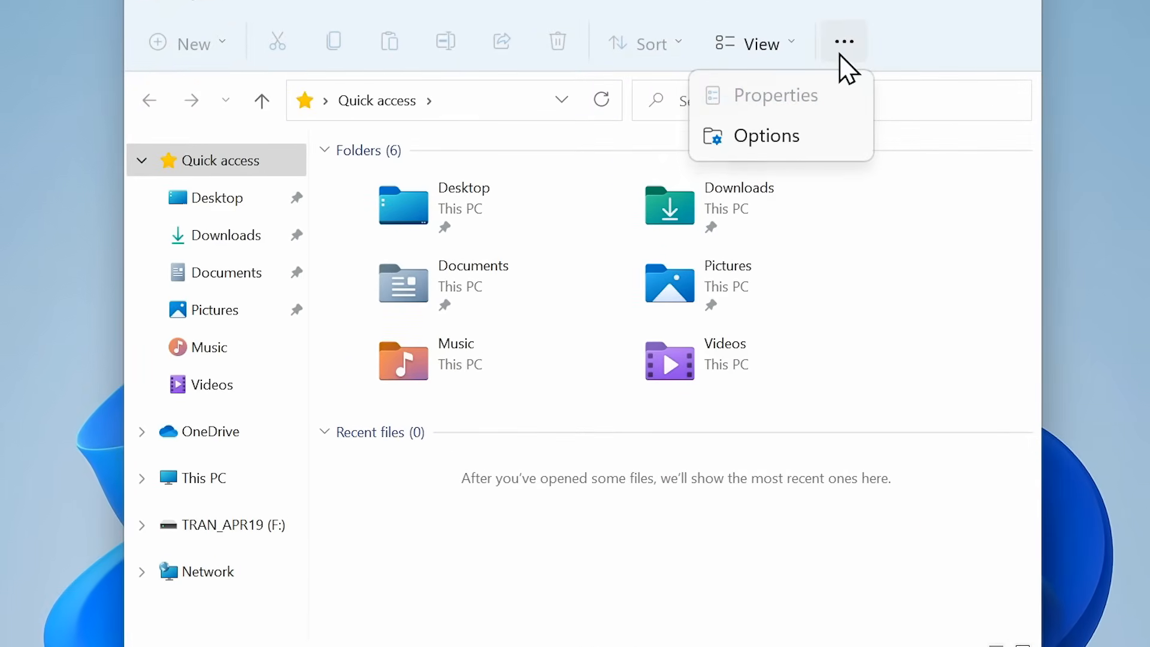
left_click(766, 135)
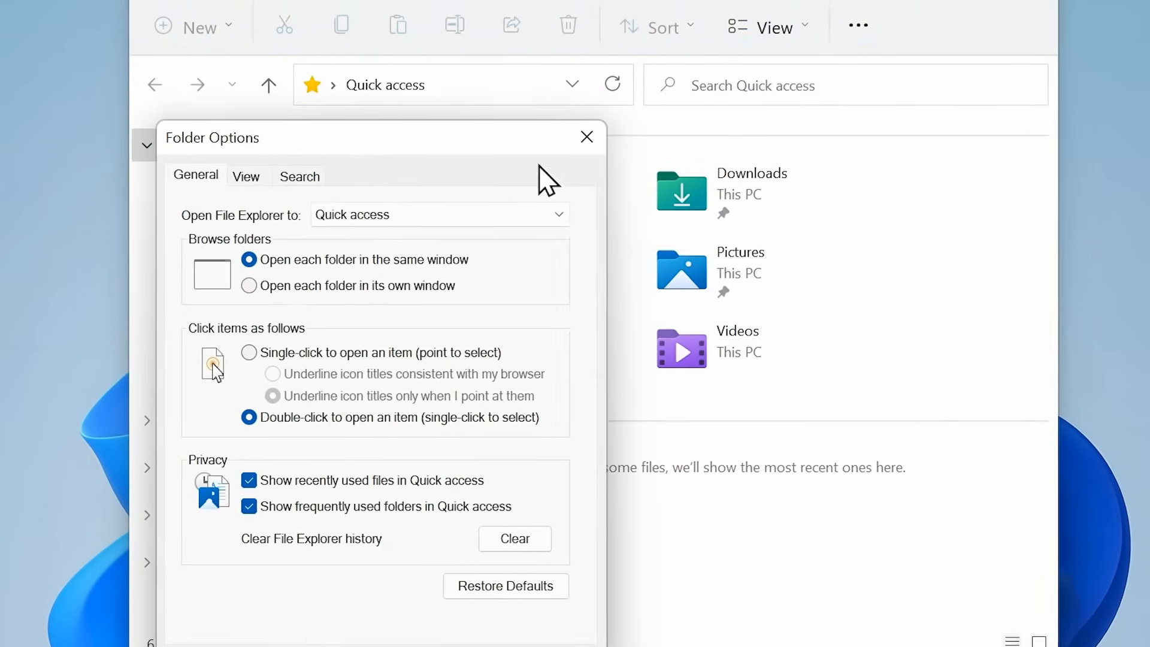
left_click(245, 176)
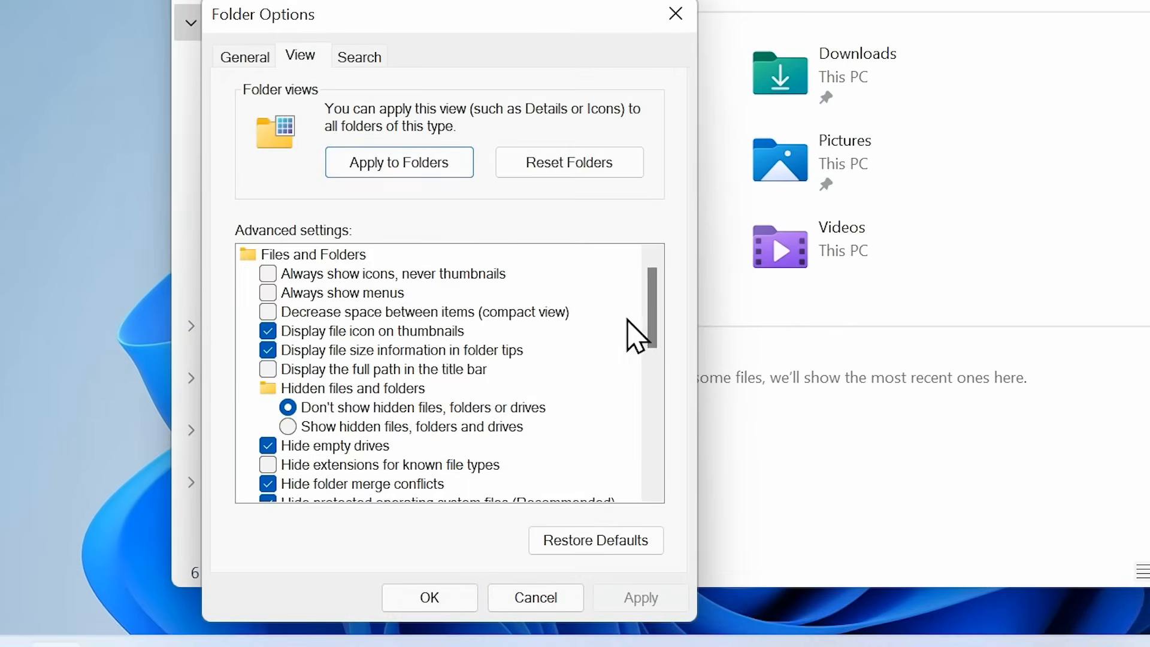
scroll("down", 3)
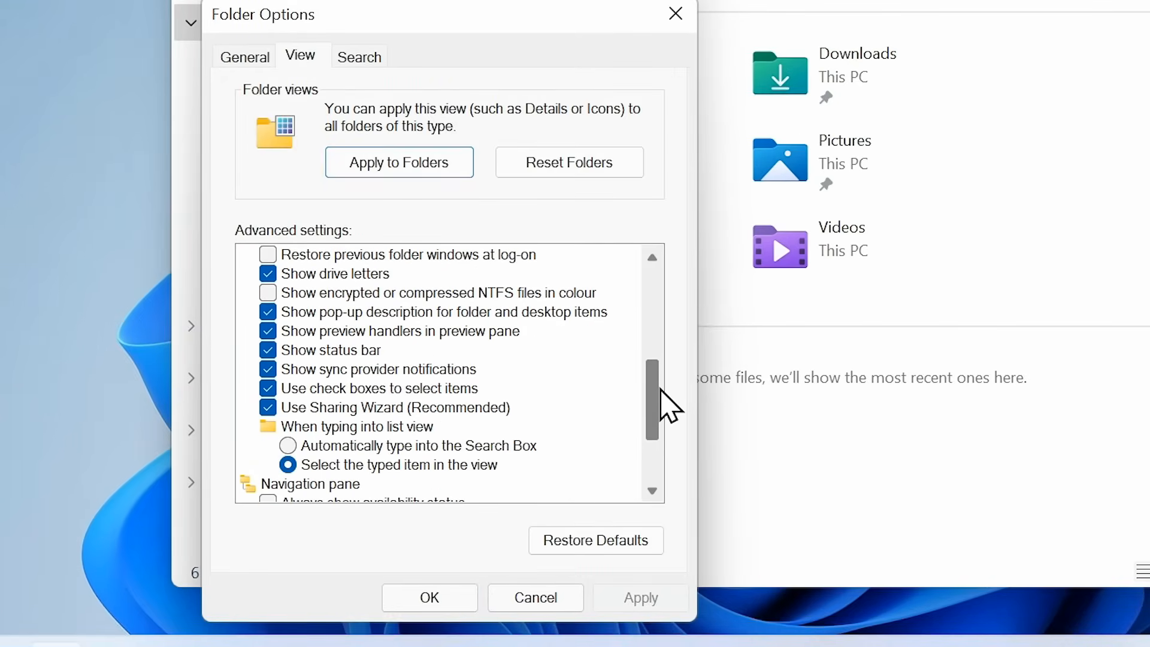
scroll("down", 3)
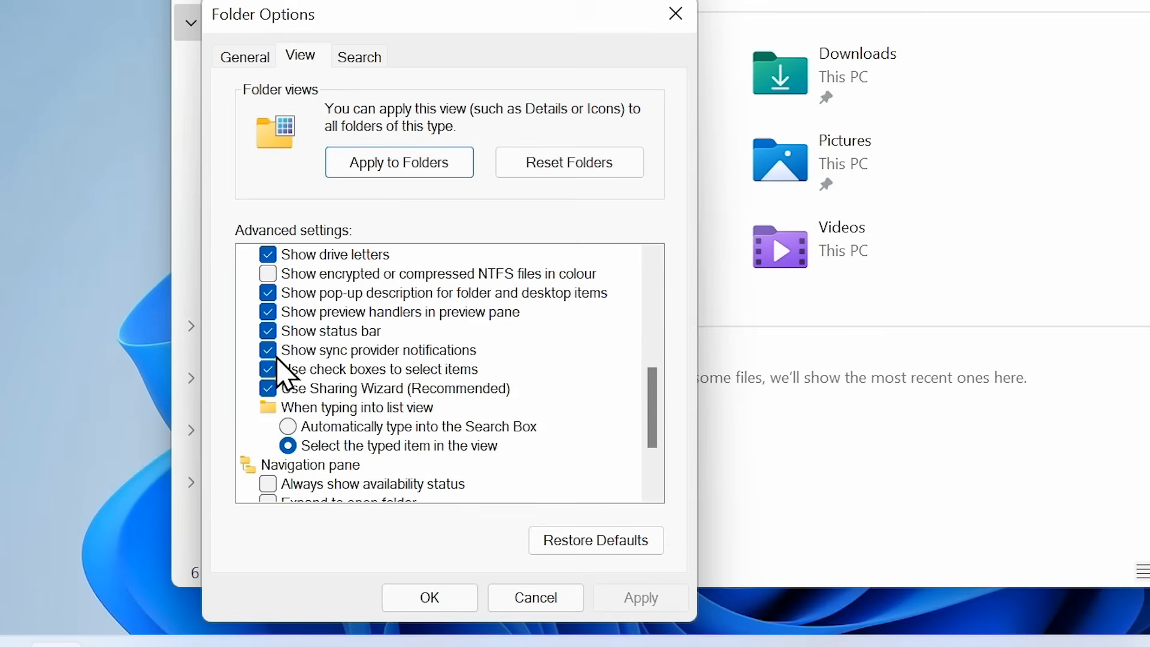
left_click(268, 350)
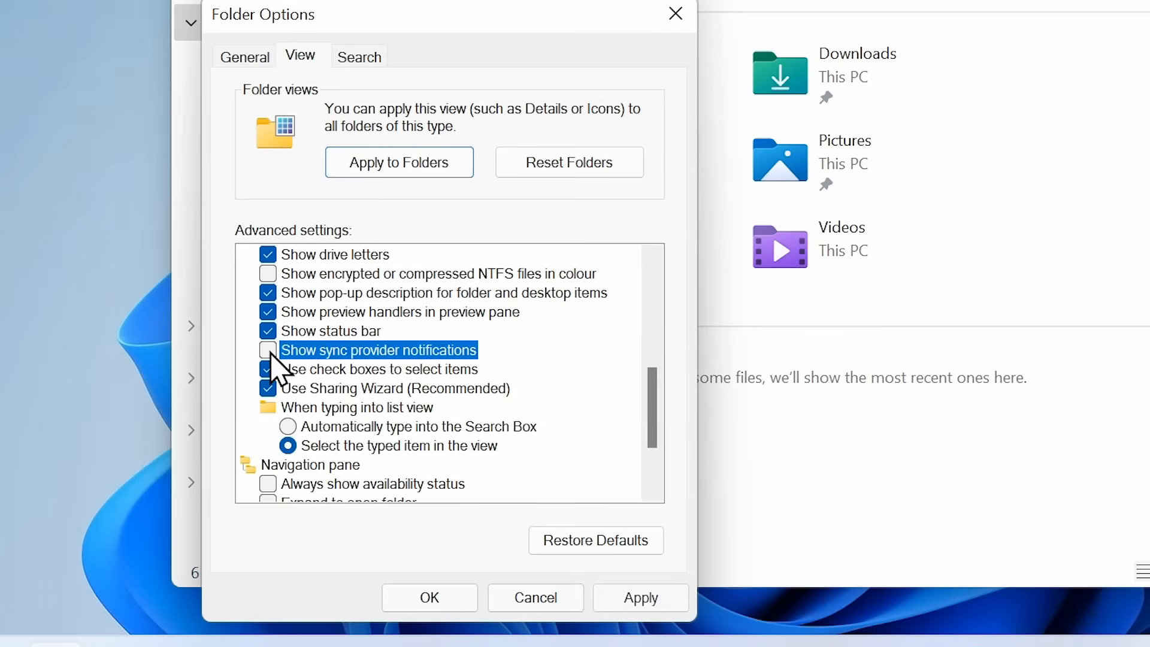
mouse_move(355, 370)
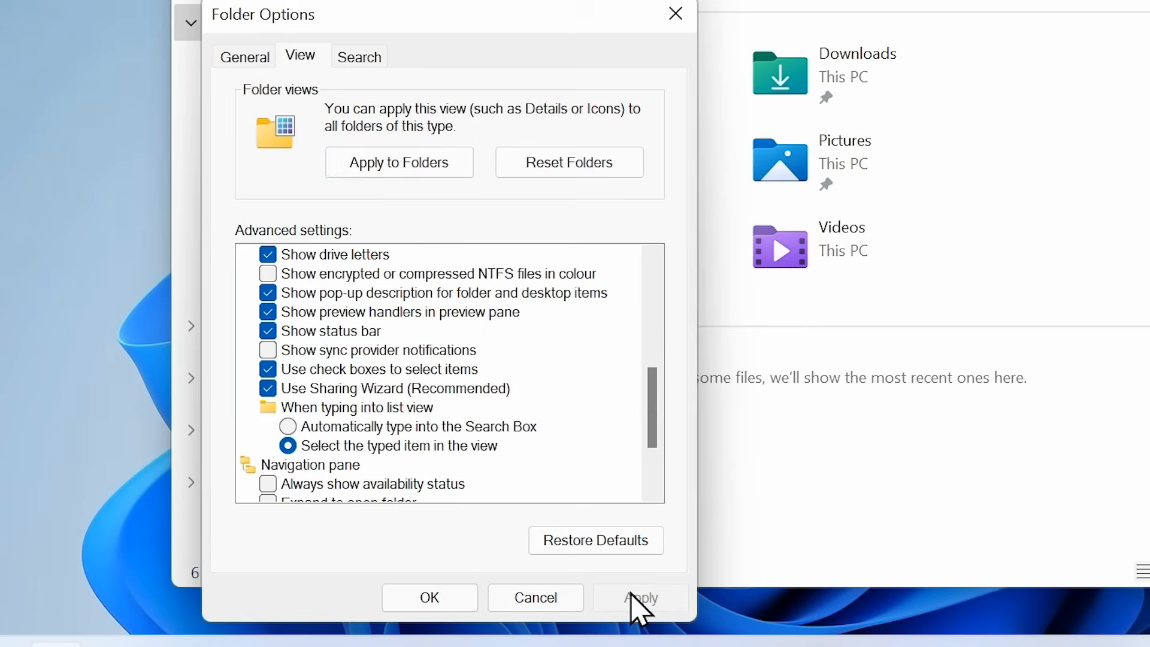
Apply the change, apply the view to all folders, and close Folder Options
left_click(399, 163)
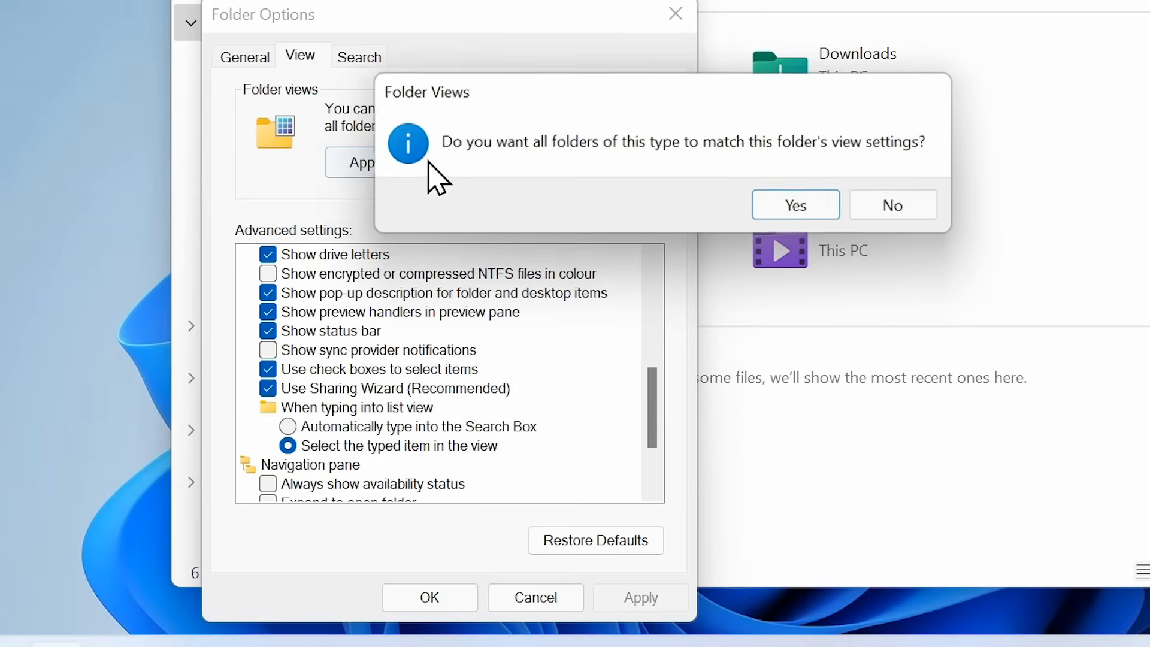
left_click(795, 204)
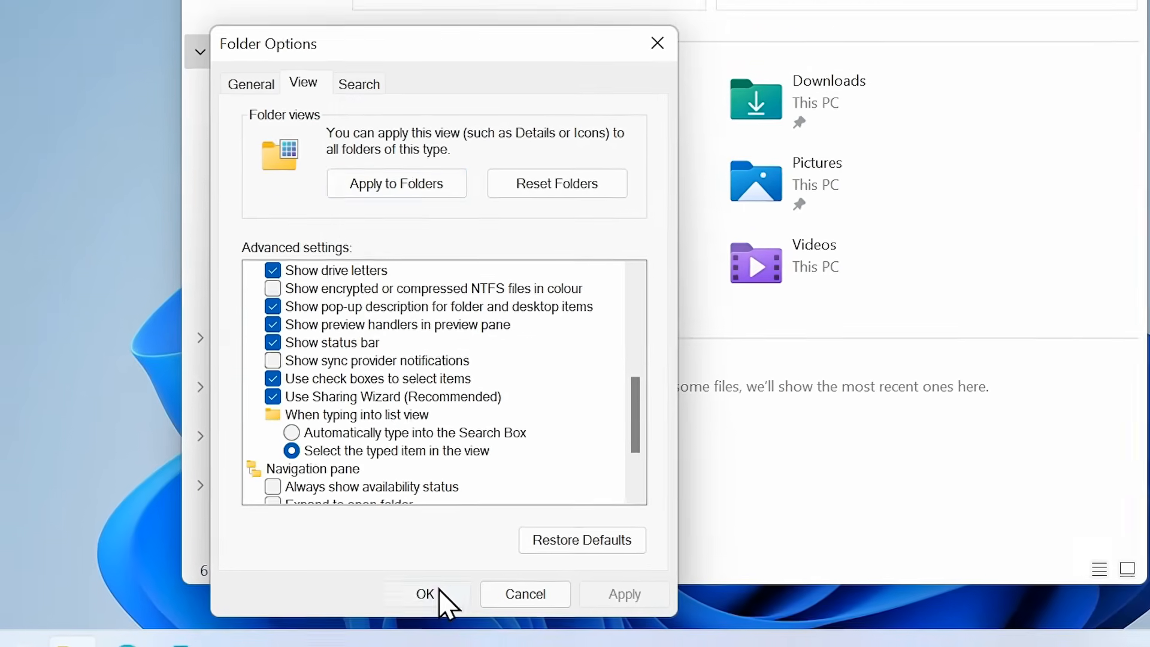
left_click(425, 594)
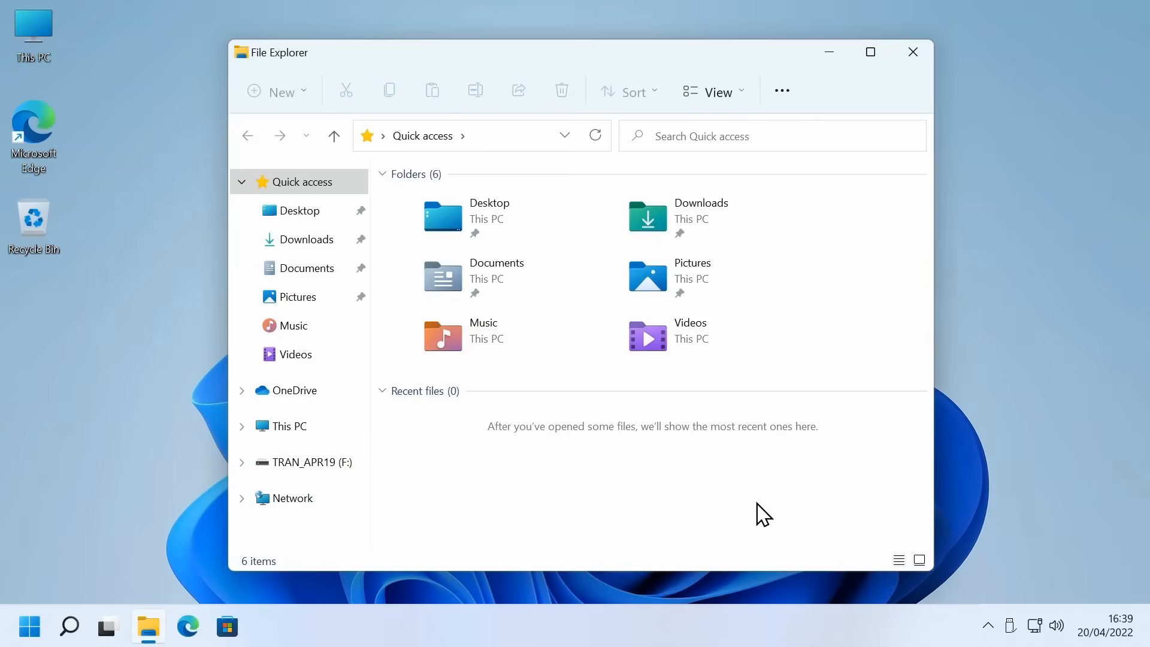
mouse_move(918, 88)
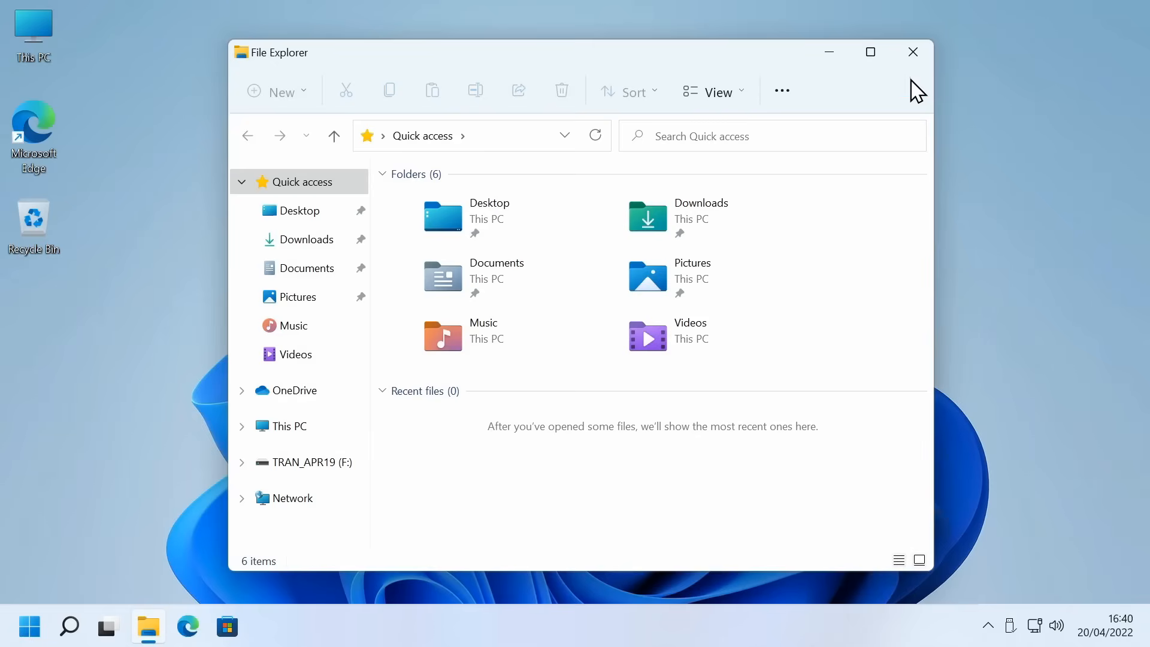
Close File Explorer and launch regedit from Run, approving the UAC prompt
left_click(912, 52)
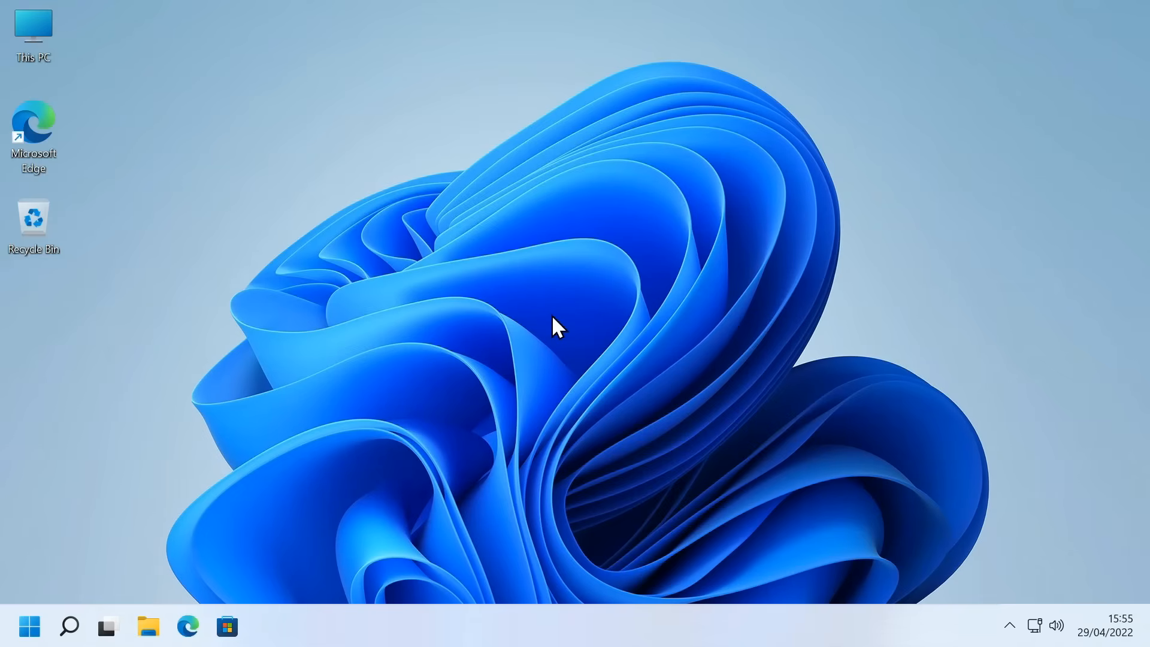
mouse_move(532, 333)
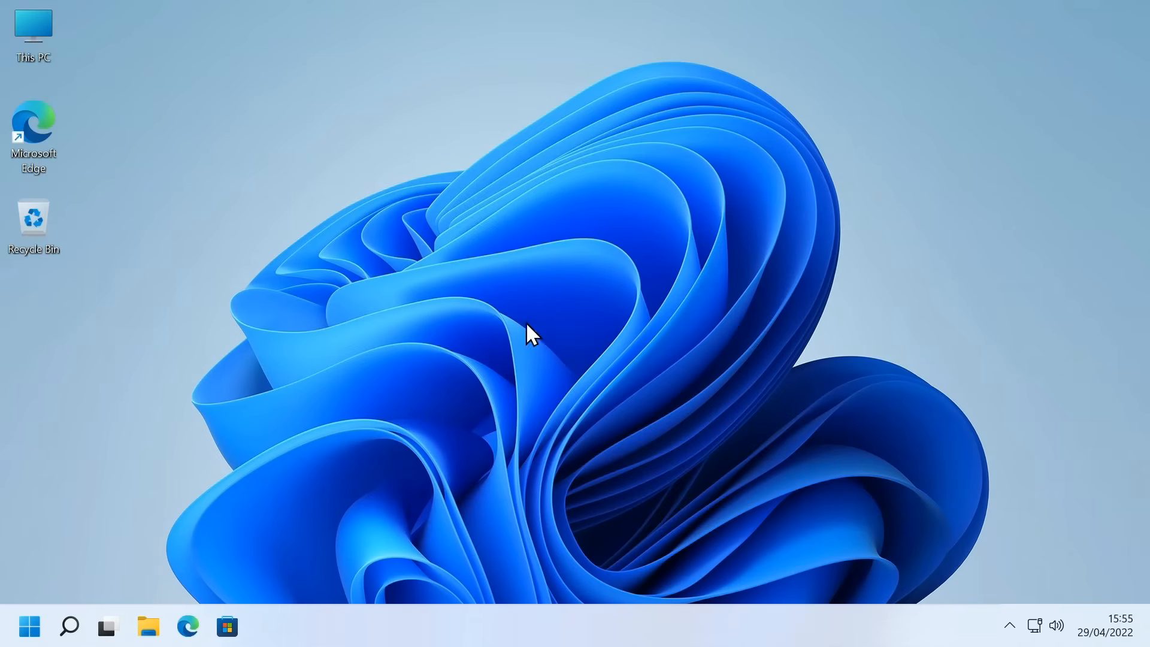
mouse_move(520, 392)
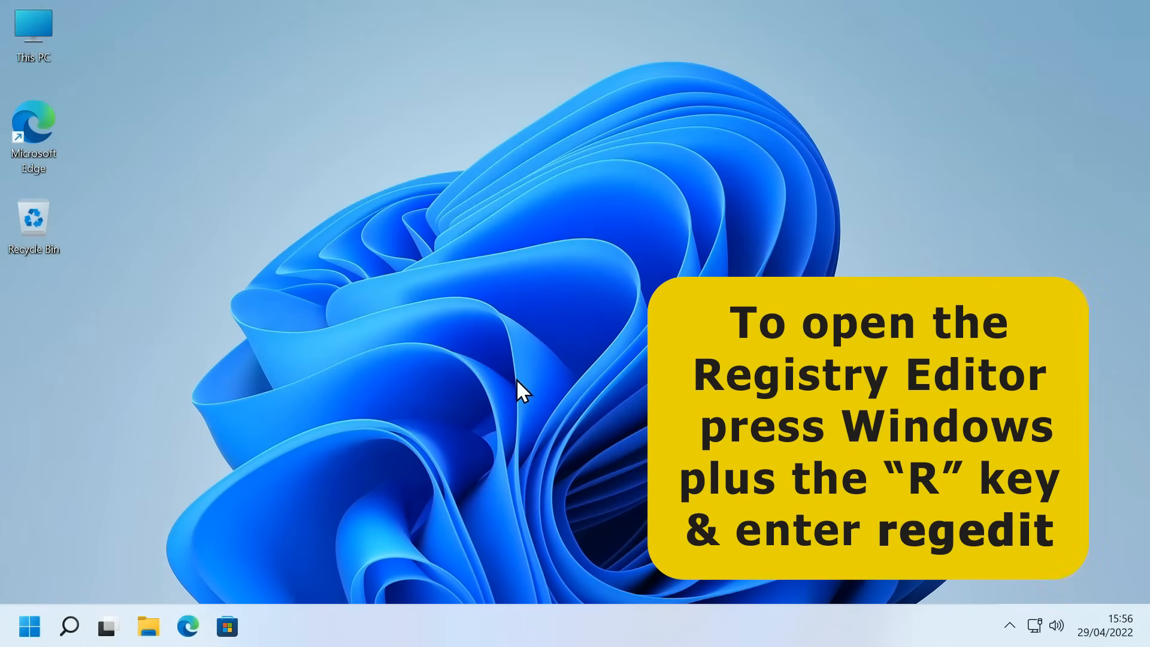
key("win+r")
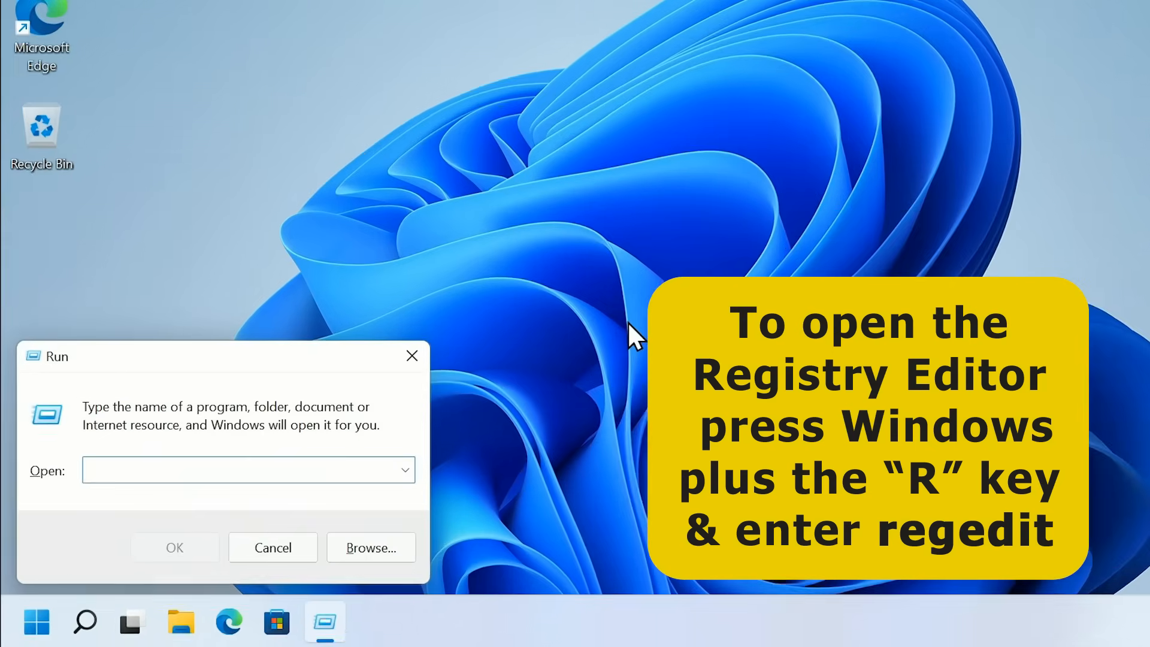
type("reged")
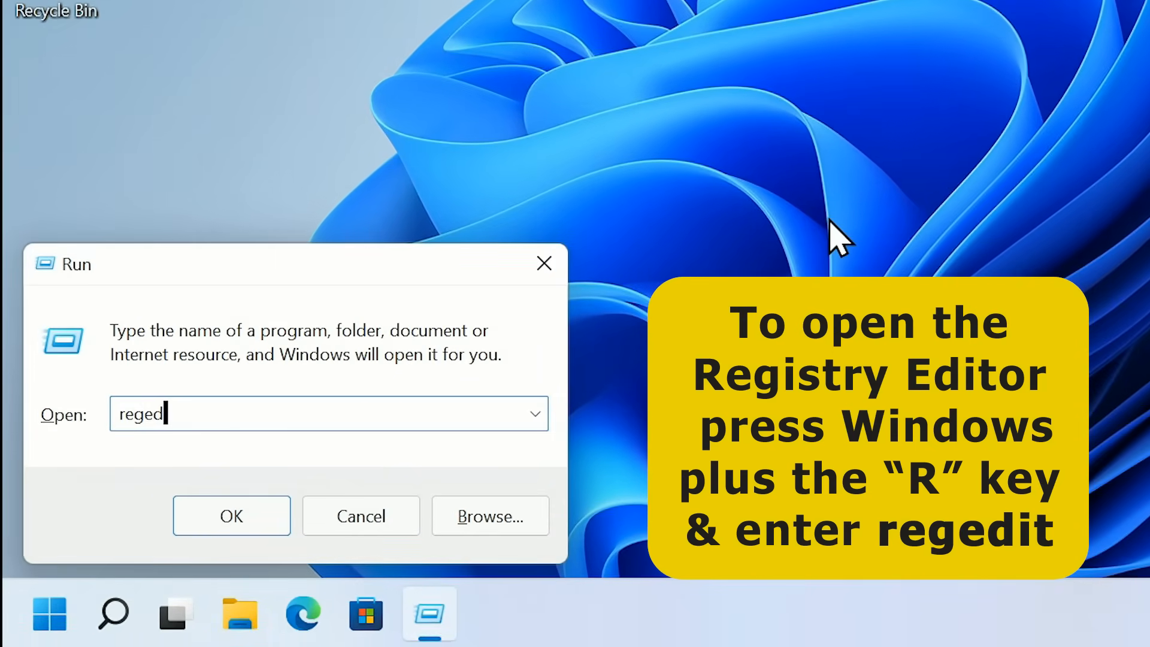
left_click(232, 515)
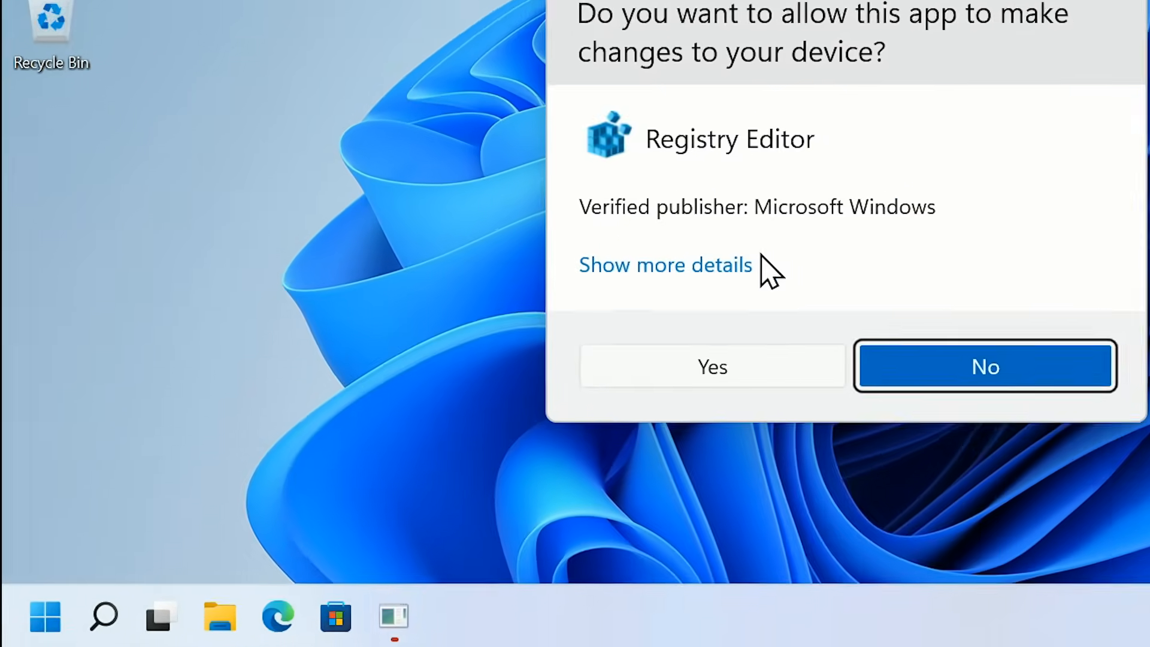
left_click(711, 366)
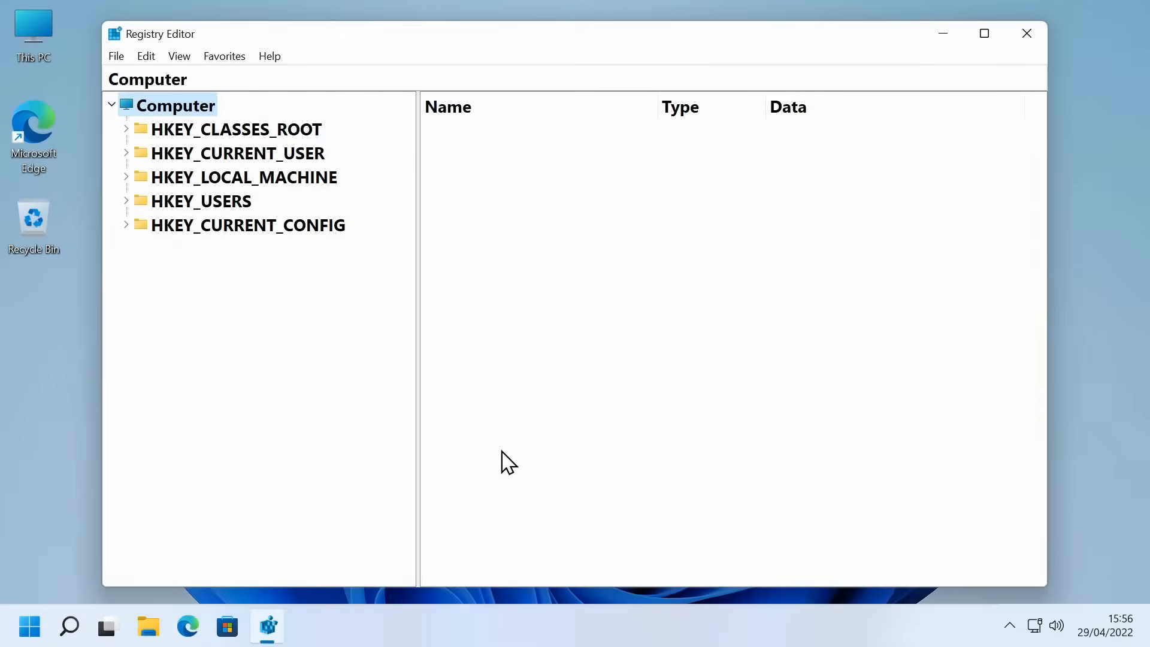
mouse_move(559, 327)
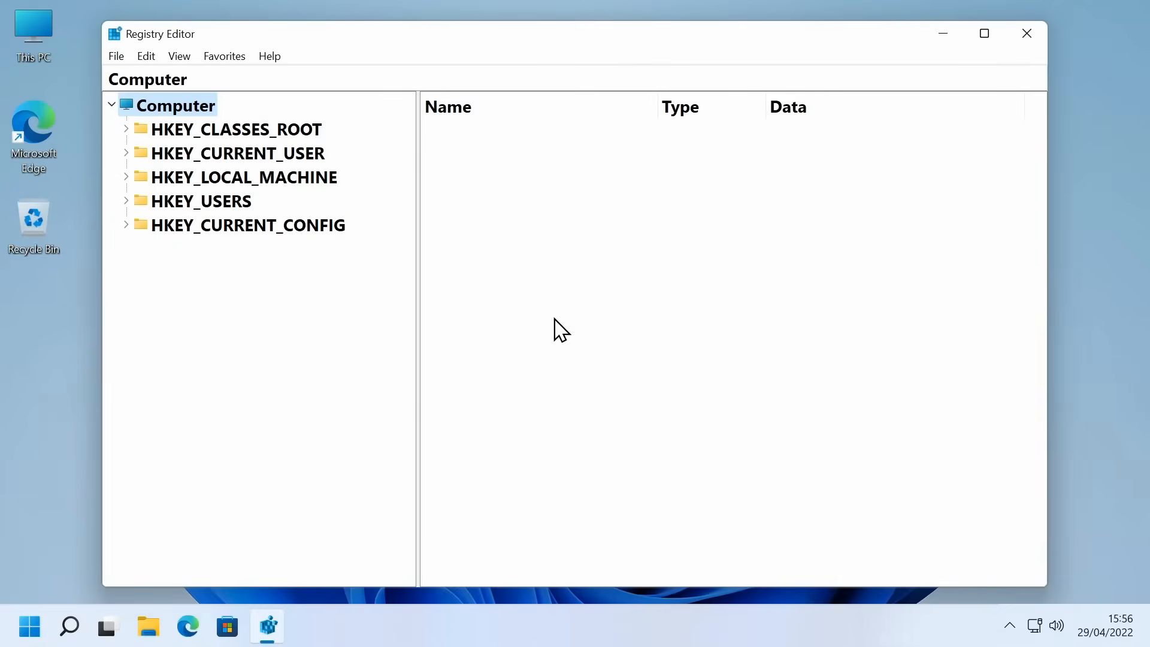
mouse_move(294, 206)
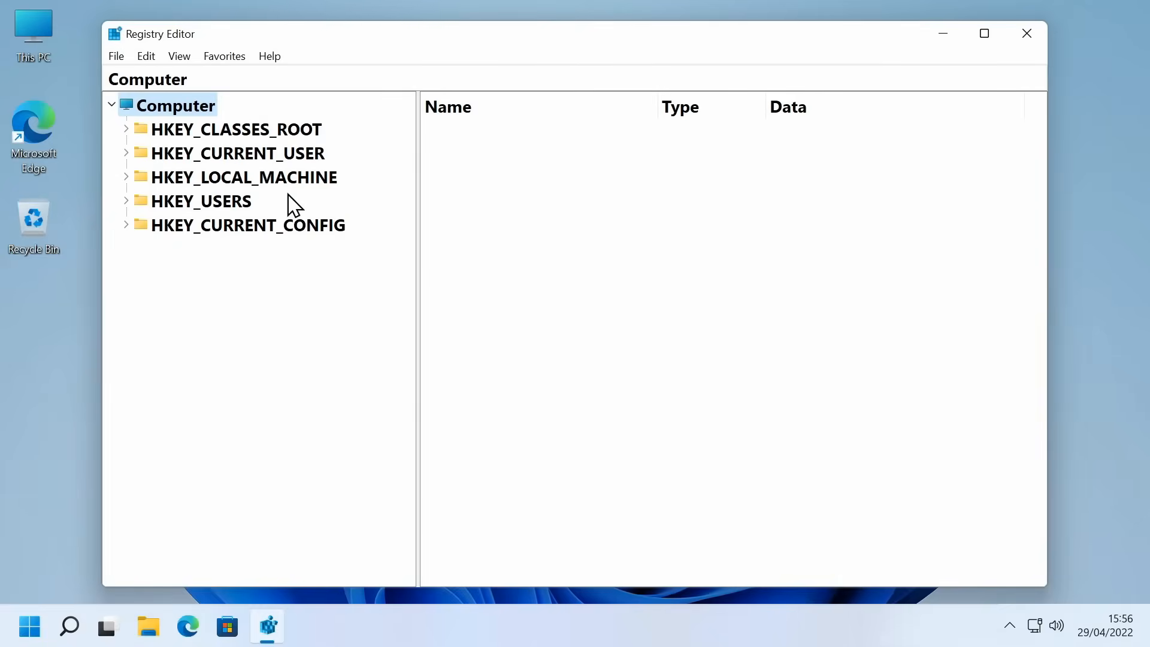
left_click(179, 56)
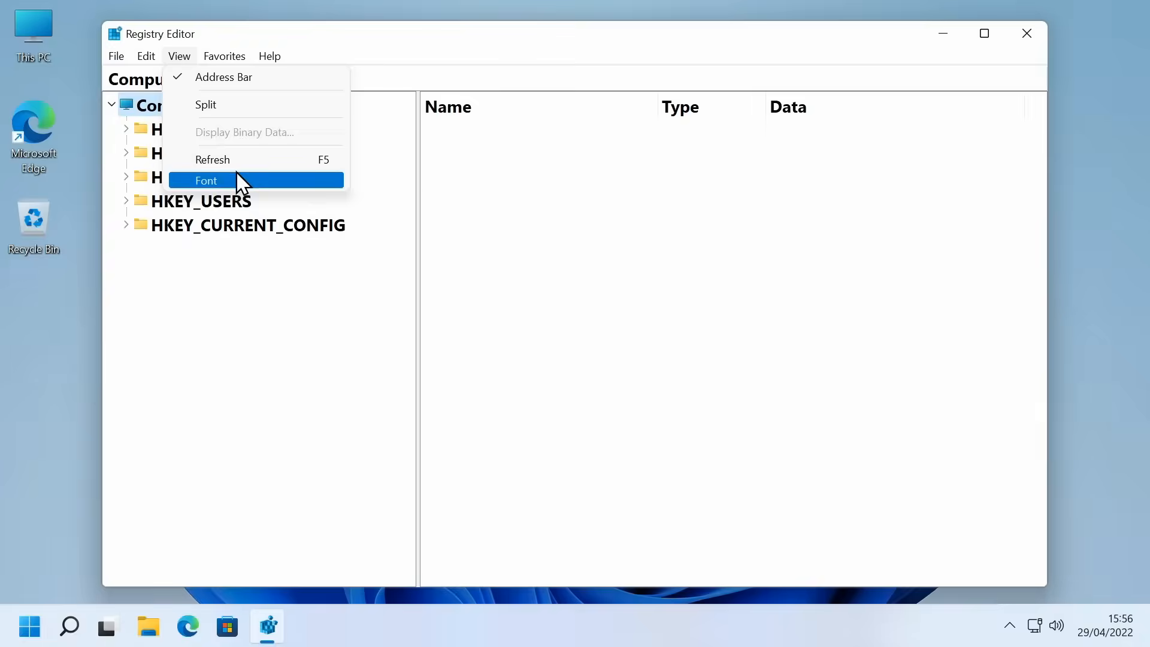
left_click(206, 180)
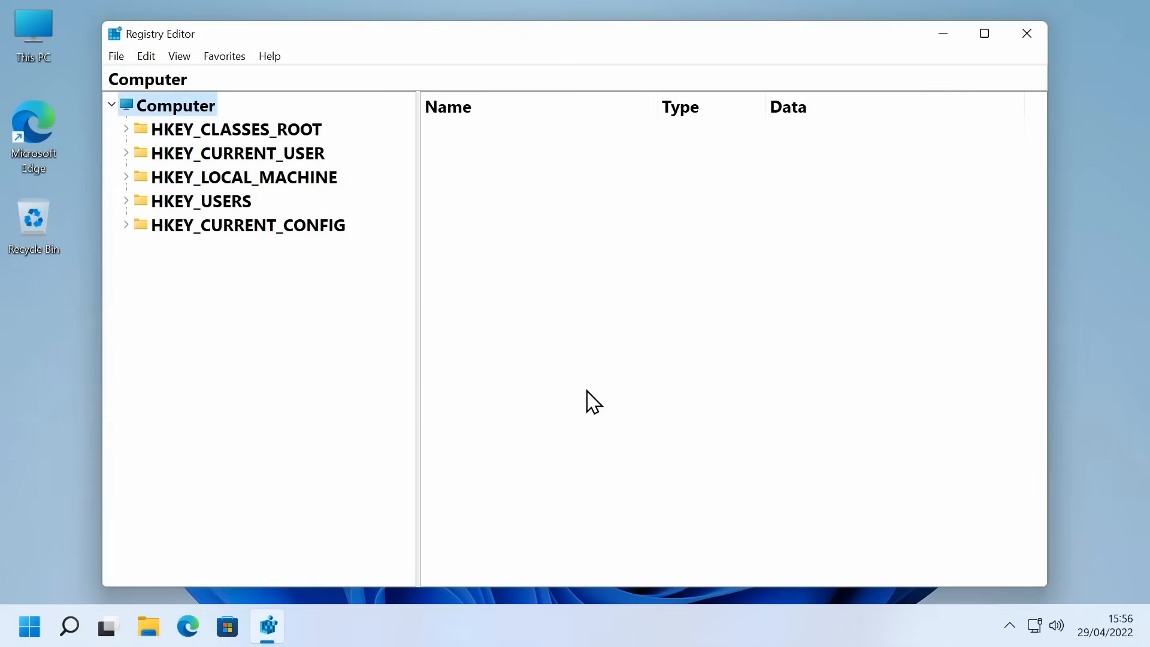
mouse_move(551, 369)
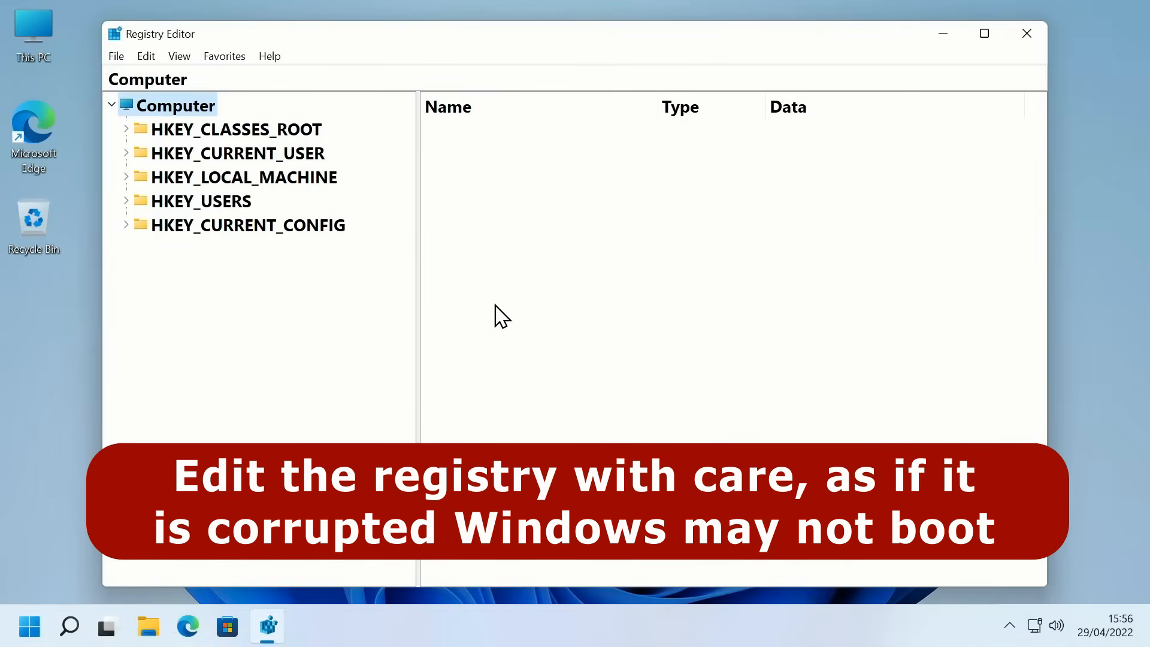
mouse_move(541, 320)
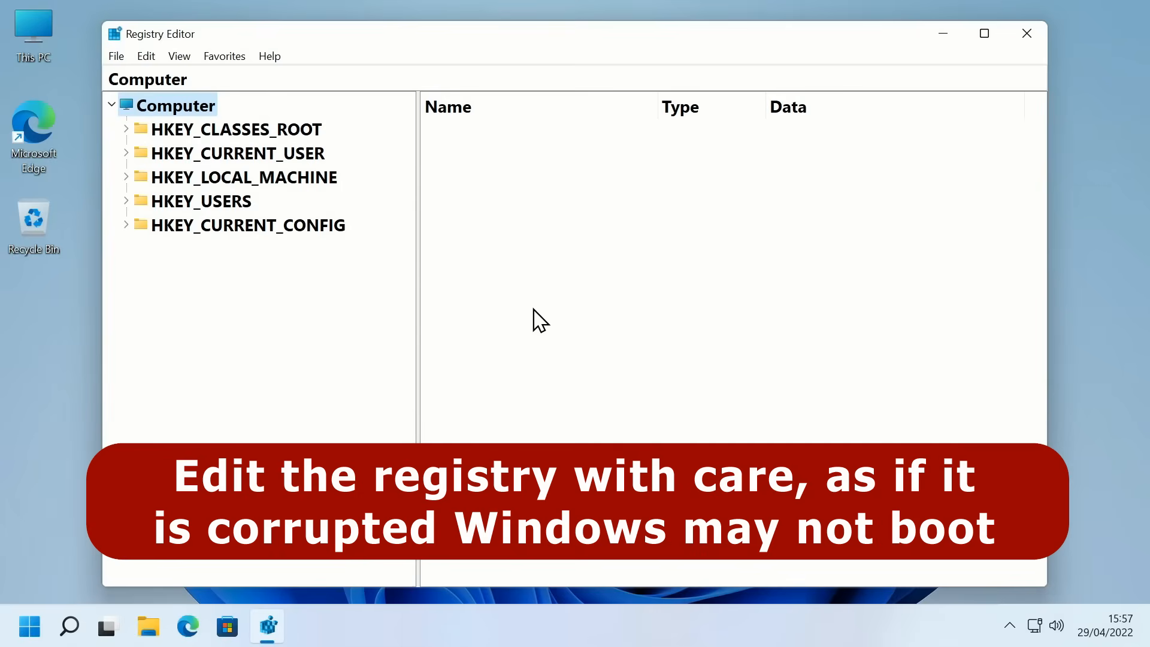
mouse_move(401, 297)
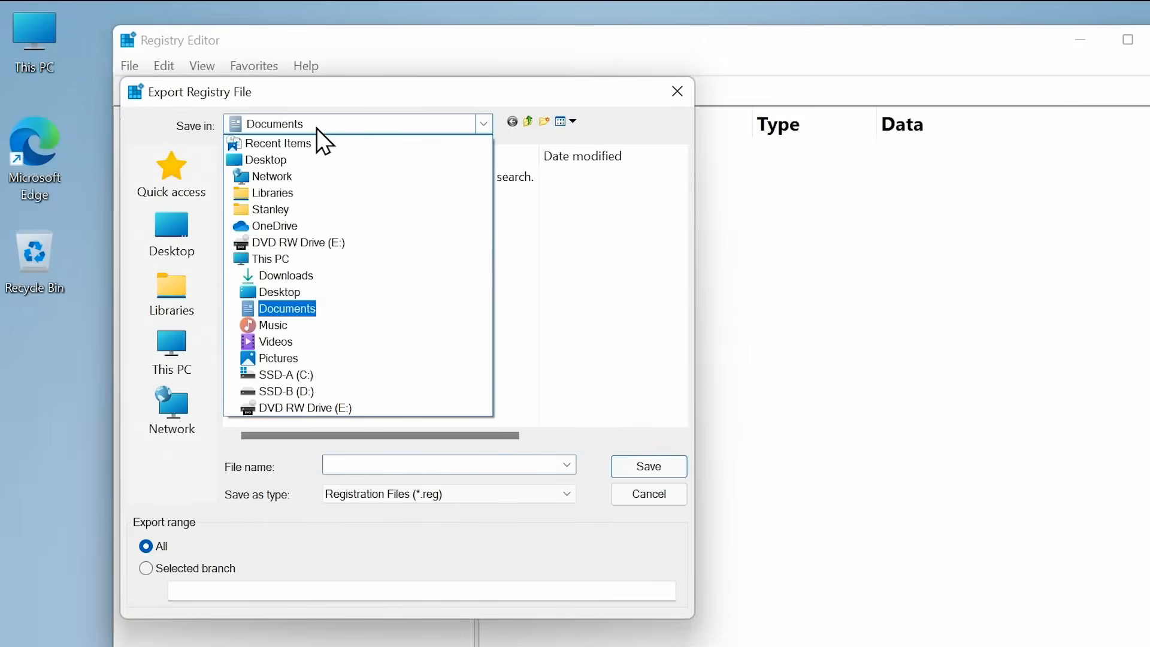
Export the whole registry to Documents as Registry_Backup_May_2022_AA
left_click(287, 309)
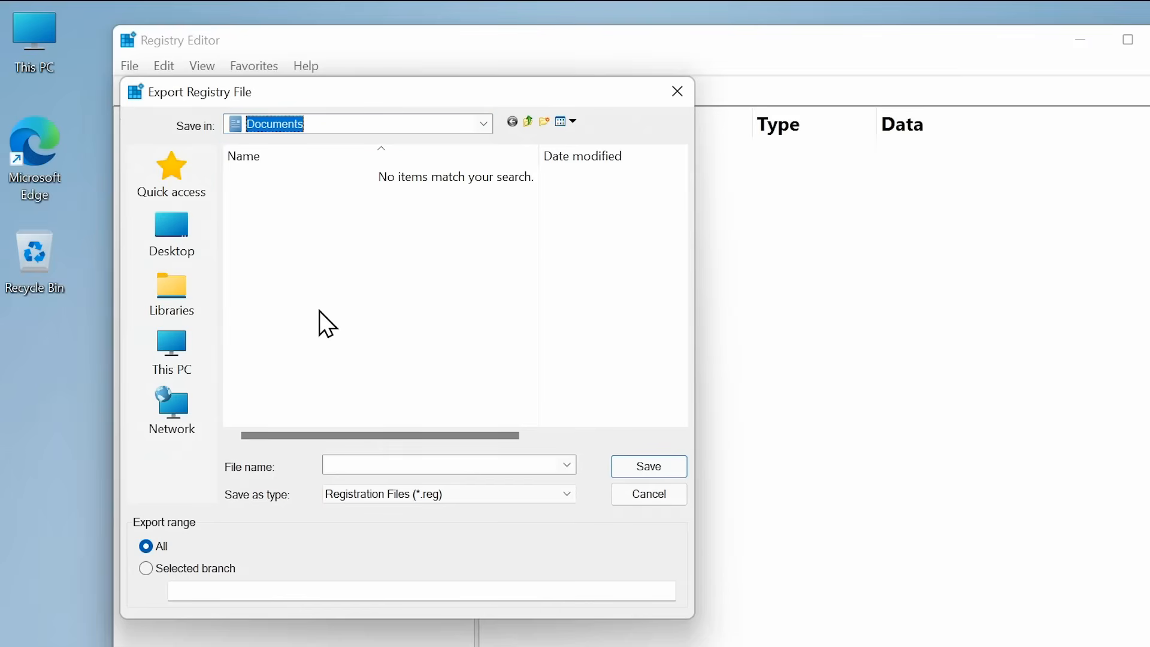
left_click(440, 466)
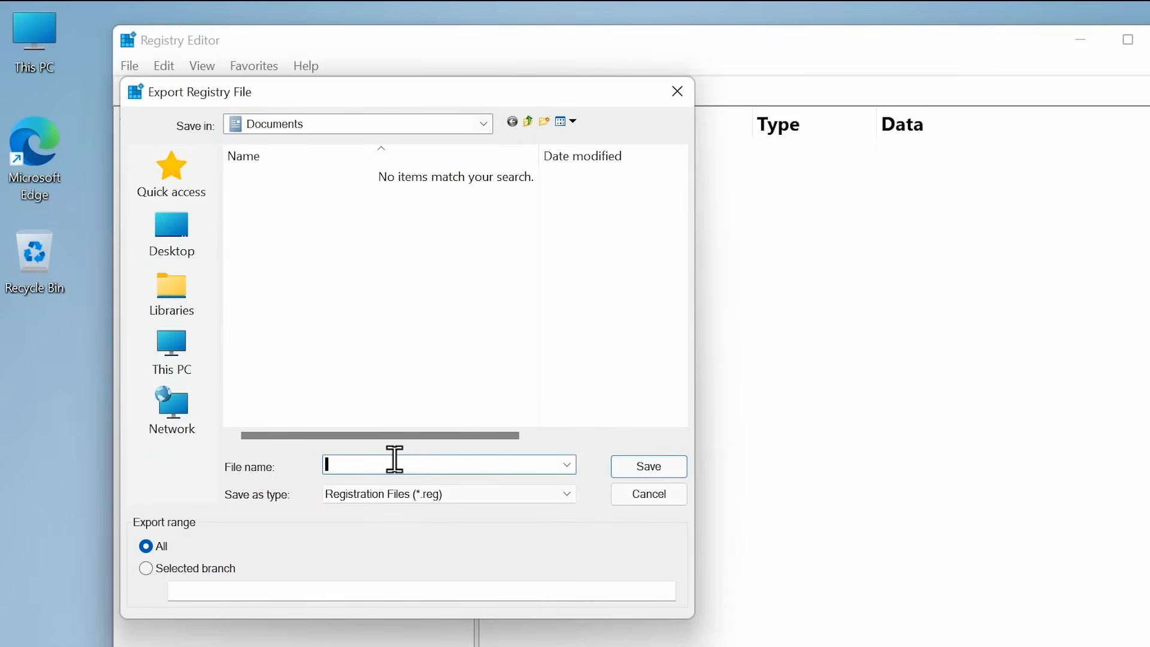
type("Registry_Backup_May_2022_AA")
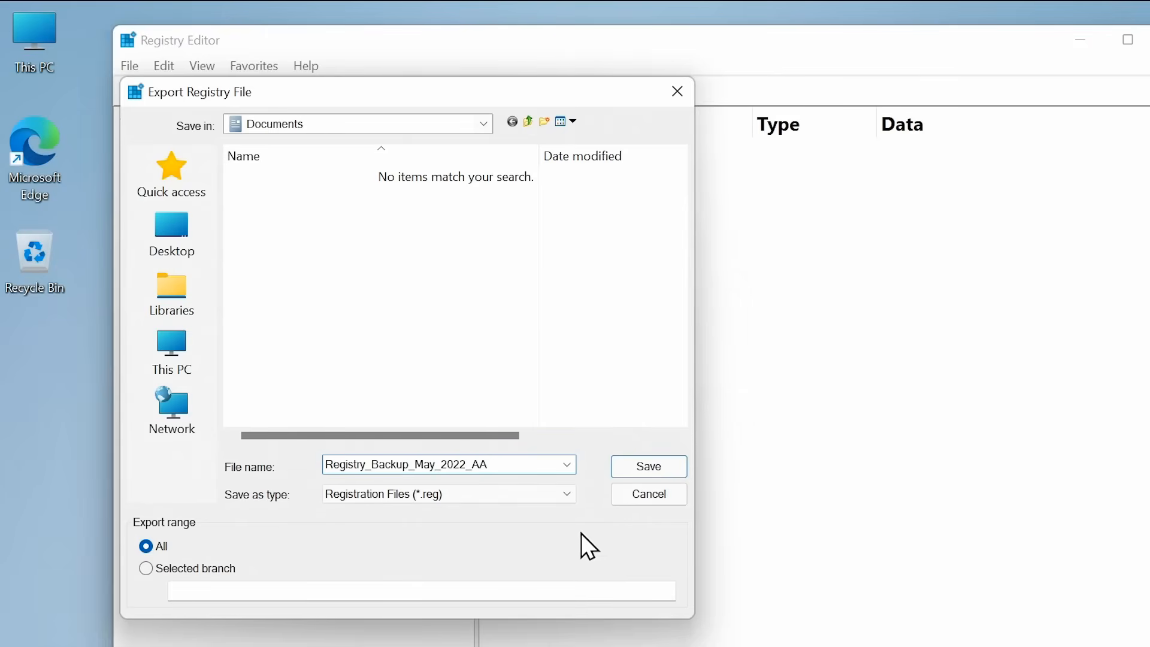
left_click(648, 467)
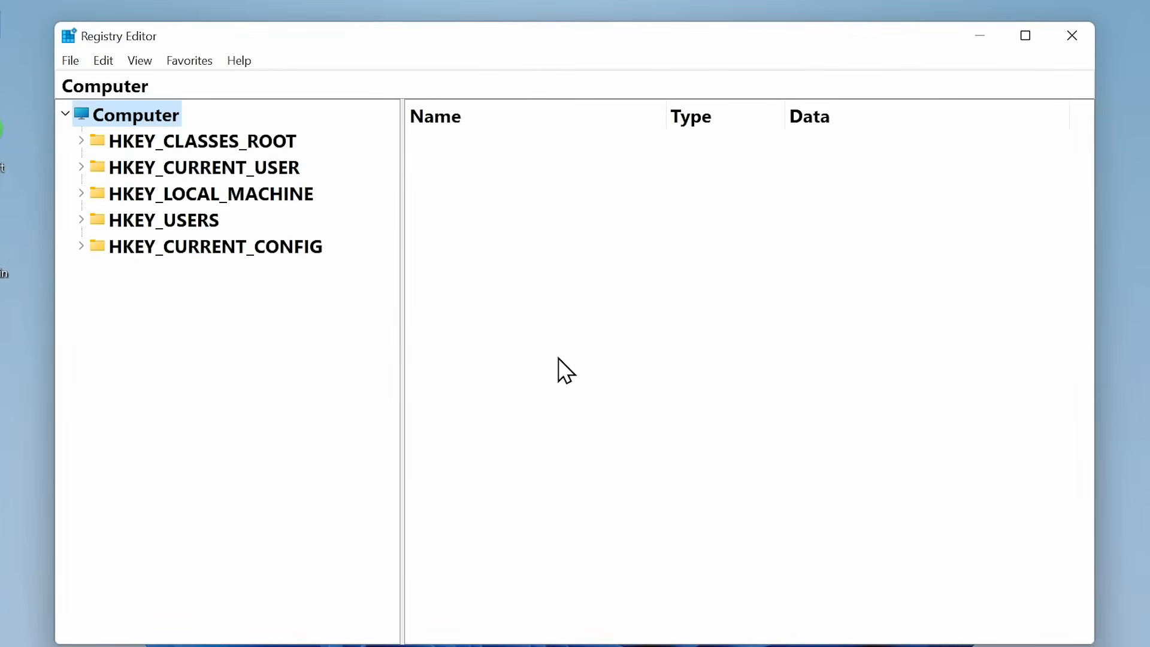
left_click(69, 60)
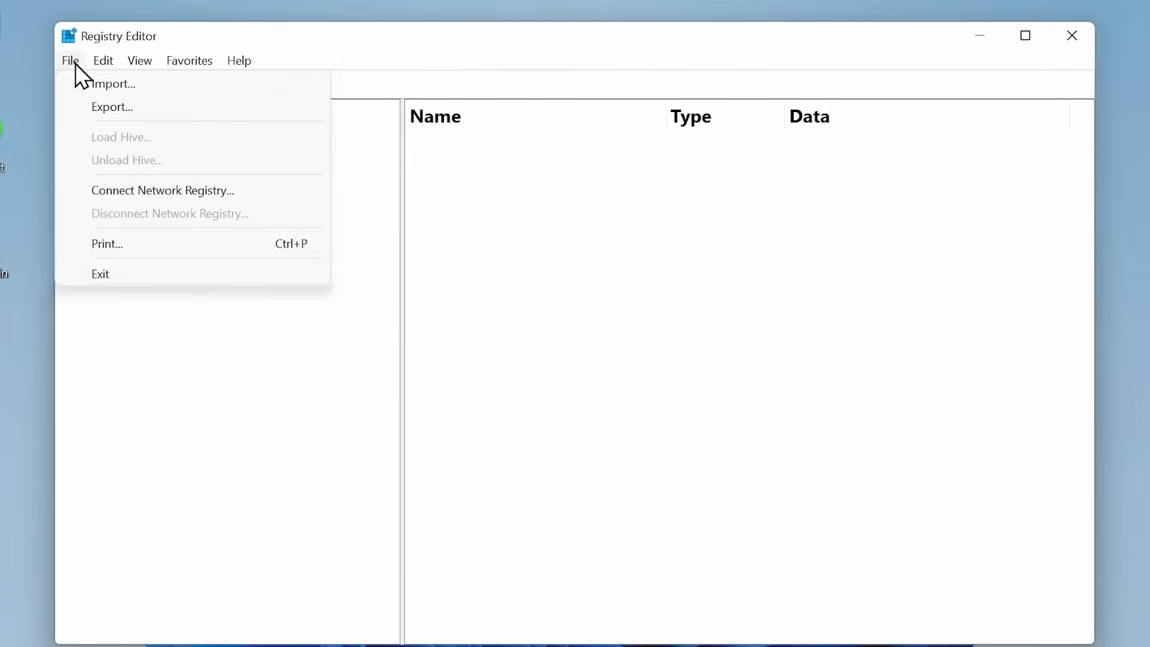
mouse_move(169, 102)
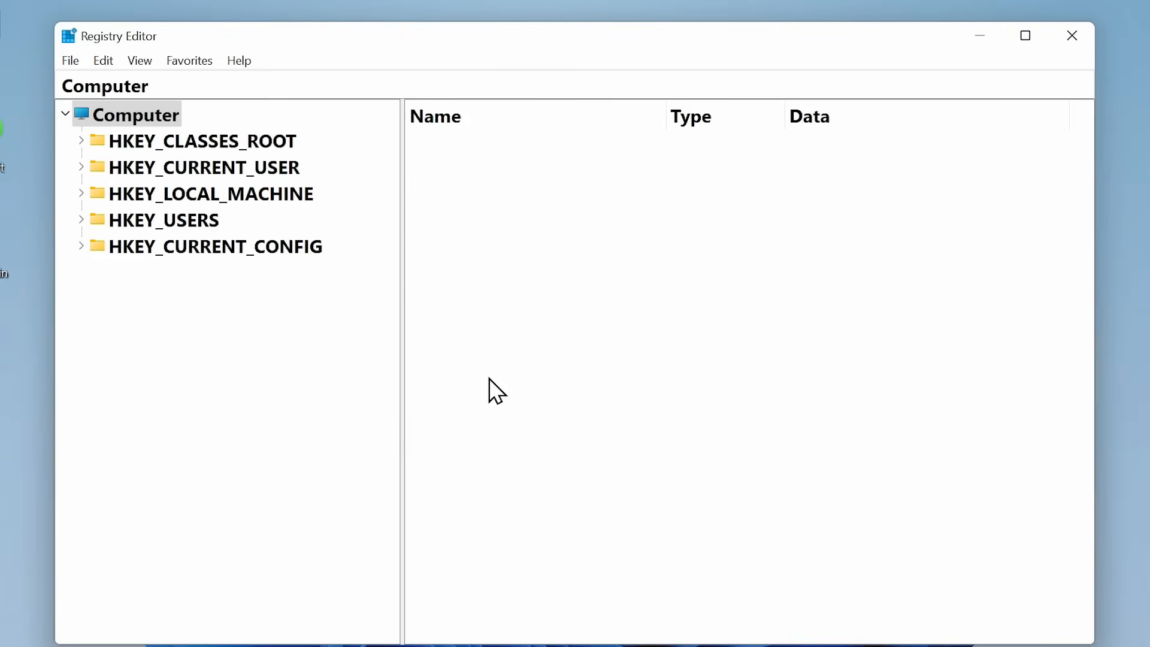
mouse_move(271, 284)
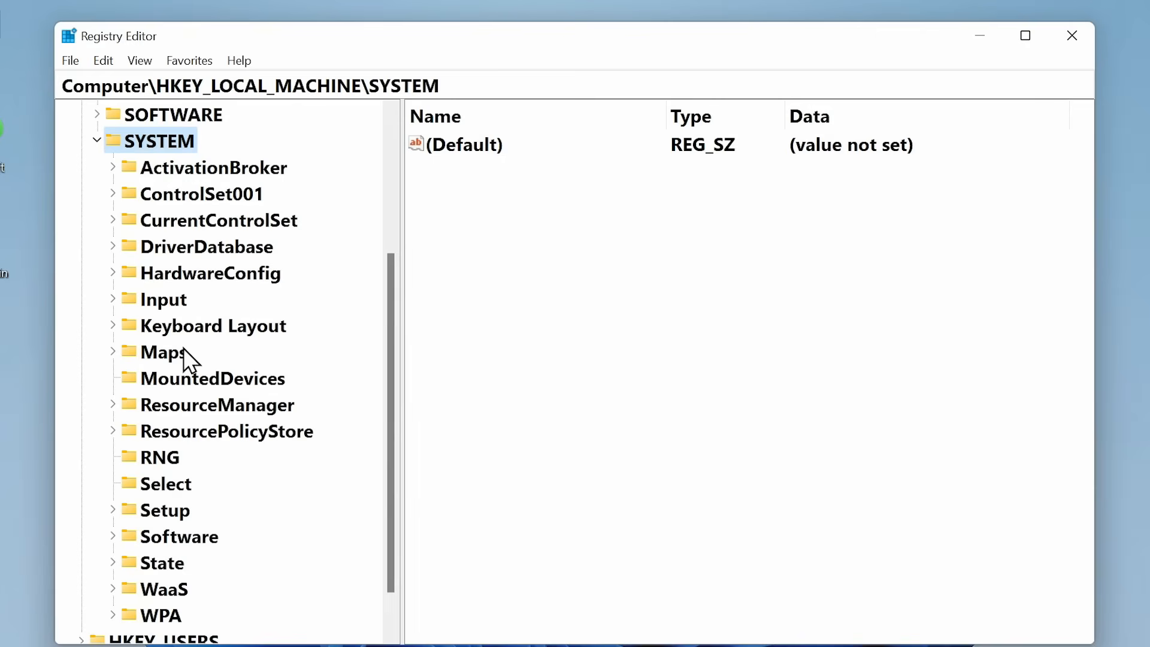
mouse_move(212, 235)
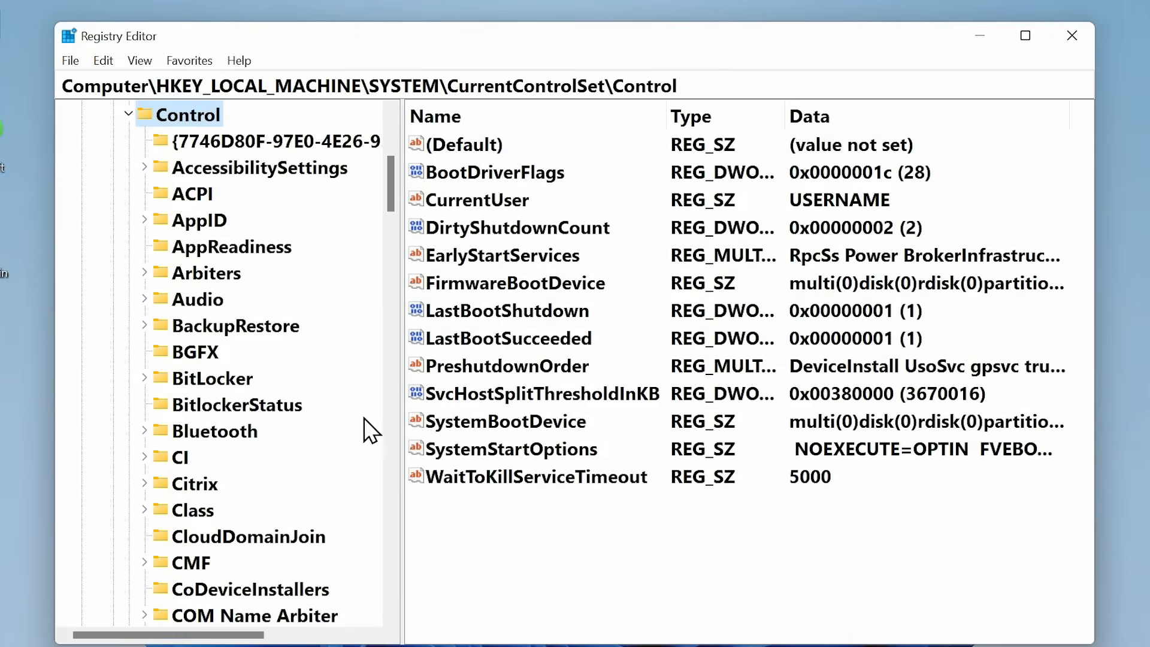
mouse_move(509, 496)
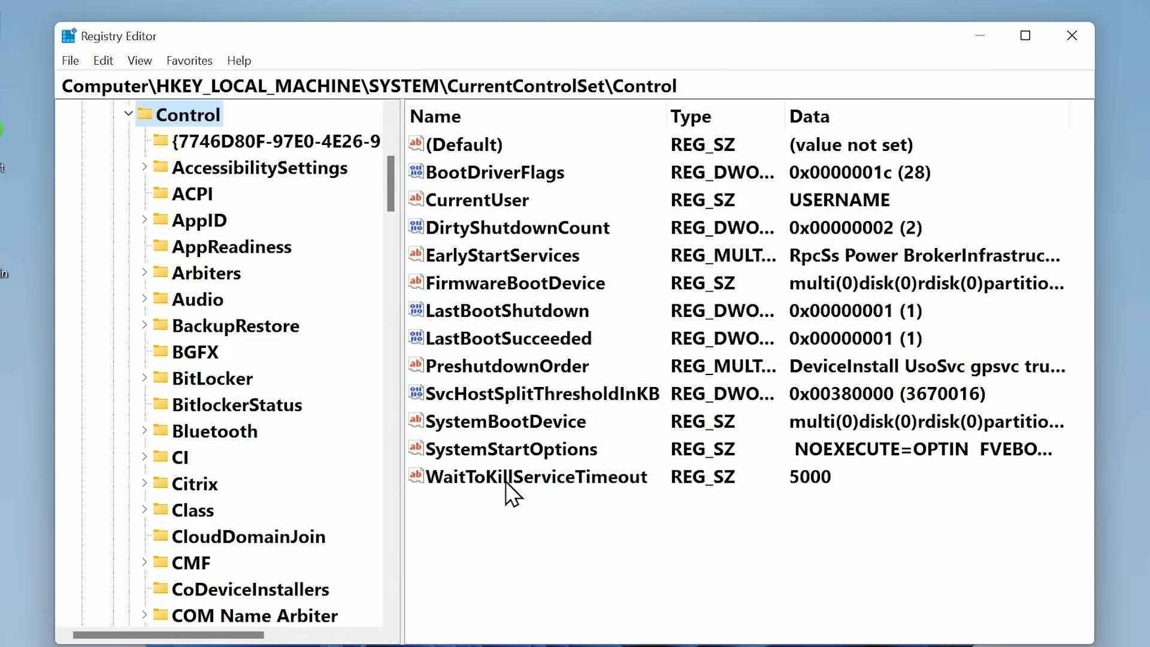
Change WaitToKillServiceTimeout's value data from 5000 to 1000
double_click(513, 476)
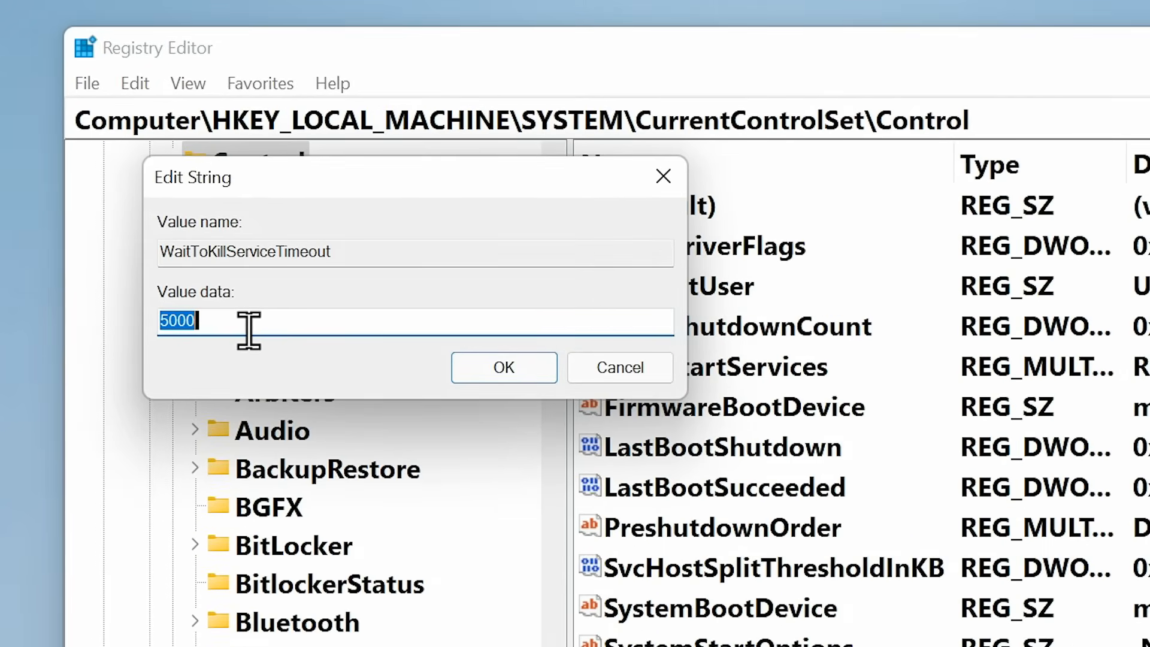
type("1")
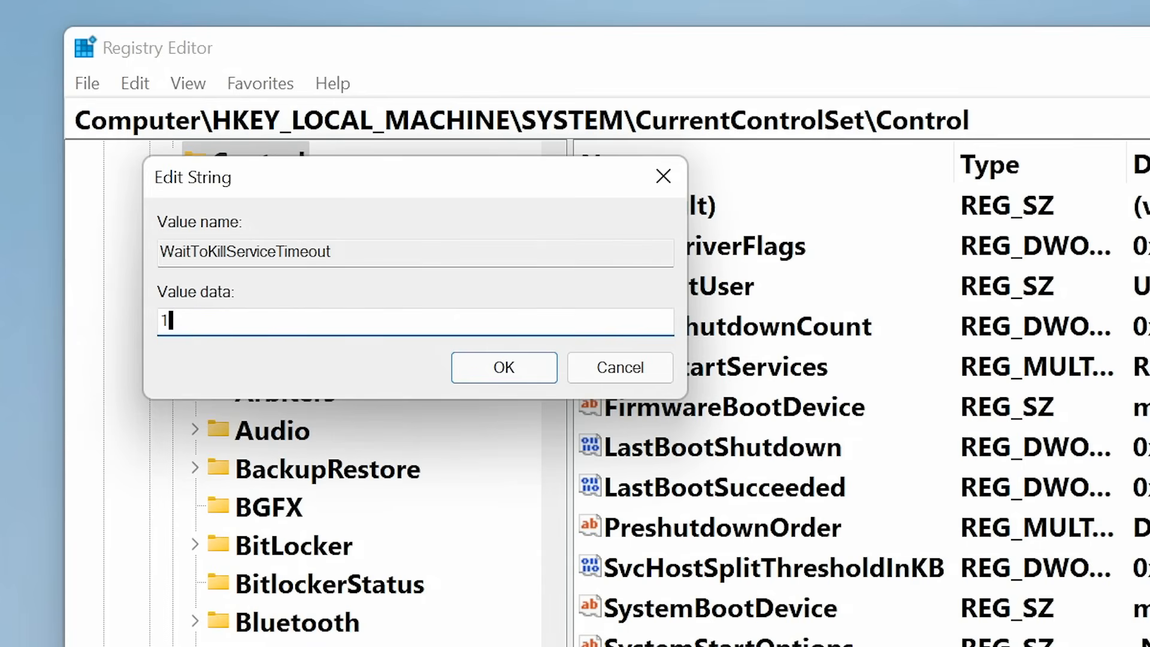
type("000")
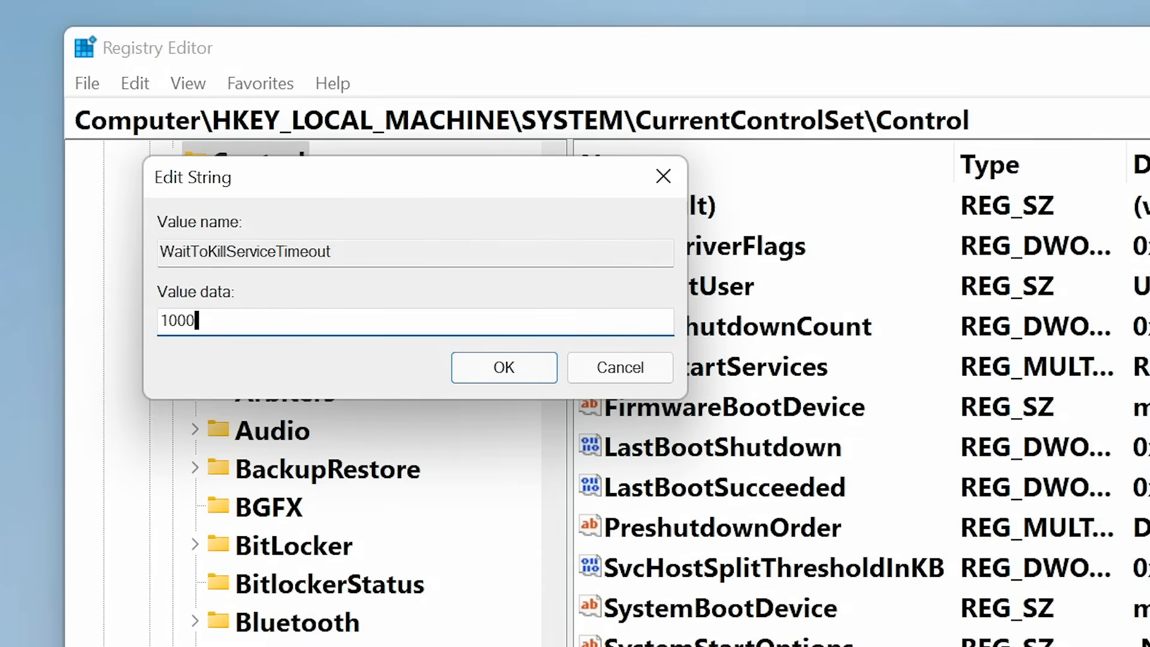
left_click(504, 367)
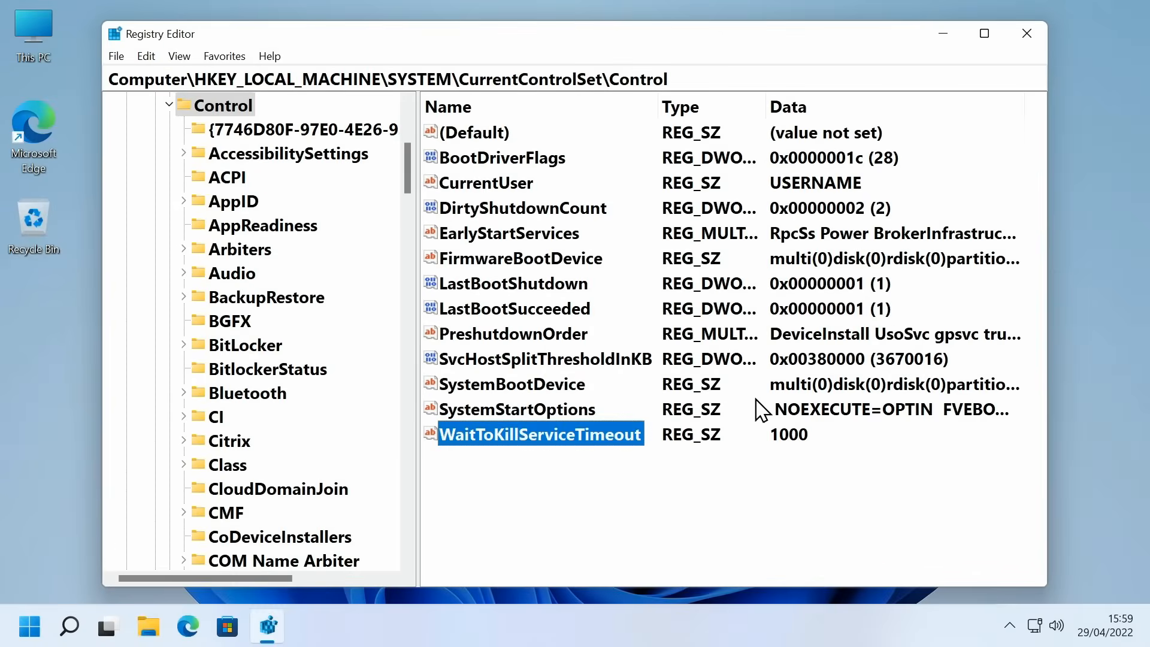
Close Registry Editor and bring up the Run prompt with regedit entered
left_click(1026, 33)
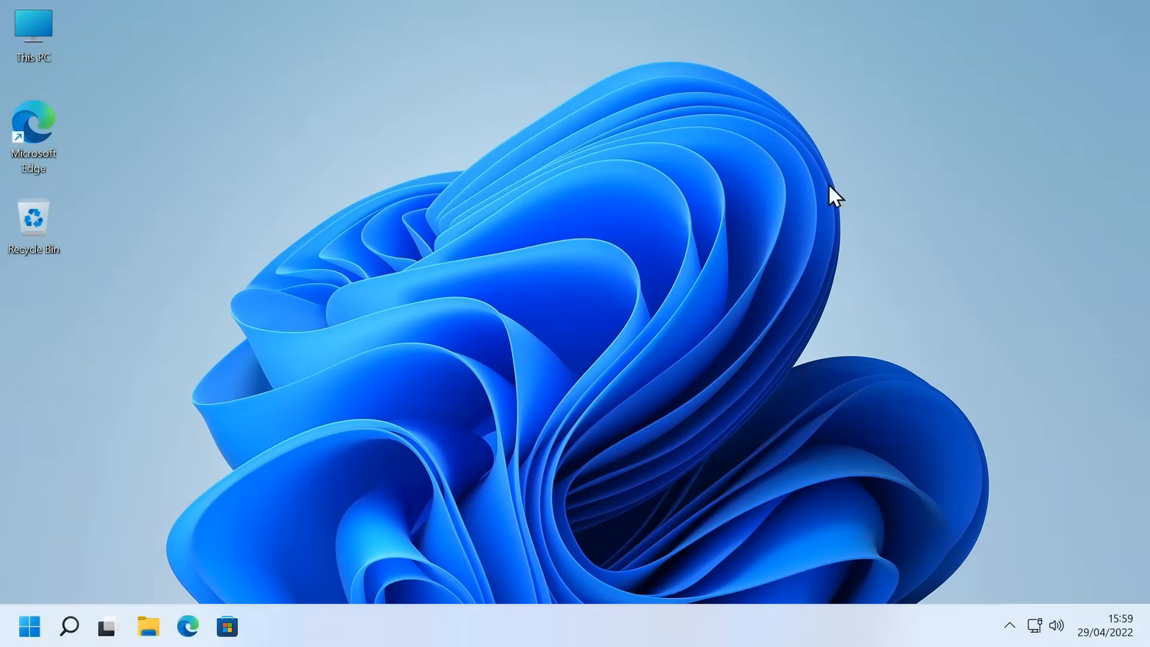
mouse_move(508, 346)
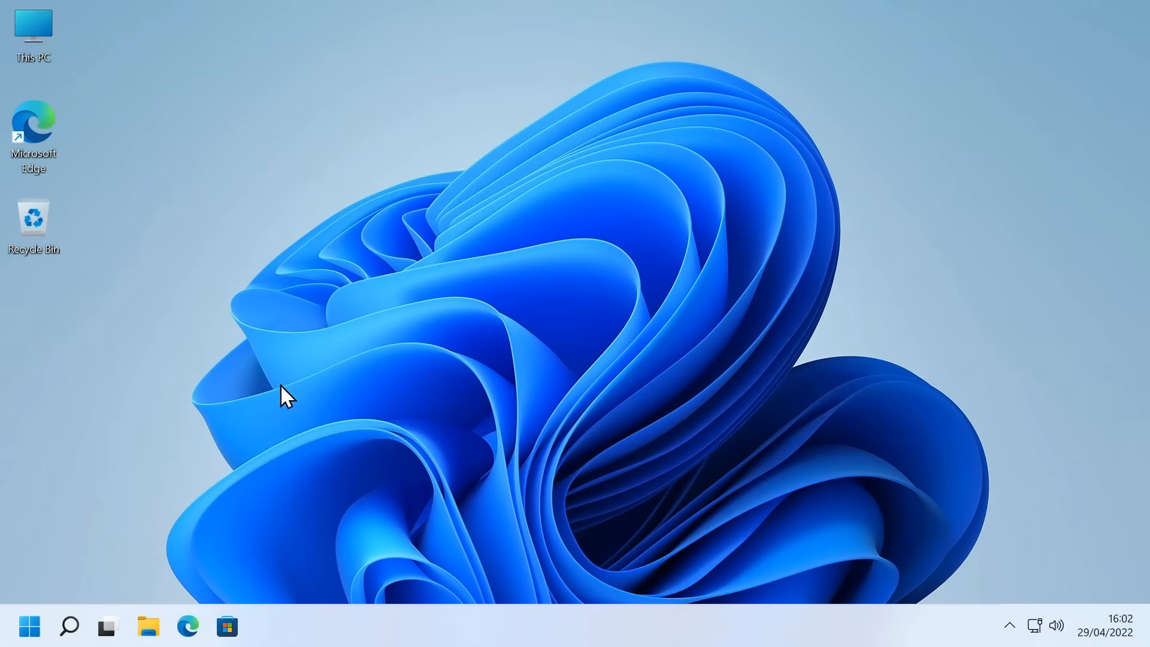
mouse_move(261, 359)
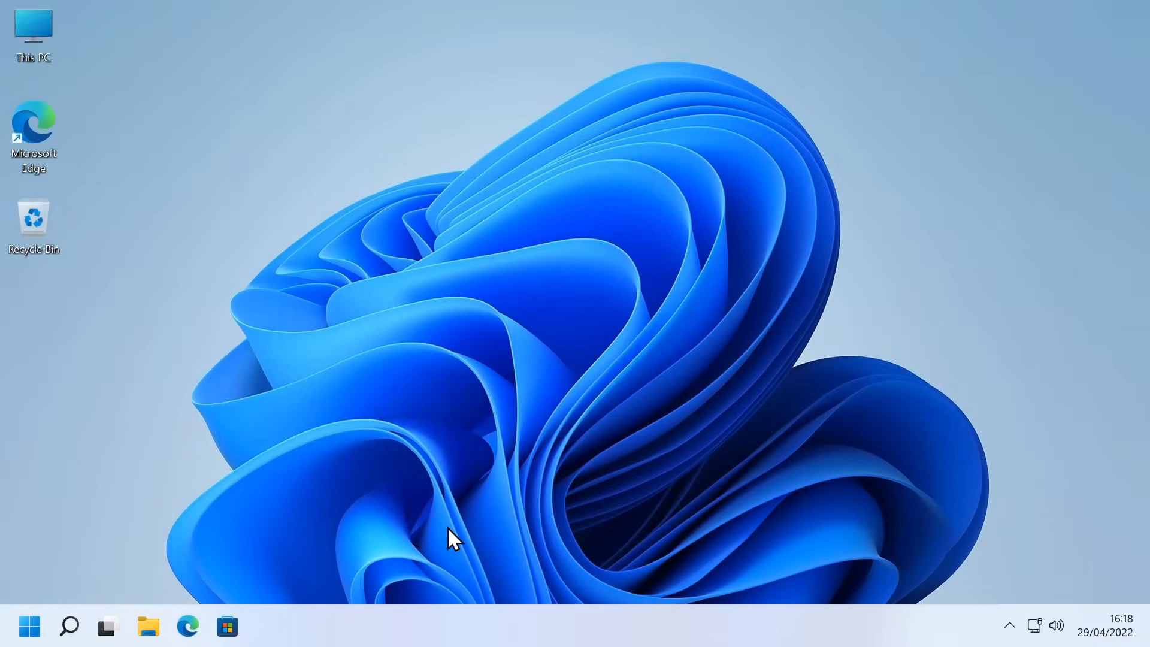
mouse_move(336, 607)
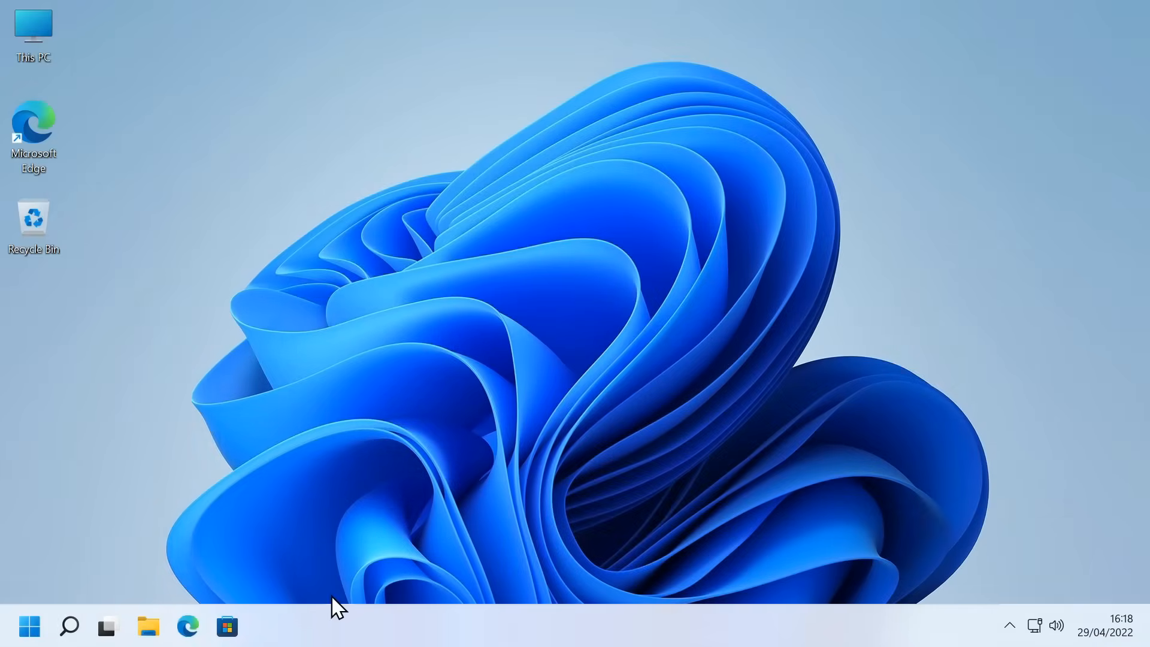
mouse_move(545, 477)
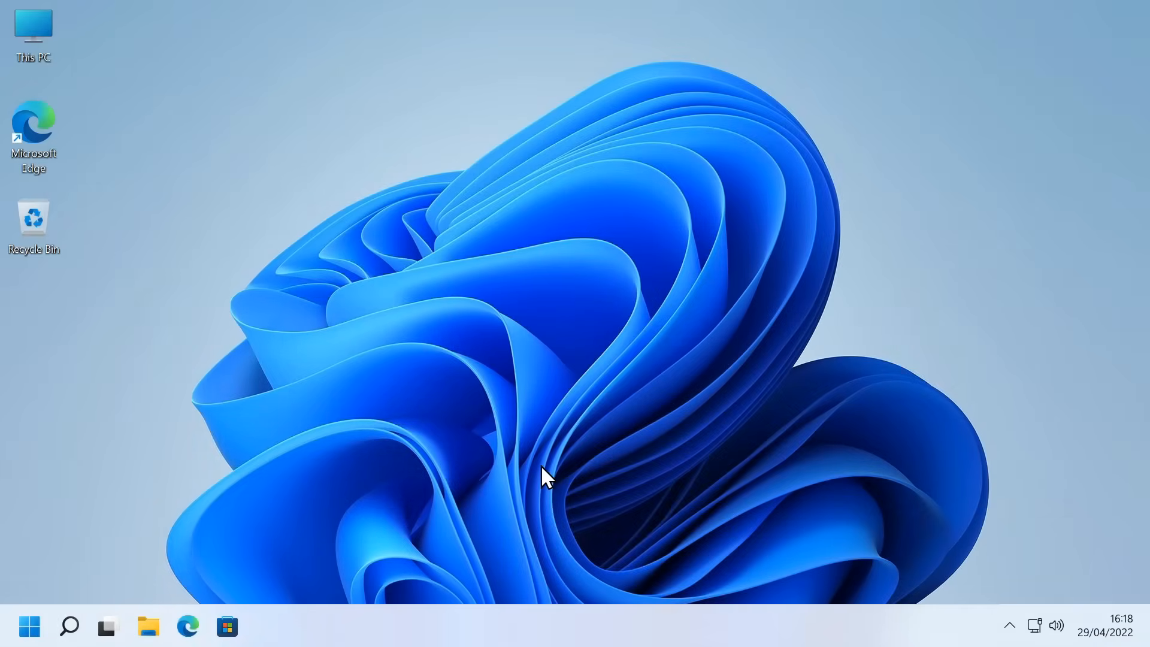
mouse_move(497, 484)
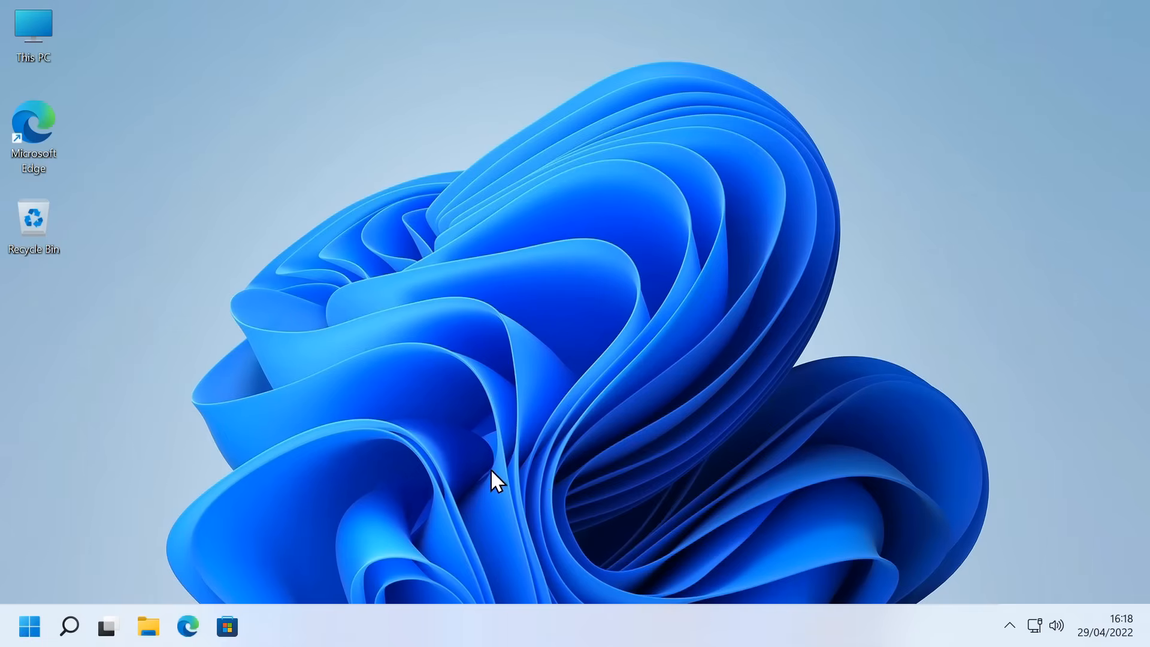
mouse_move(521, 509)
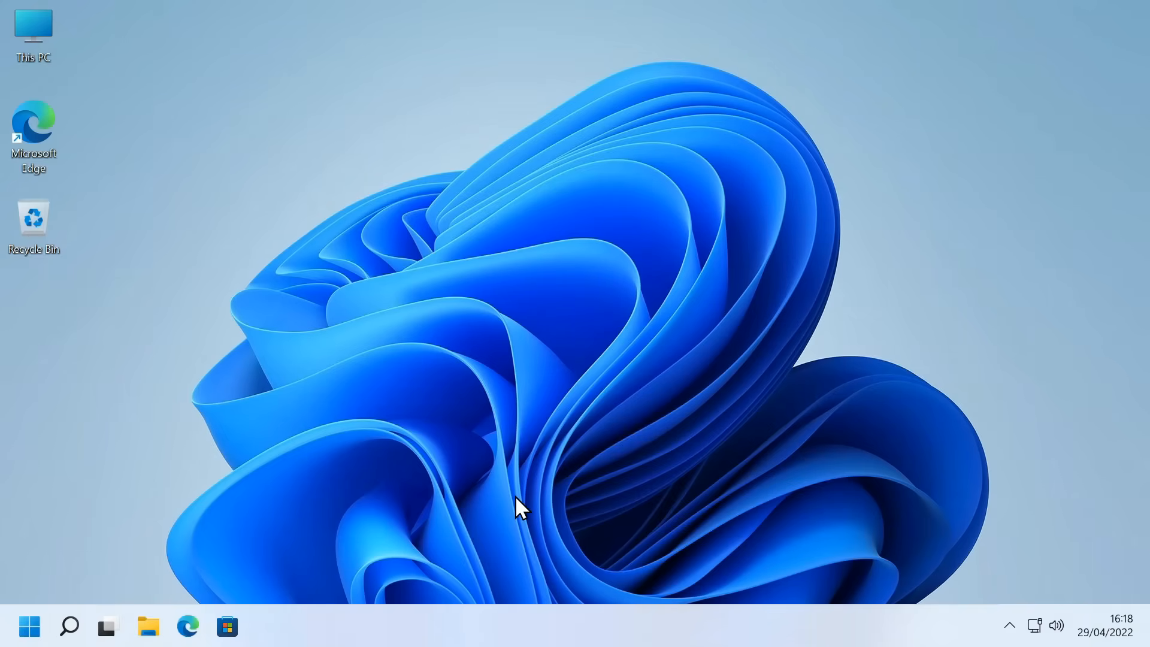
mouse_move(469, 520)
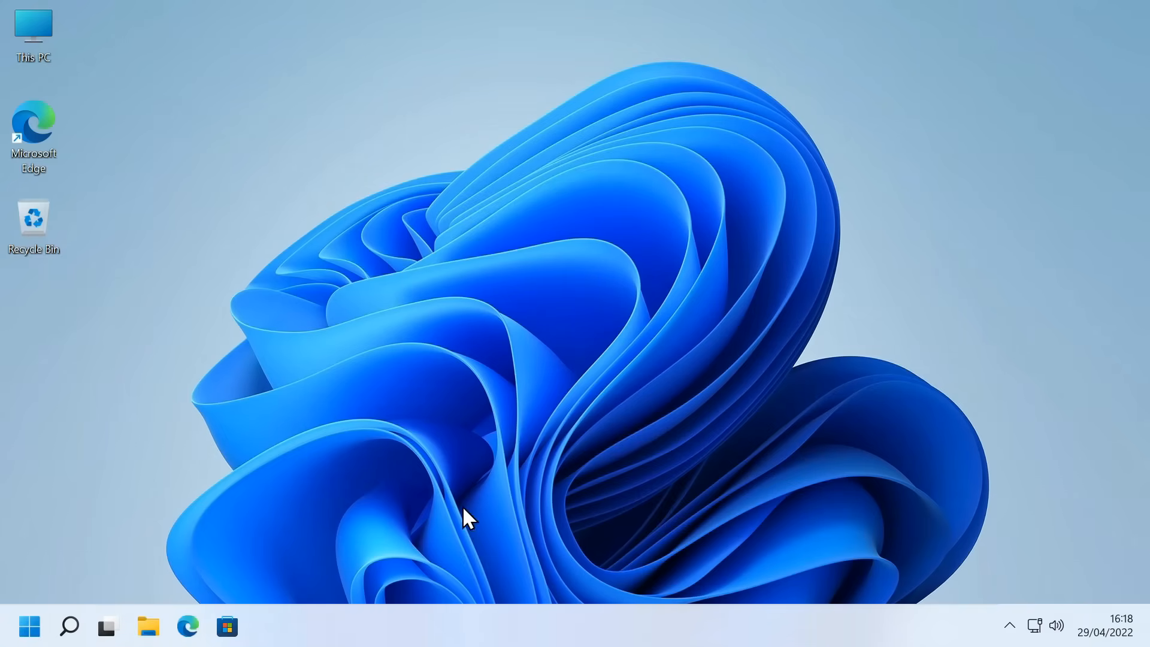
mouse_move(473, 473)
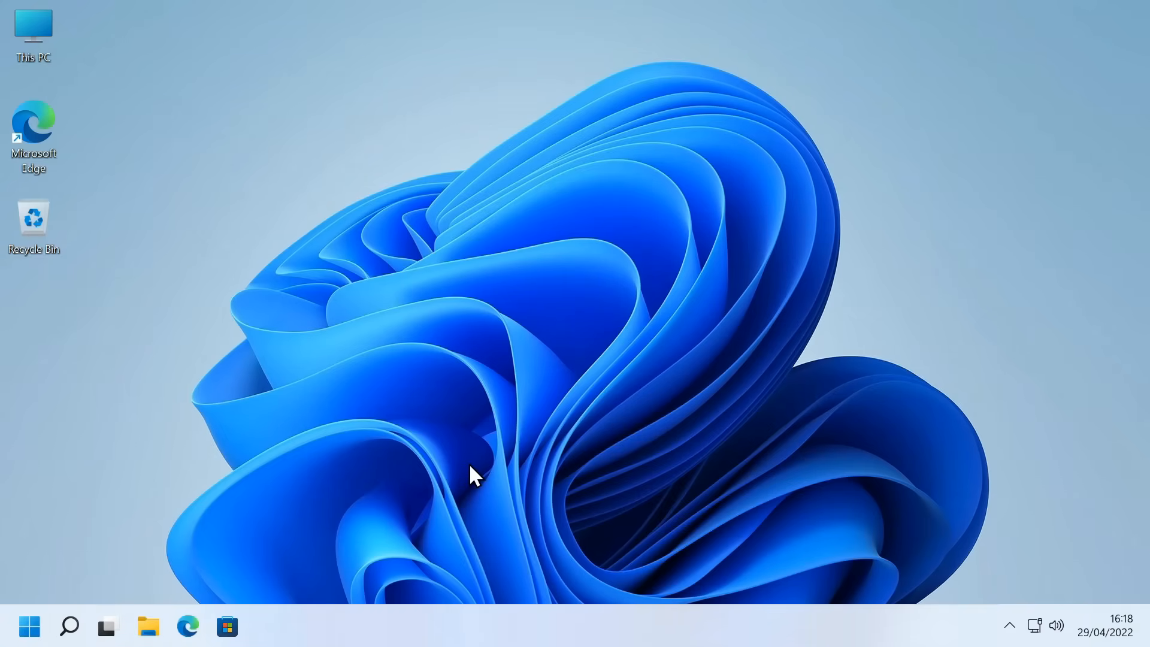
mouse_move(365, 447)
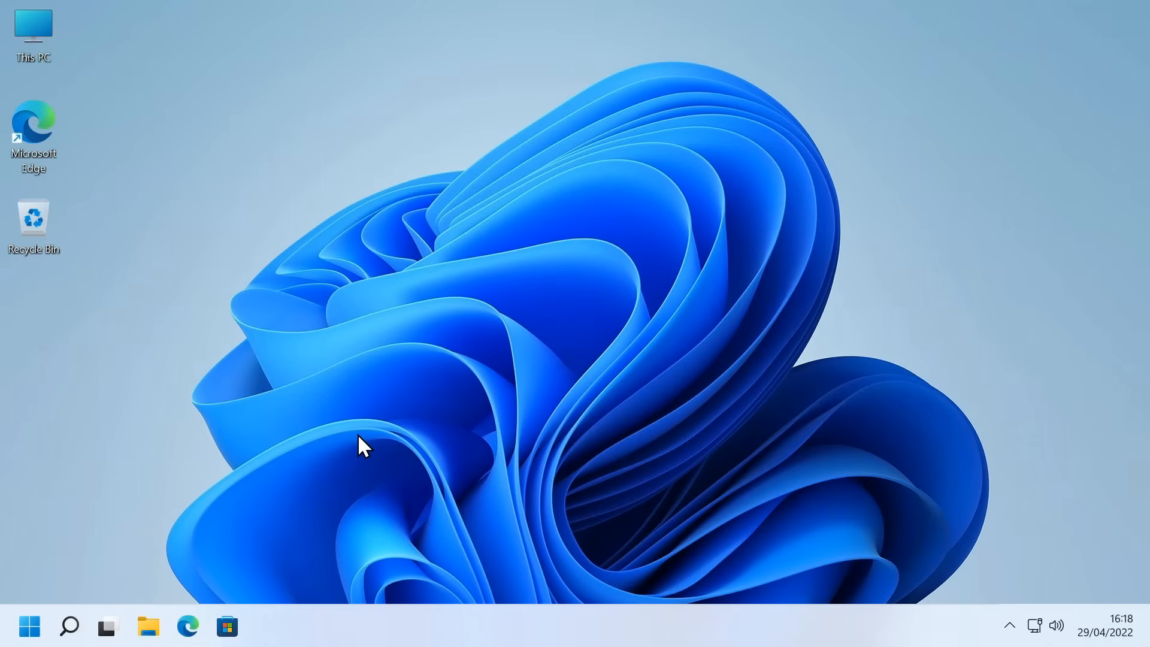
left_click(33, 33)
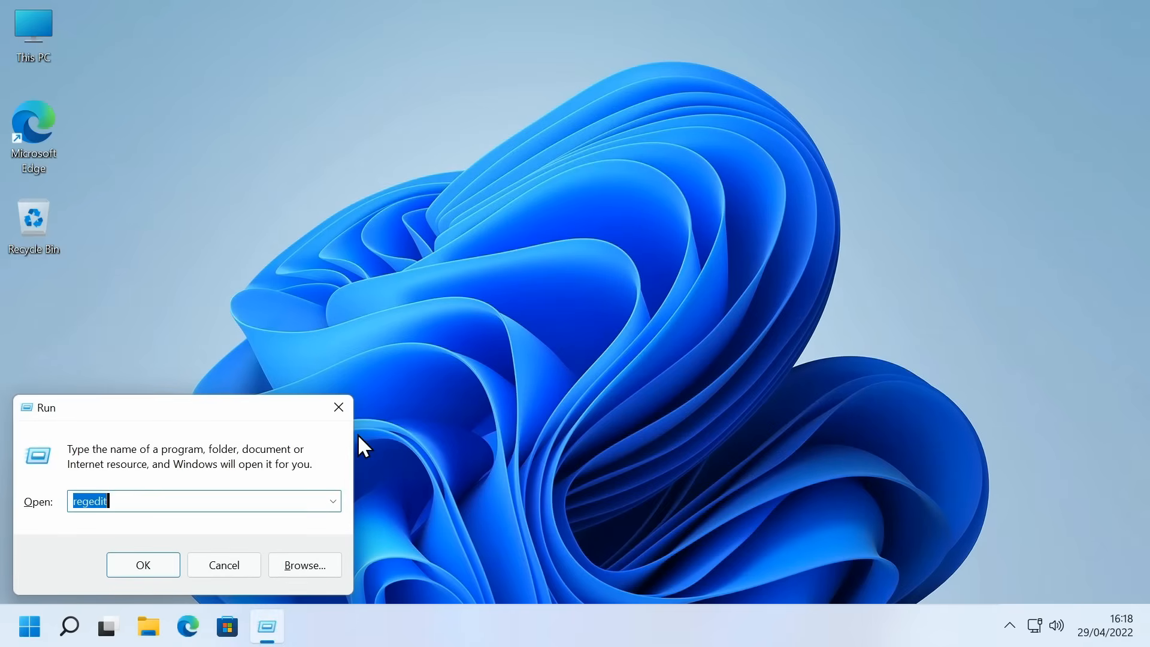
Relaunch Registry Editor with approval and select HKEY_CURRENT_USER's CurrentVersion\Explorer\Advanced key
left_click(142, 565)
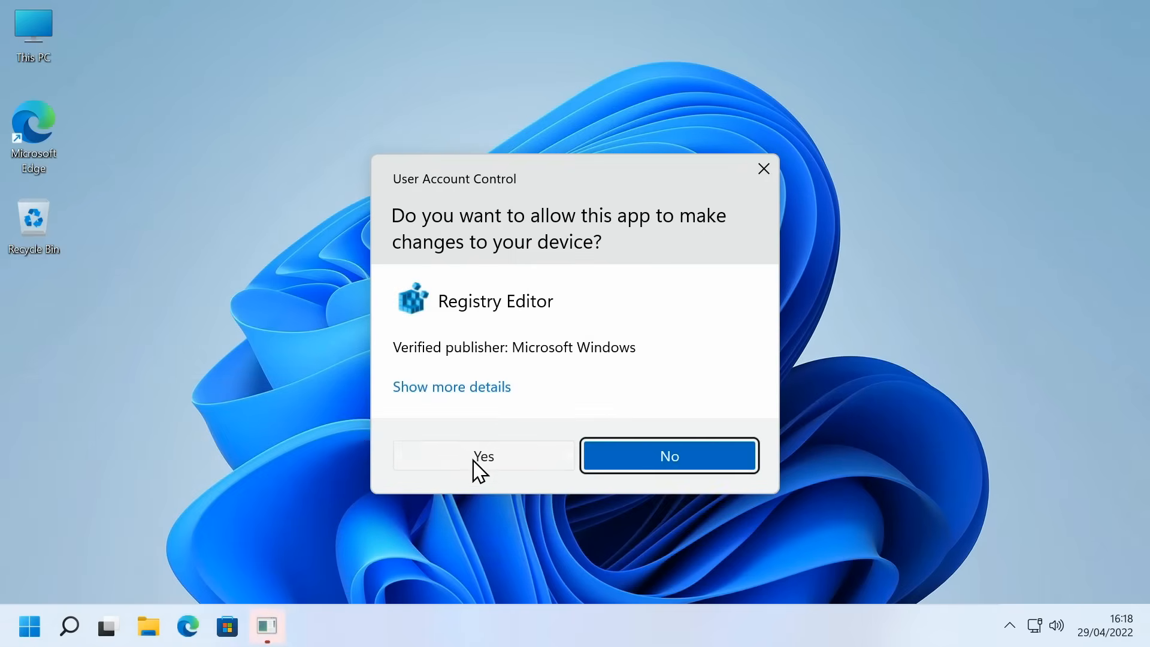
left_click(484, 455)
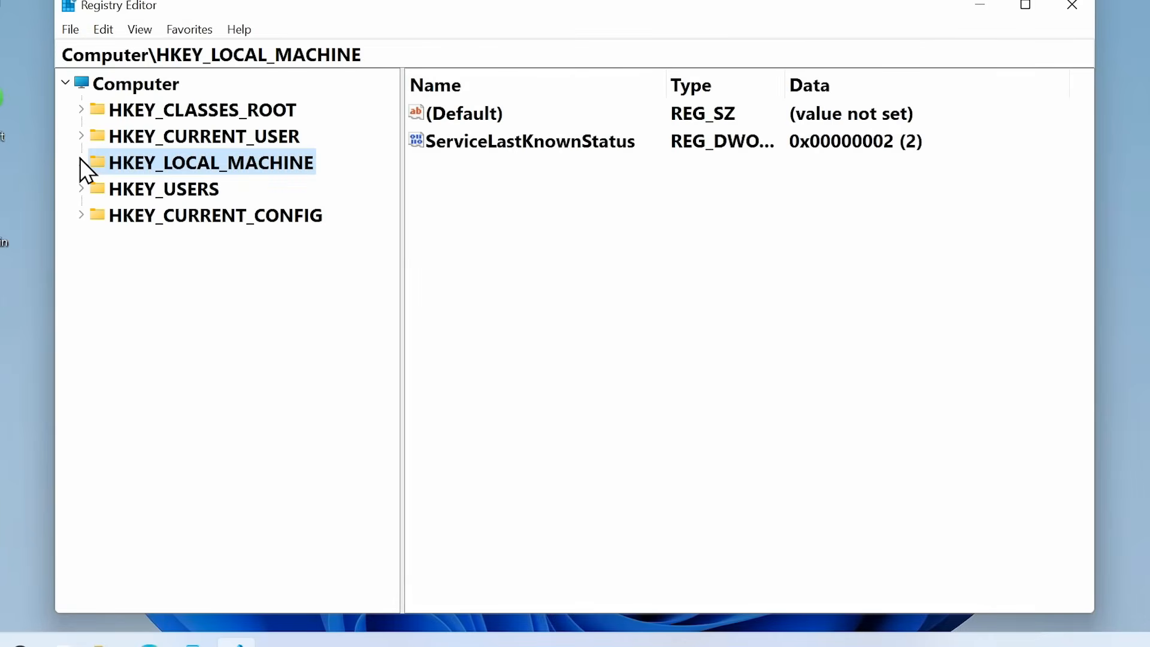
mouse_move(202, 144)
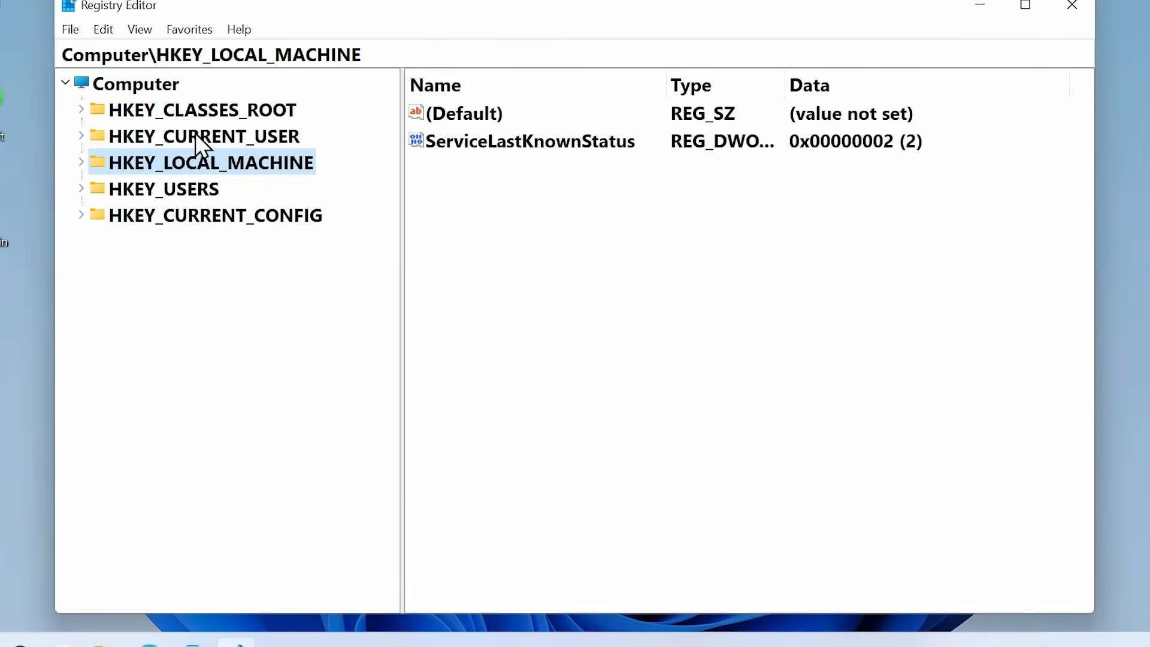
left_click(204, 137)
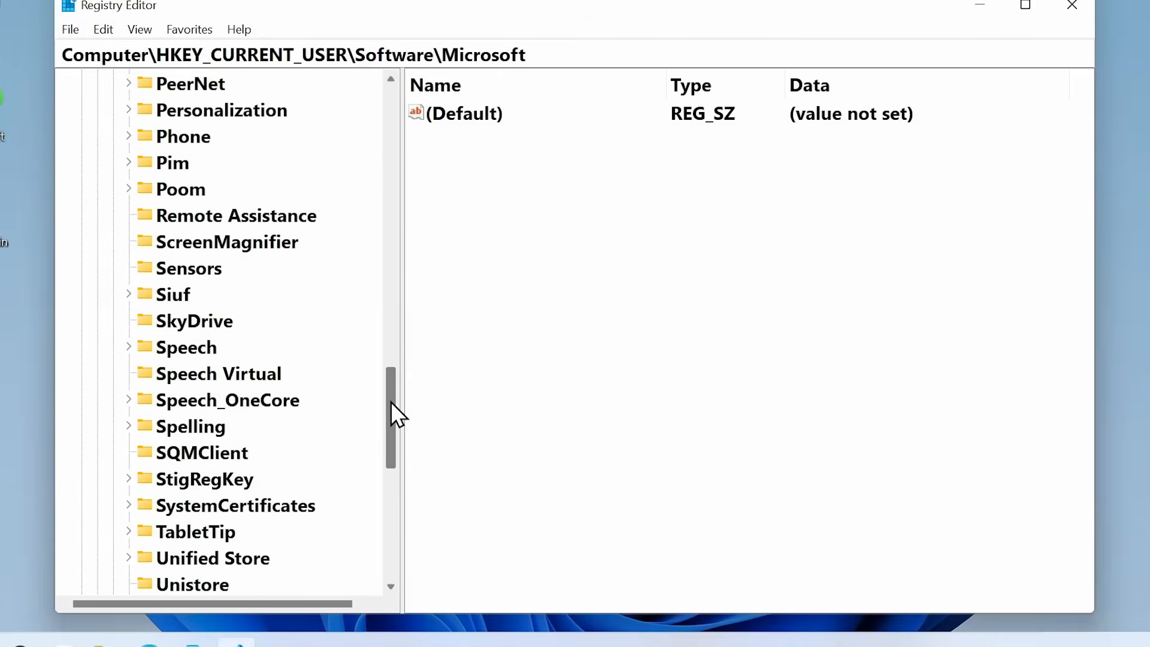
scroll("down", 3)
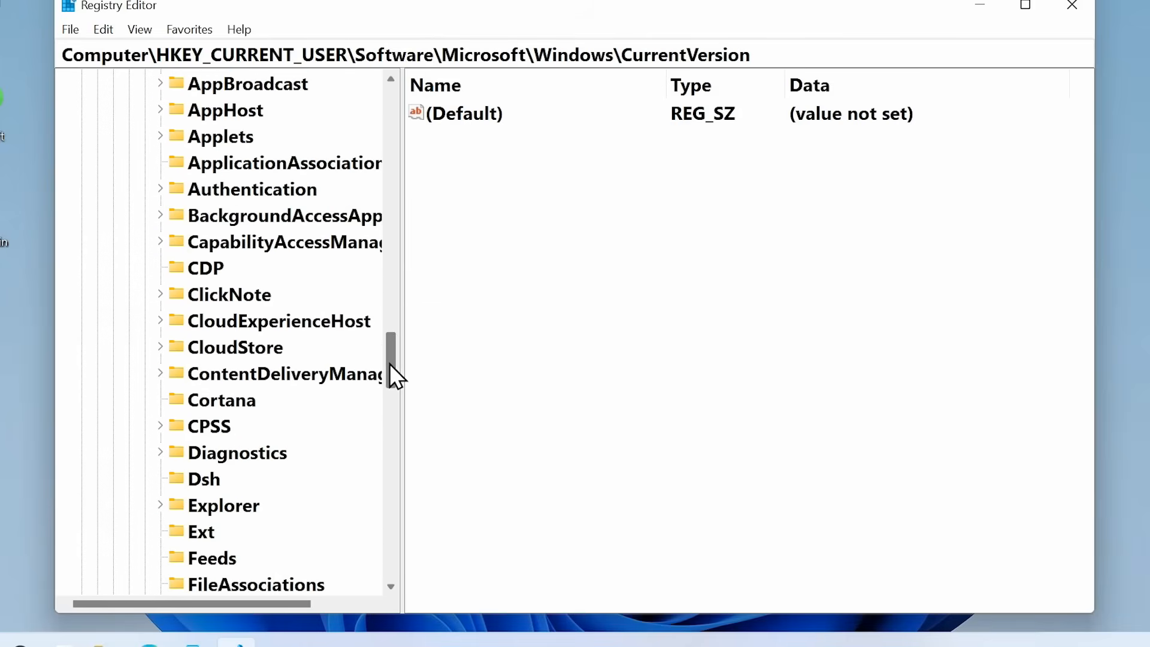
left_click(227, 320)
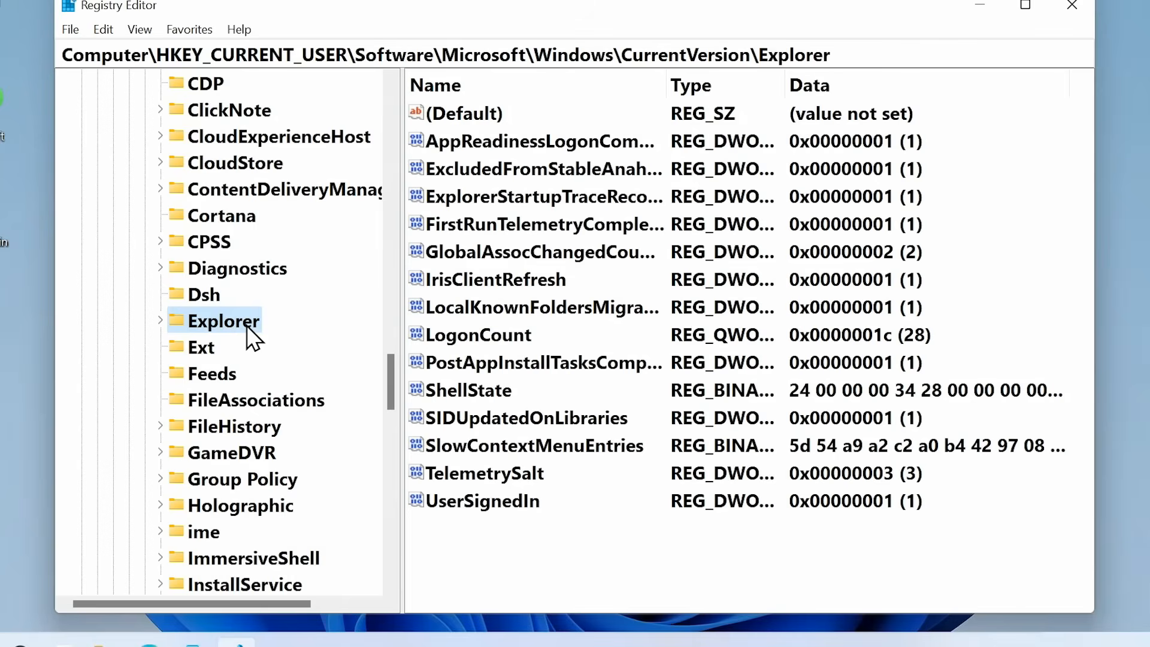
left_click(160, 320)
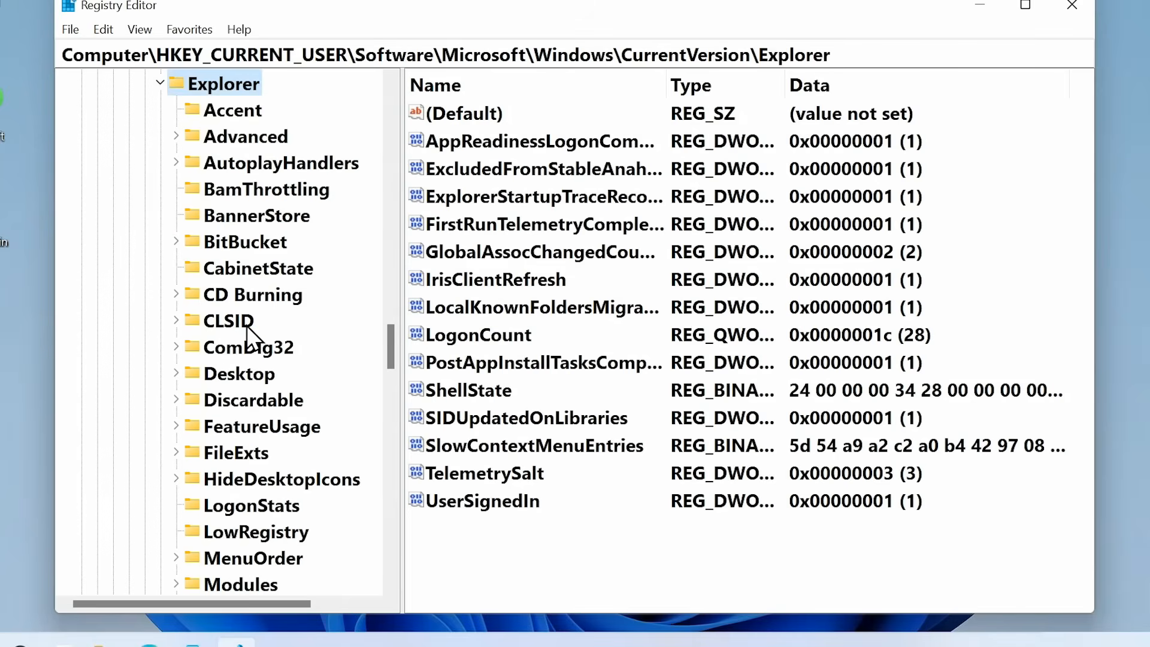
left_click(246, 137)
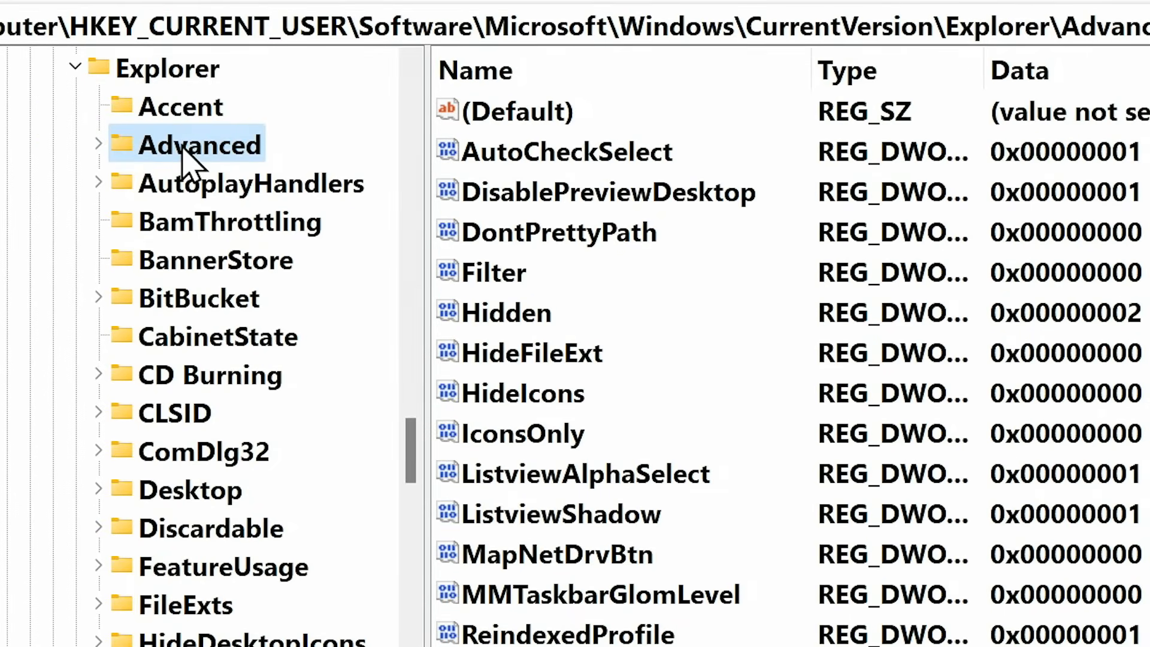
Create a DWORD (32-bit) value named TaskbarSi under Advanced with data 2
right_click(198, 145)
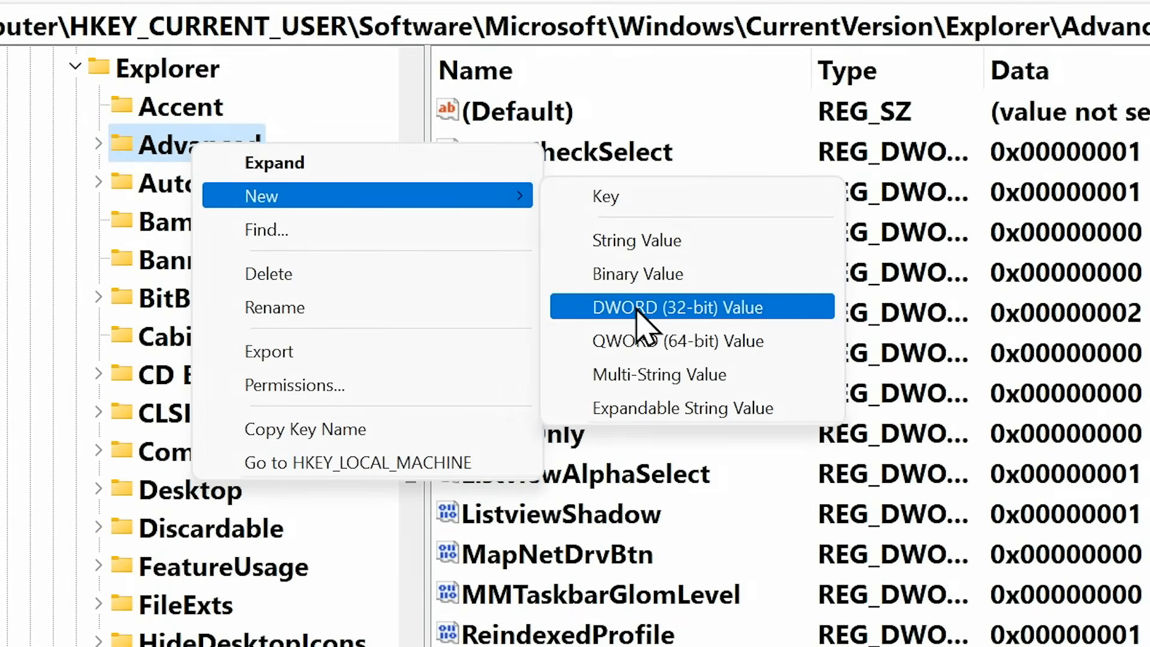
left_click(669, 307)
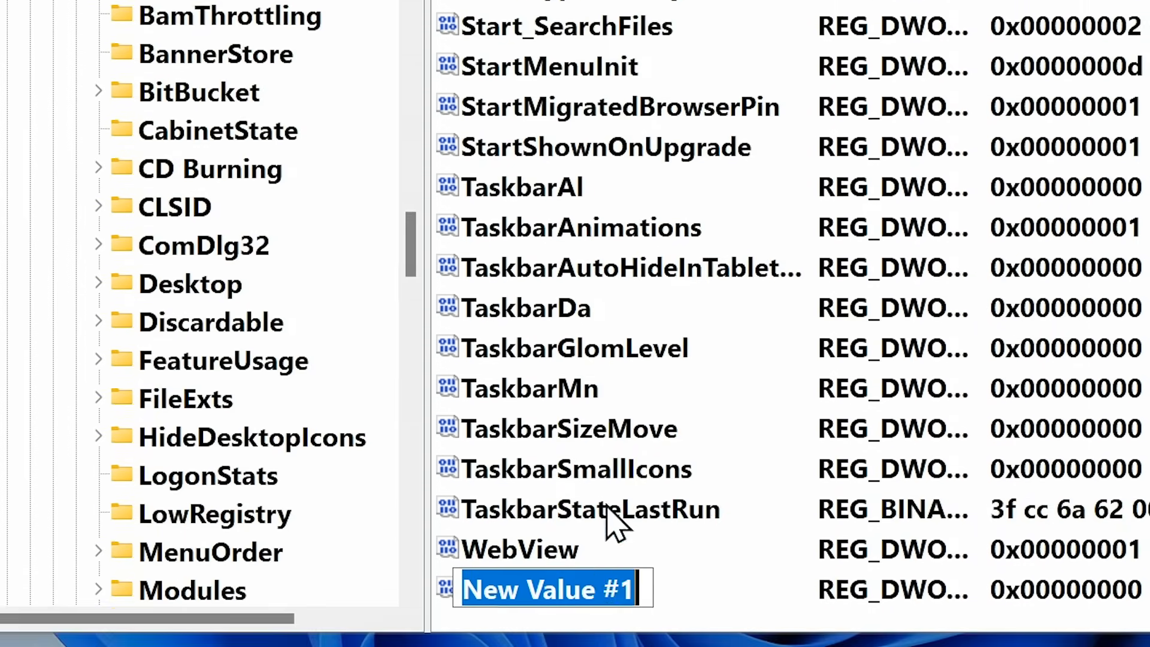
type("Taskba")
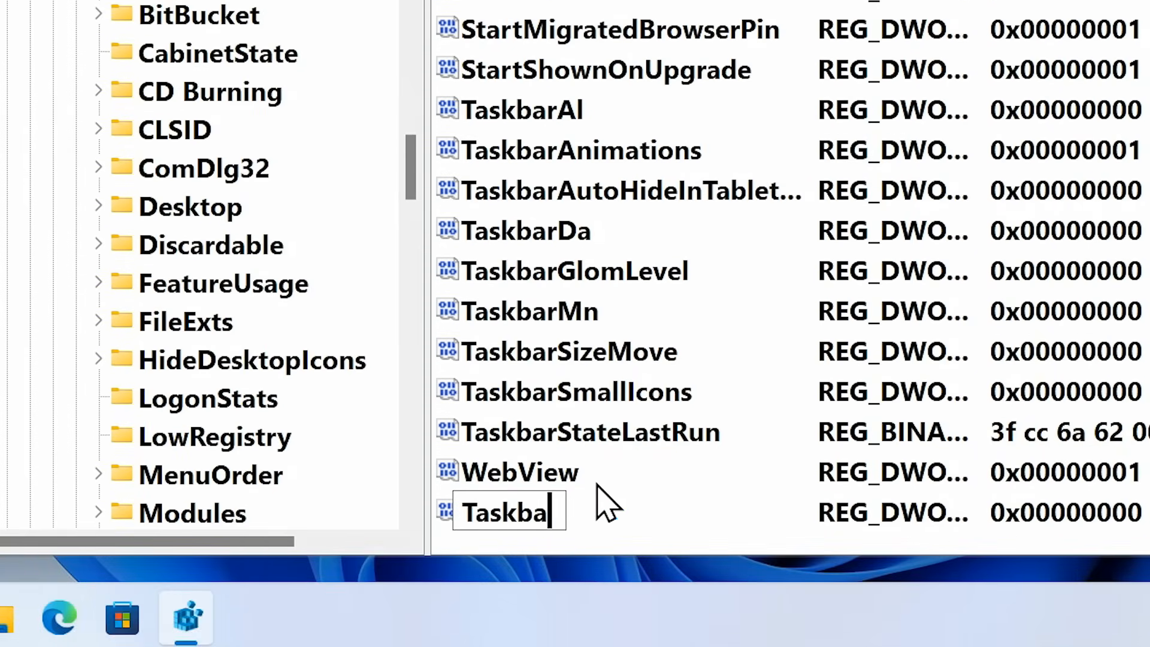
type("rSi")
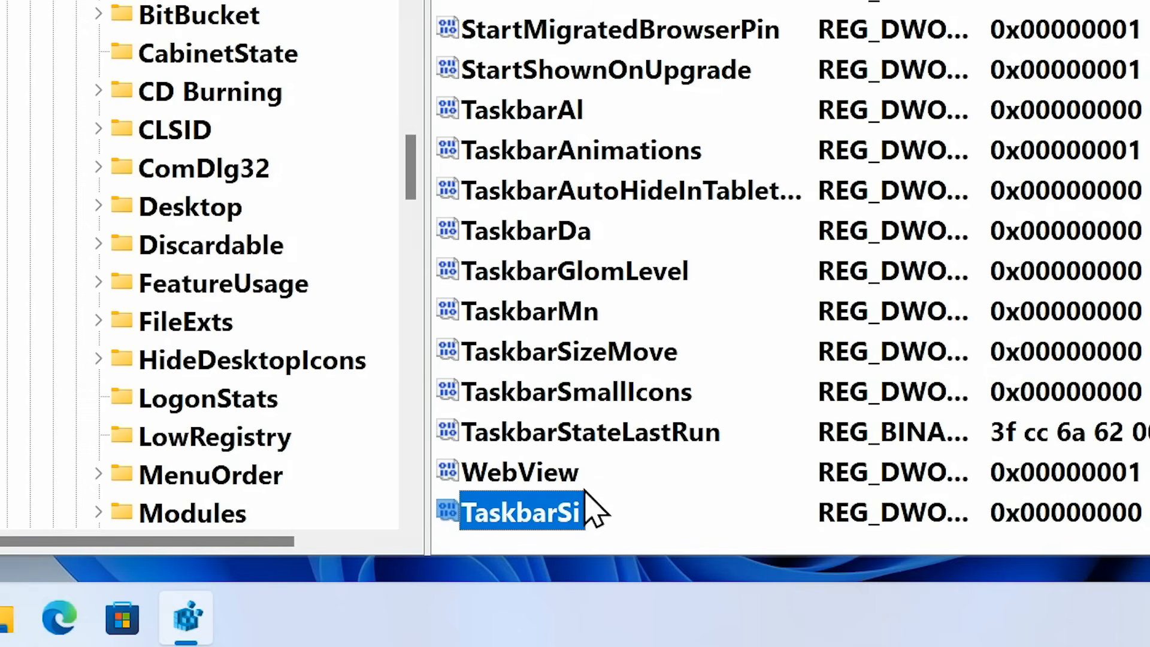
double_click(520, 512)
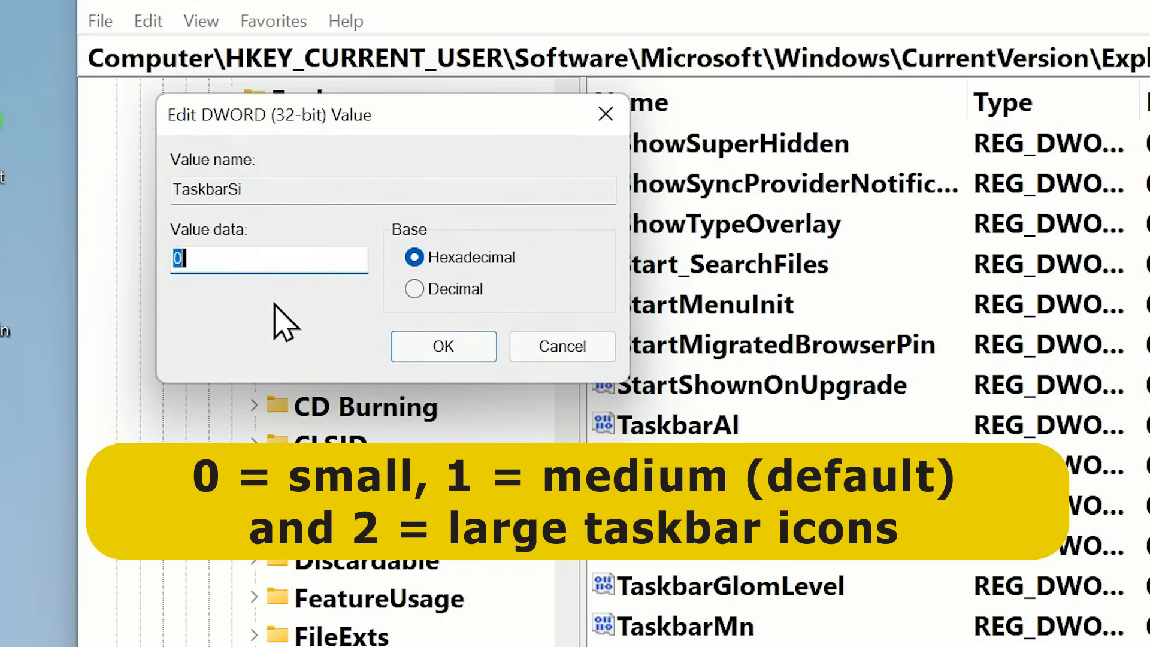
type("2")
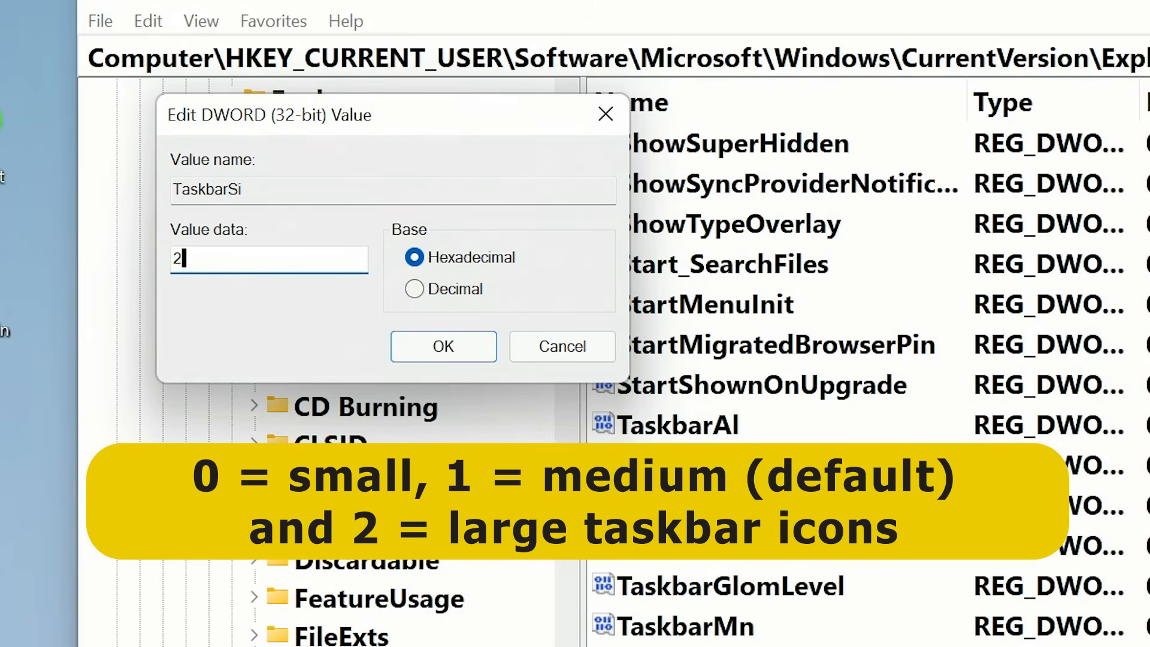
left_click(443, 346)
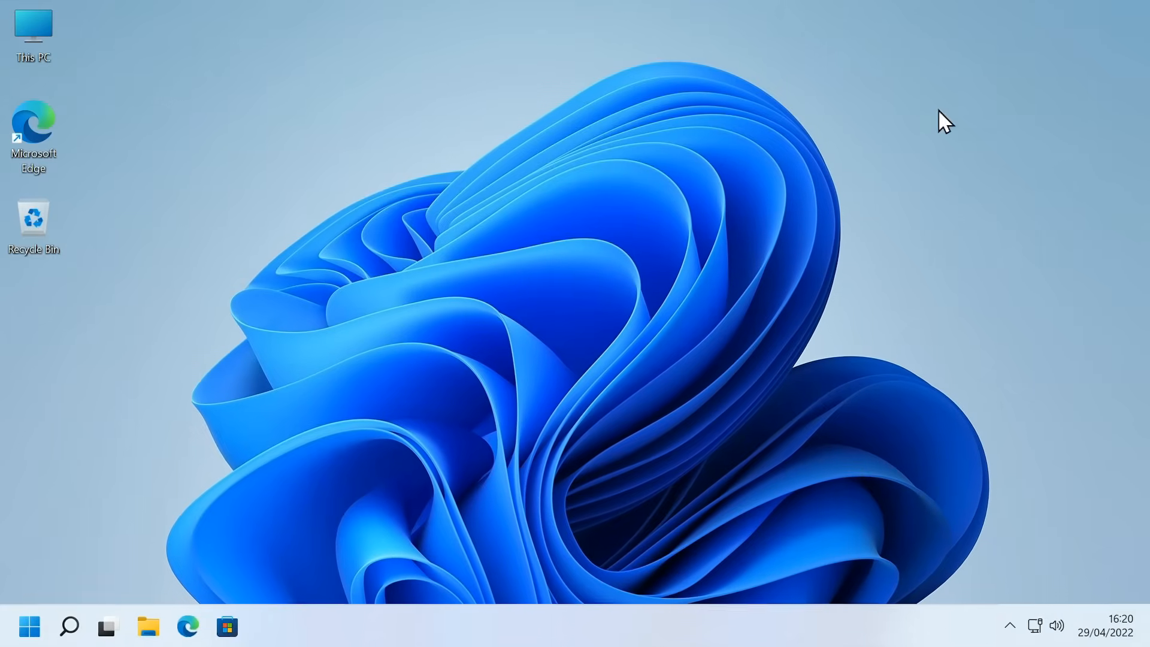
mouse_move(359, 363)
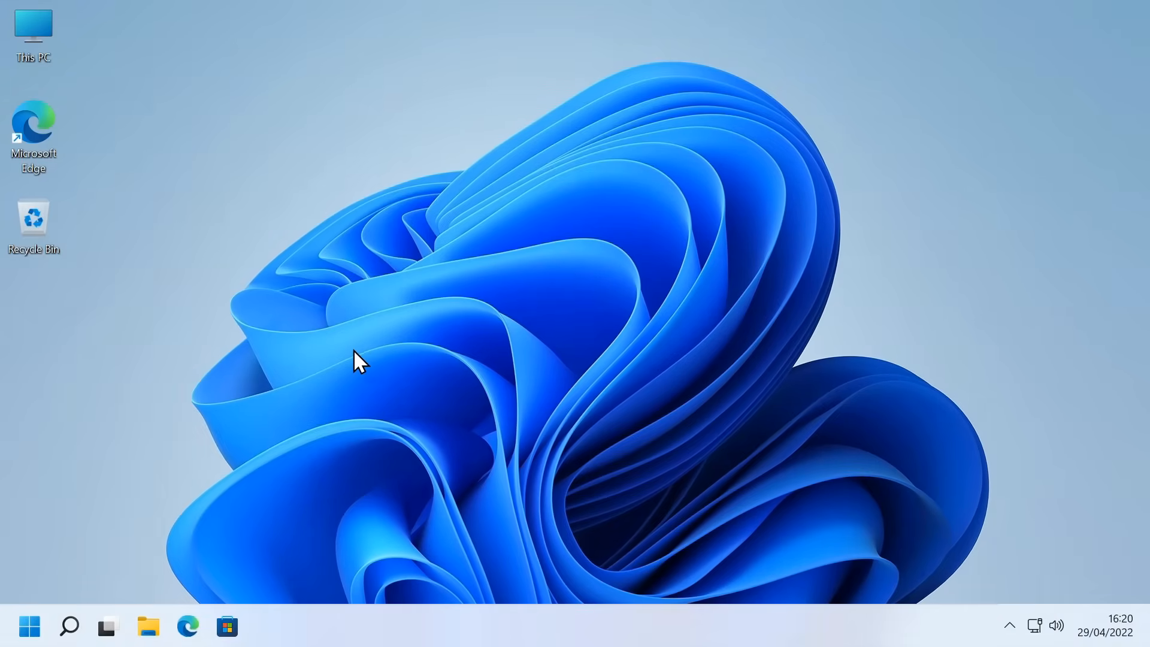
Sign out from the Start menu so the larger taskbar icons take effect
left_click(30, 625)
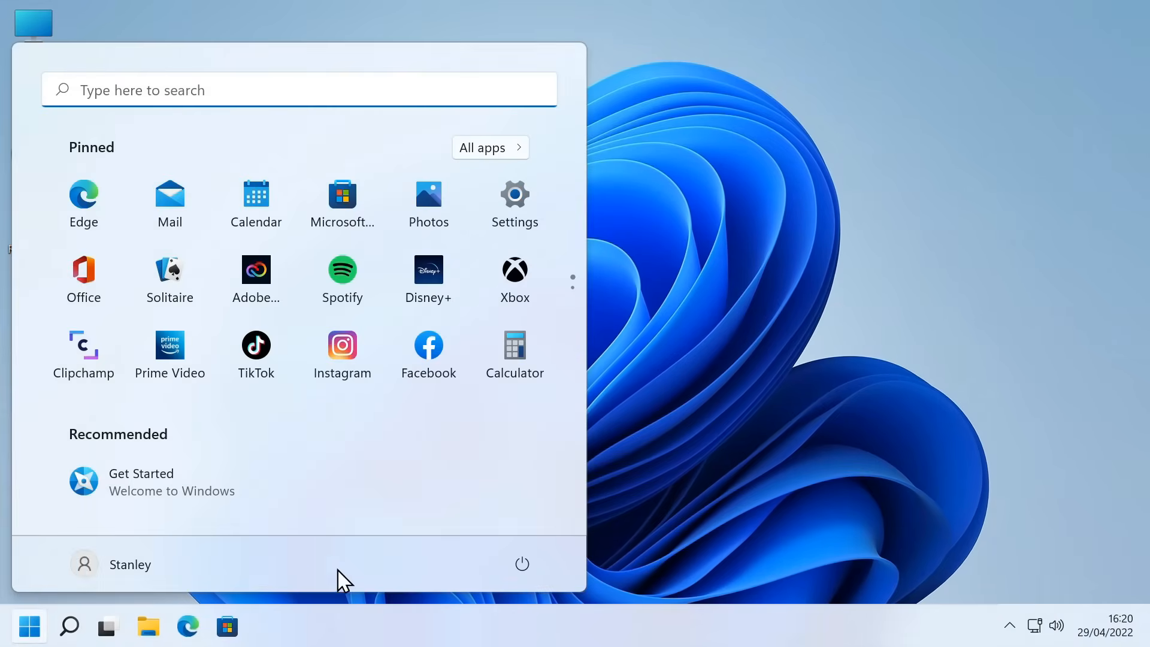
left_click(520, 563)
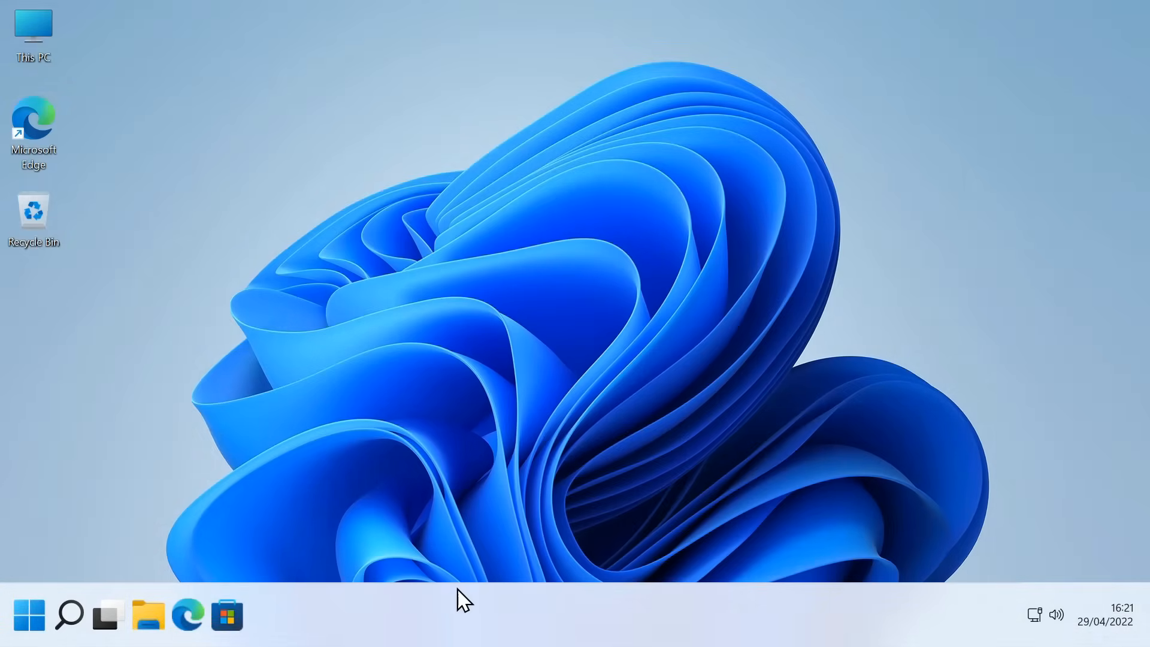
mouse_move(428, 620)
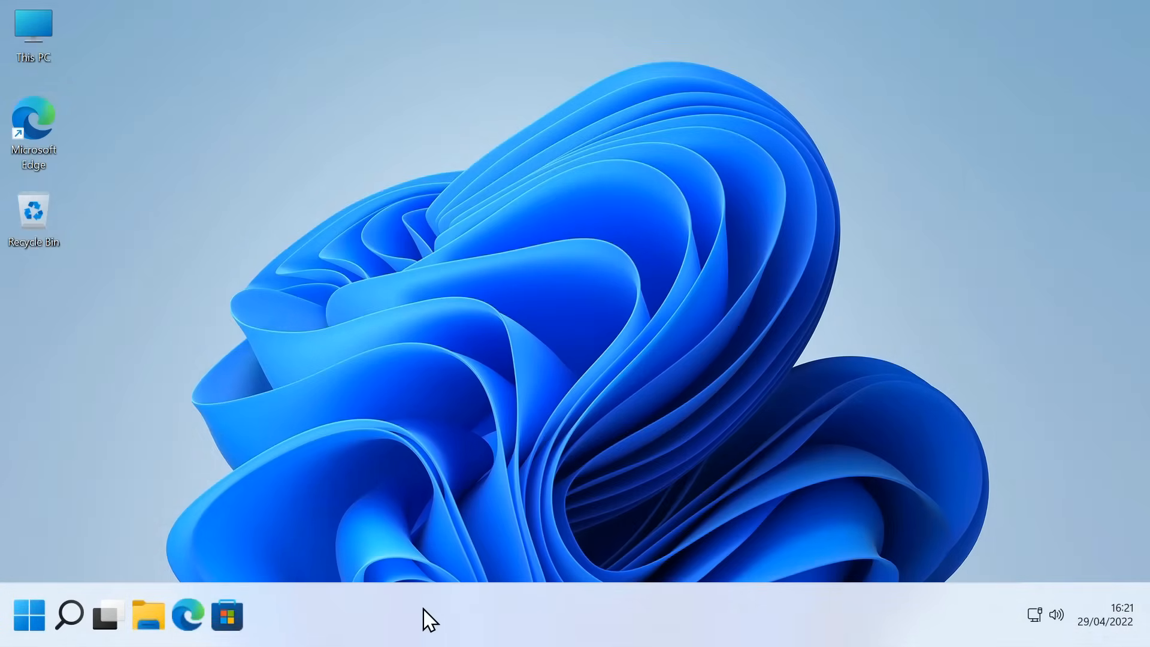
mouse_move(301, 603)
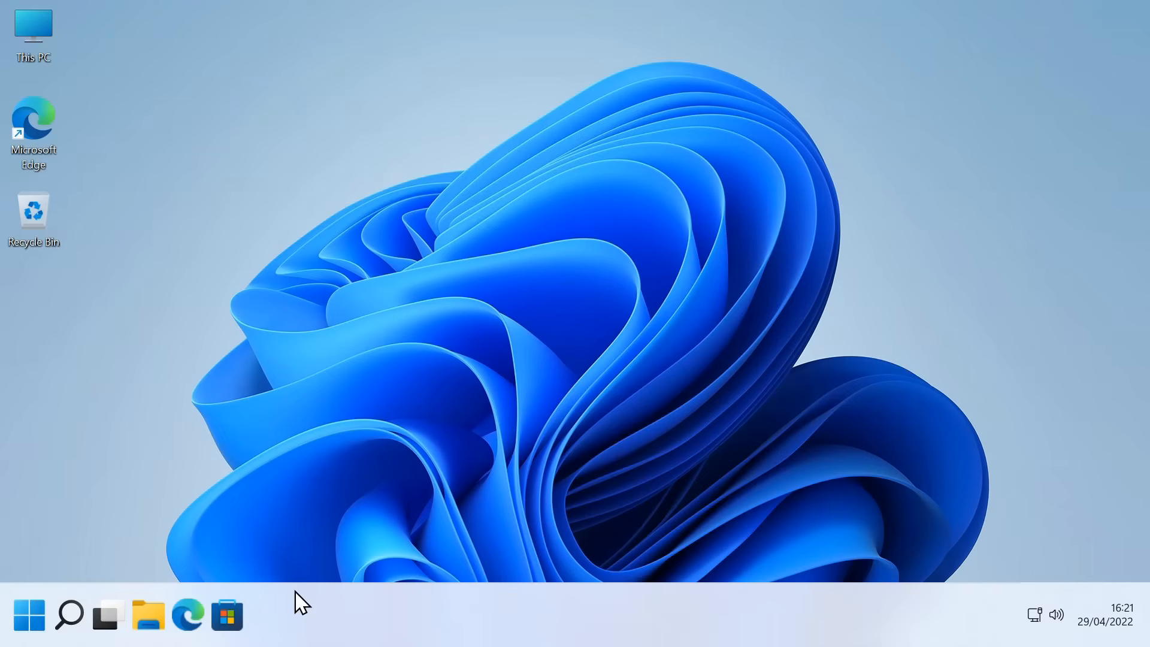
mouse_move(336, 620)
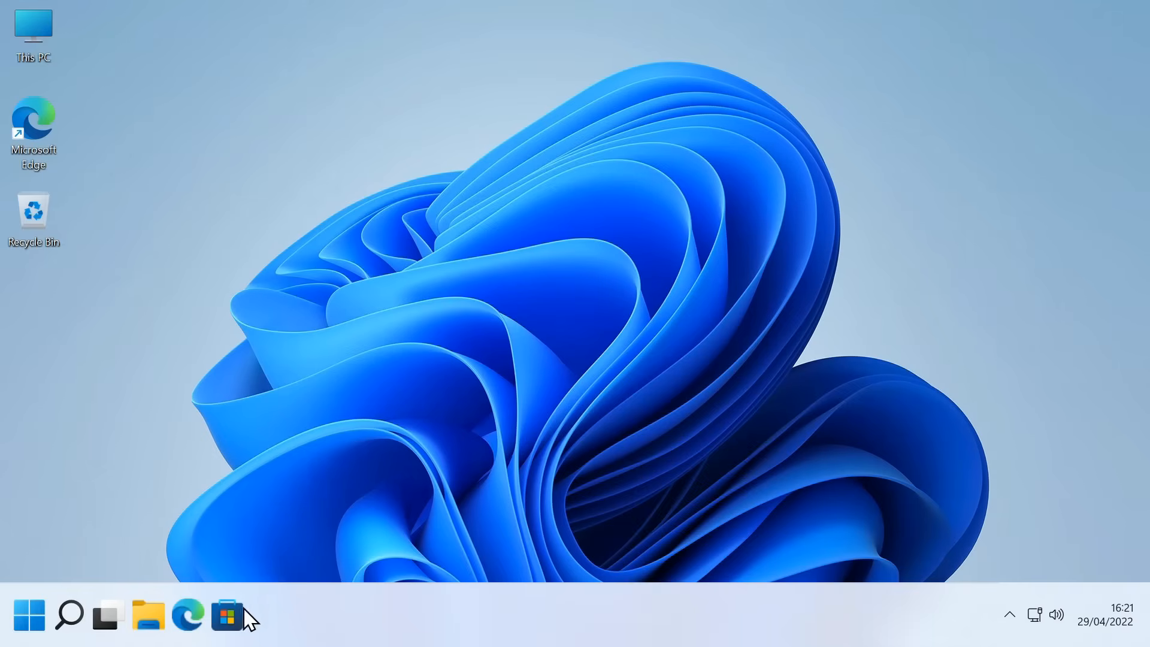
Lower the display scaling to 125% in Display settings
left_click(30, 615)
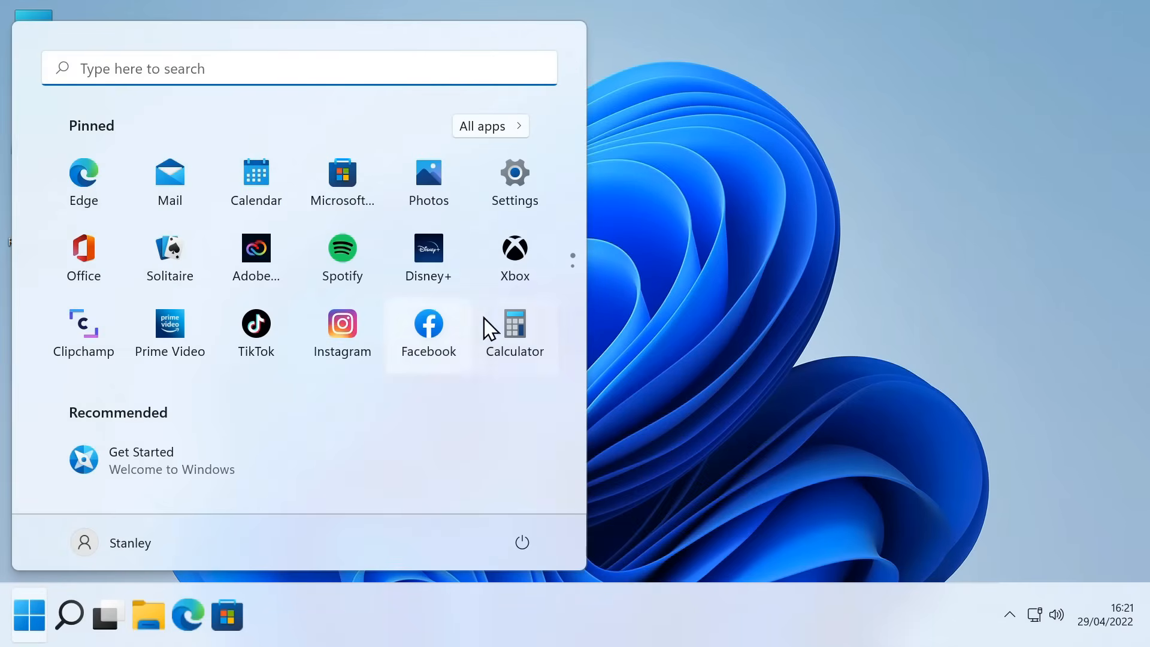
left_click(514, 173)
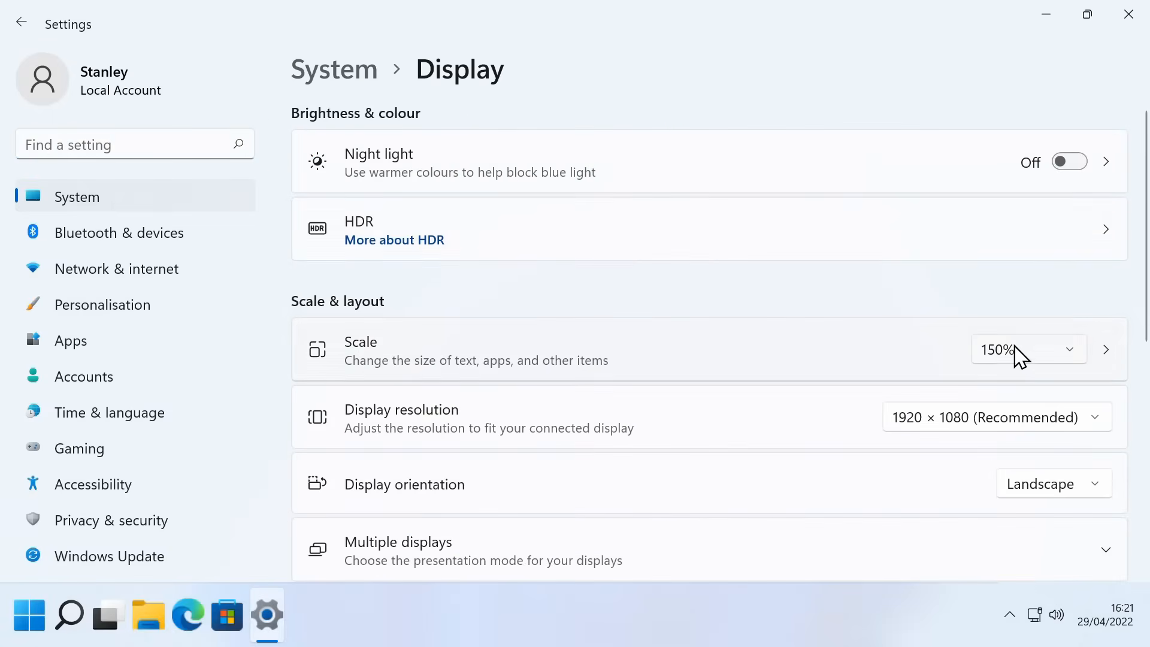
left_click(1027, 349)
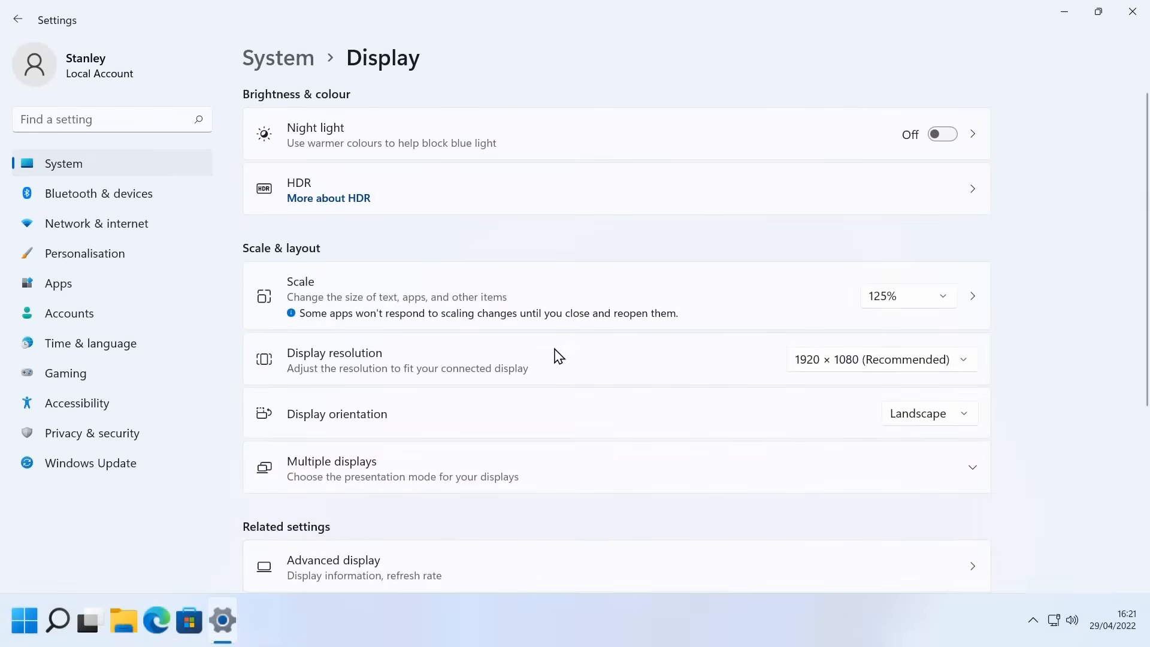
mouse_move(326, 641)
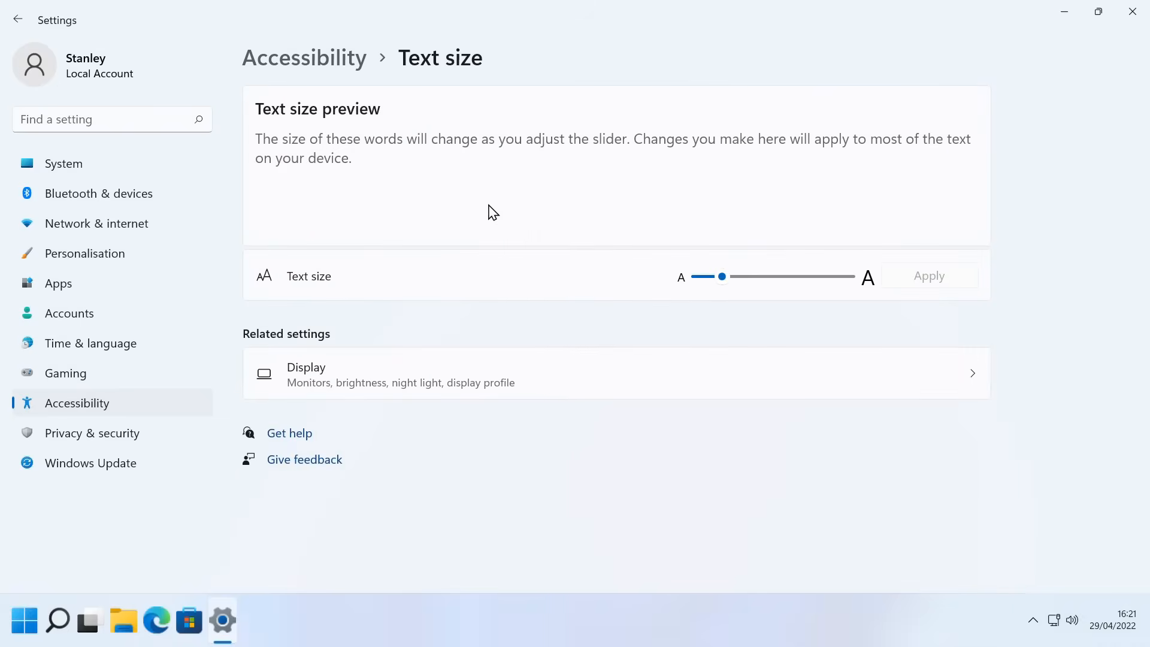
Drag the Accessibility text size slider up to 150%
left_click_drag(722, 277, 742, 277)
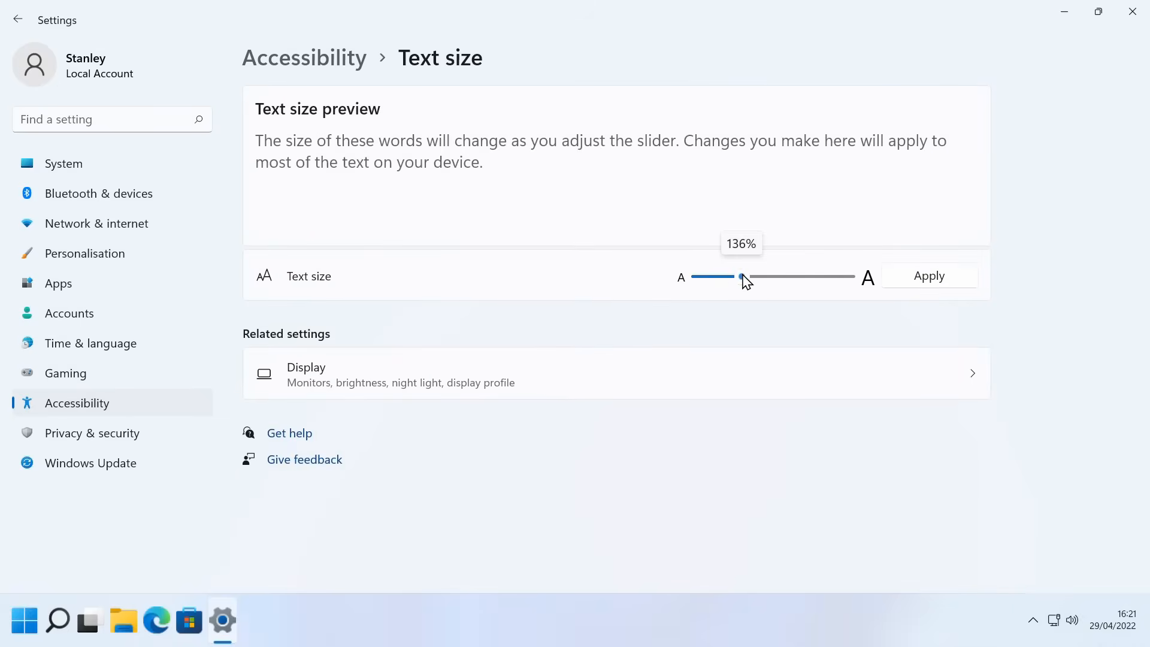
left_click_drag(741, 278, 761, 278)
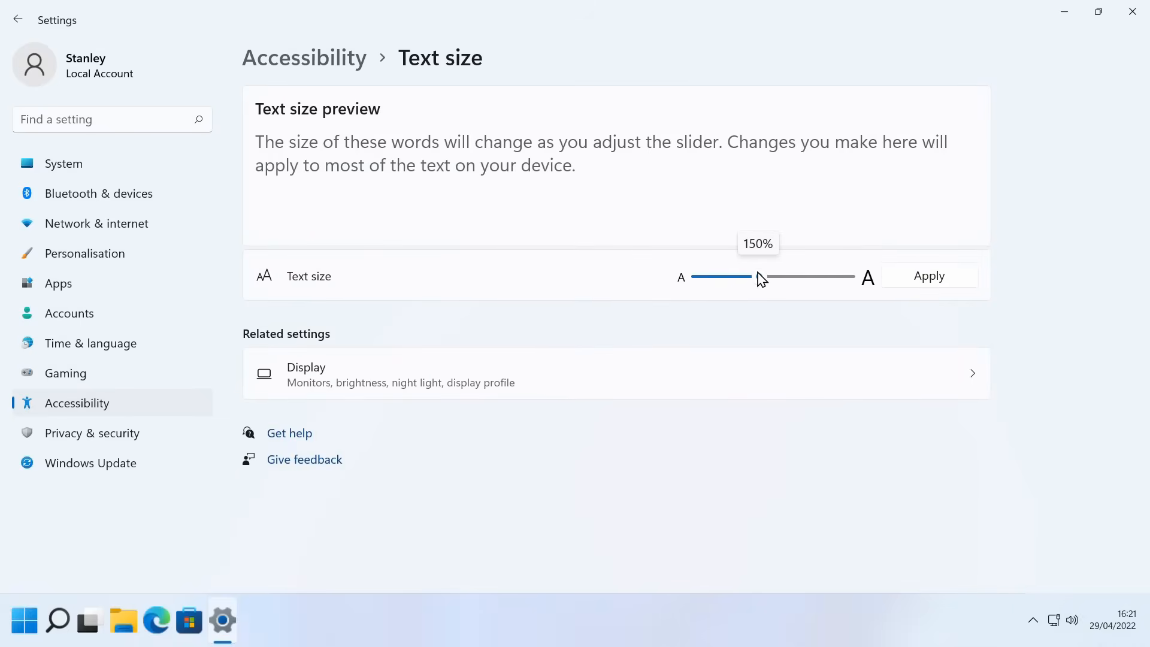
left_click_drag(744, 277, 758, 281)
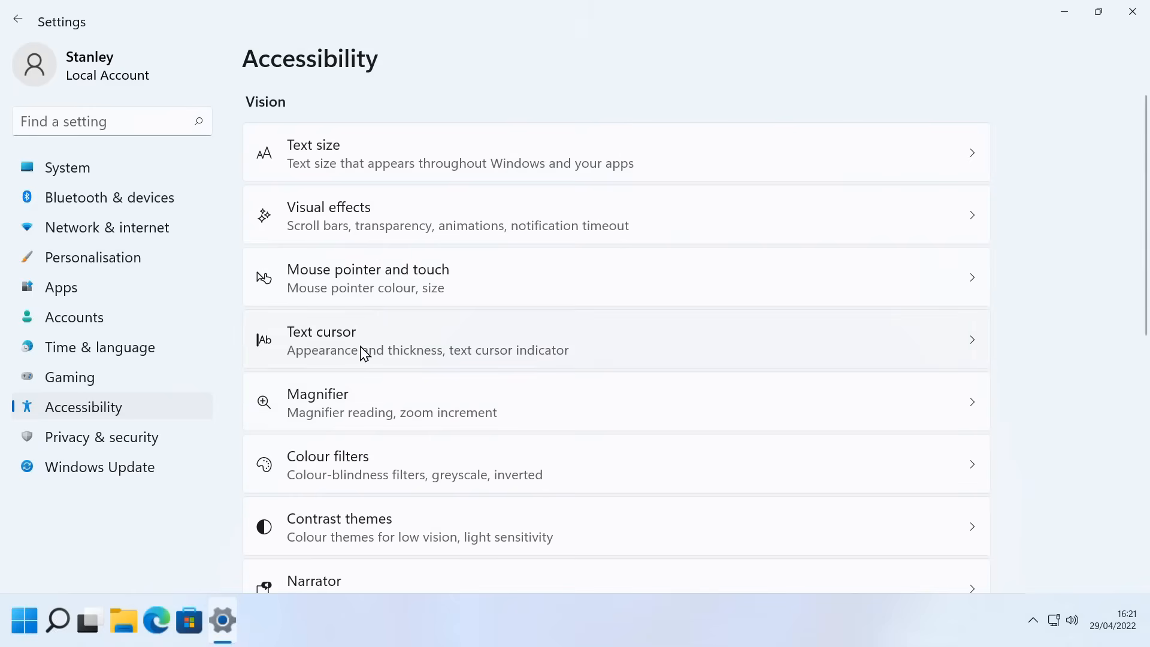
mouse_move(411, 284)
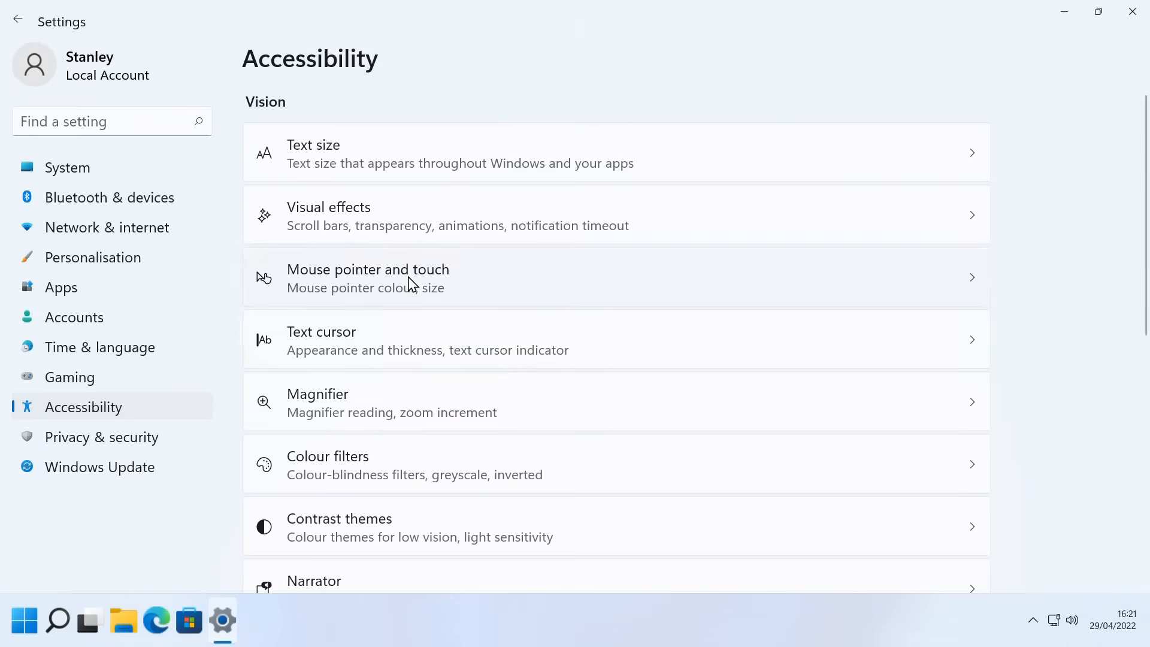
View the Mouse pointer and touch page, then close Settings
left_click(368, 277)
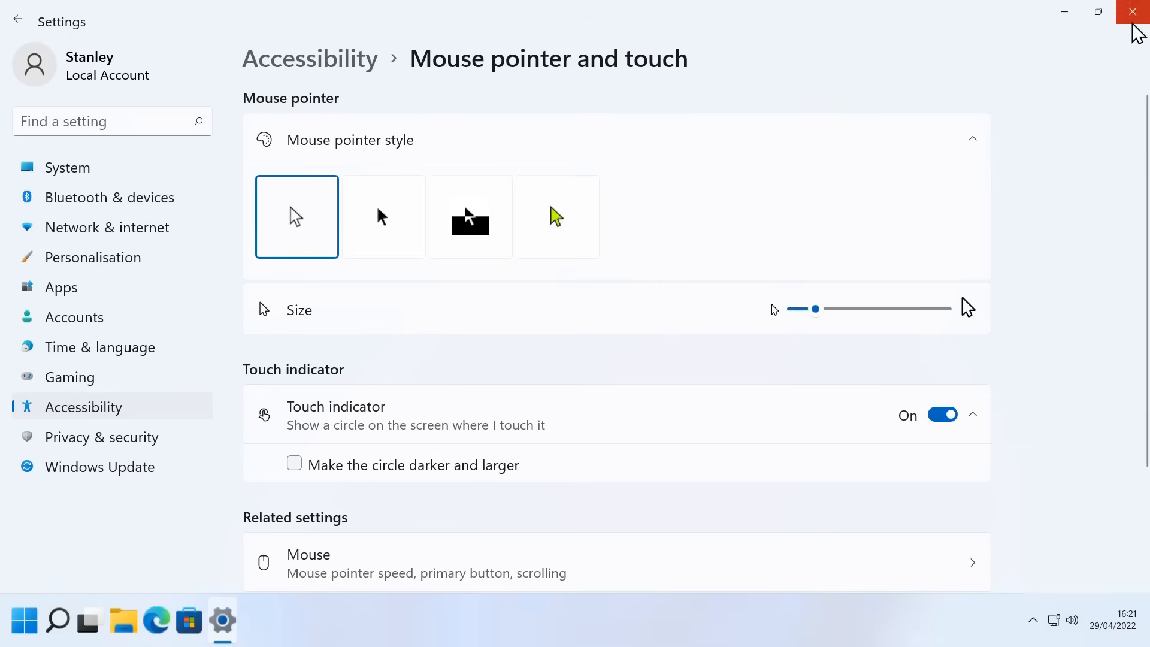
left_click(1131, 12)
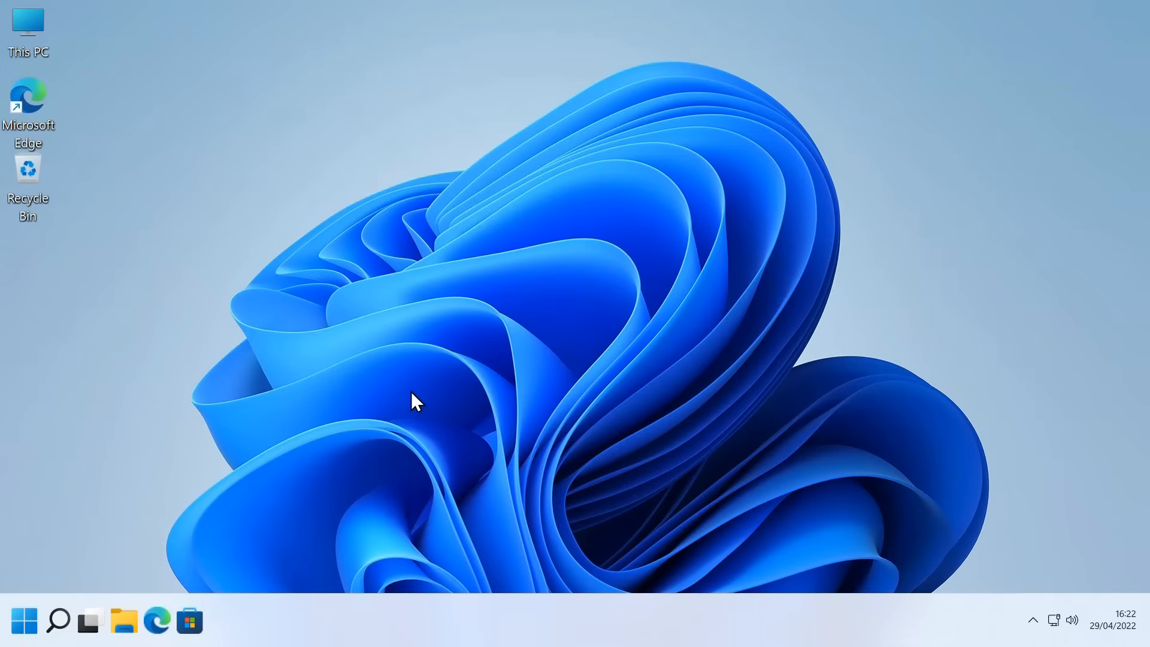
mouse_move(483, 619)
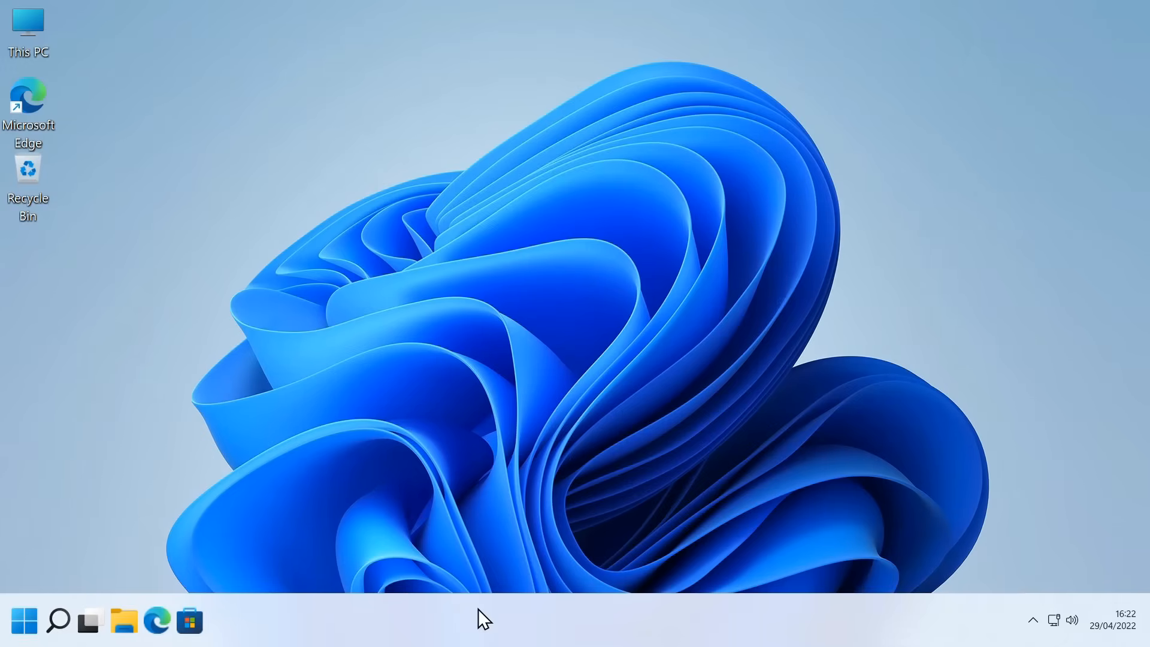
mouse_move(452, 294)
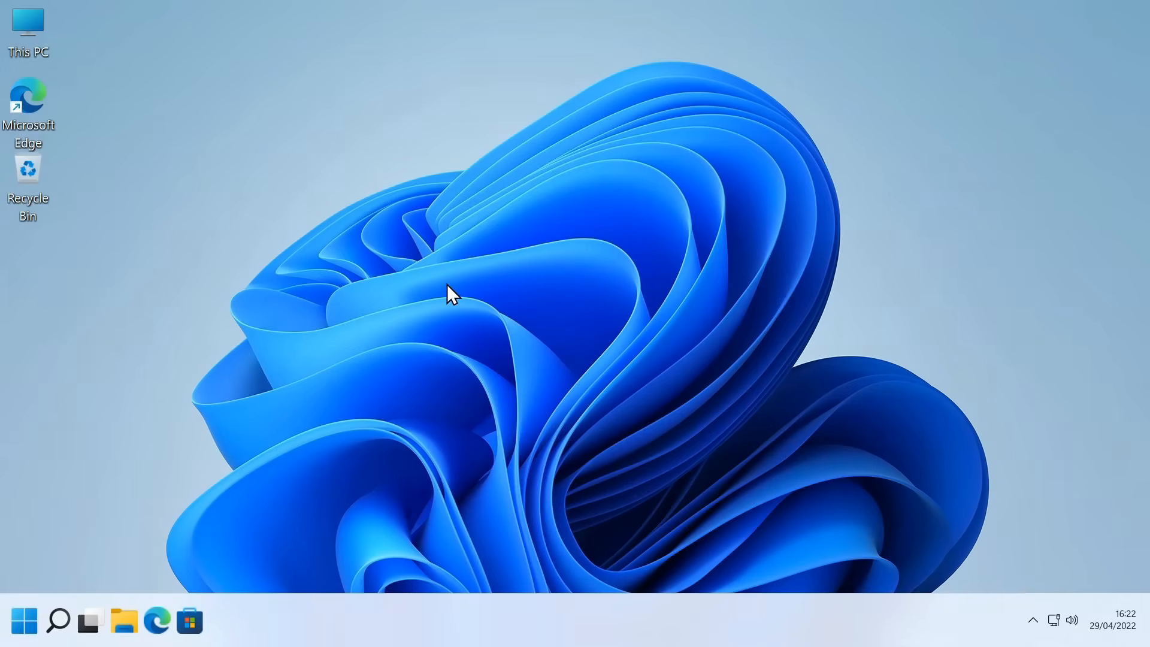
mouse_move(238, 632)
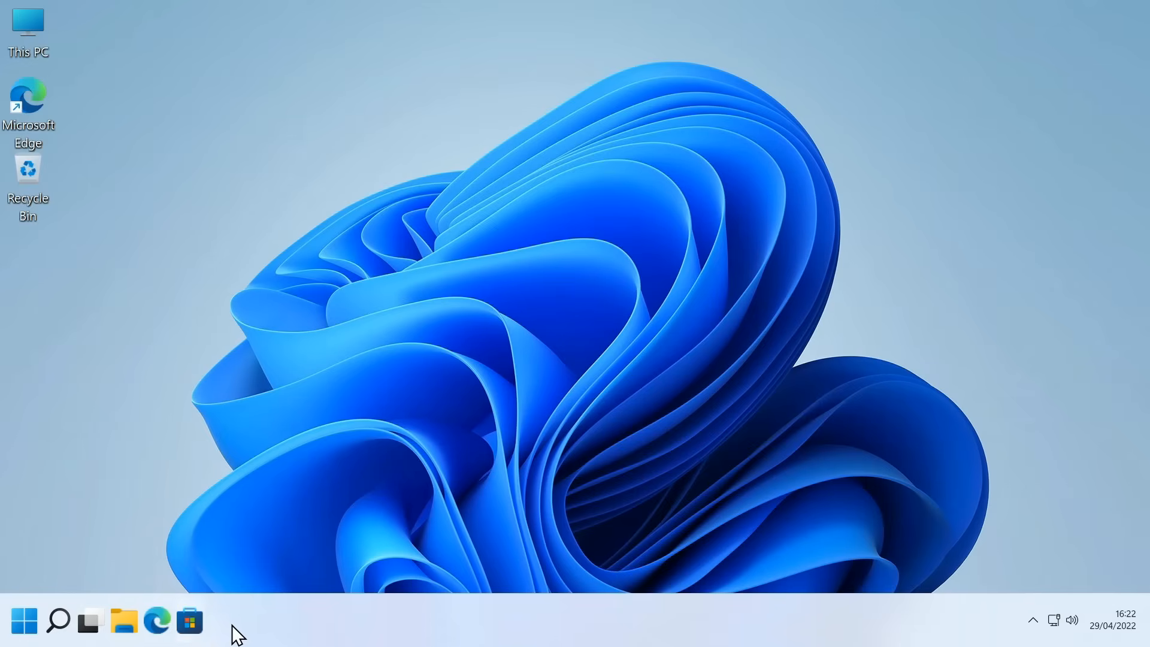
mouse_move(489, 639)
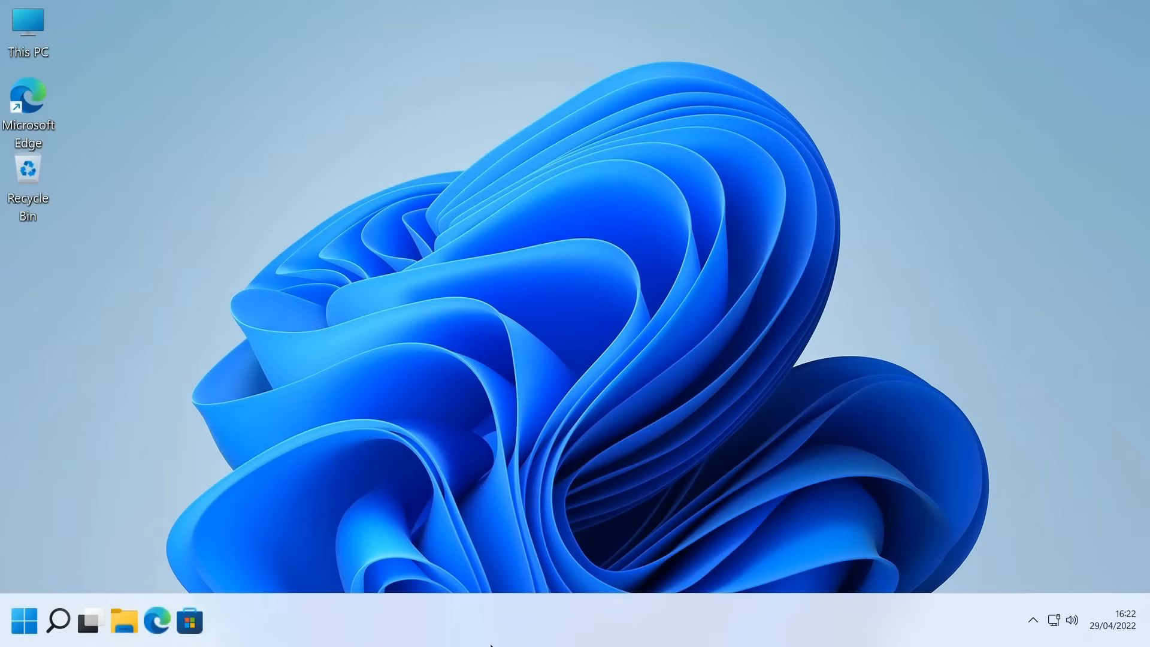
mouse_move(517, 324)
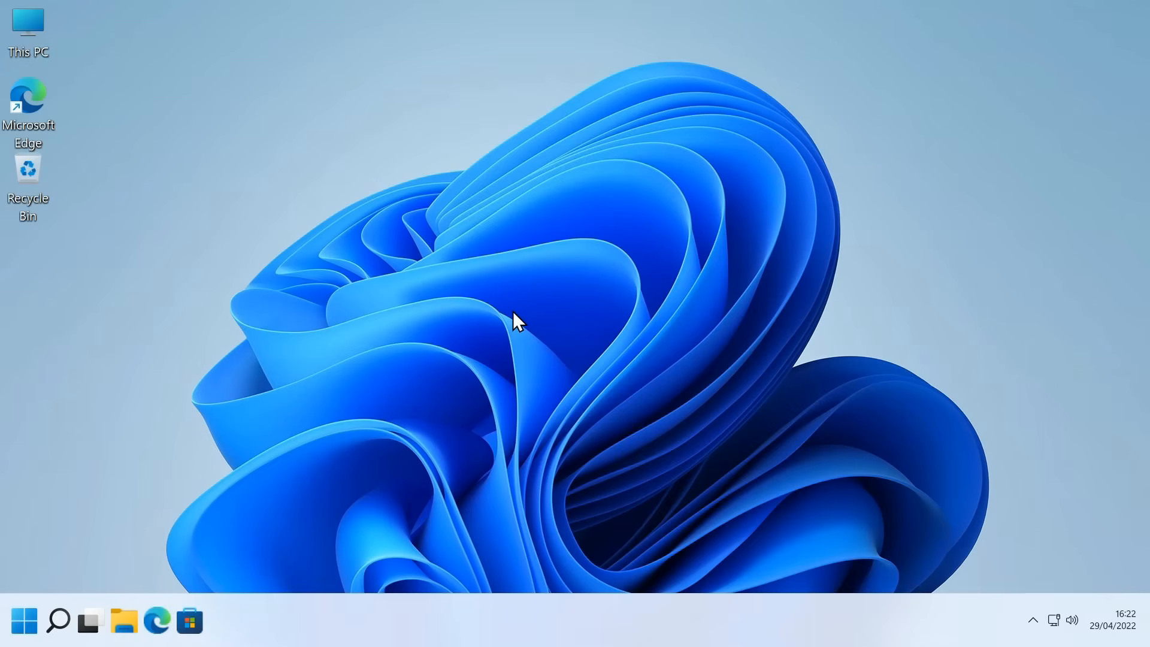
mouse_move(451, 275)
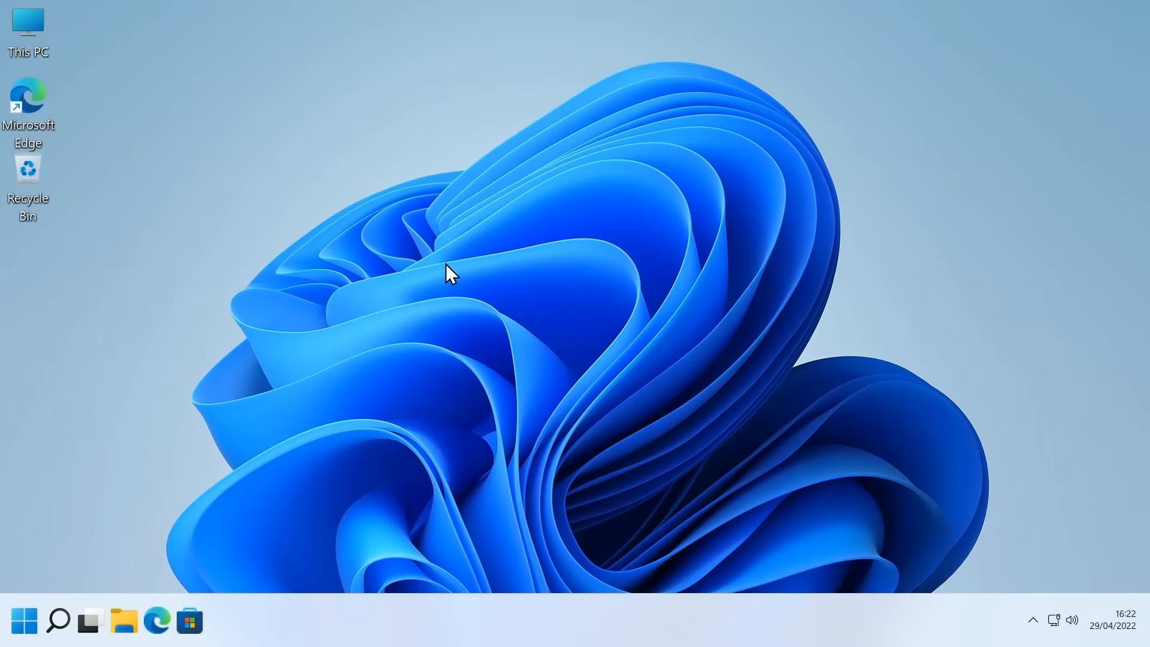
mouse_move(258, 624)
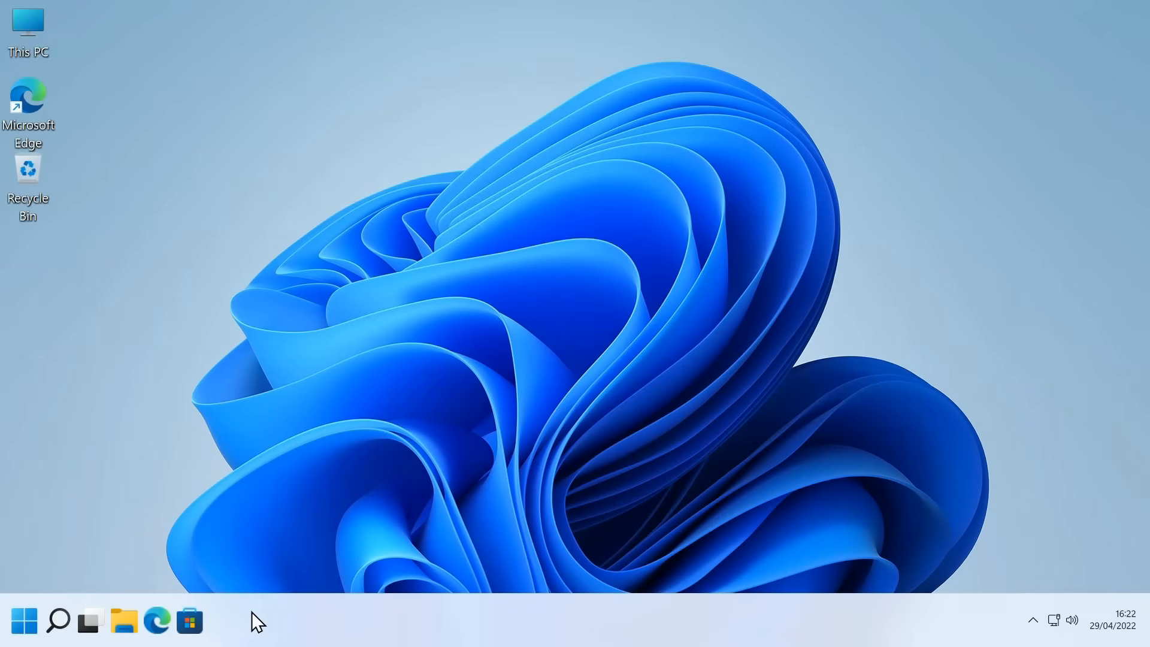
Launch regedit and inspect TaskbarSi under Explorer\Advanced, confirming it is 2
type("regedit")
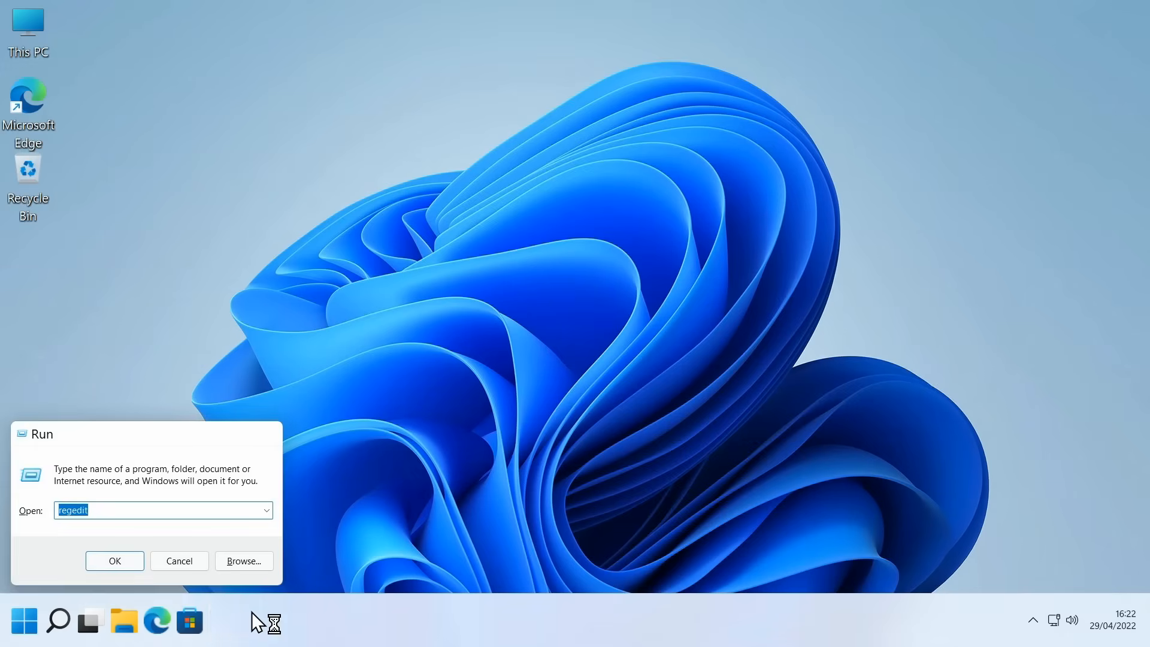
left_click(114, 561)
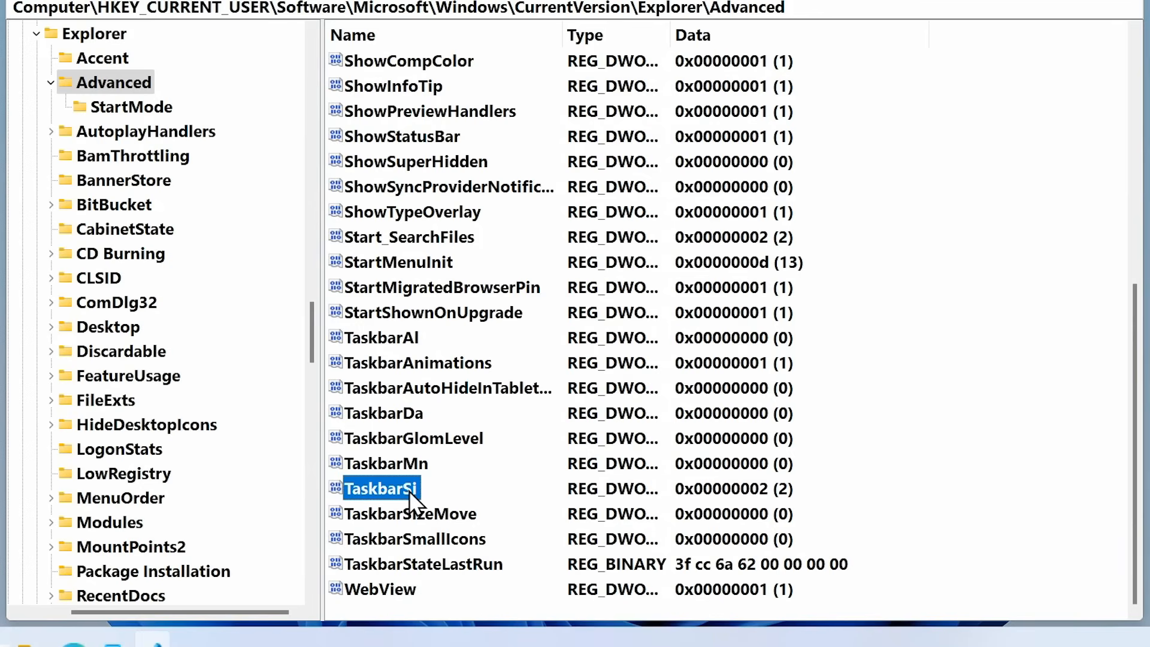
double_click(380, 488)
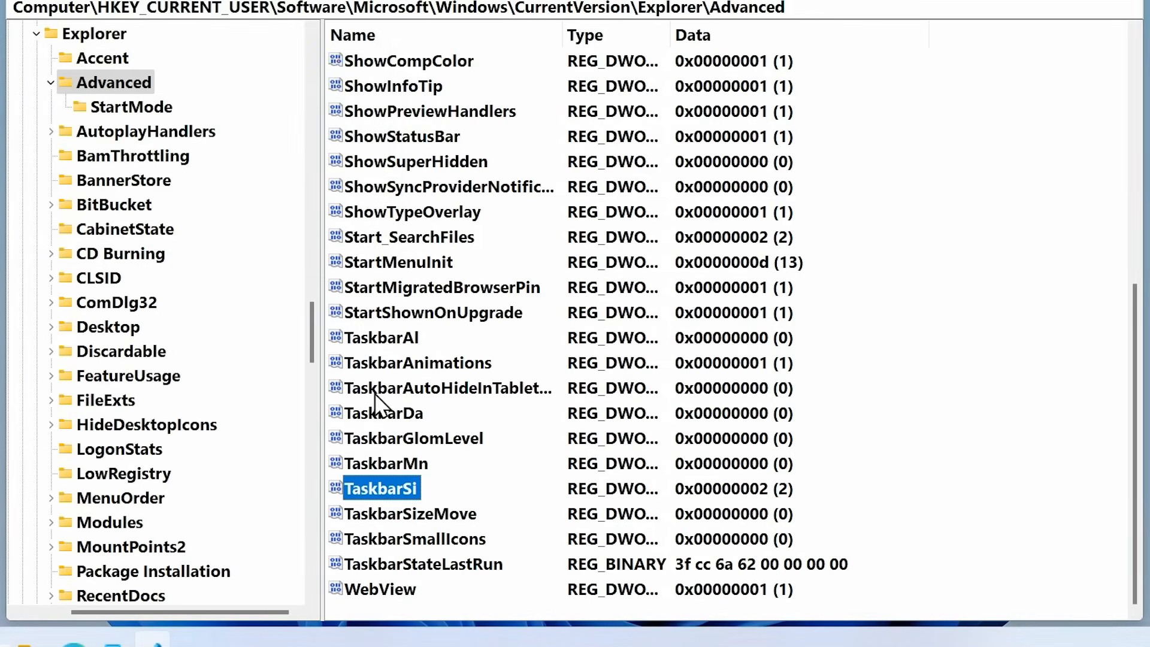
right_click(382, 487)
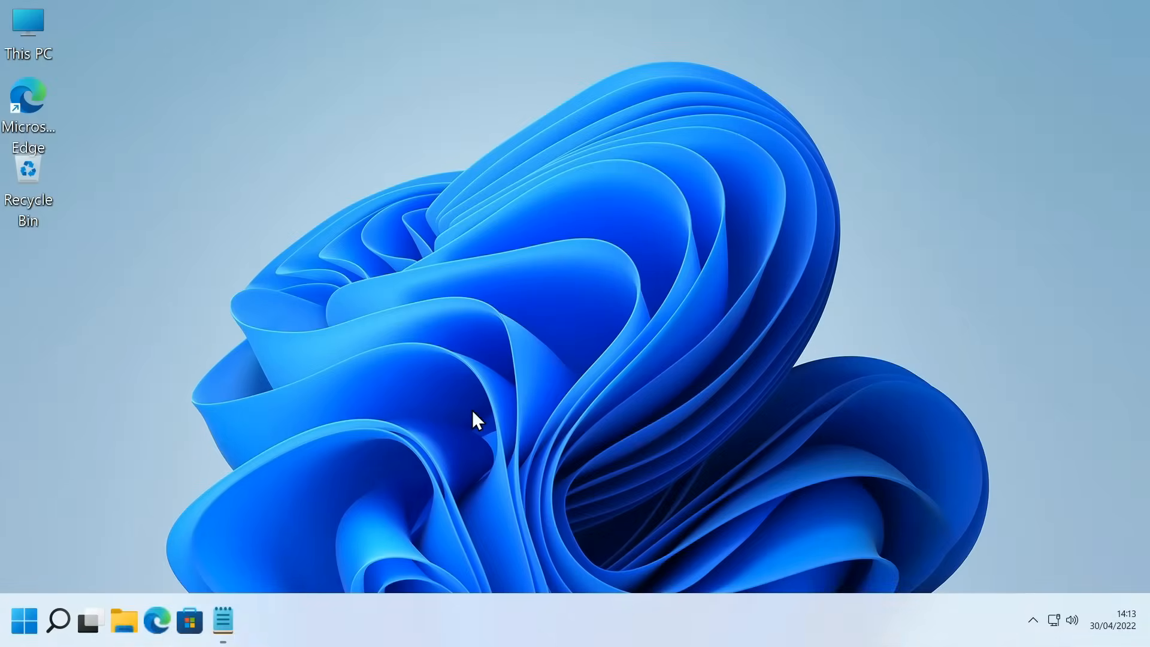
mouse_move(549, 305)
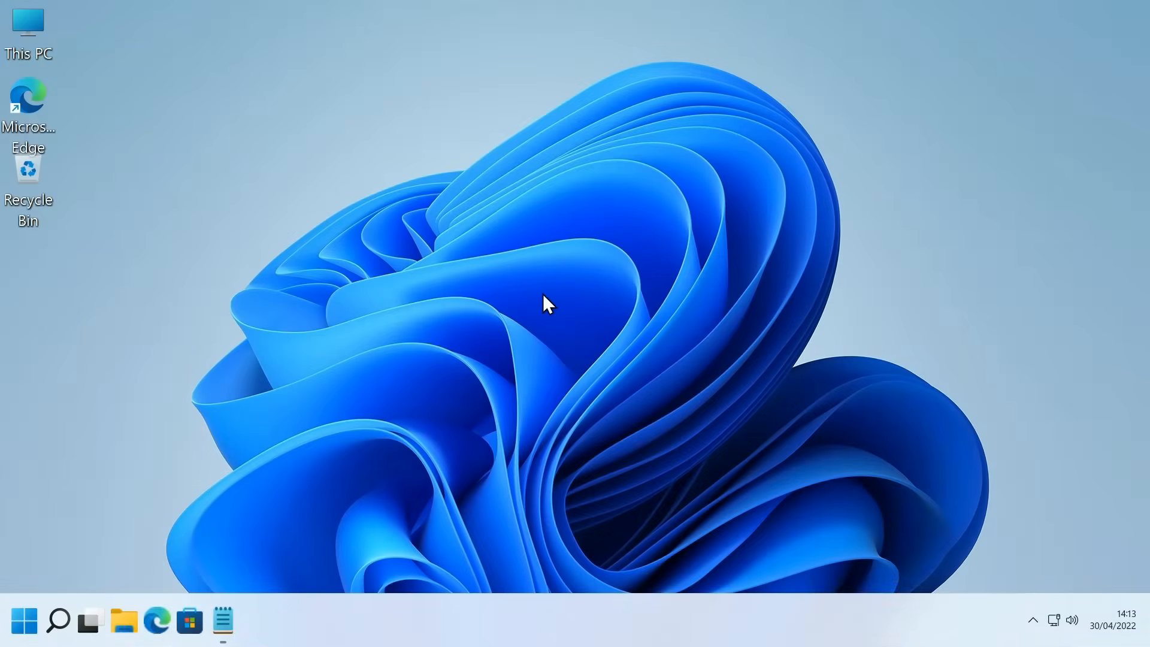
mouse_move(478, 334)
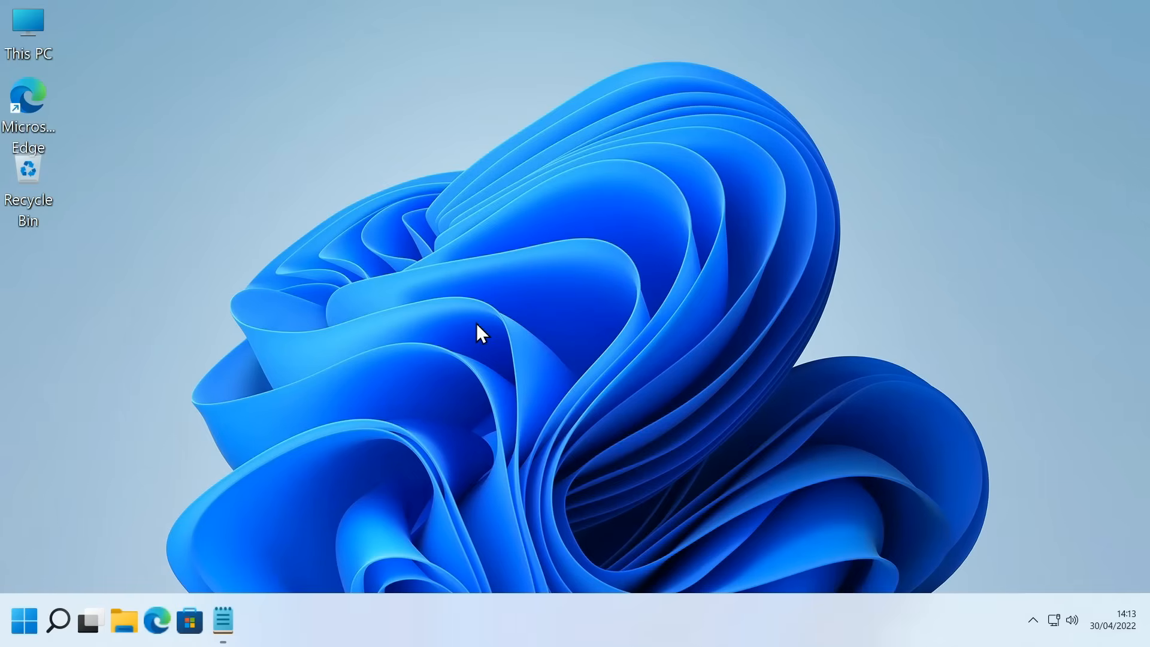
In Quick access, compare Videos' compact menu with Show more options, then dismiss it
left_click(123, 621)
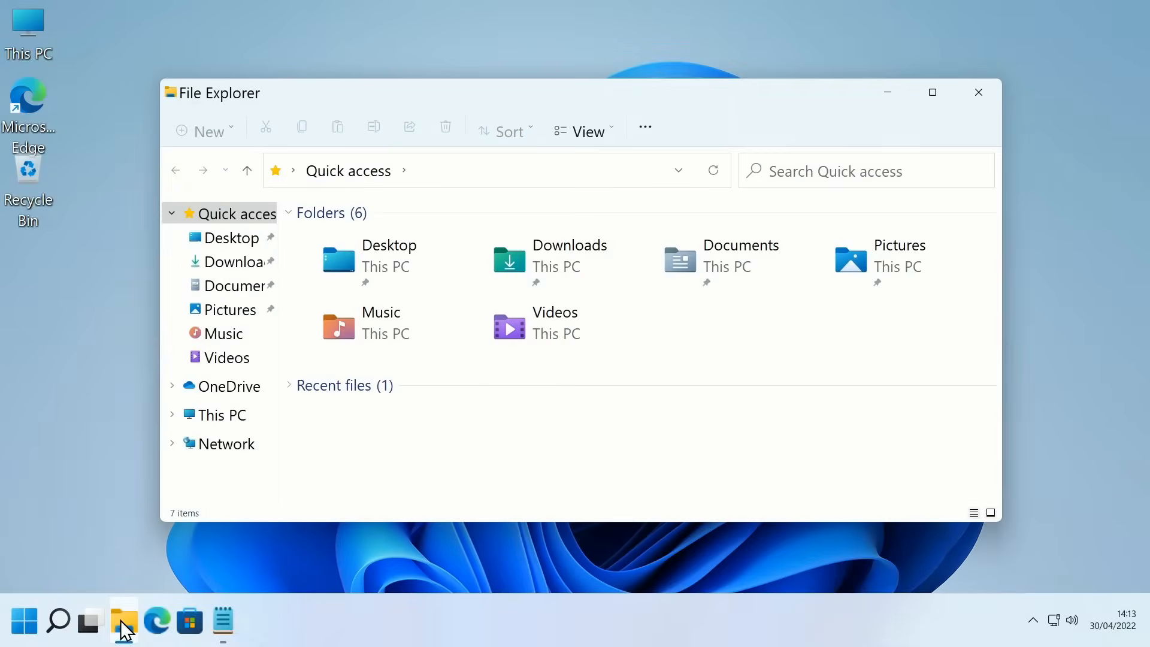
right_click(508, 328)
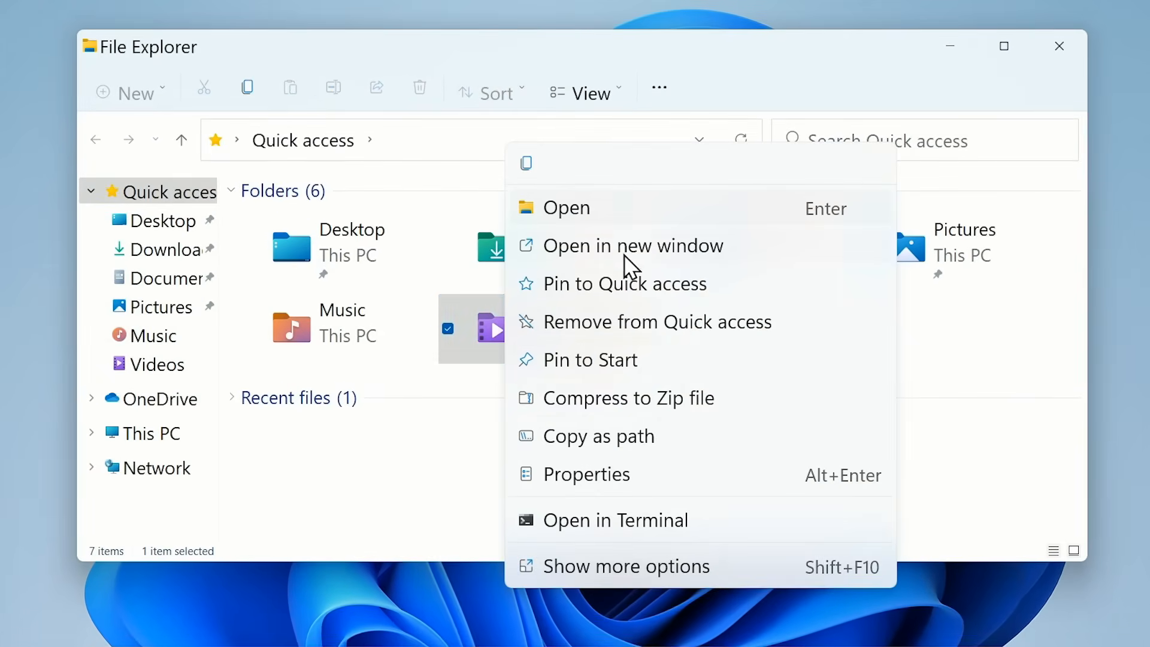
mouse_move(631, 437)
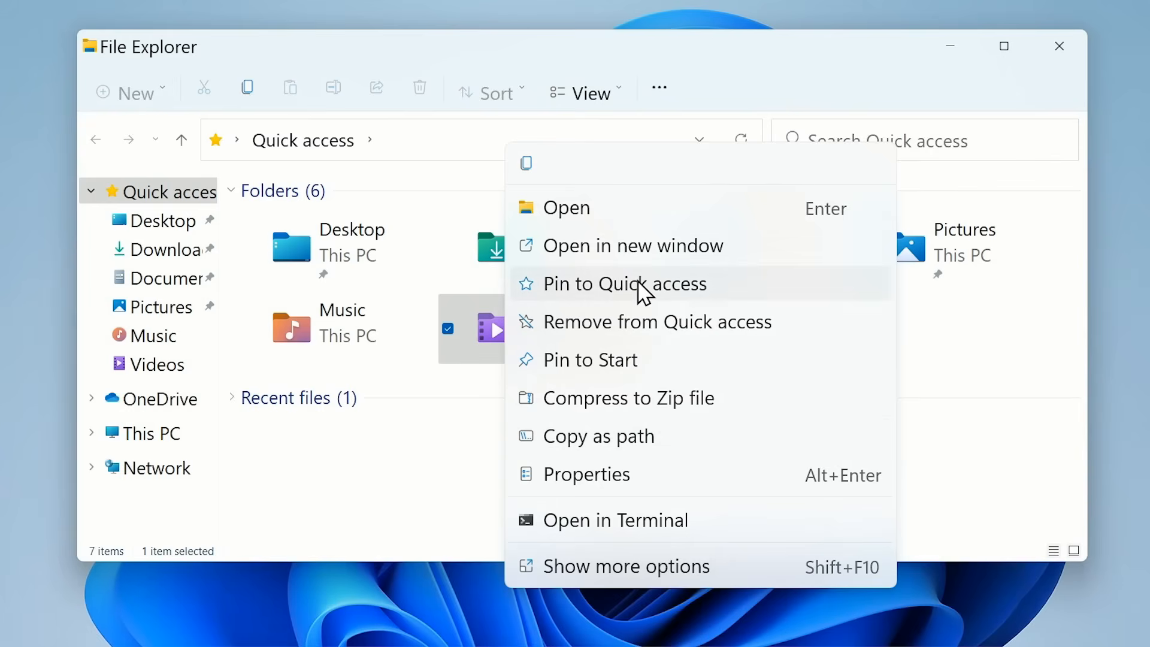
mouse_move(637, 376)
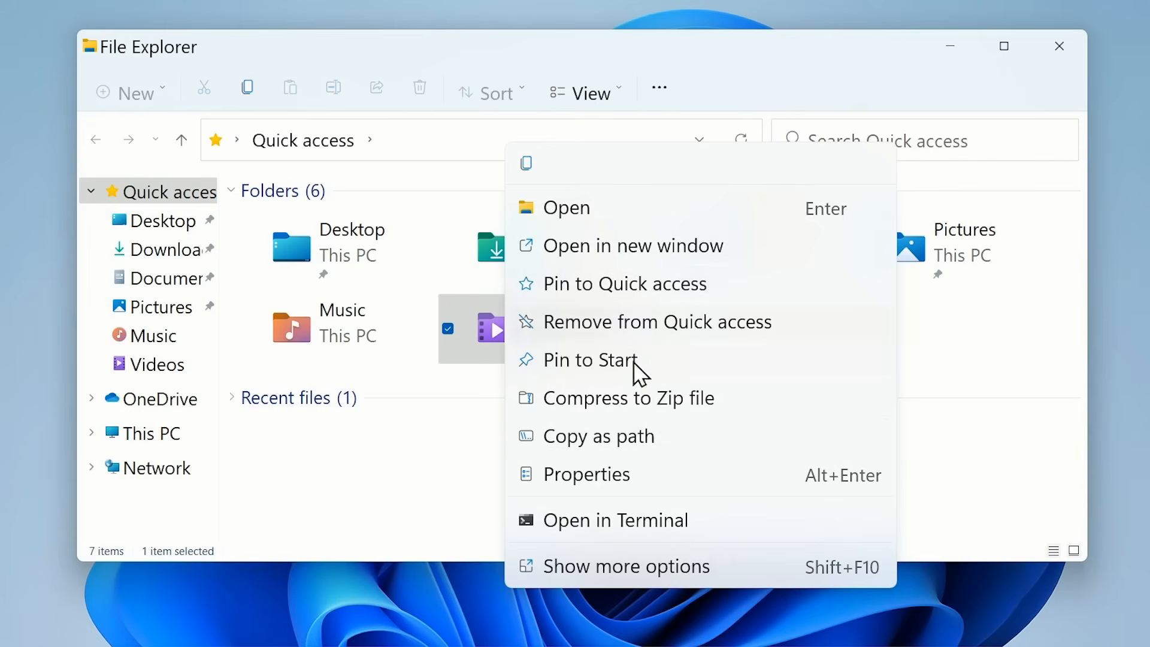
left_click(626, 566)
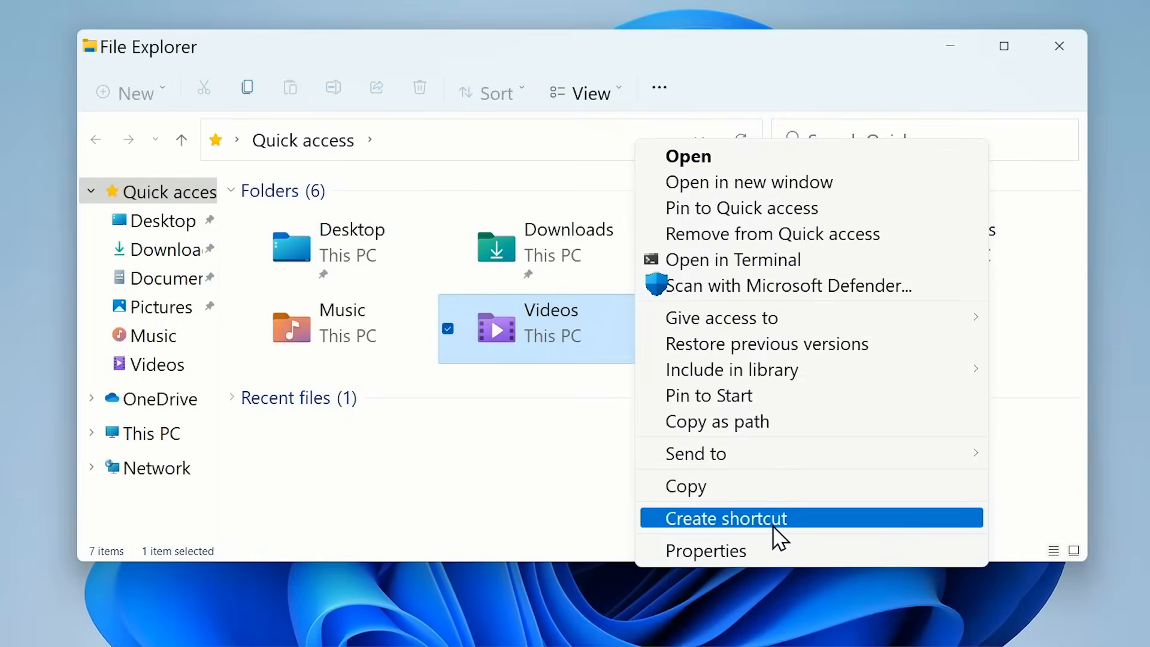
mouse_move(770, 233)
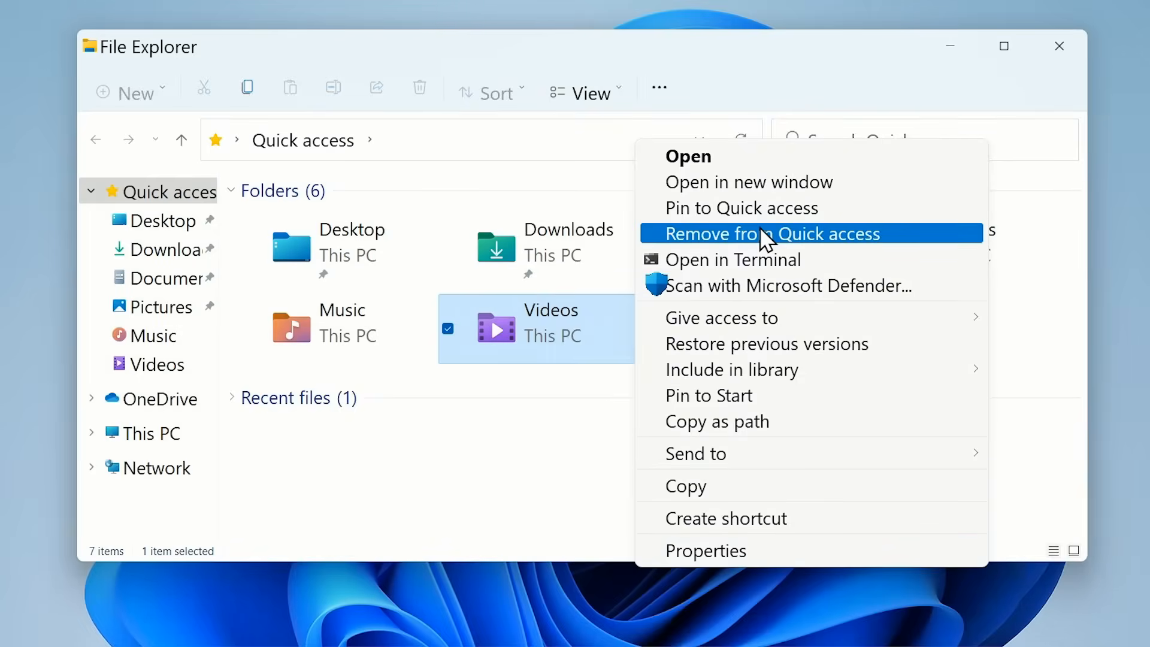
mouse_move(741, 208)
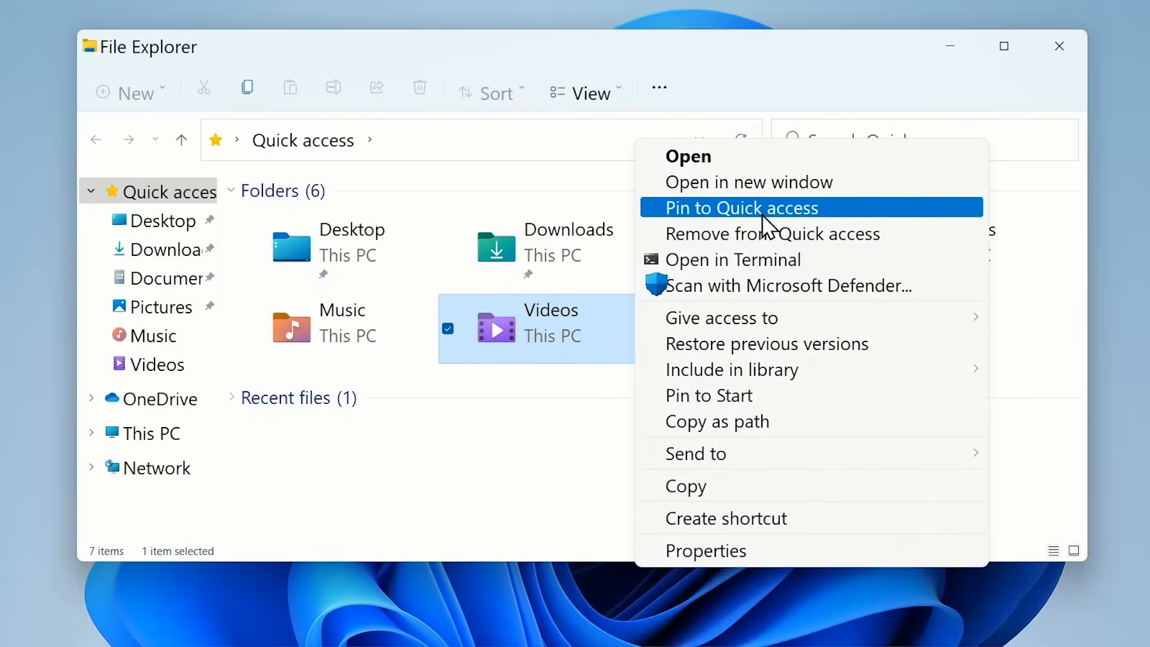
left_click(740, 208)
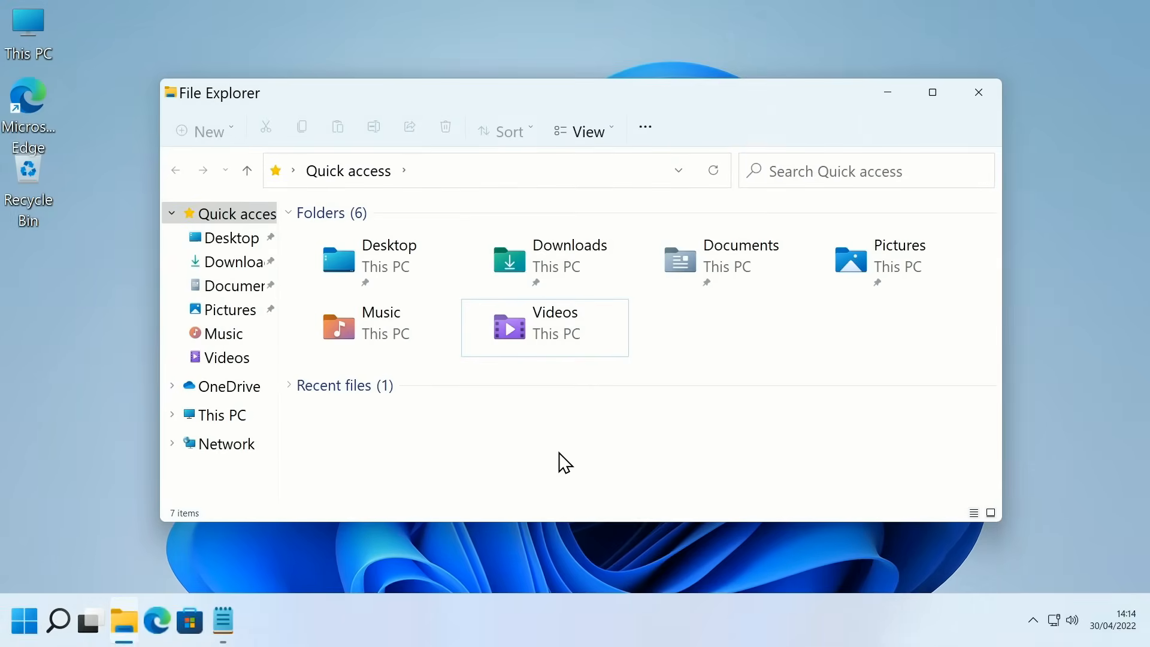
mouse_move(634, 431)
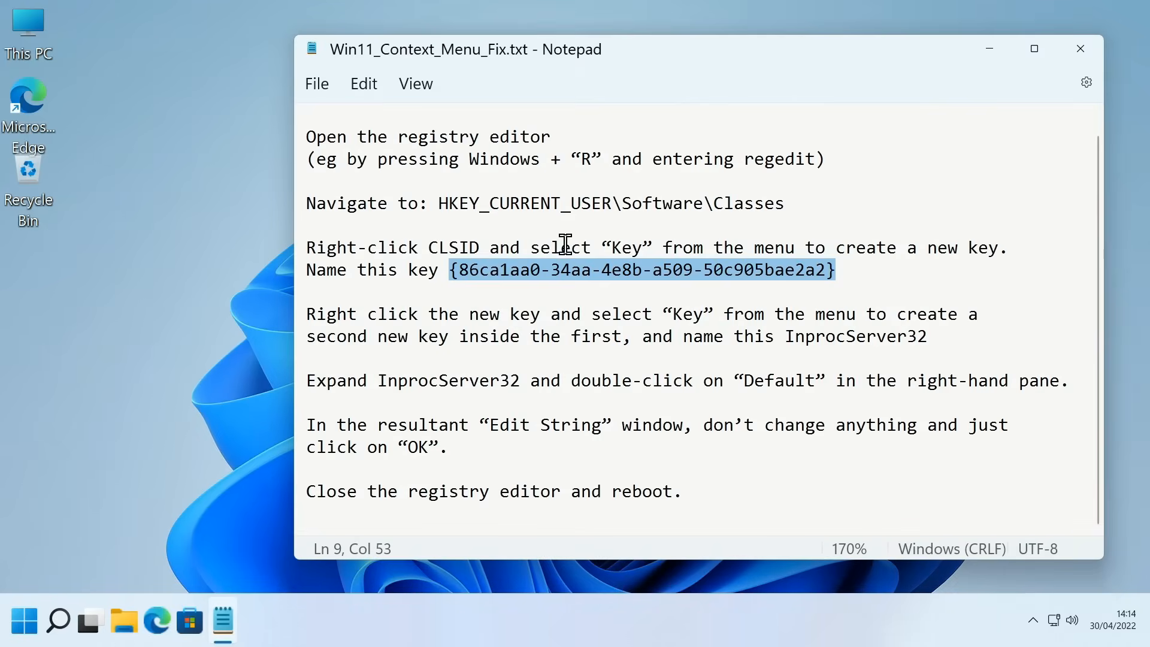
mouse_move(829, 287)
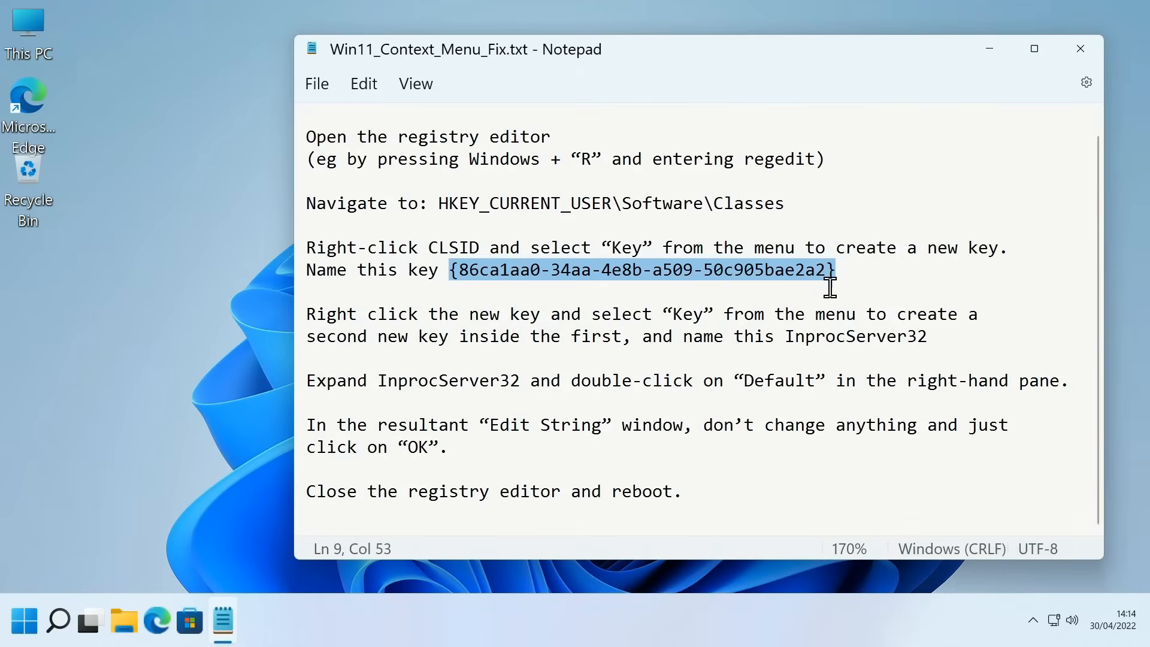
mouse_move(490, 291)
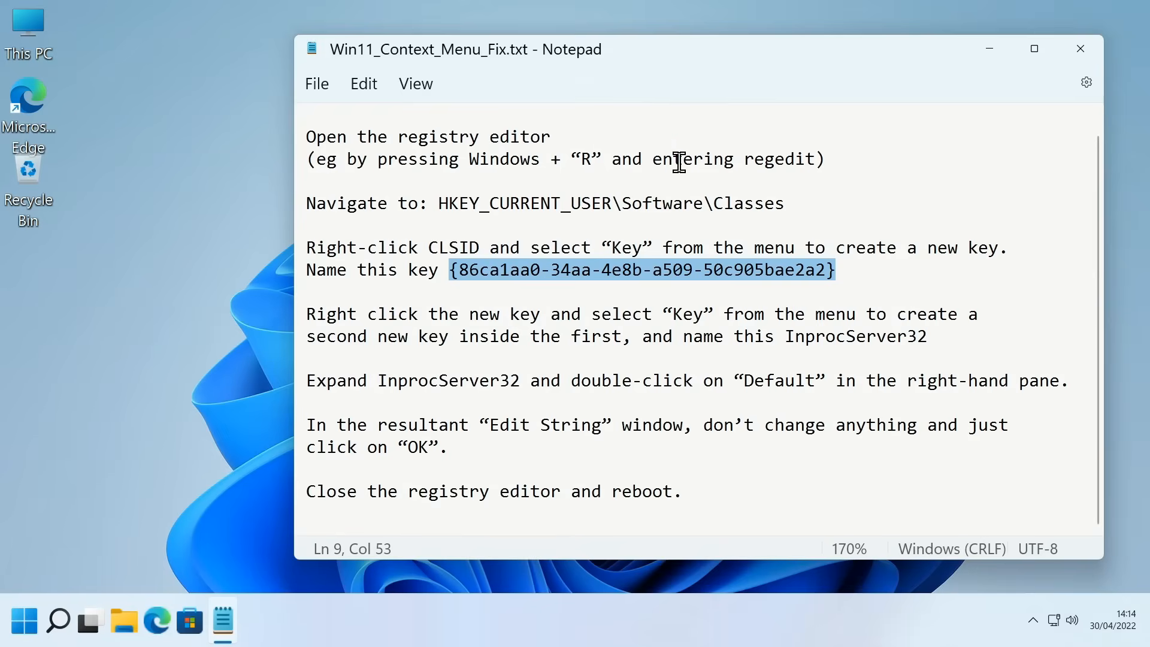
mouse_move(657, 414)
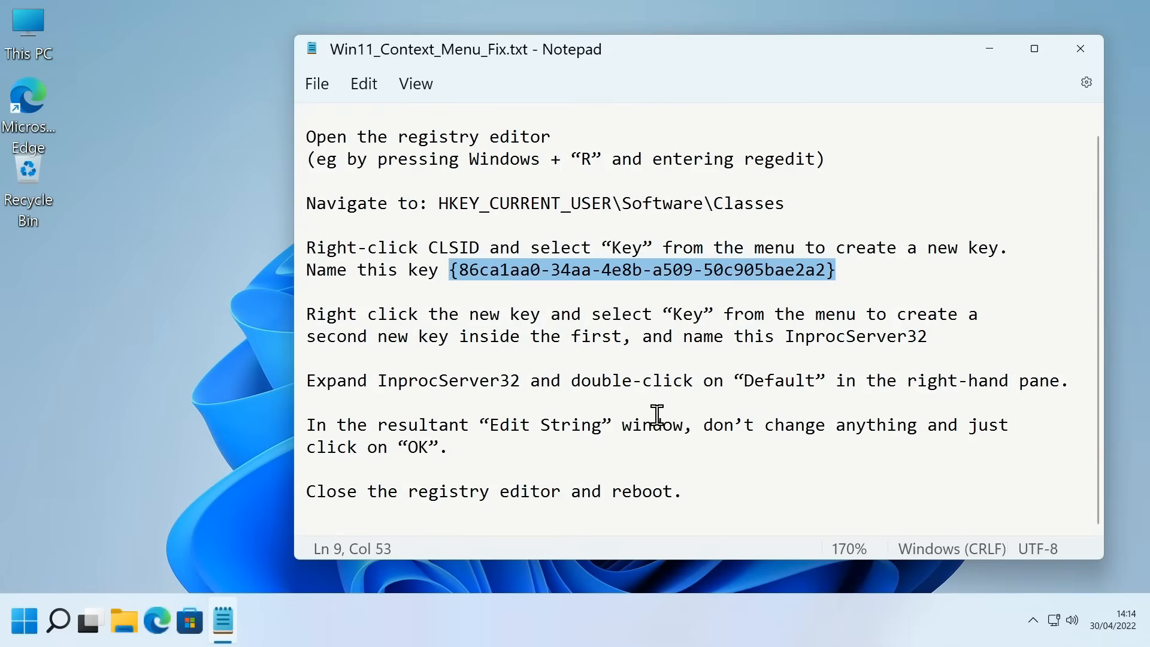
mouse_move(656, 193)
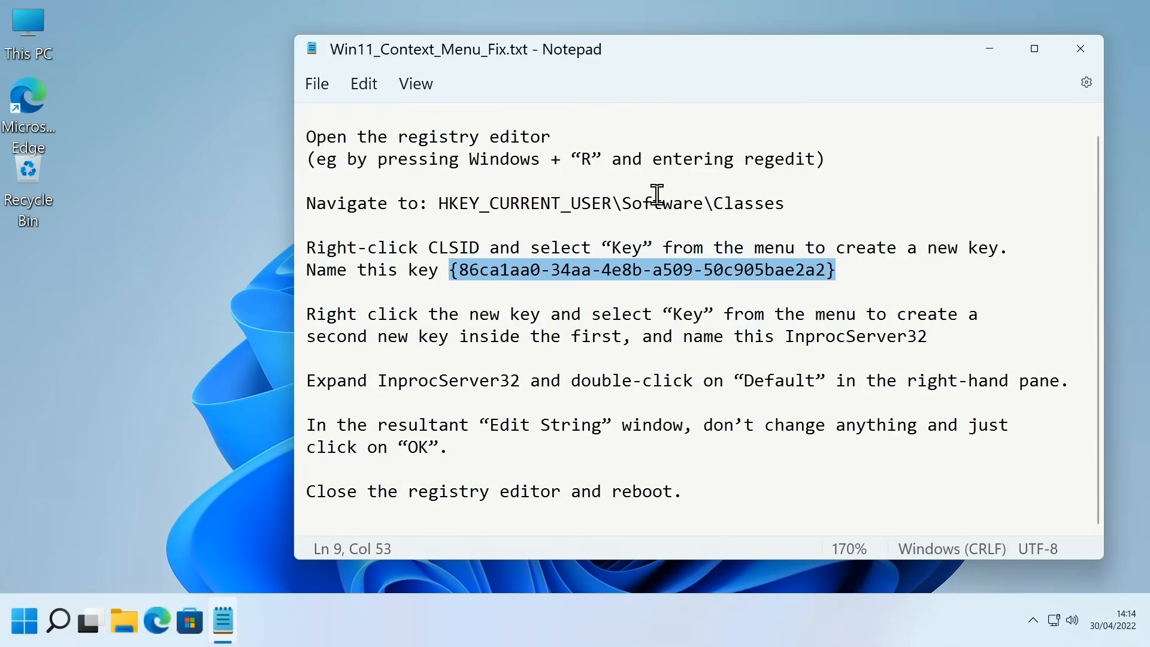
mouse_move(832, 288)
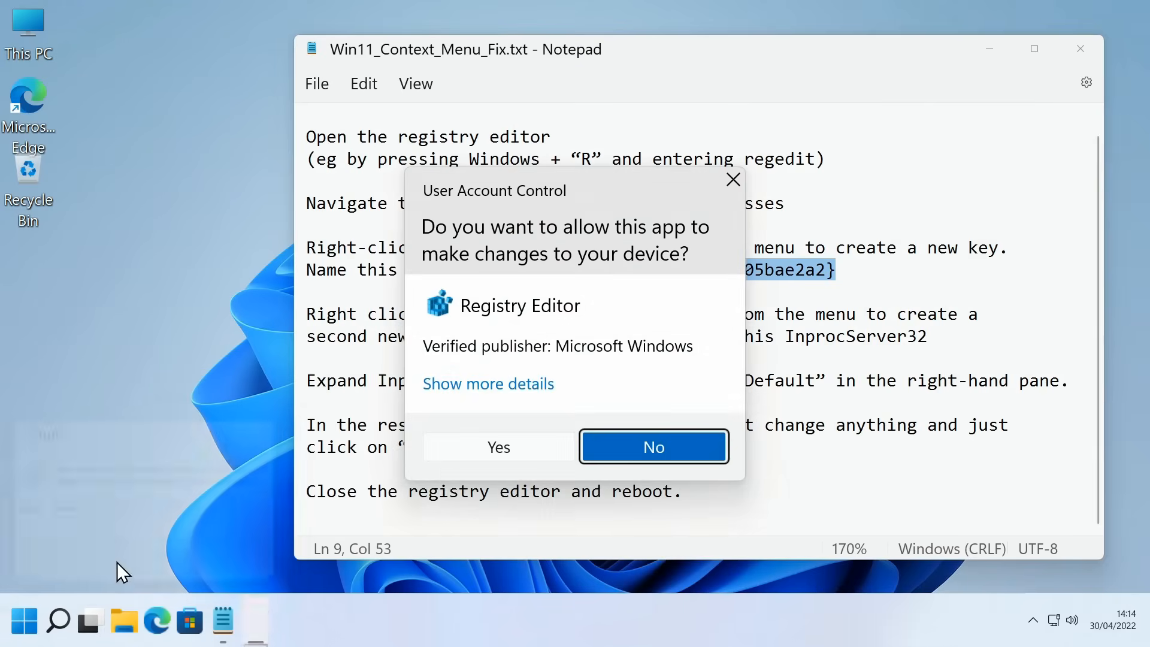
Approve the UAC prompt, expand HKCU\Software\Classes and select the CLSID key
left_click(497, 447)
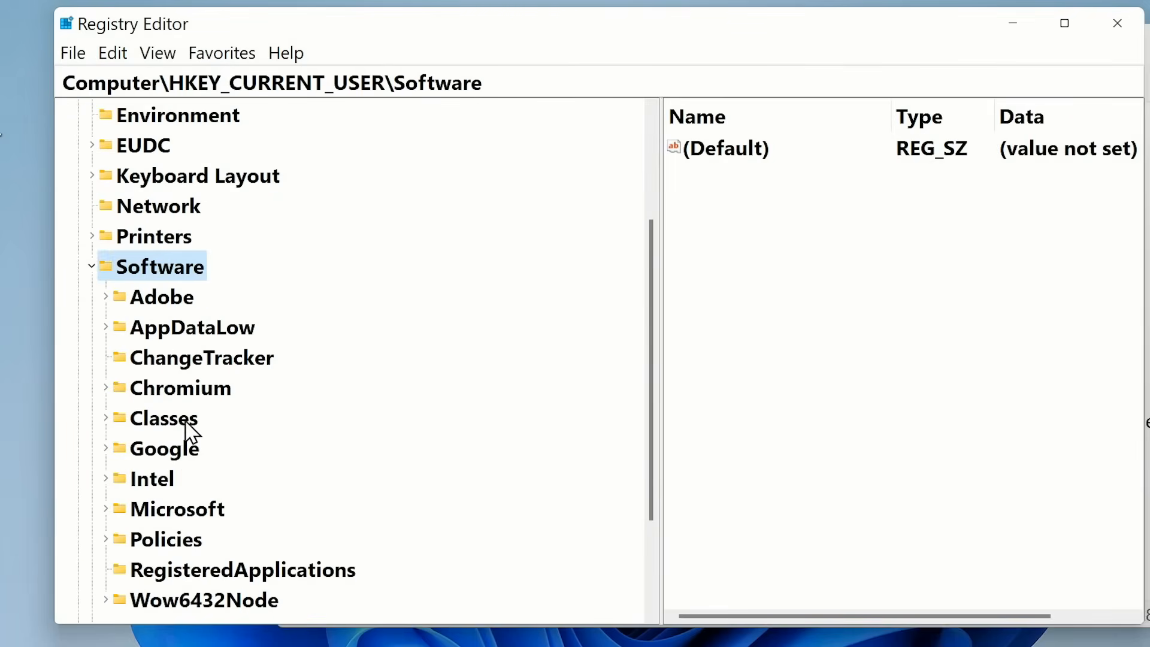
double_click(163, 418)
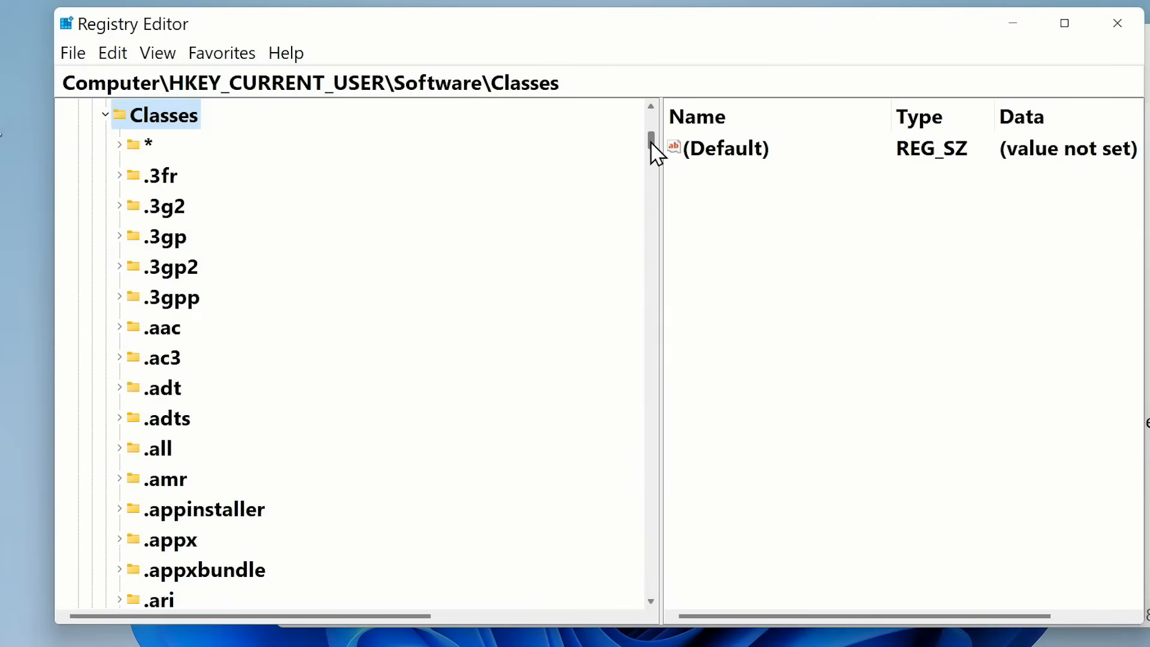
scroll("down", 3)
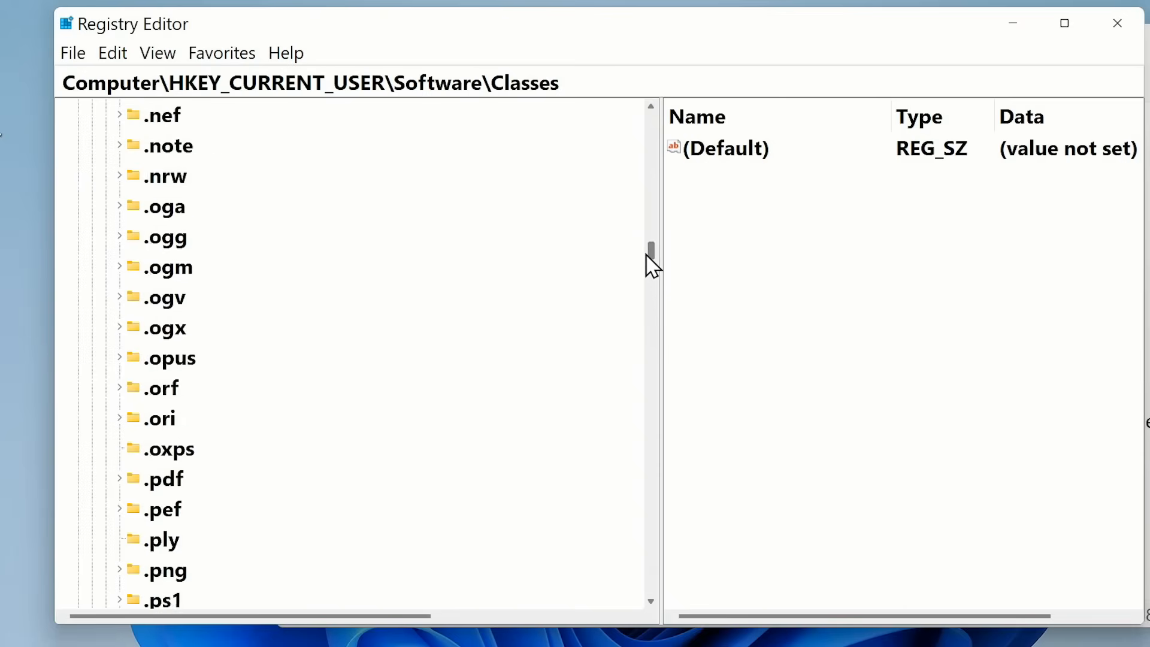
scroll("down", 3)
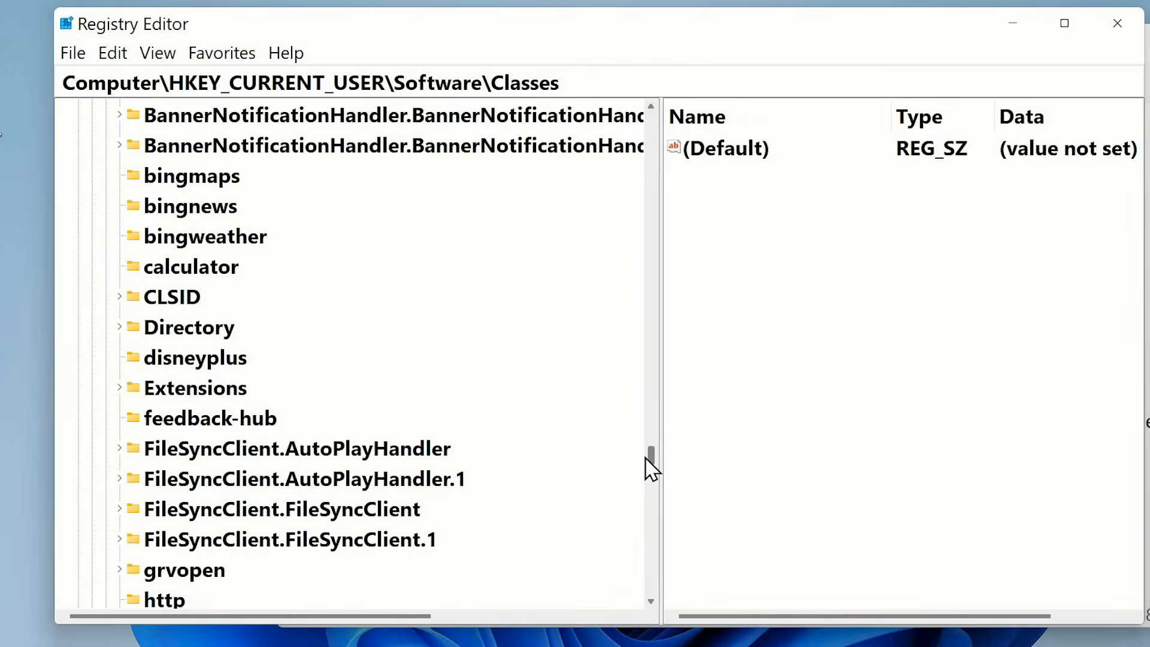
left_click(172, 297)
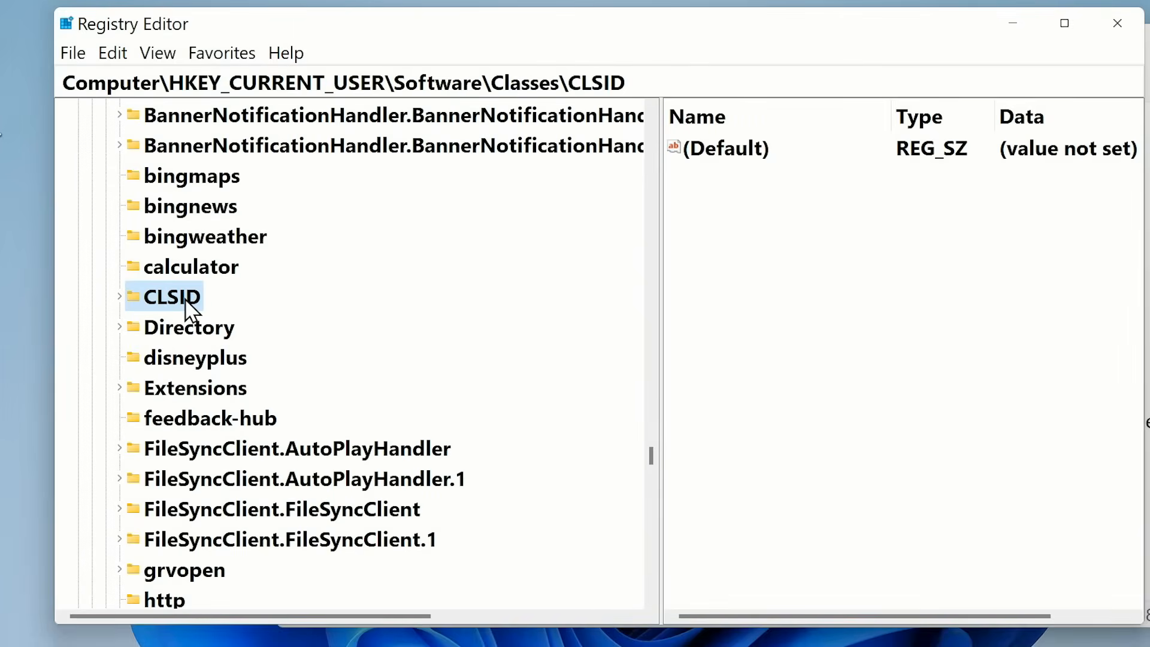
Create a new CLSID subkey named {86ca1aa0-34aa-4e8b-a509-50c905bae2a2} using the GUID from Notepad
right_click(170, 297)
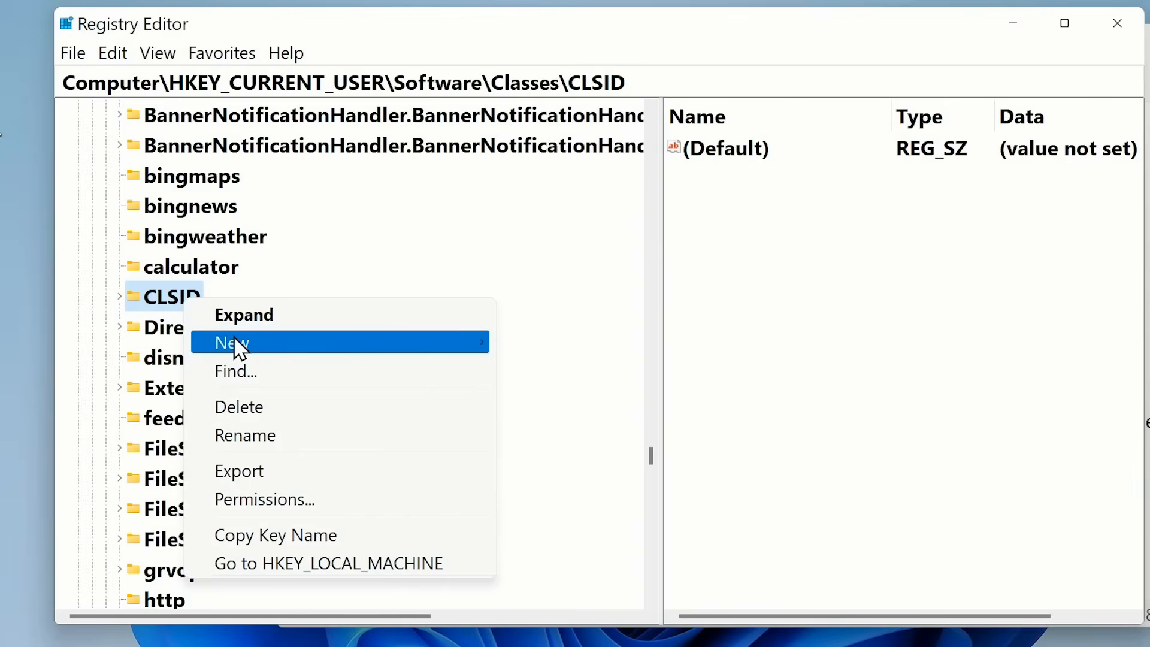
left_click(229, 342)
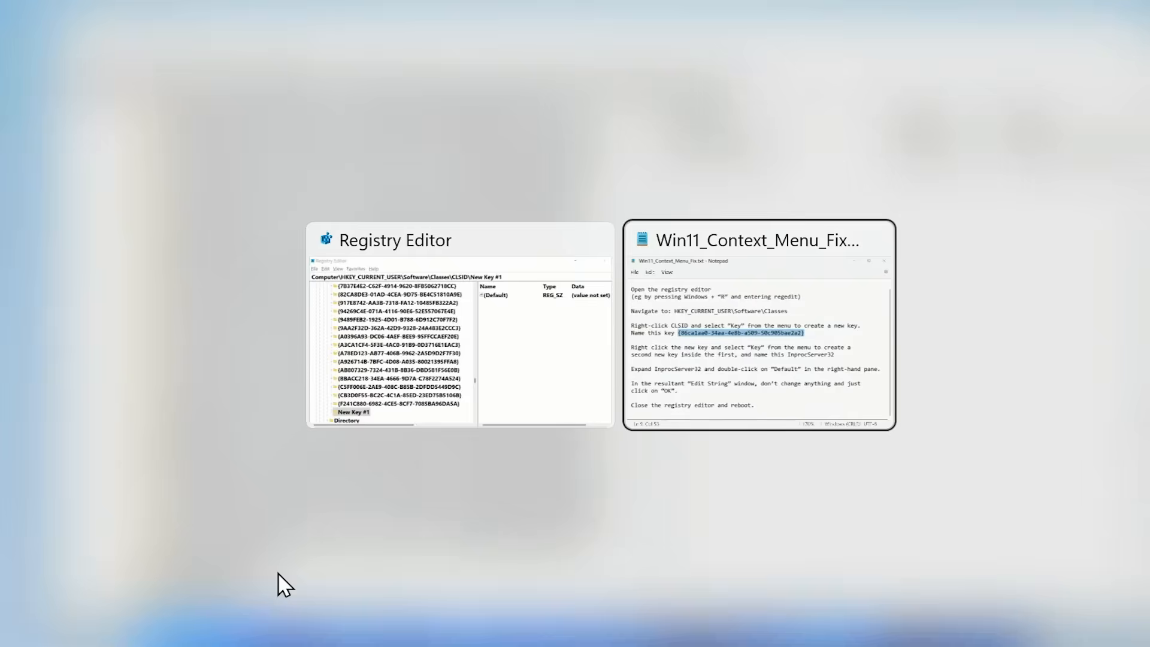
left_click(755, 239)
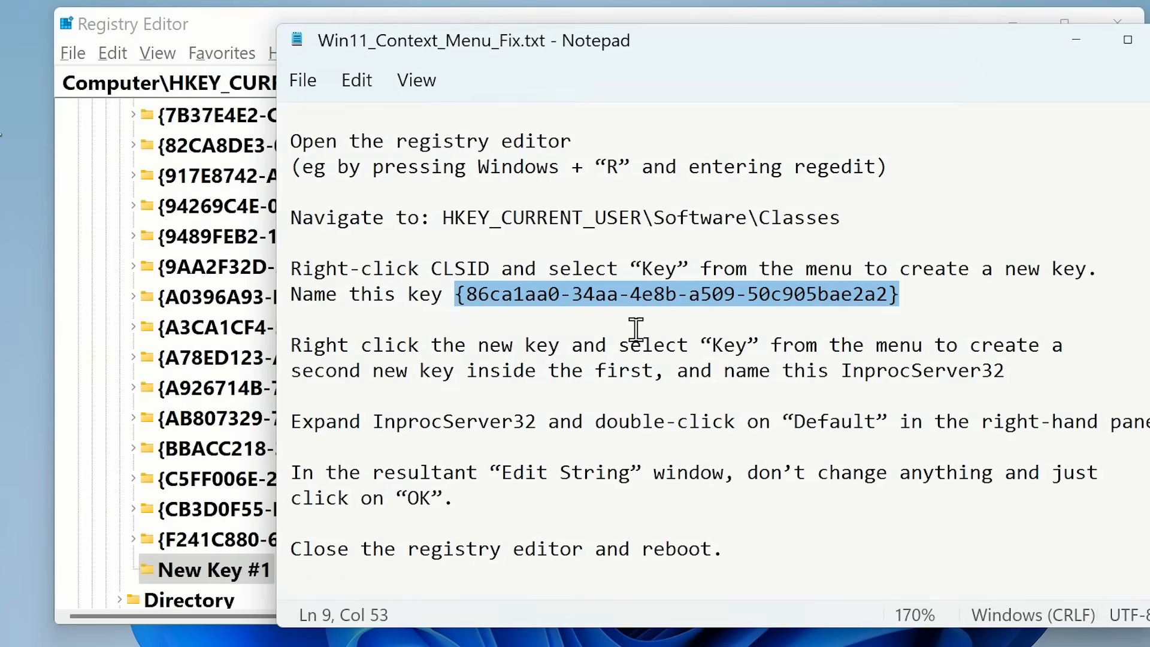
left_click(356, 80)
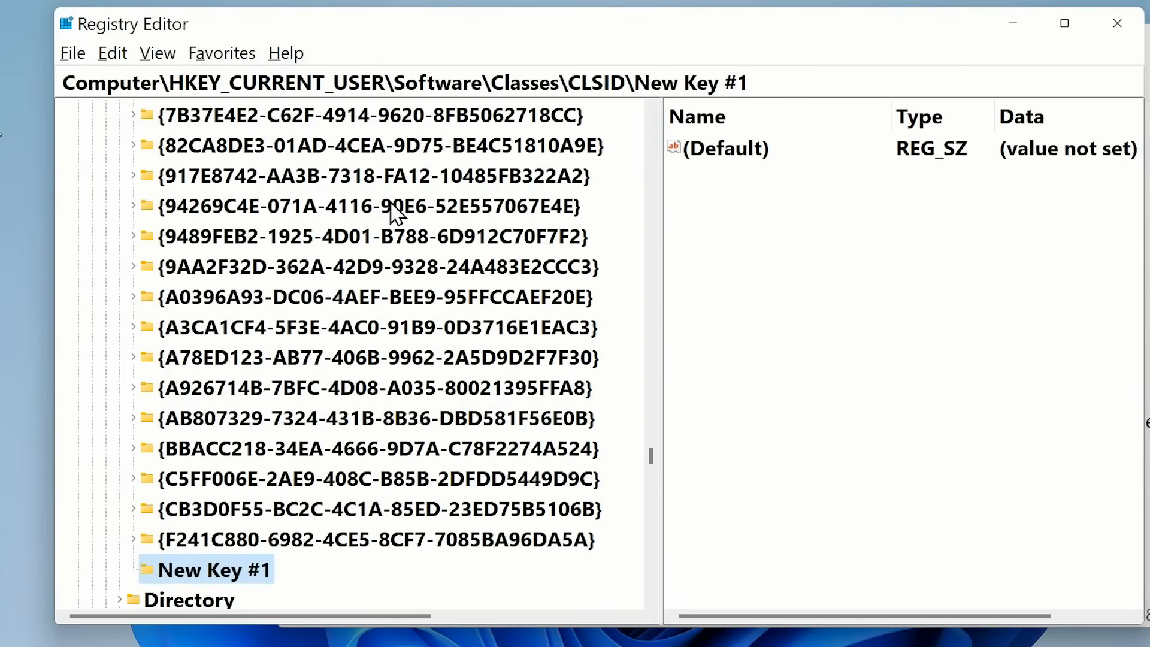
mouse_move(209, 575)
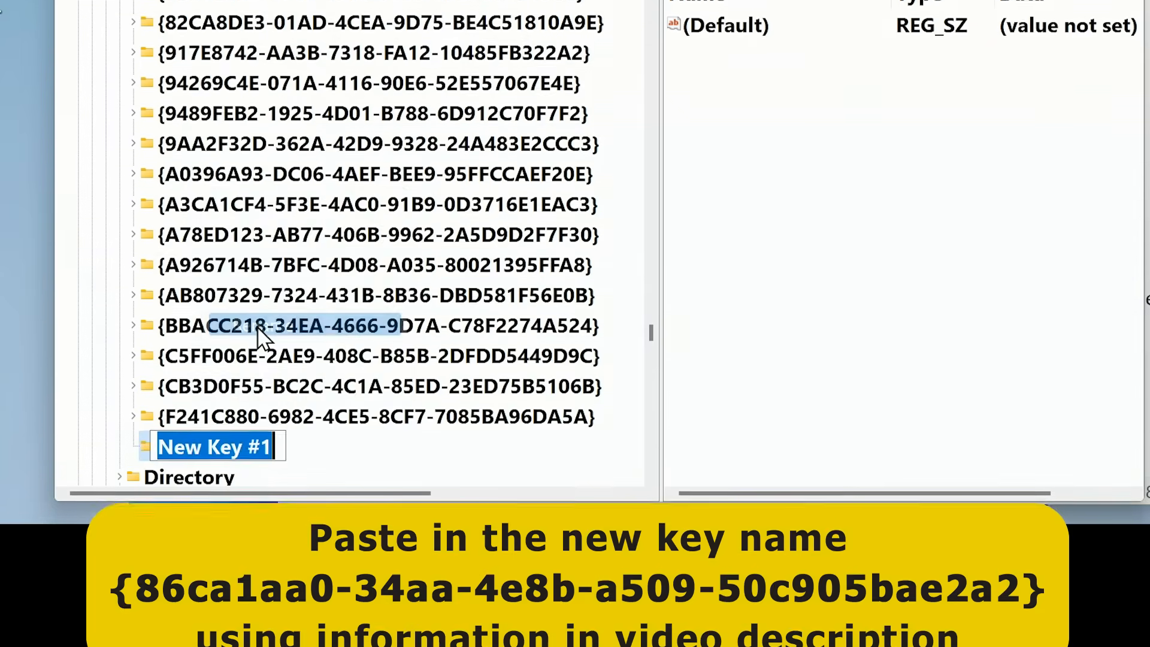
type("{86ca1aa0-34aa-4e8b-a509-50c905bae2a2}")
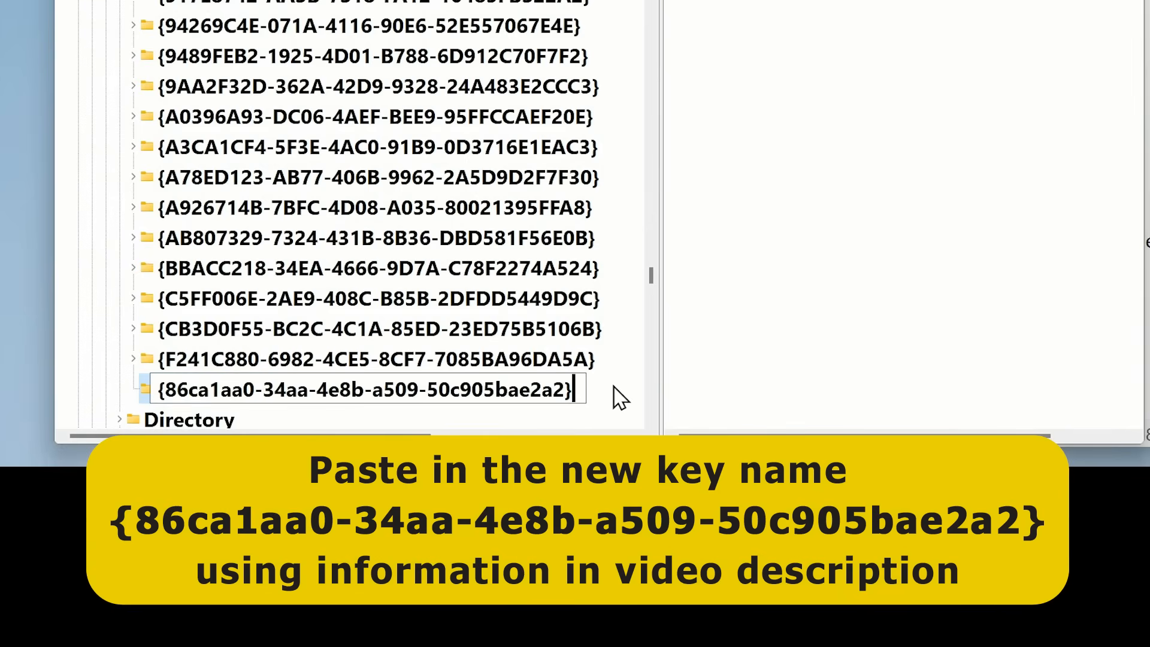
key("Enter")
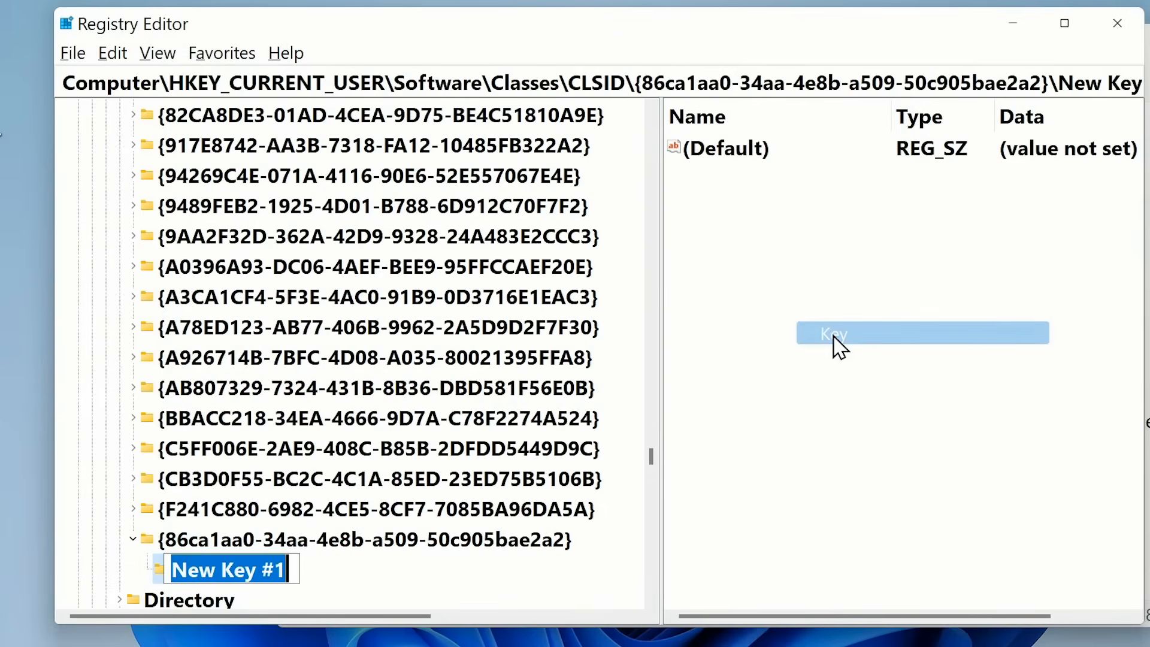
mouse_move(675, 466)
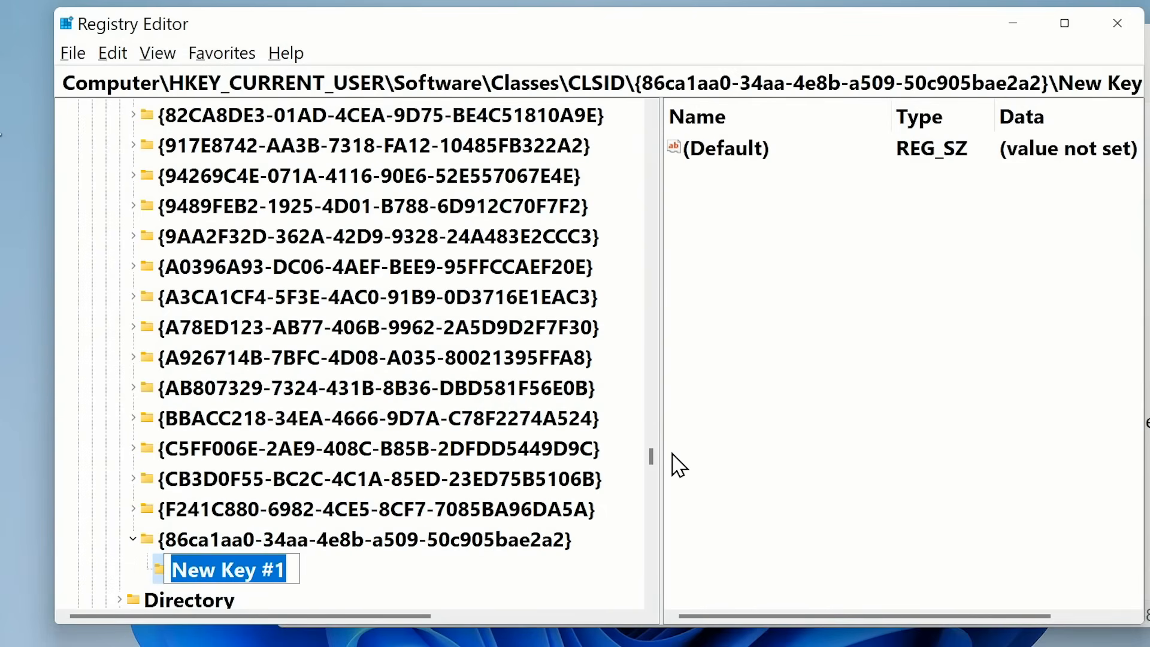
Name the subkey InprocServer32 and open its (Default) value for editing
type("Inproc")
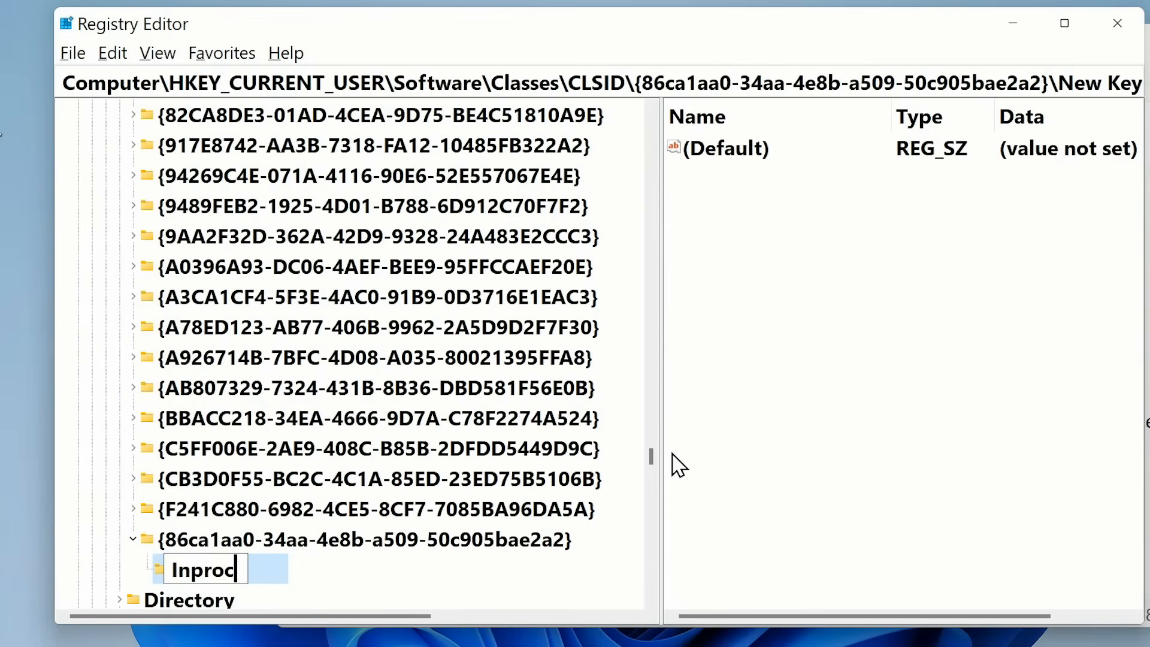
type("Server")
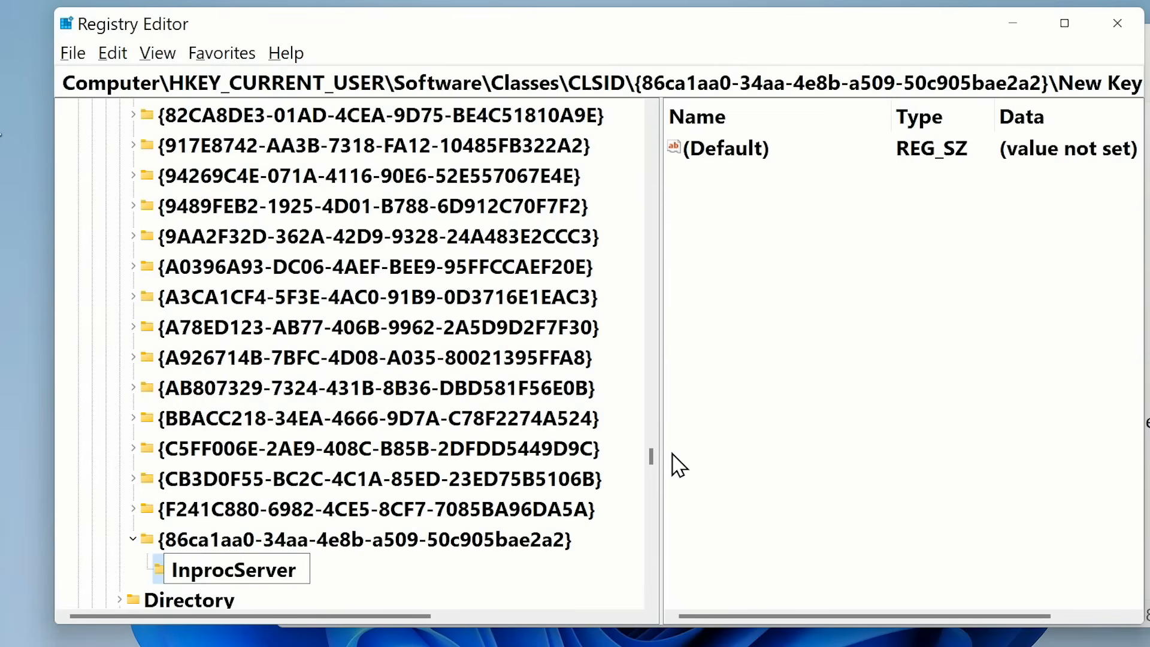
type("32")
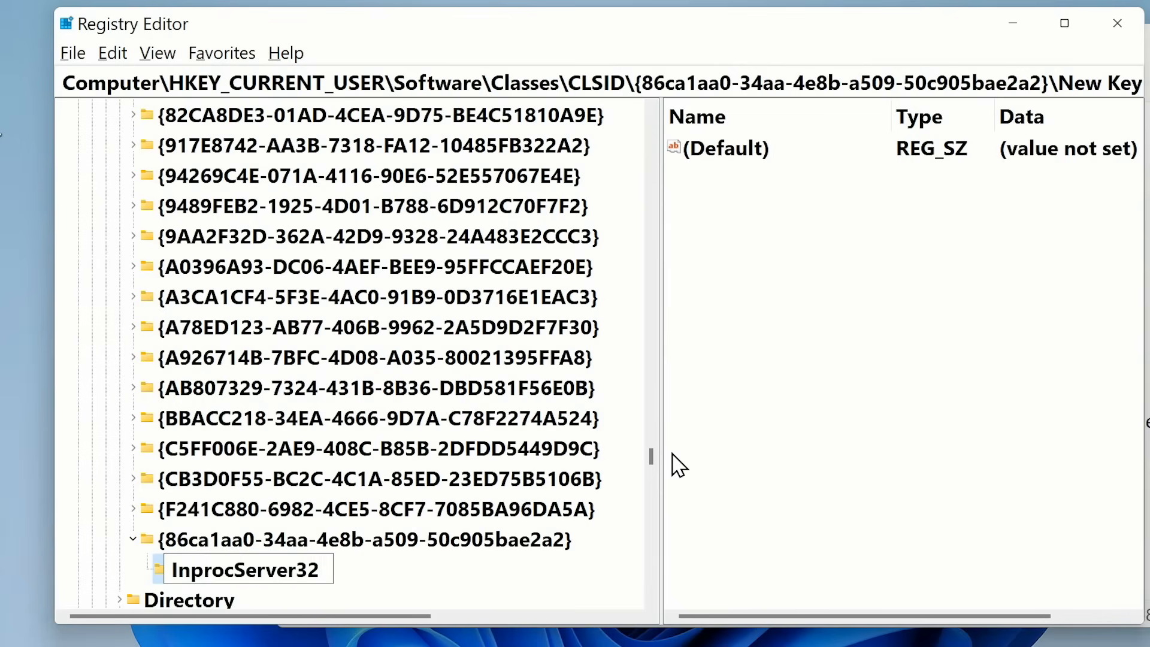
left_click(249, 569)
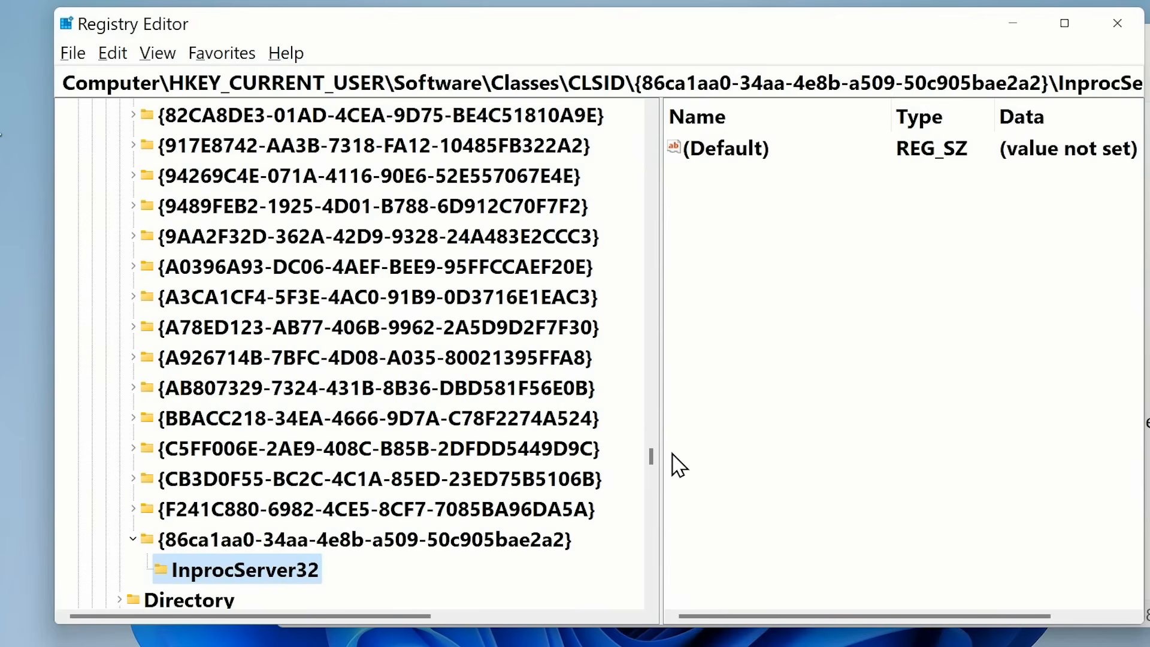
mouse_move(282, 579)
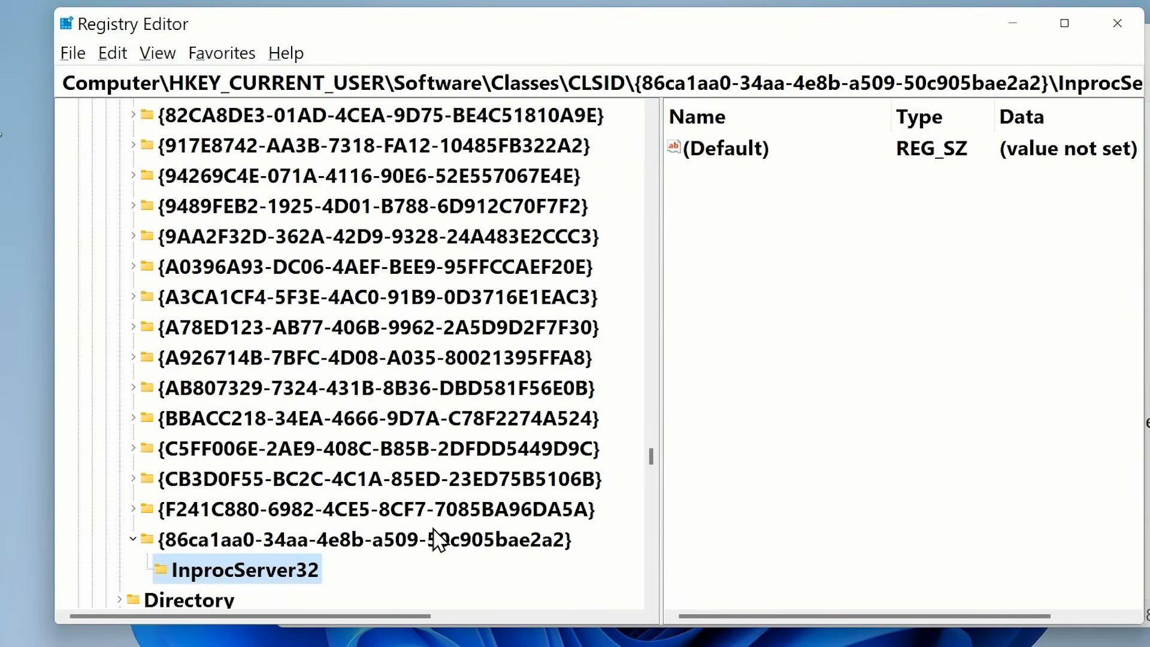
mouse_move(748, 163)
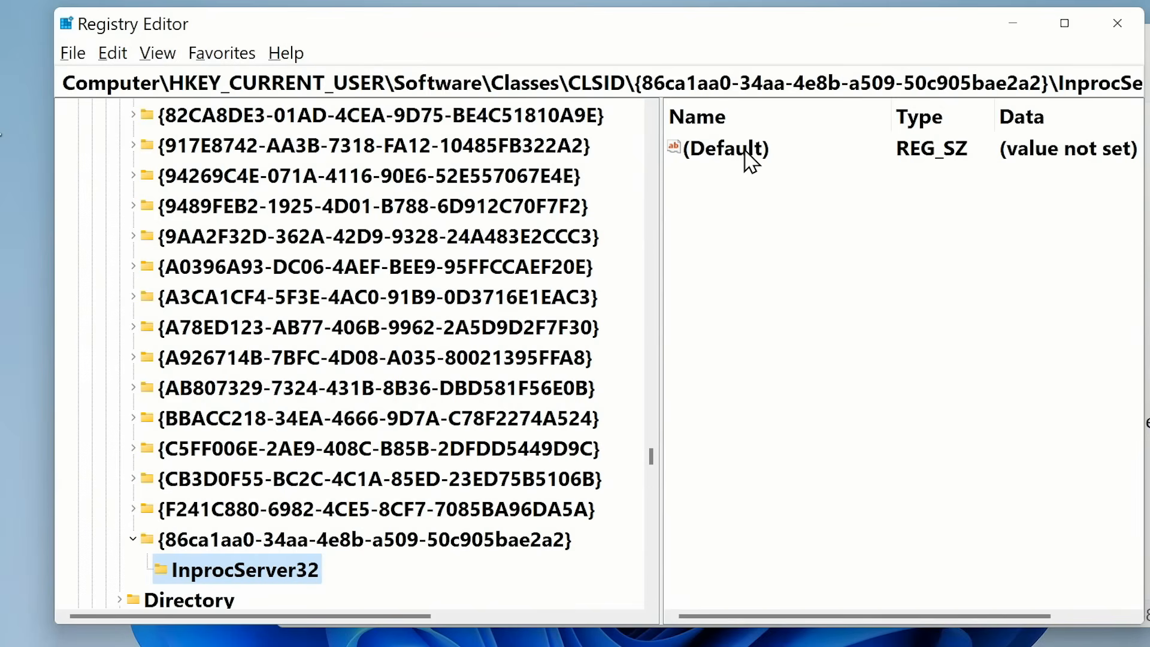
double_click(725, 148)
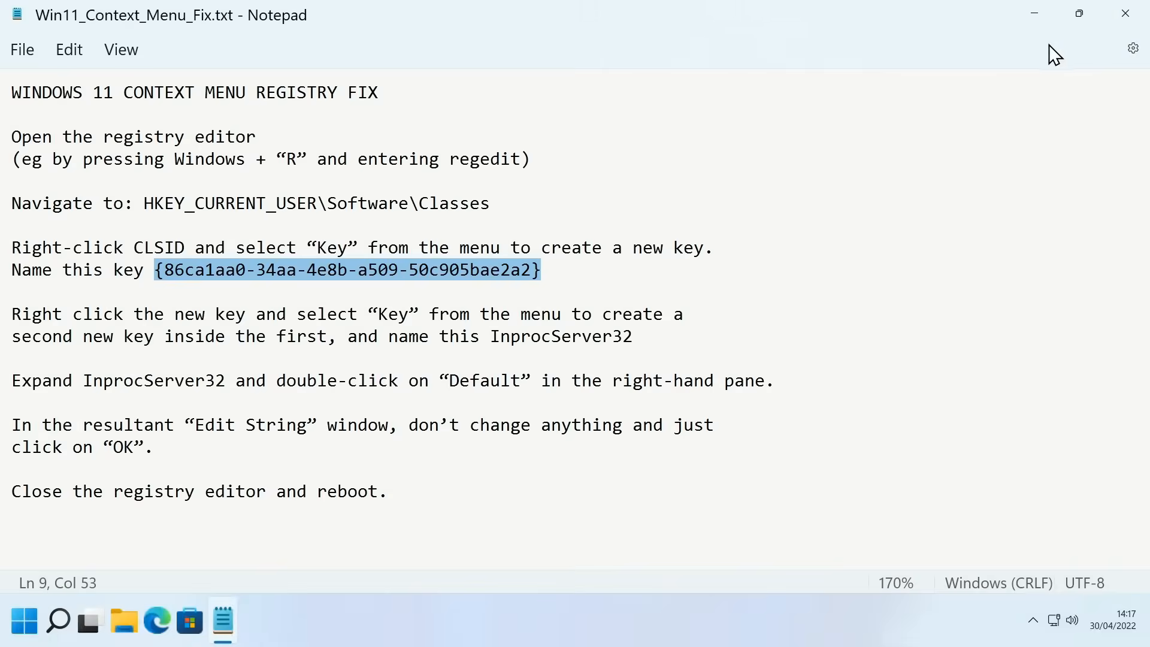
Close Notepad and open the Start menu's power options to restart
left_click(1033, 13)
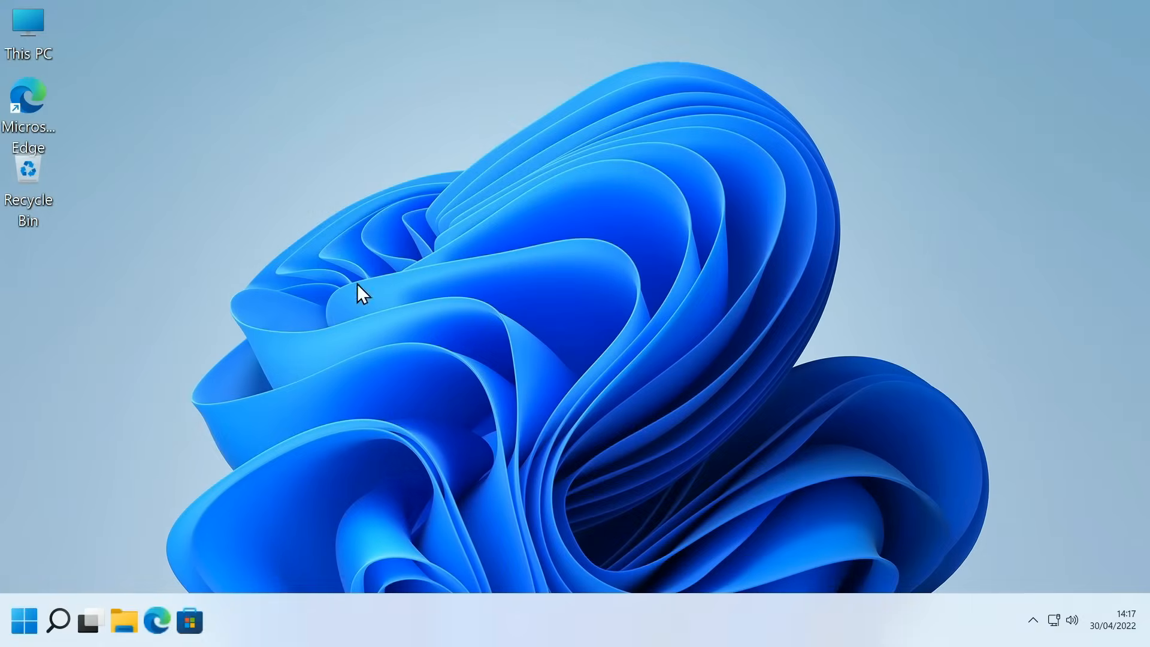
left_click(24, 620)
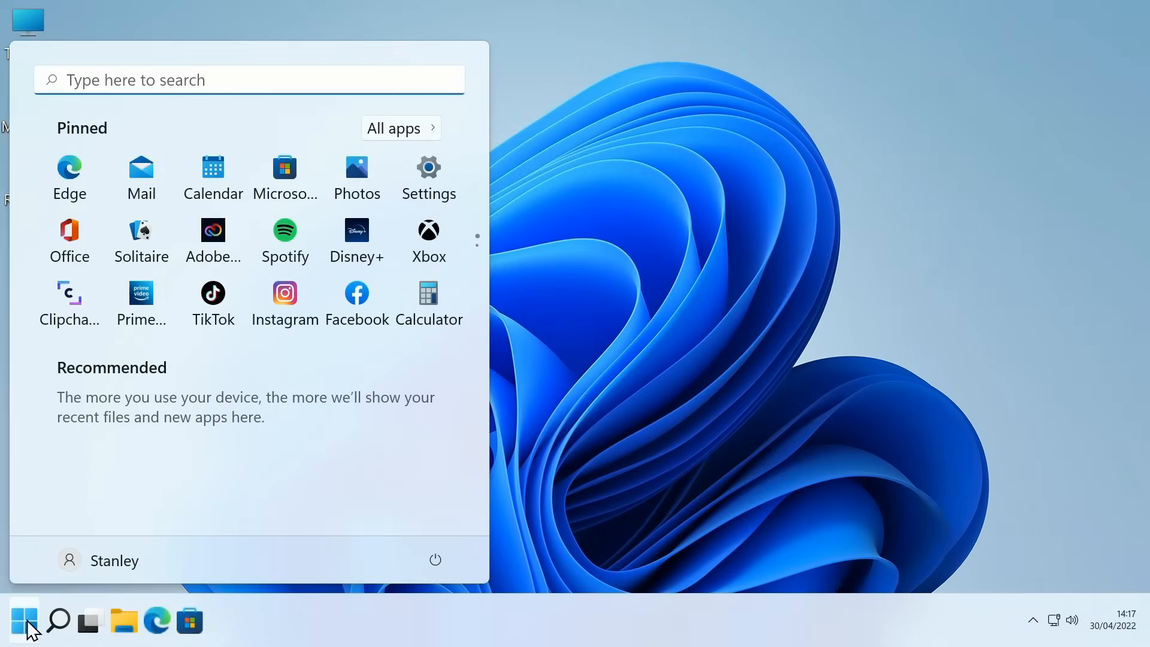
left_click(434, 559)
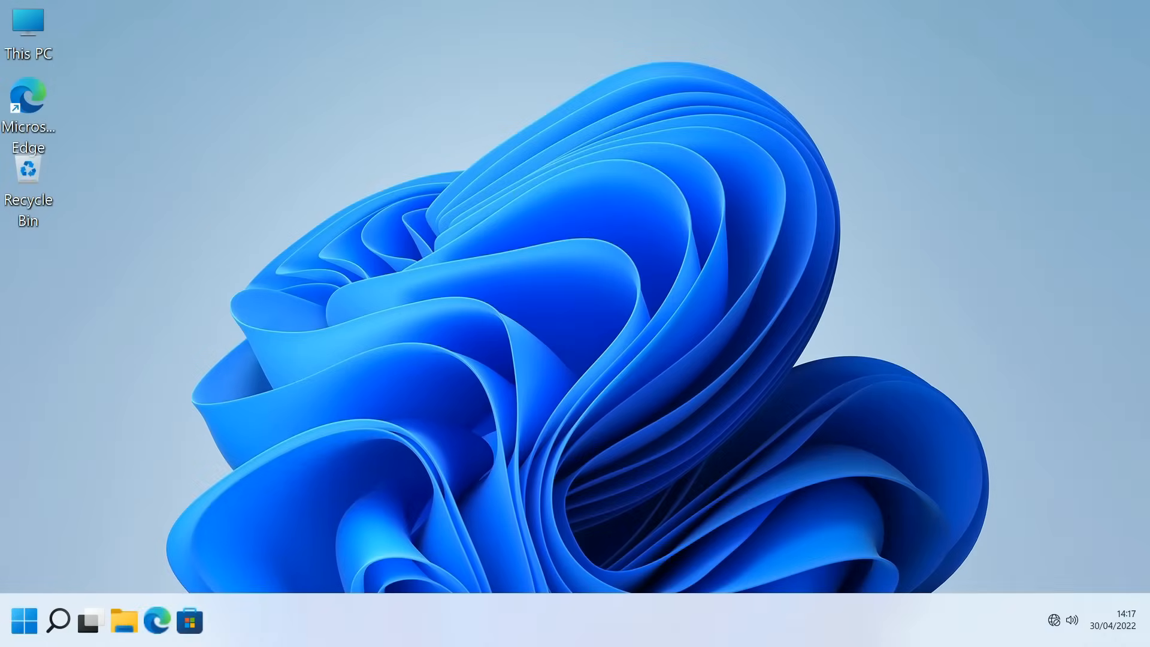
mouse_move(424, 307)
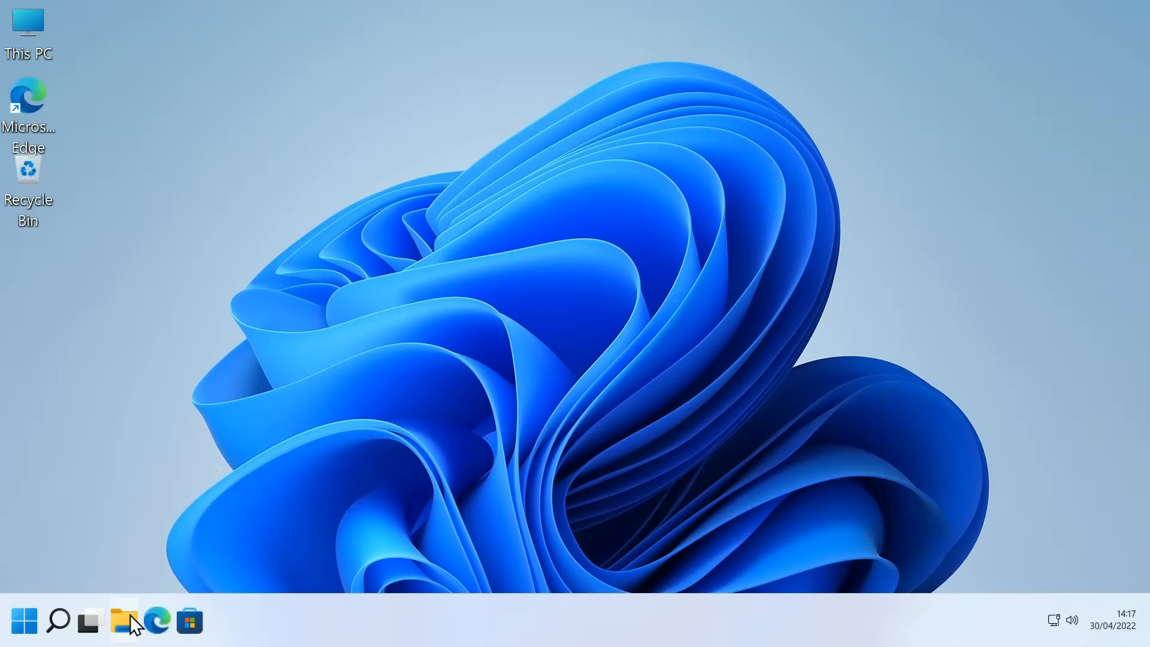
Open File Explorer and right-click Videos to get the classic full menu
left_click(124, 620)
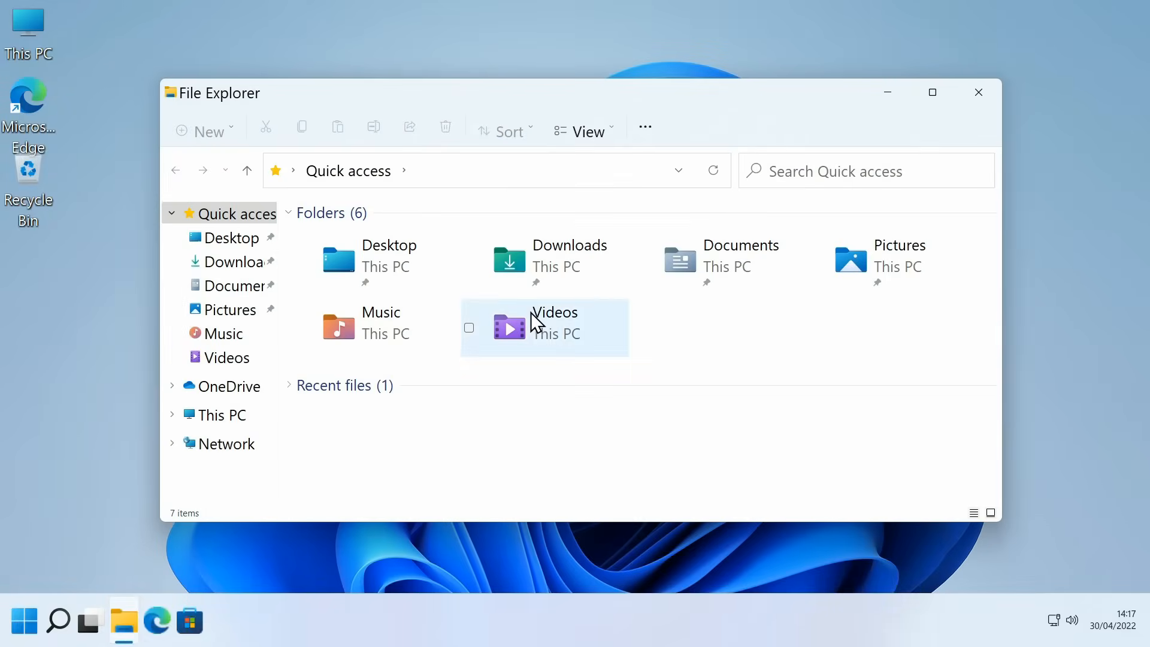
right_click(553, 326)
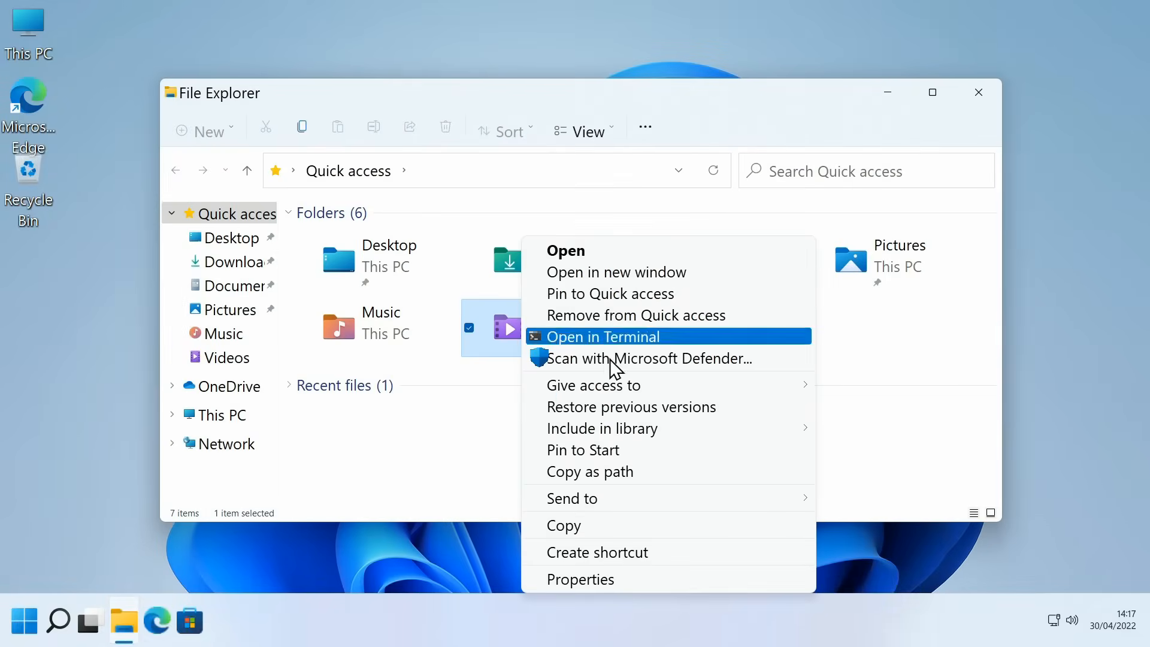